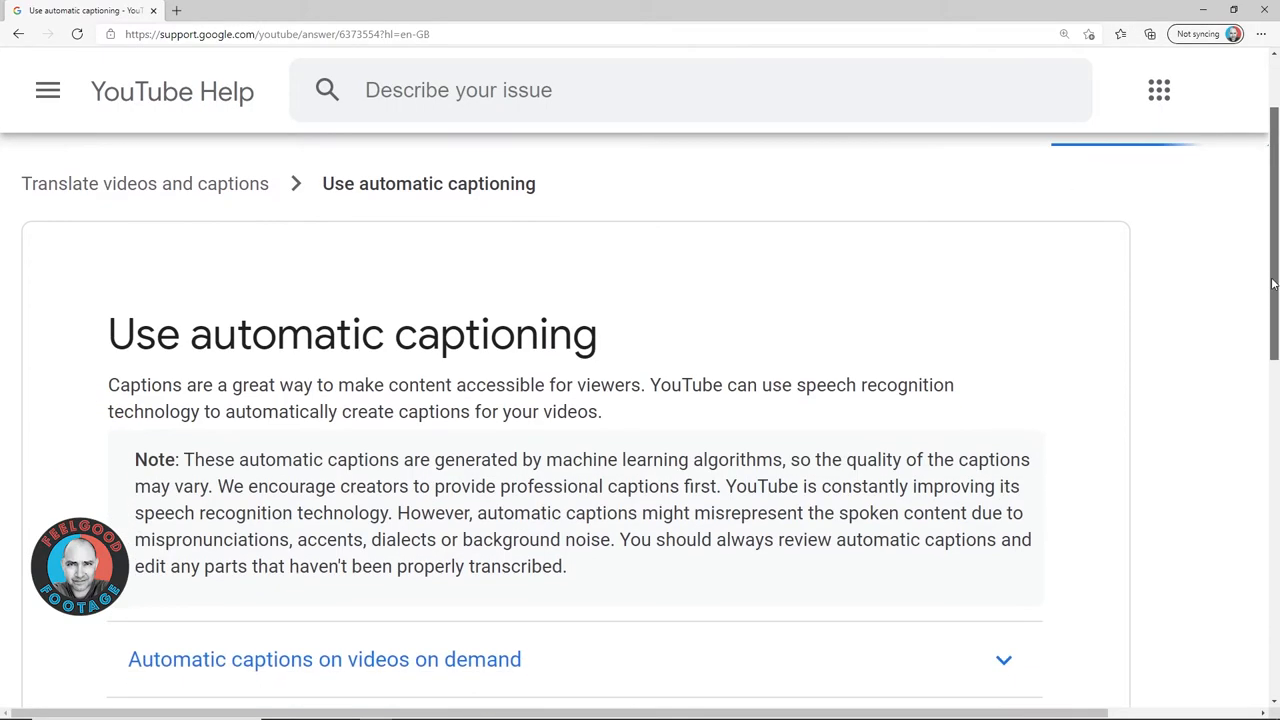
# - Create a new project in the team drive, keeping the name 'Untitled Project'
pyautogui.scroll(-3)
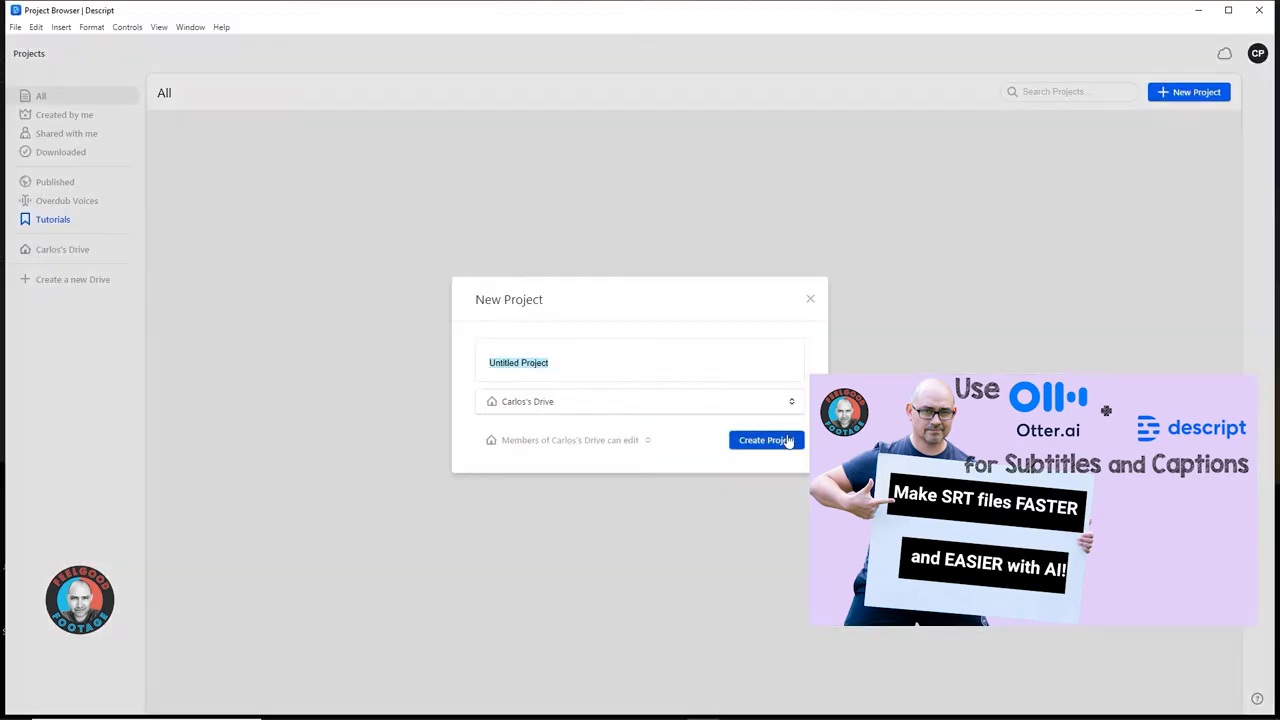
pyautogui.click(766, 440)
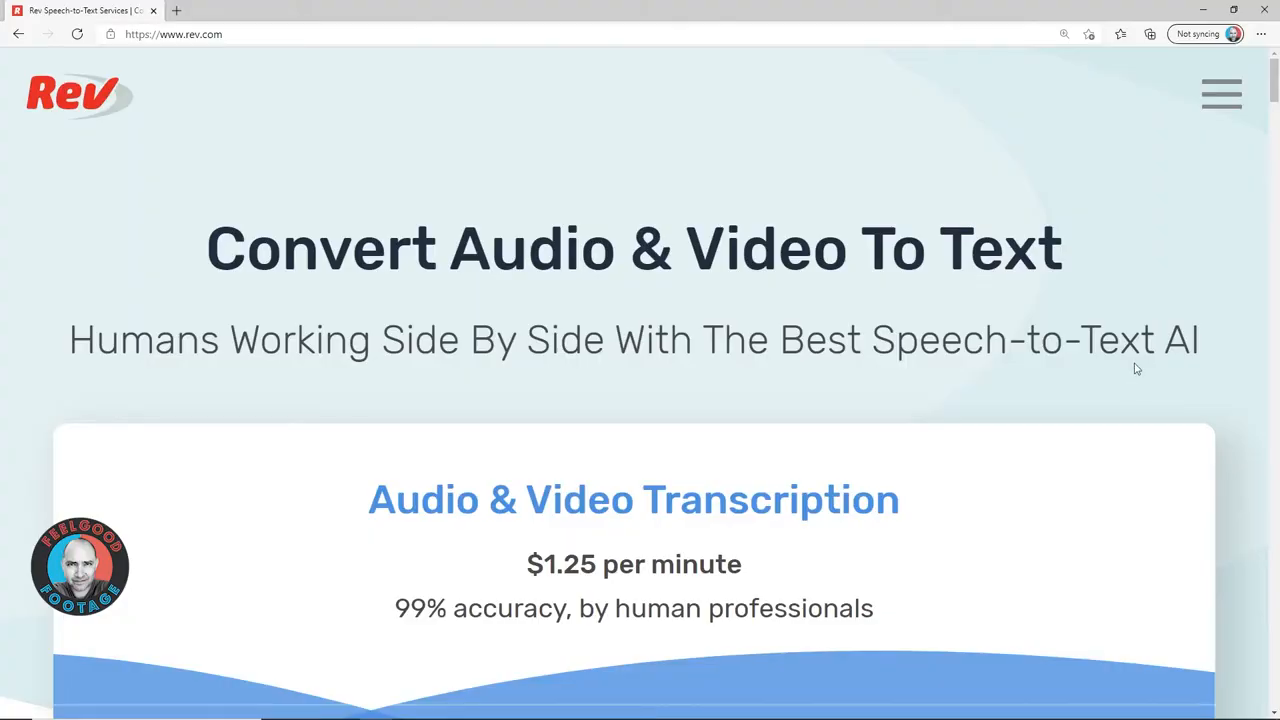
pyautogui.scroll(-3)
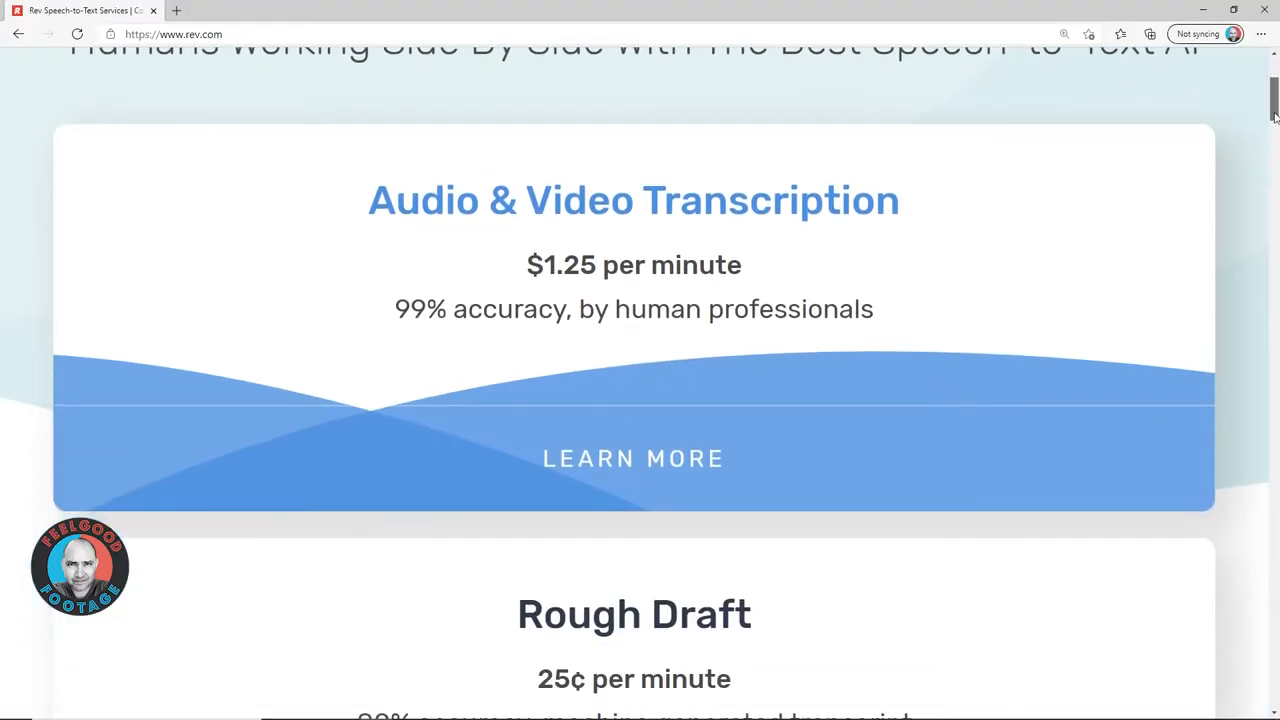
pyautogui.scroll(-3)
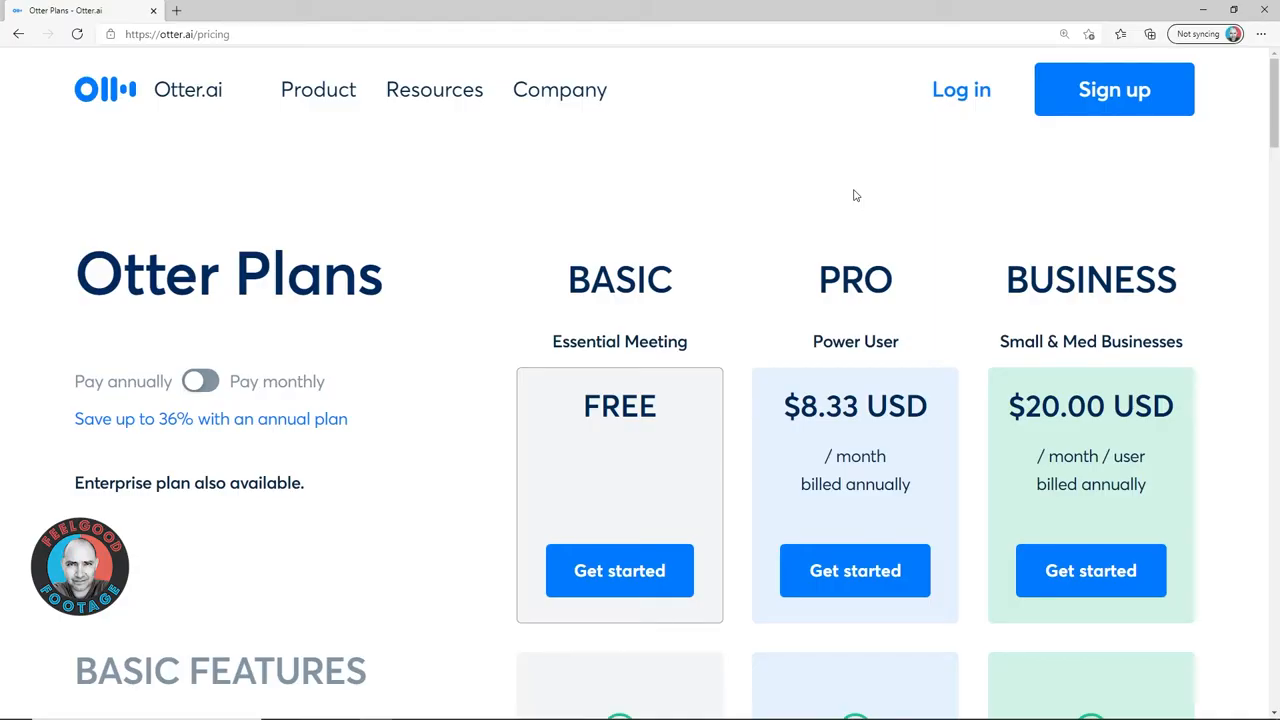
pyautogui.scroll(-3)
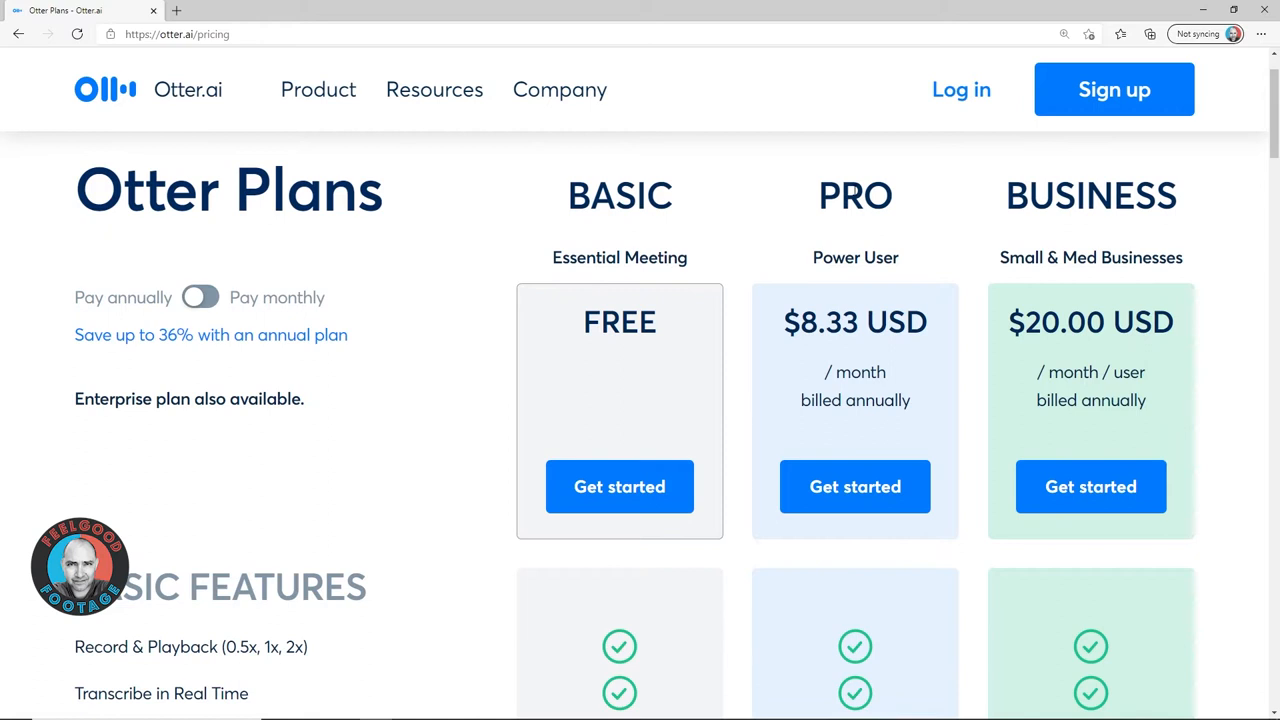
pyautogui.scroll(-3)
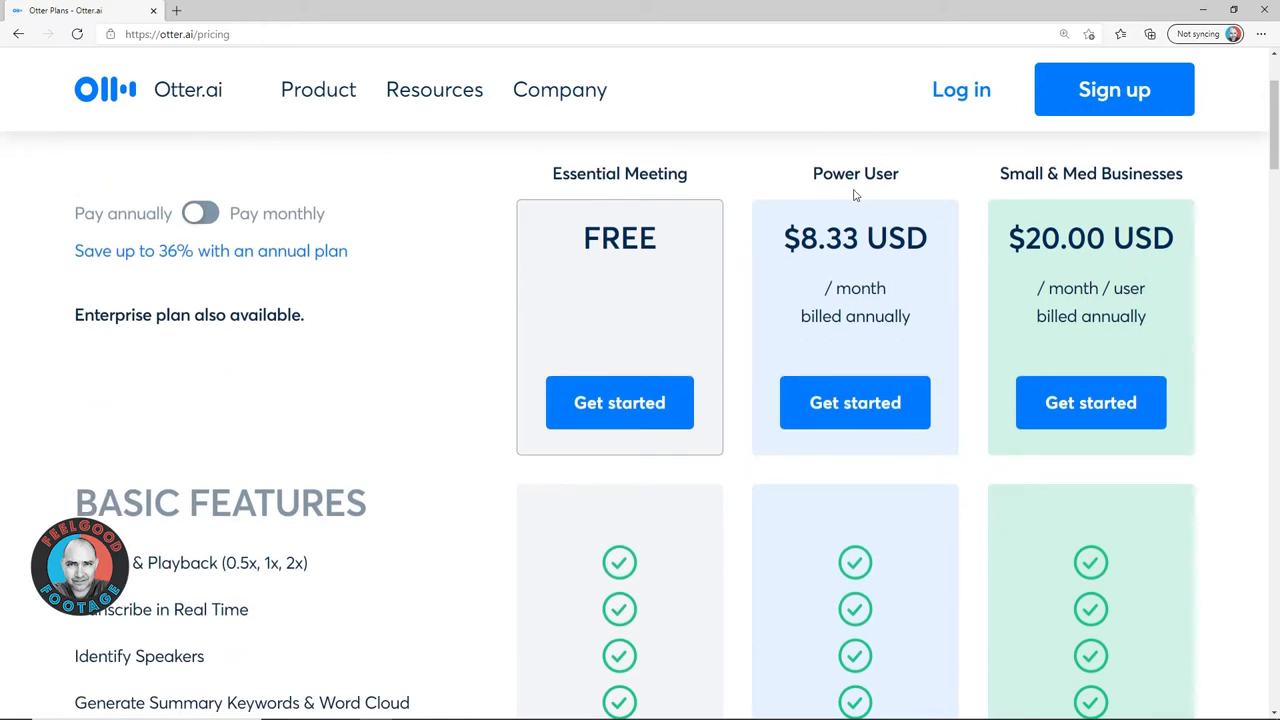
pyautogui.scroll(-3)
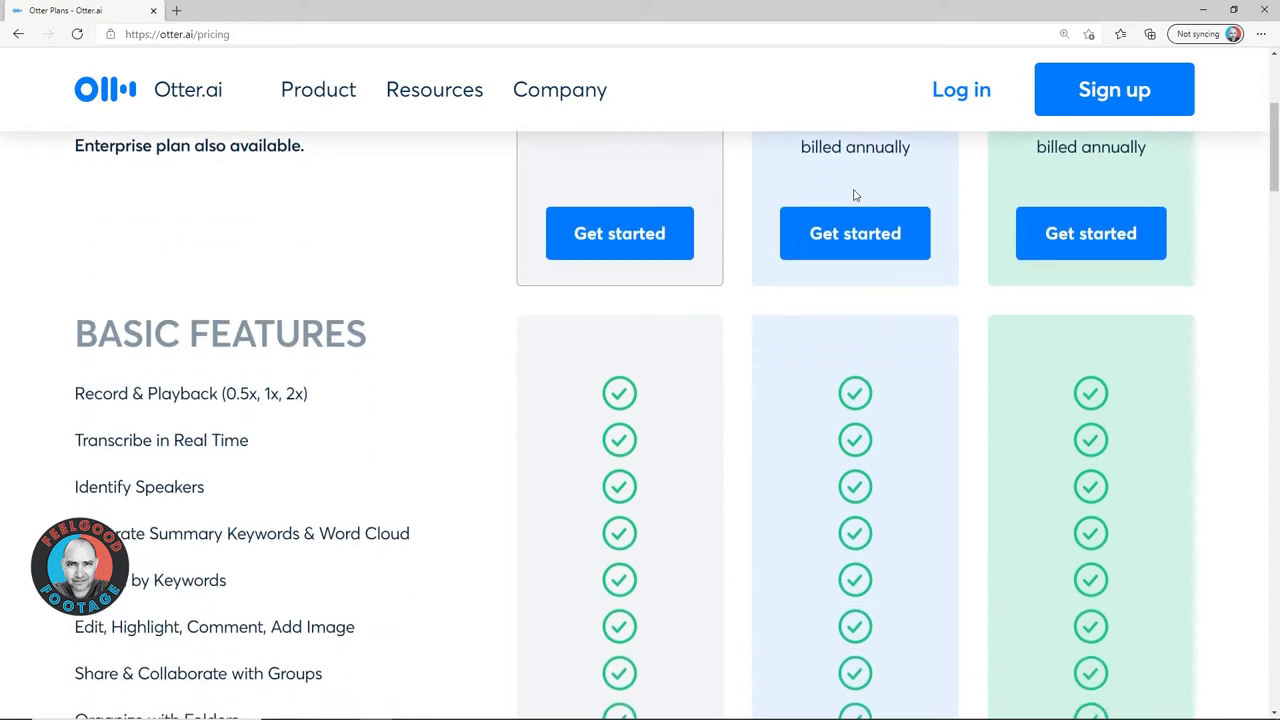
pyautogui.scroll(-3)
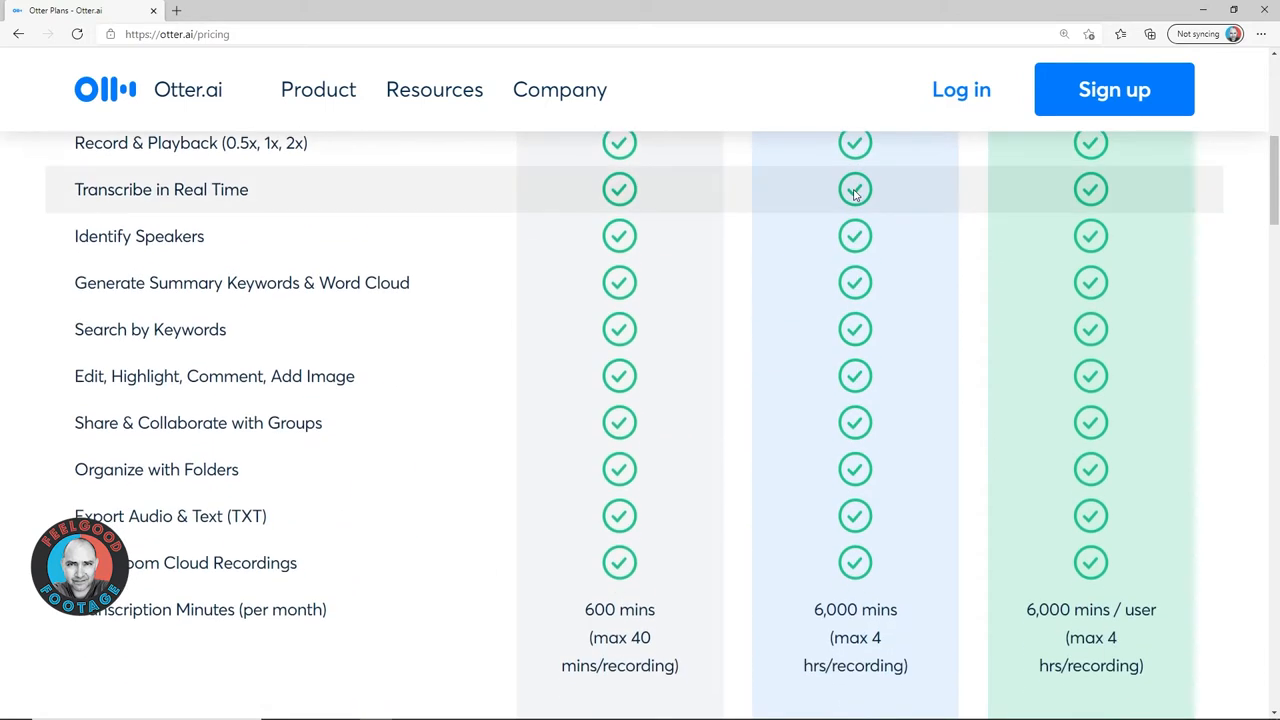
pyautogui.scroll(-3)
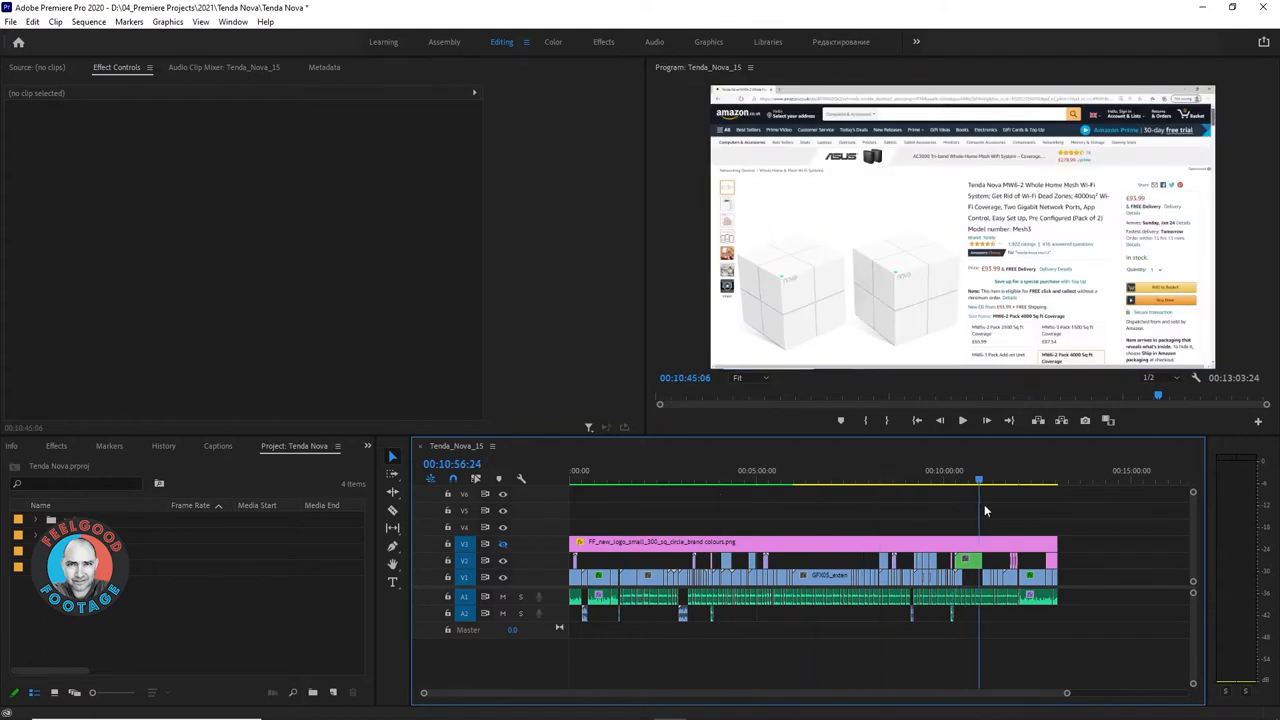
pyautogui.click(1050, 480)
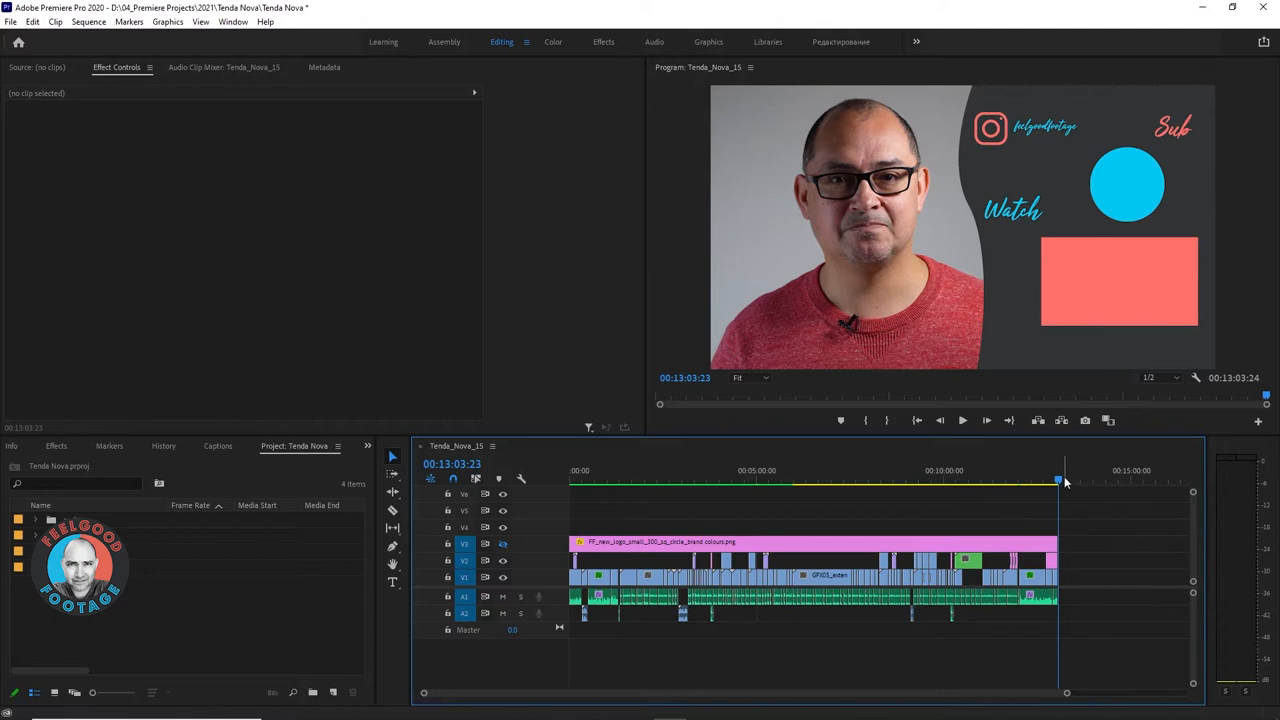
pyautogui.click(805, 480)
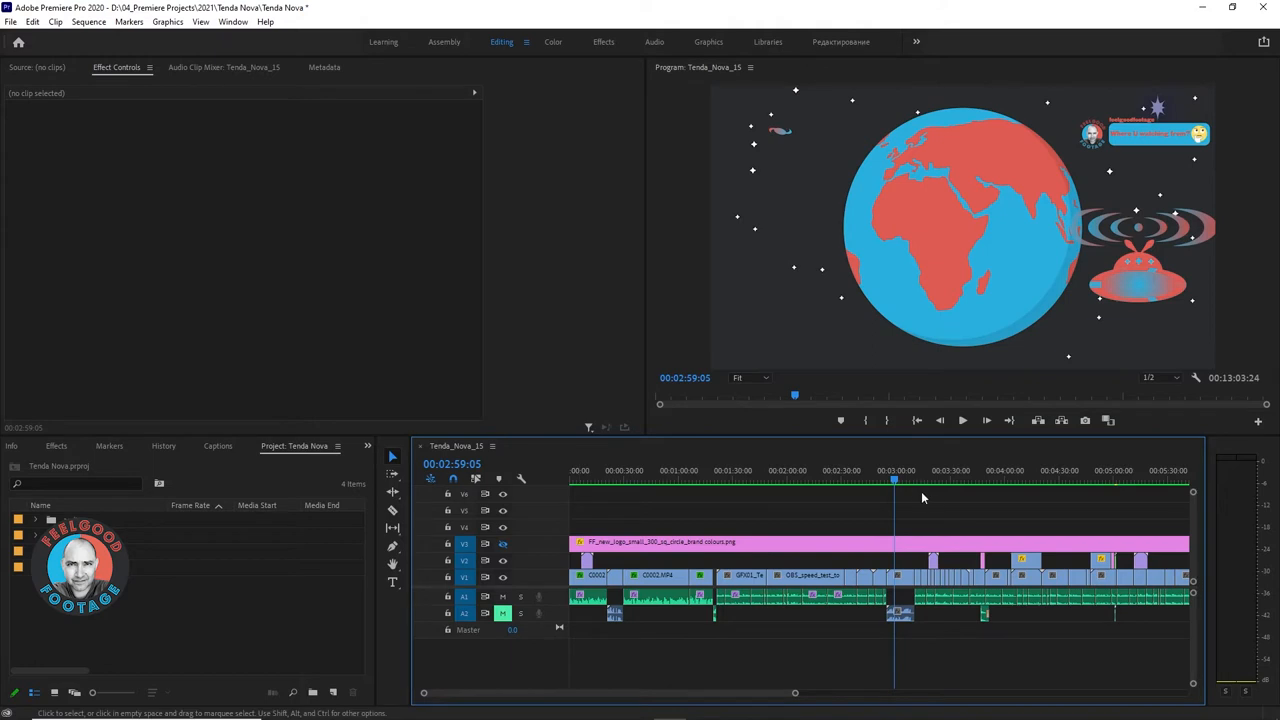
pyautogui.click(610, 470)
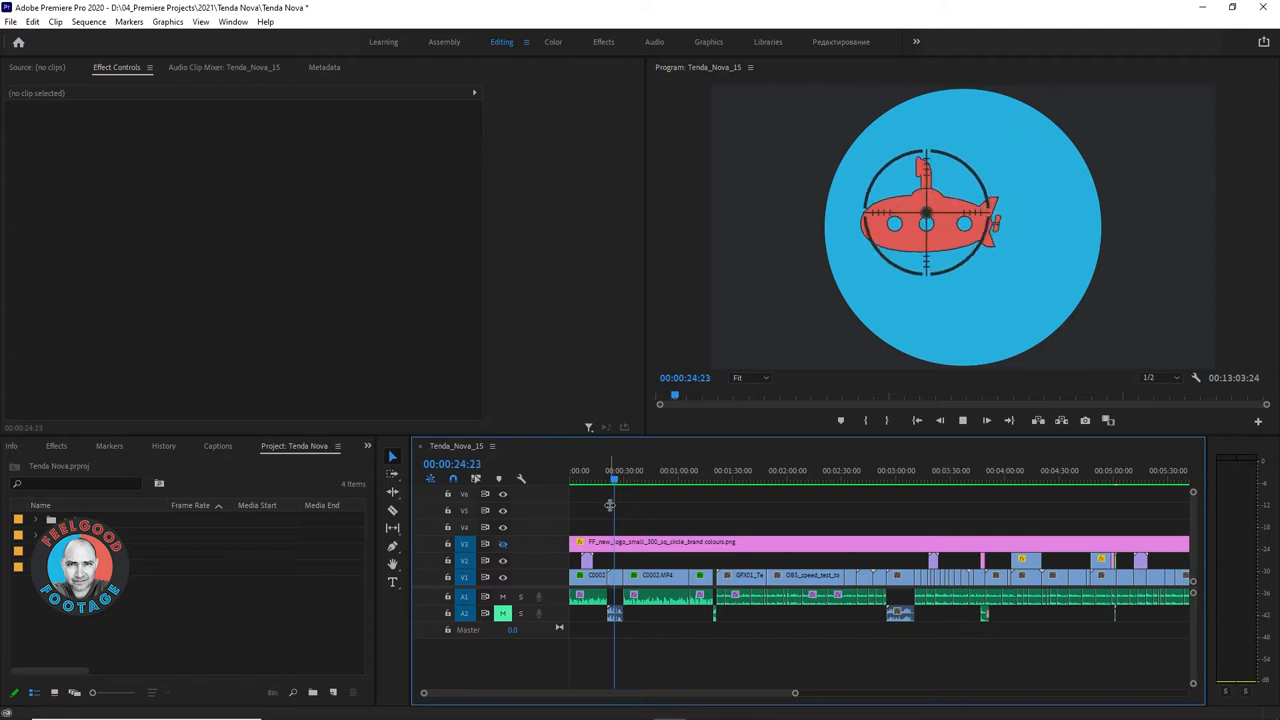
pyautogui.click(687, 470)
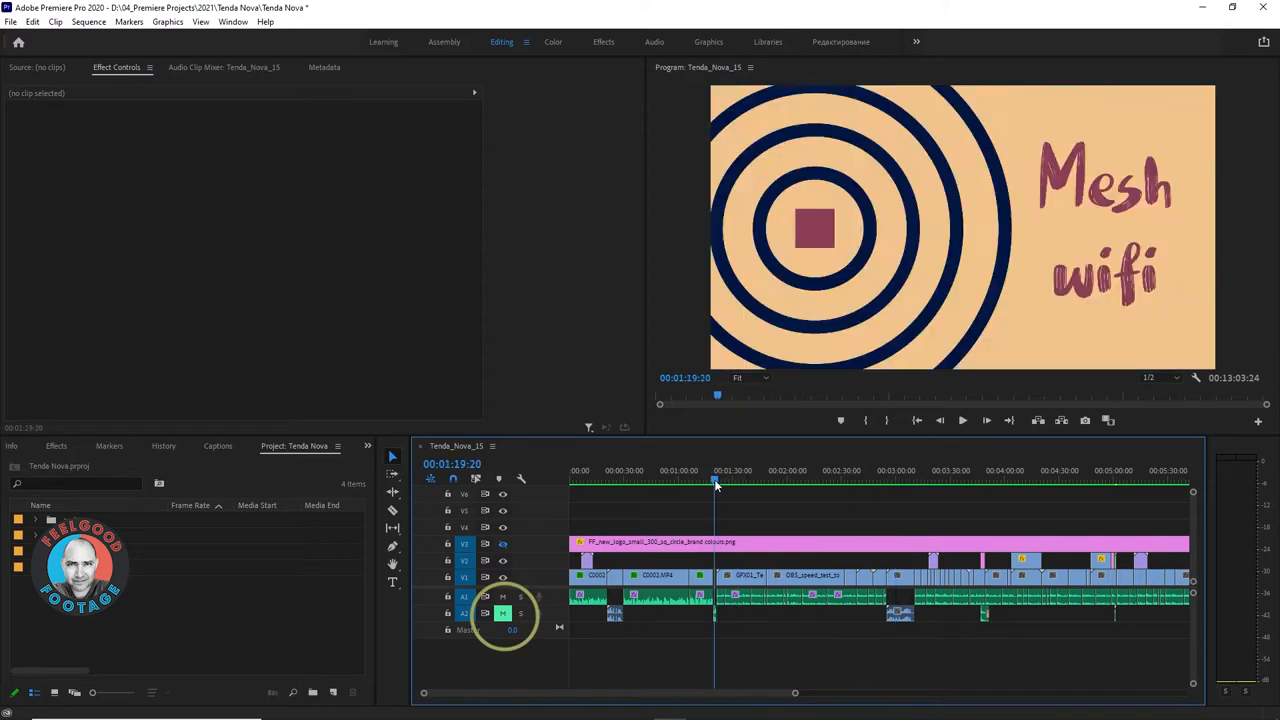
pyautogui.moveTo(715, 483); pyautogui.dragTo(719, 483)
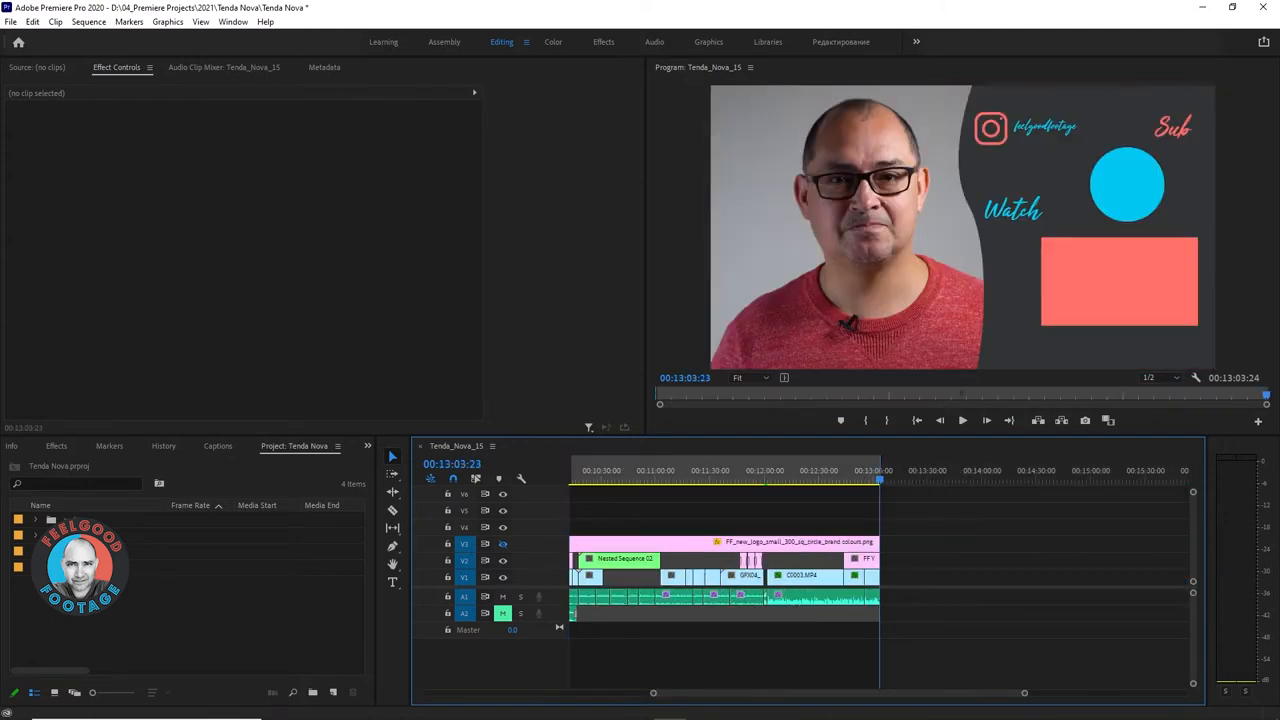
# - Export the sequence audio as MP3 named Tenda_Nova_15_audio4transcript
pyautogui.click(10, 22)
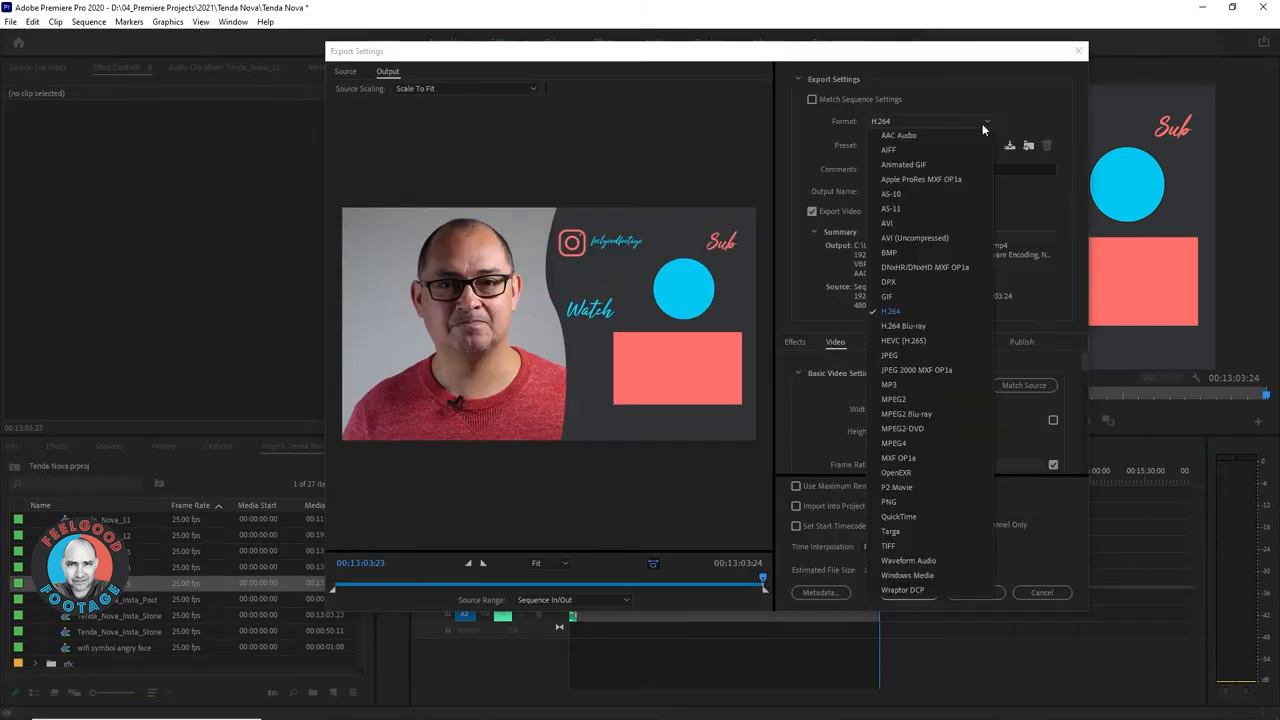
pyautogui.click(888, 384)
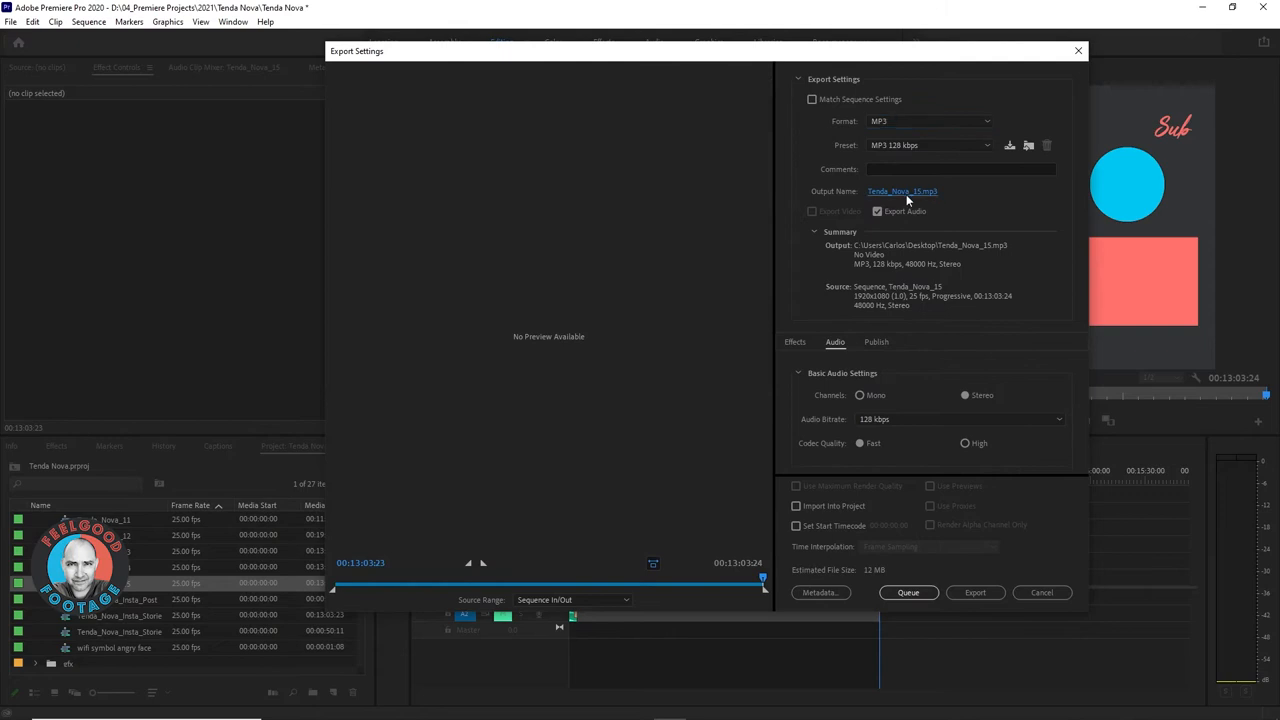
pyautogui.click(901, 191)
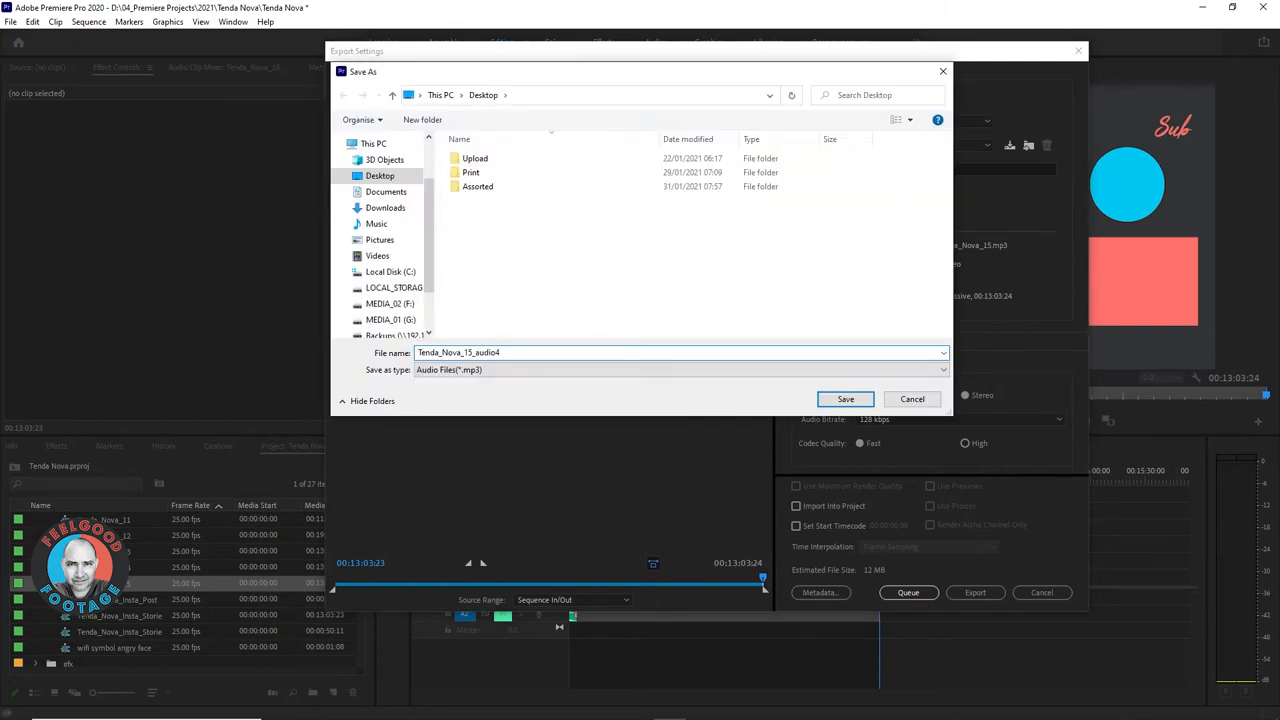
pyautogui.write('transcript')
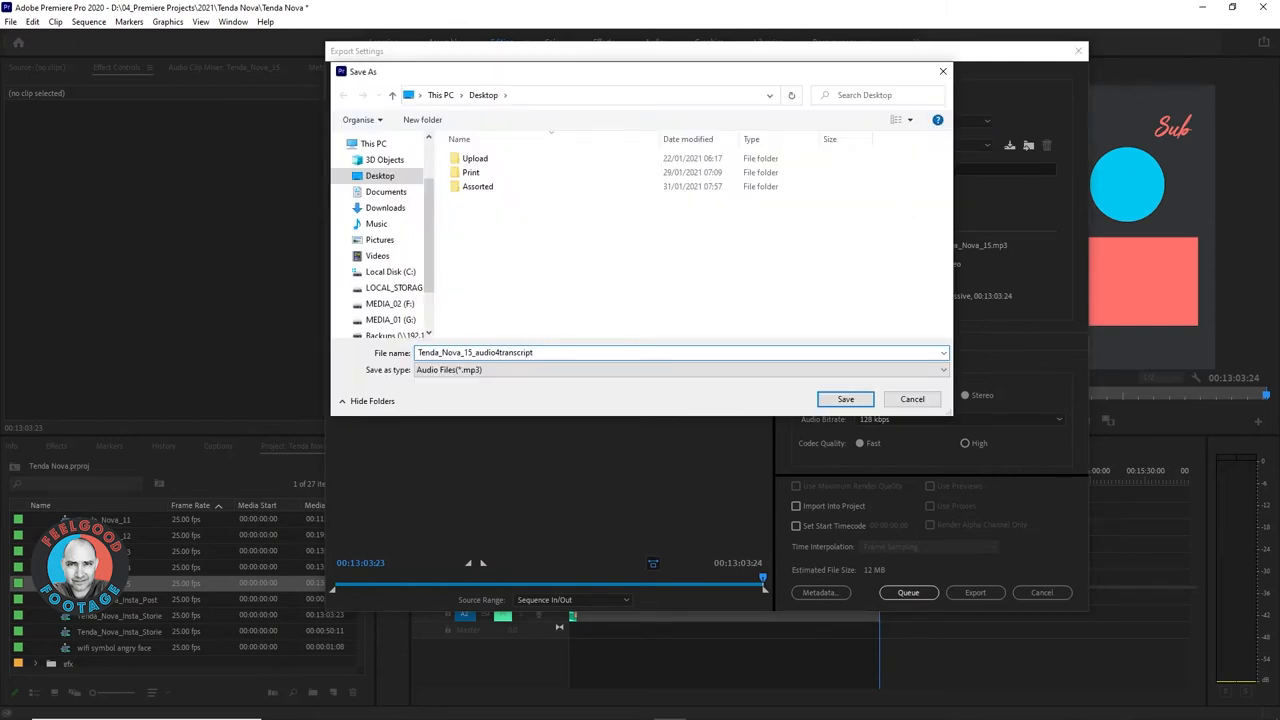
pyautogui.click(845, 399)
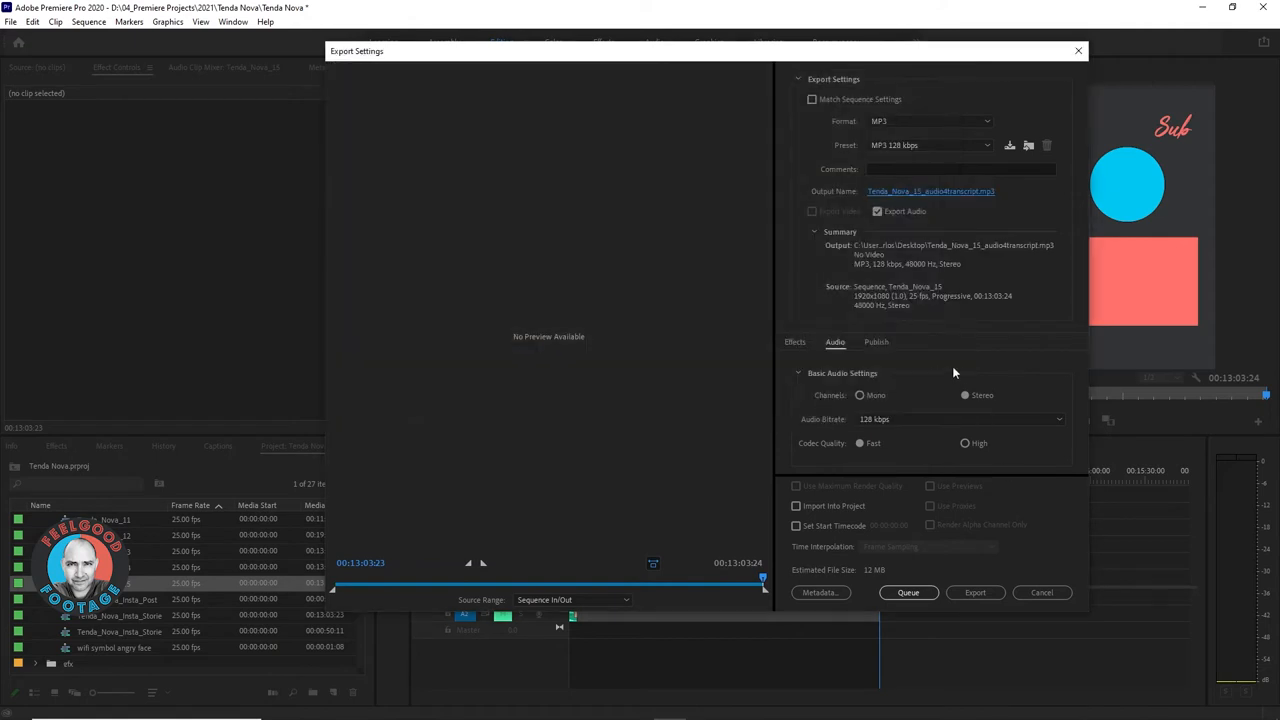
pyautogui.moveTo(926, 453)
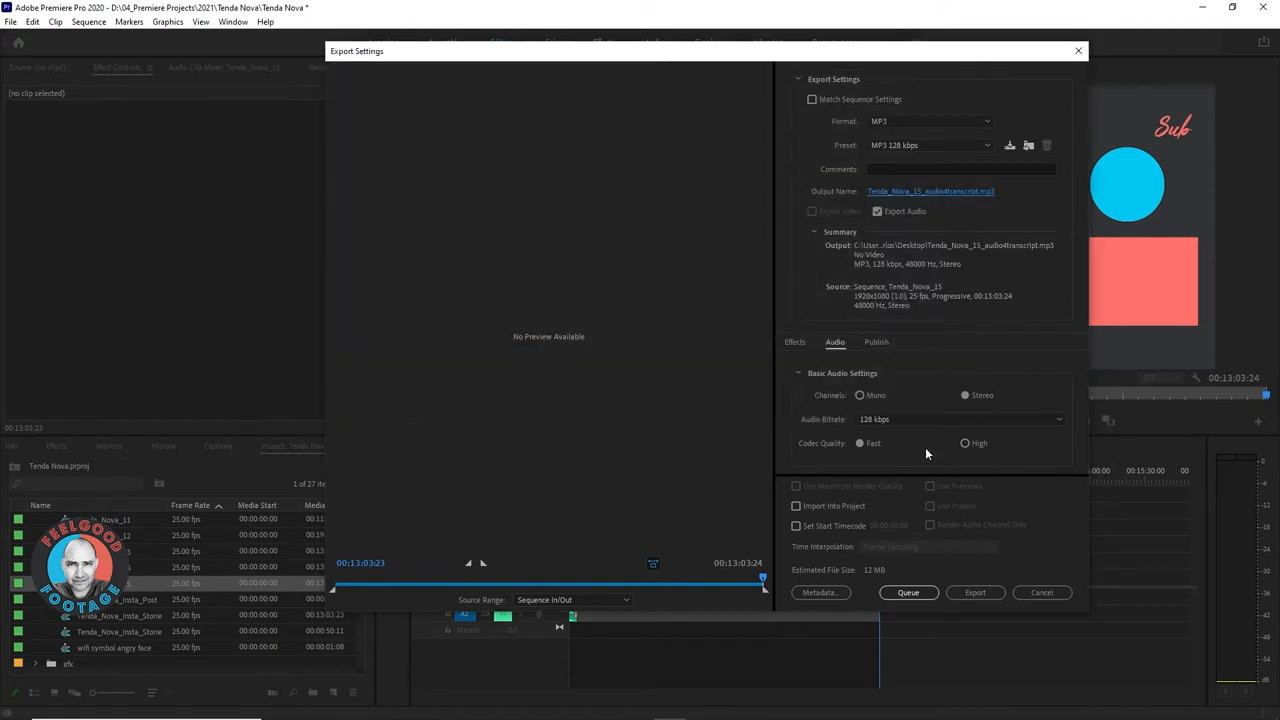
pyautogui.click(975, 592)
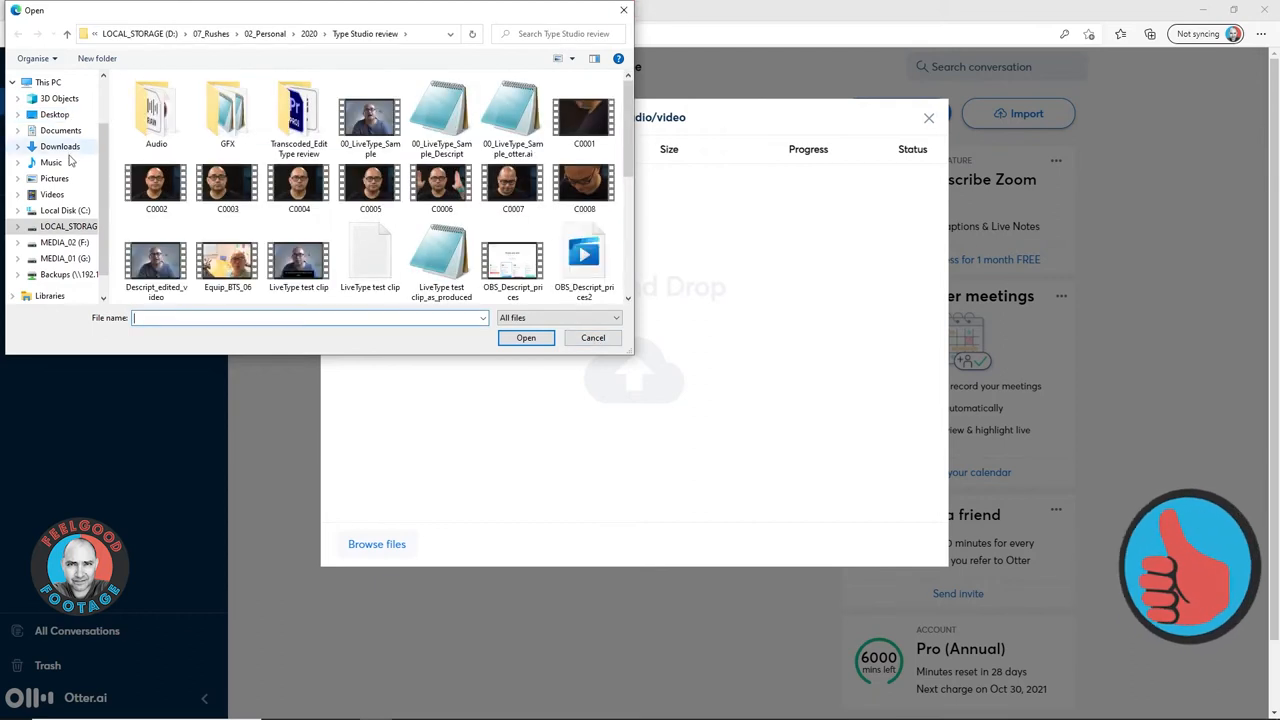
# - Import Tenda_Nova_15_audio4transcript.mp3 from its folder and dismiss the processing notification
pyautogui.click(525, 337)
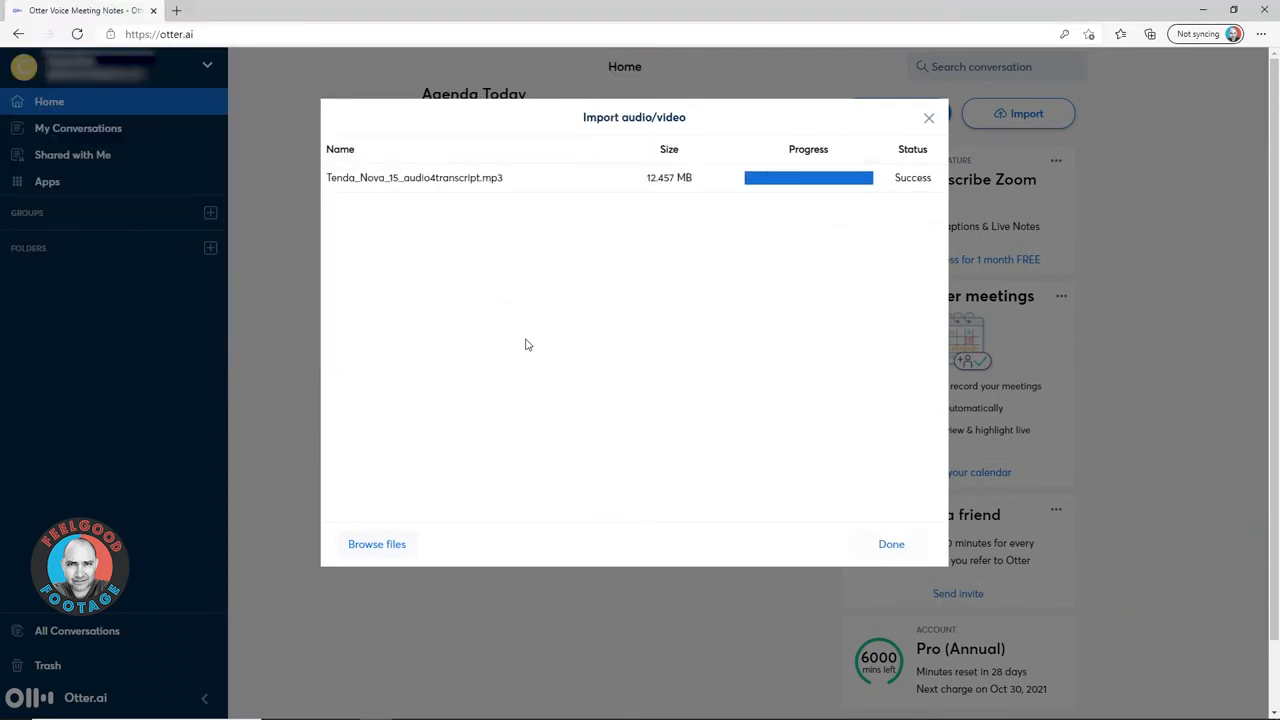
pyautogui.click(890, 543)
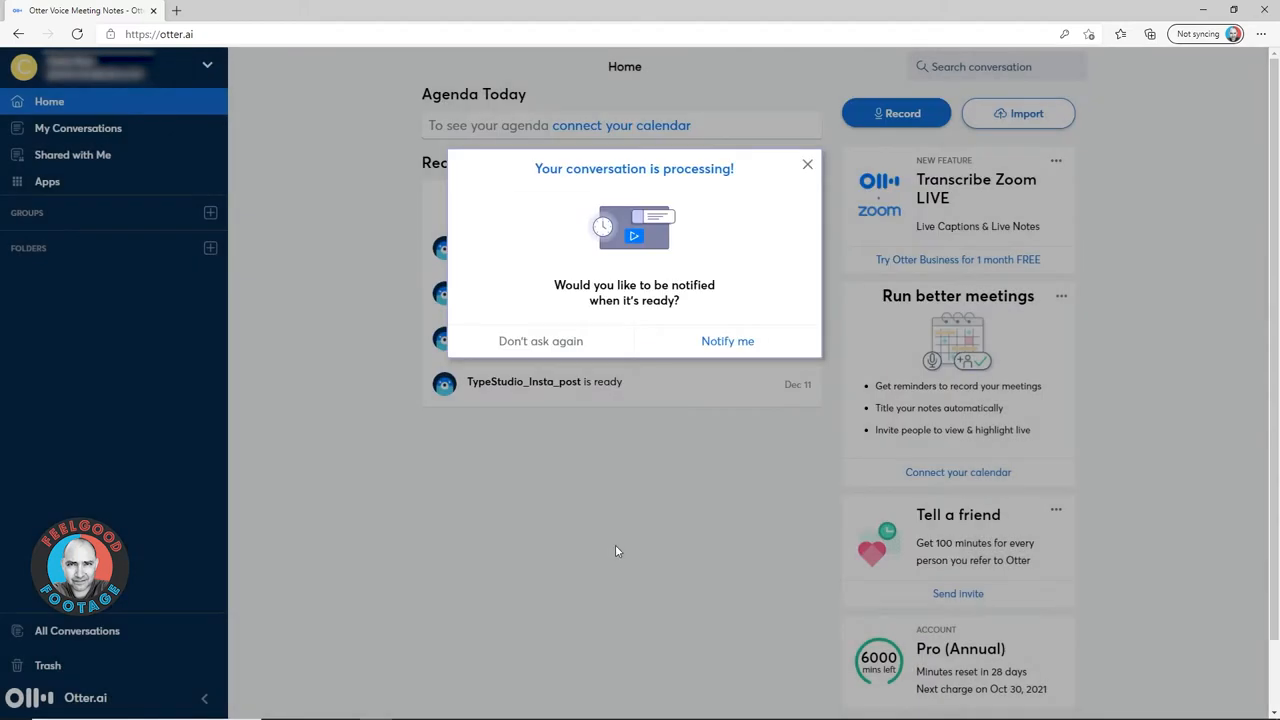
pyautogui.click(807, 164)
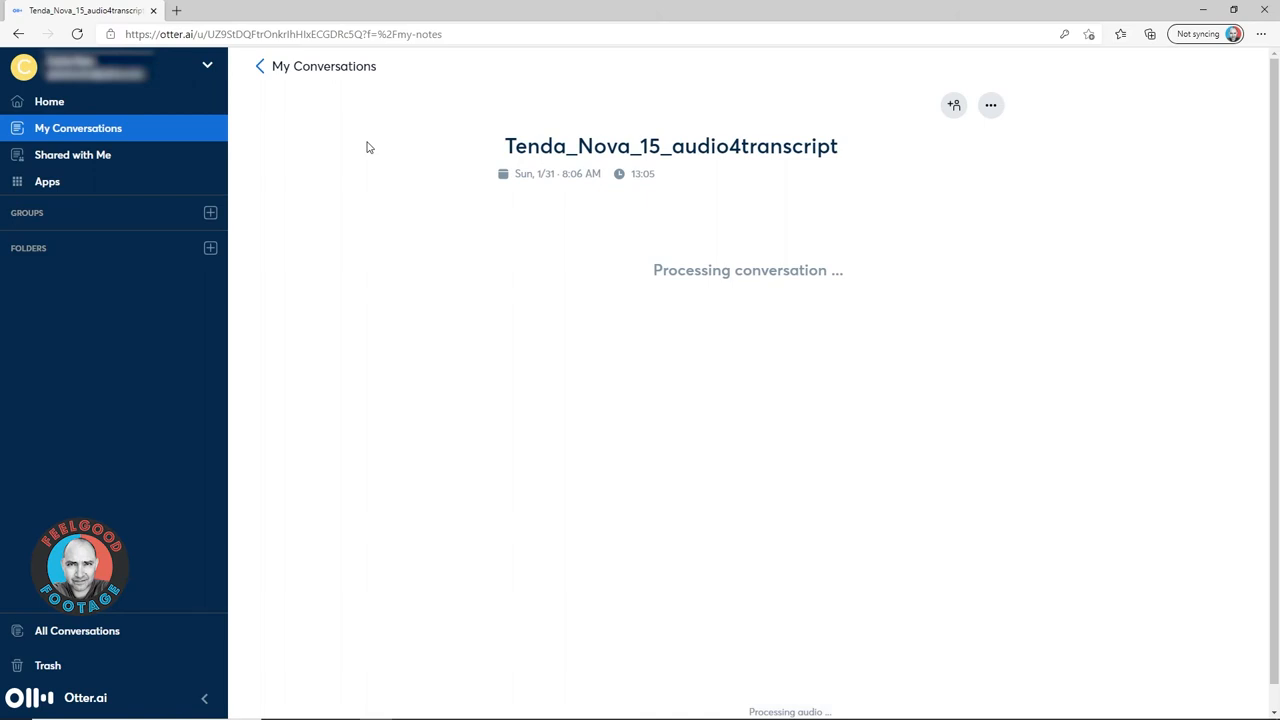
pyautogui.moveTo(383, 150)
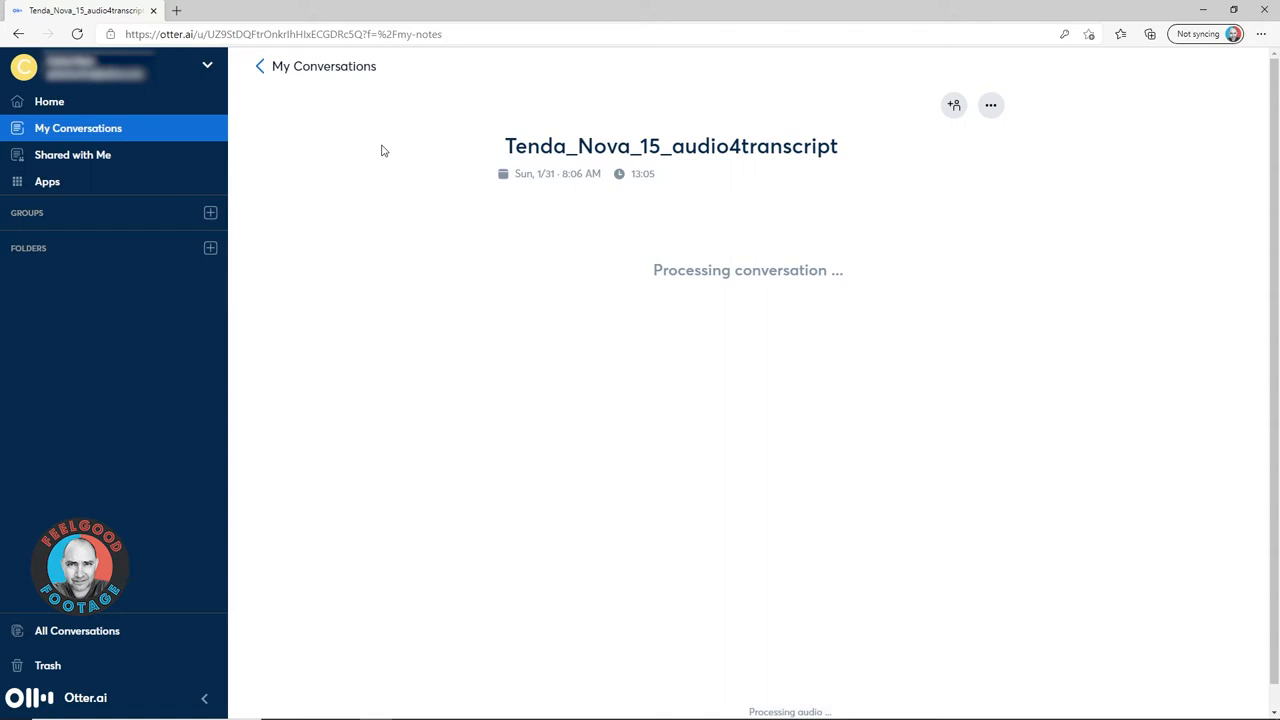
pyautogui.moveTo(367, 151)
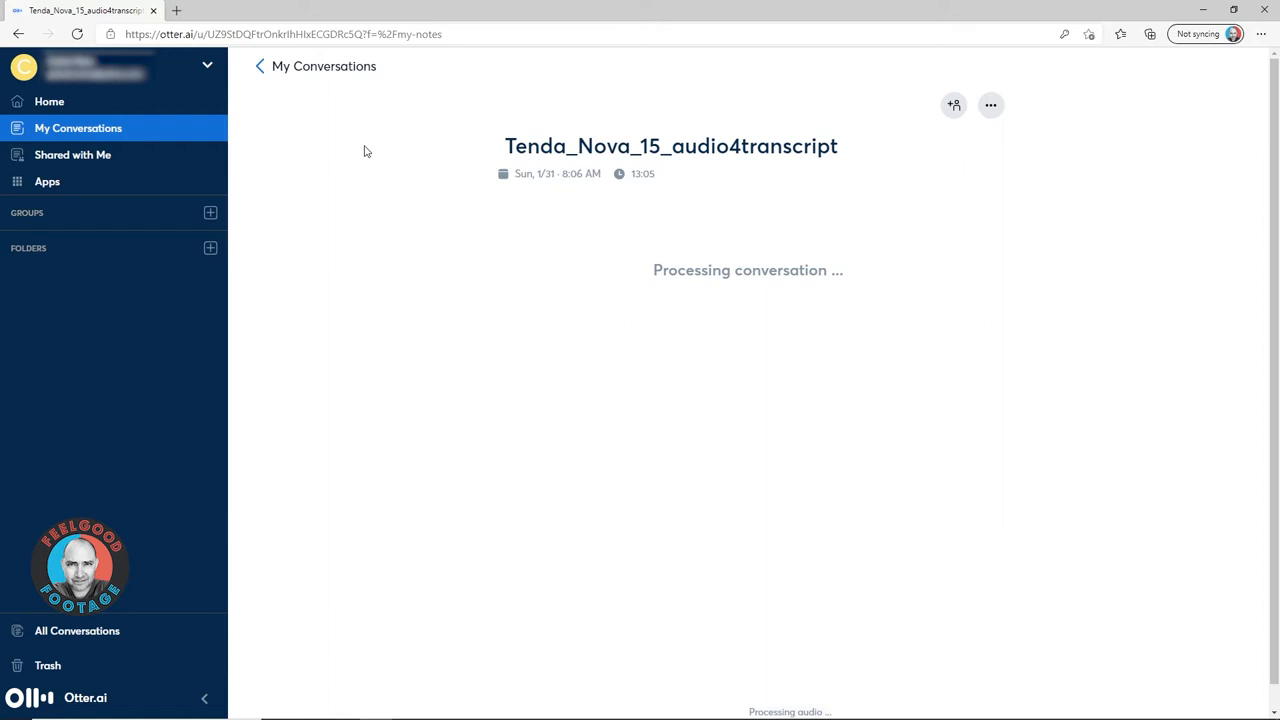
pyautogui.moveTo(378, 150)
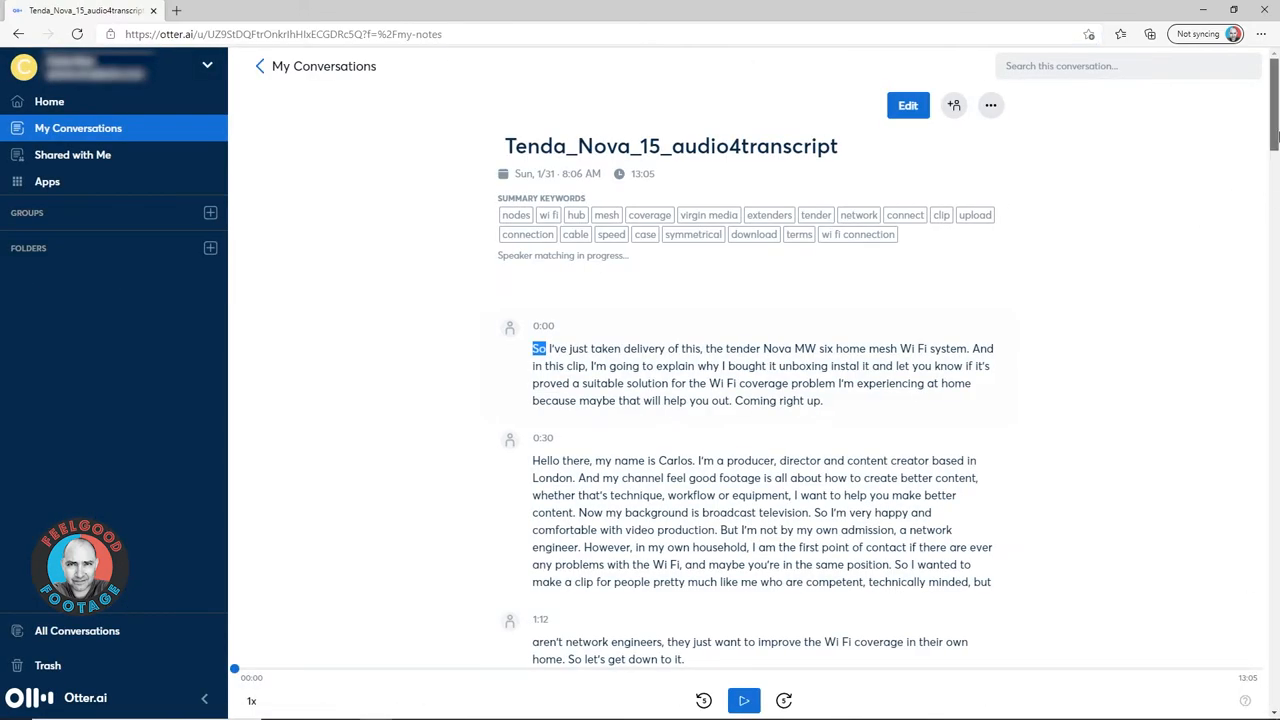
# - Scroll the Tenda_Nova_15 transcript, then play and pause its opening audio
pyautogui.scroll(-3)
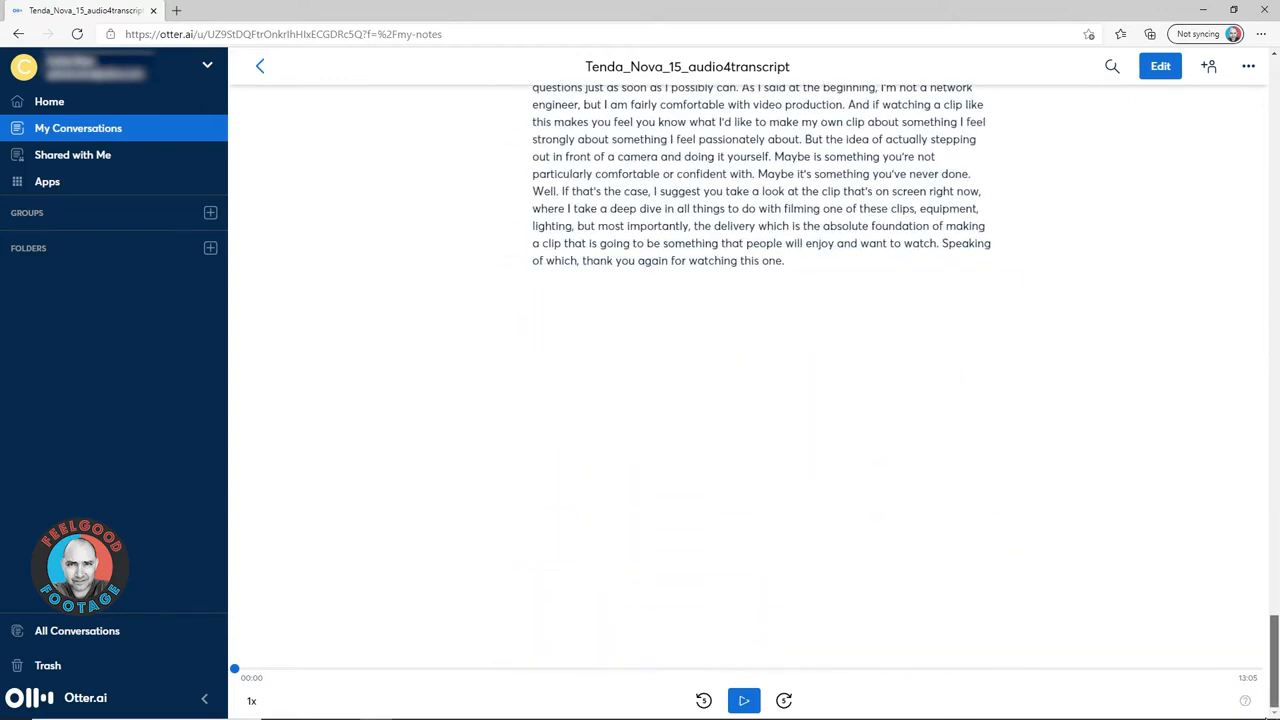
pyautogui.scroll(-3)
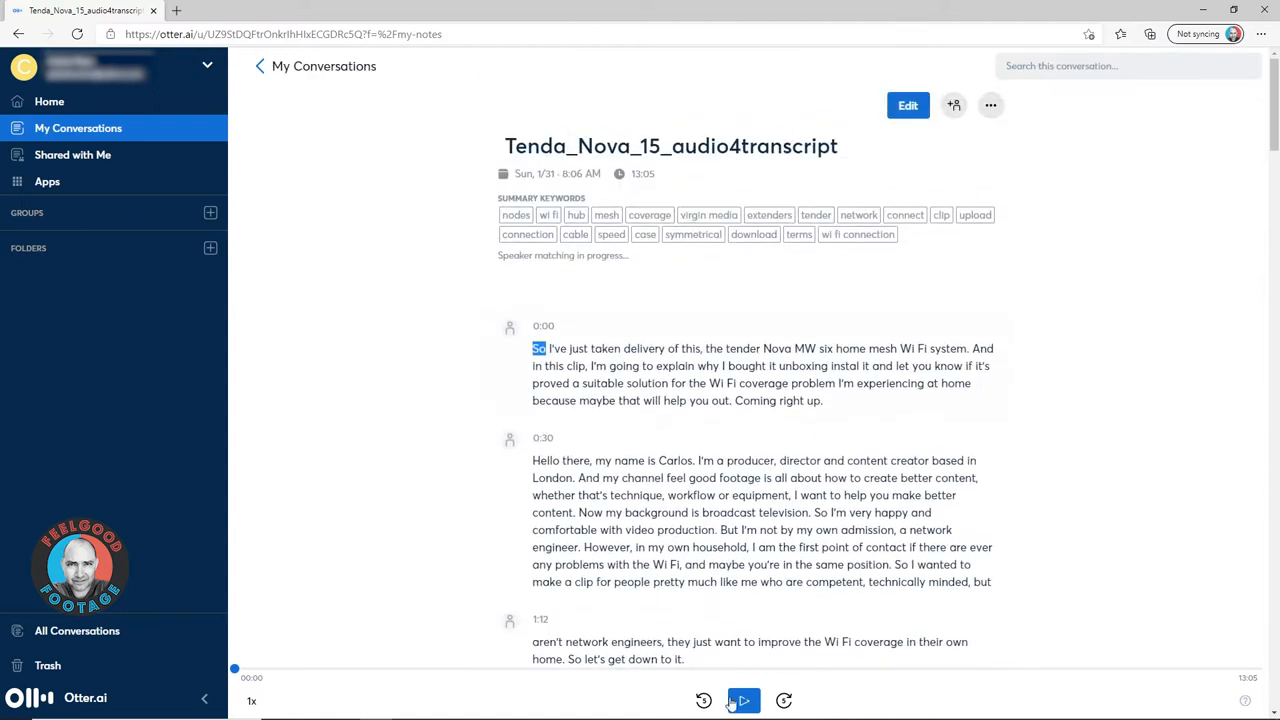
pyautogui.click(742, 700)
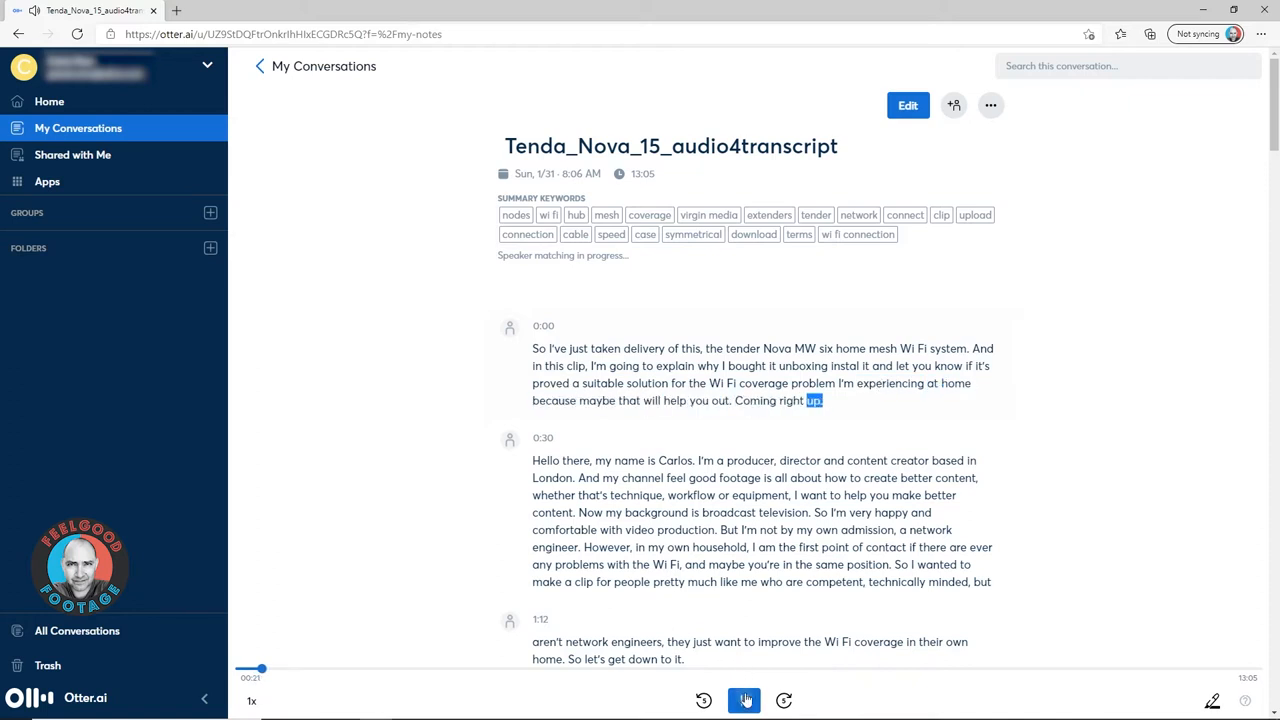
pyautogui.click(906, 105)
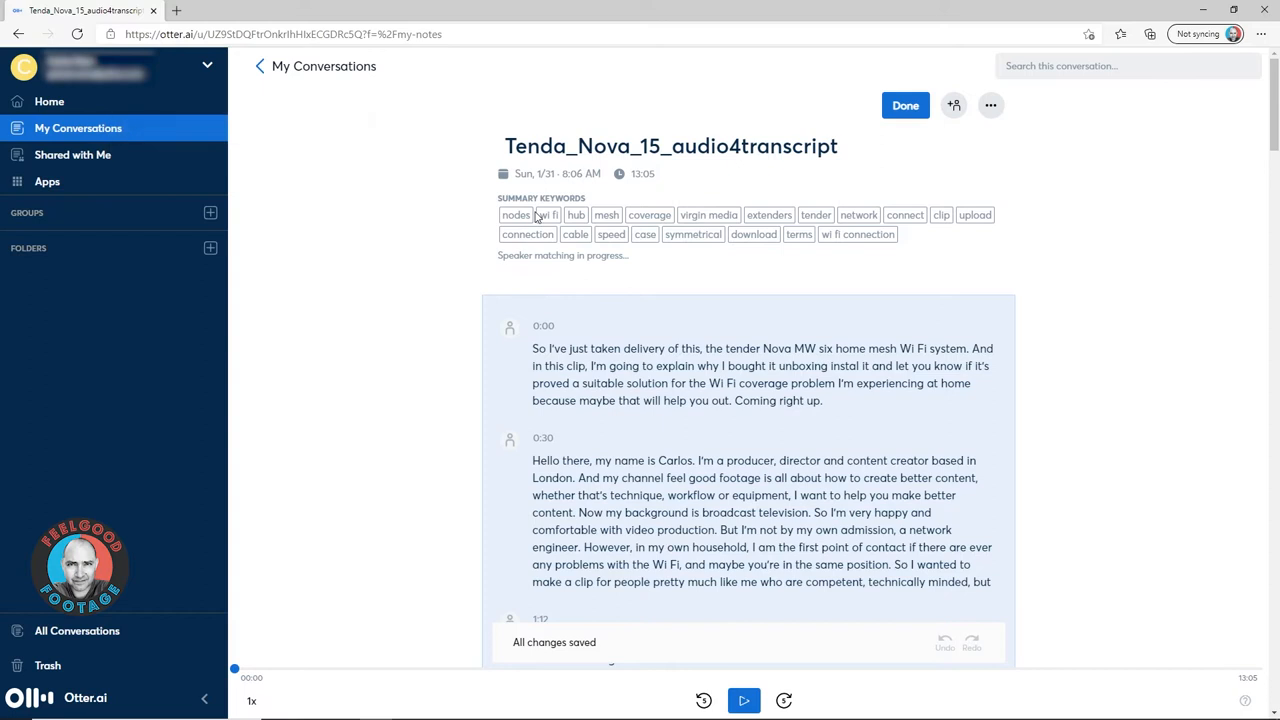
pyautogui.moveTo(533, 270)
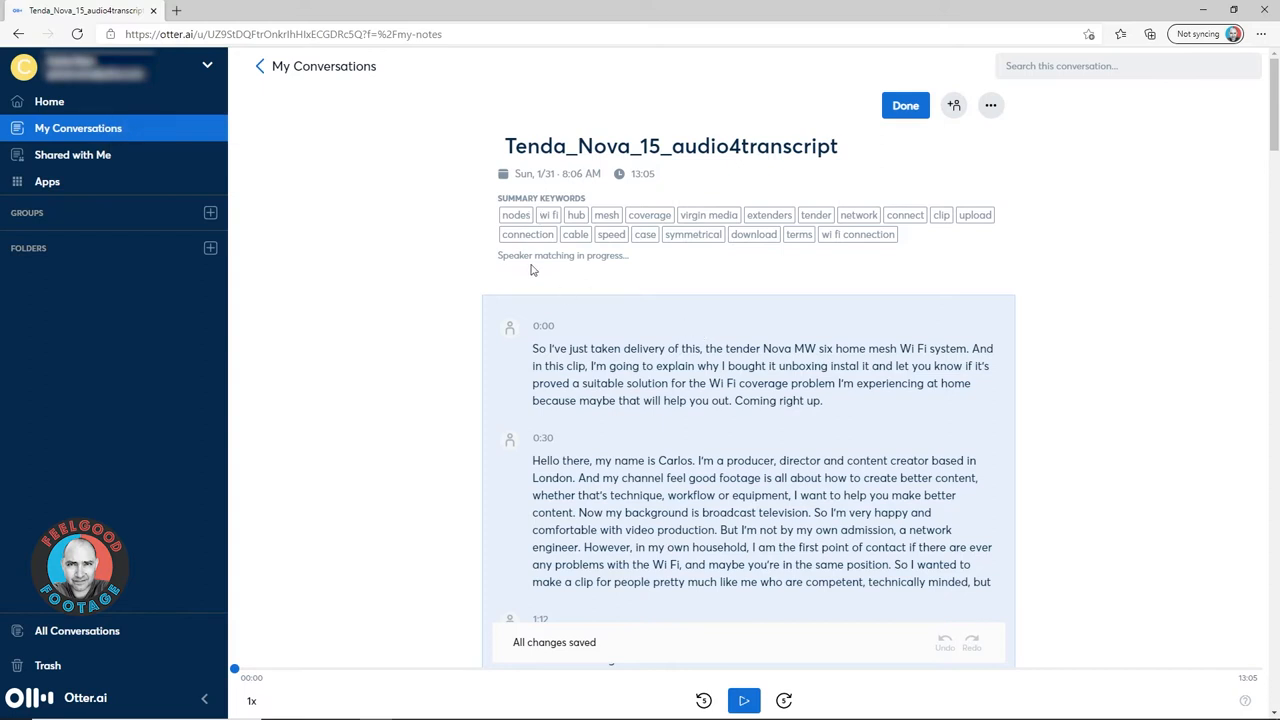
pyautogui.moveTo(551, 216)
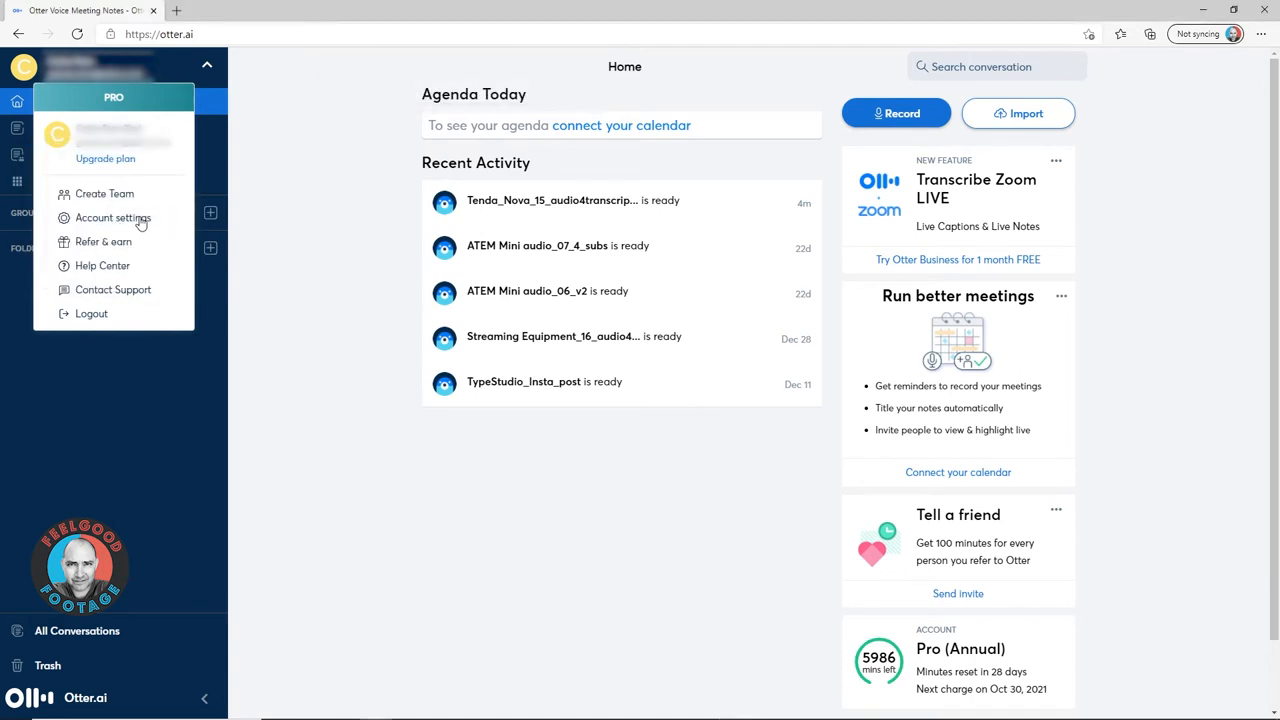
# - Add 'Tenda Nova MW6, Tenda Nova, WiFi' as other custom vocabulary in Account settings
pyautogui.click(113, 218)
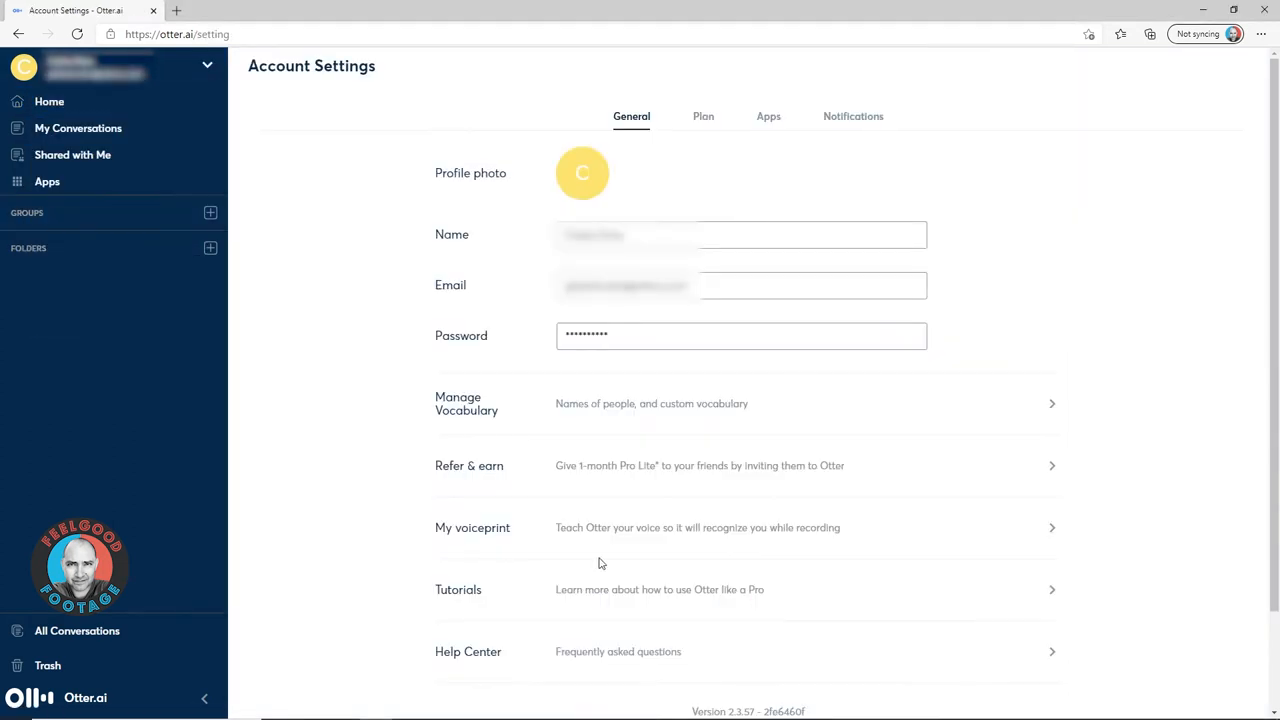
pyautogui.scroll(-3)
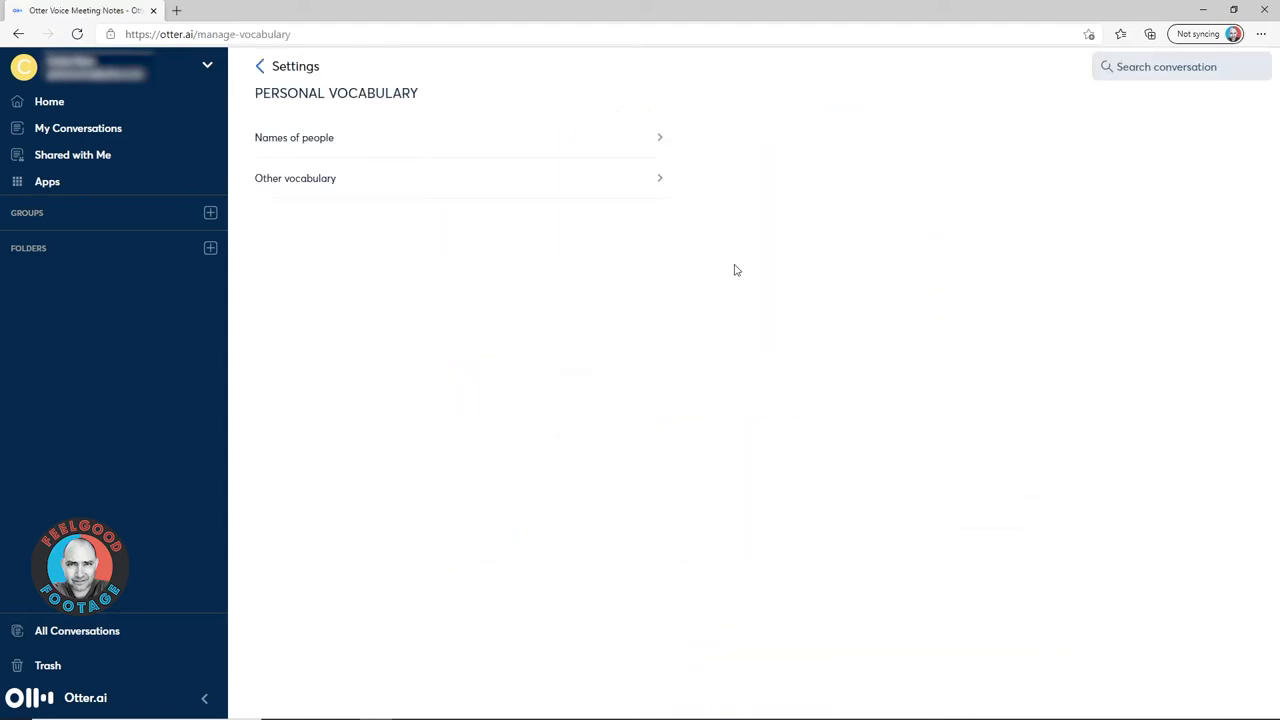
pyautogui.click(295, 178)
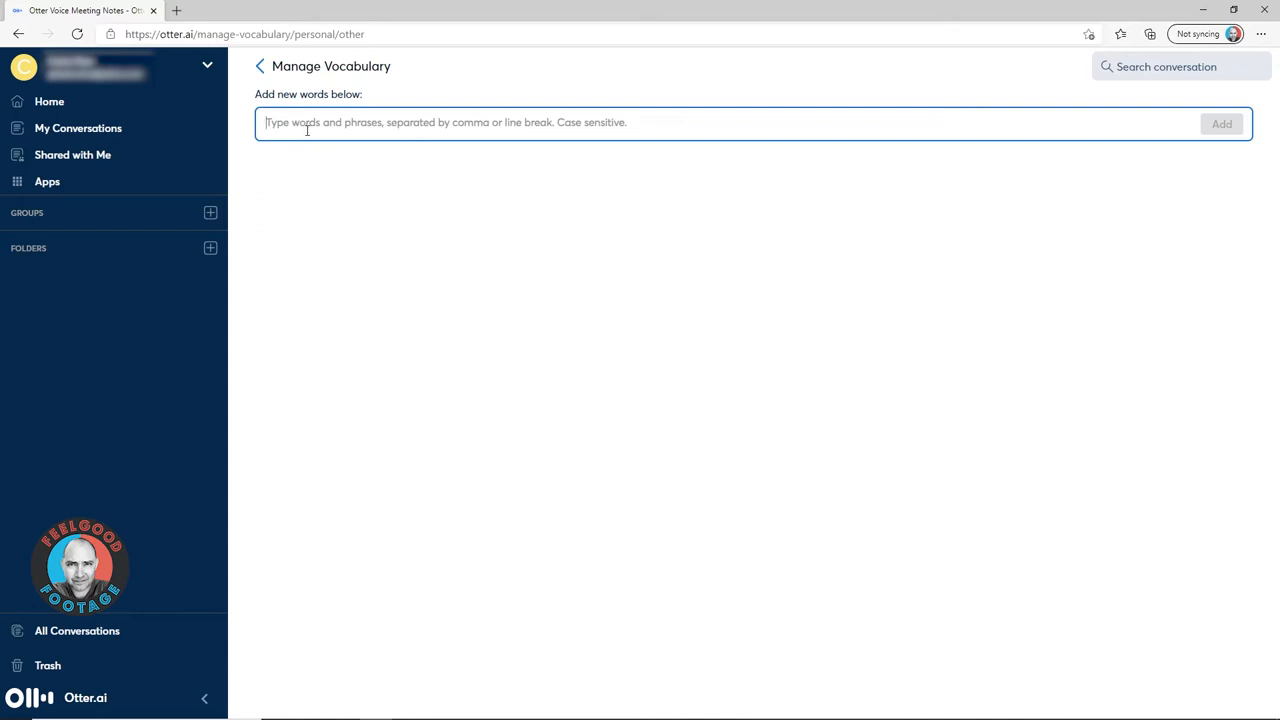
pyautogui.write('Tenda Nova')
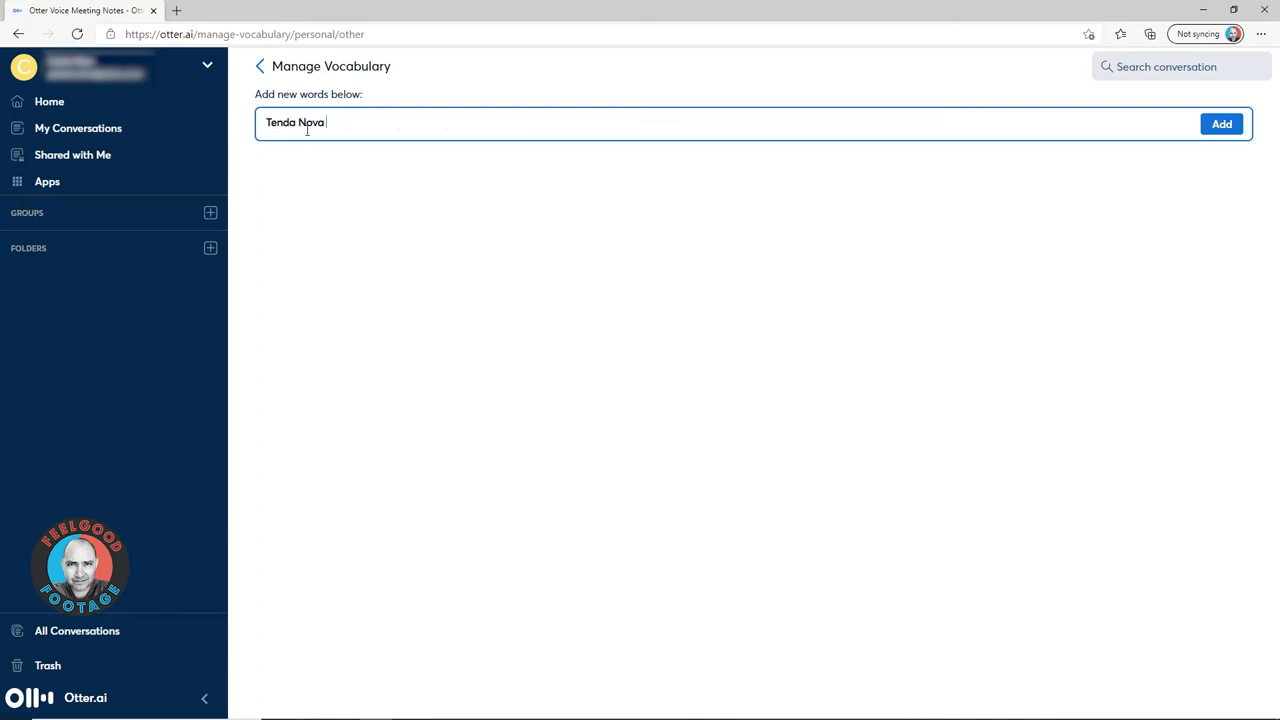
pyautogui.write('MW6')
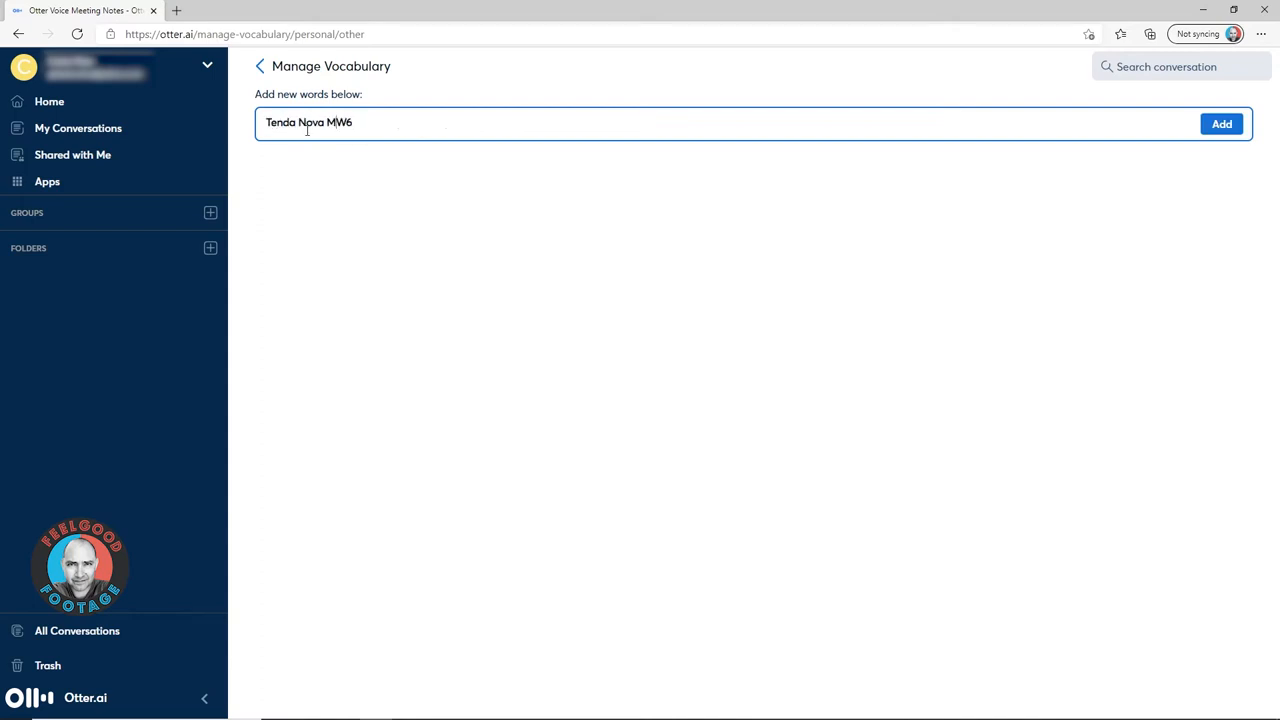
pyautogui.write(', Tenda Nova')
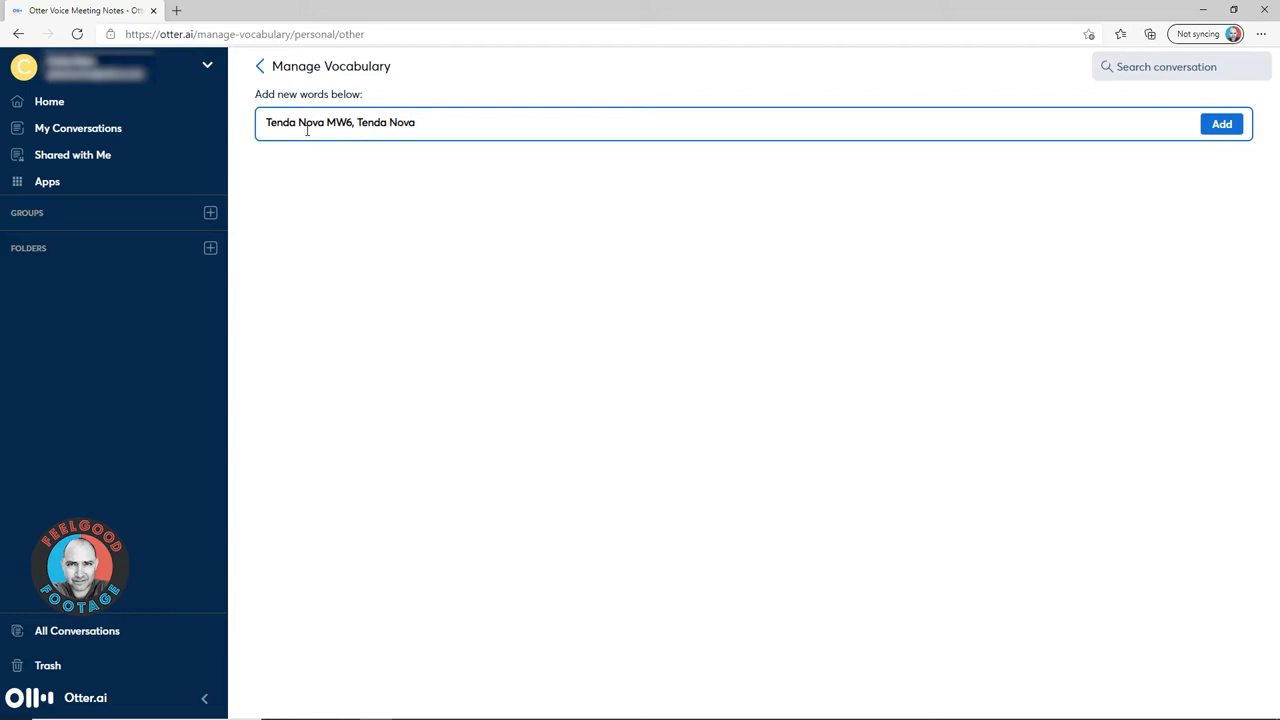
pyautogui.write(', WiFi')
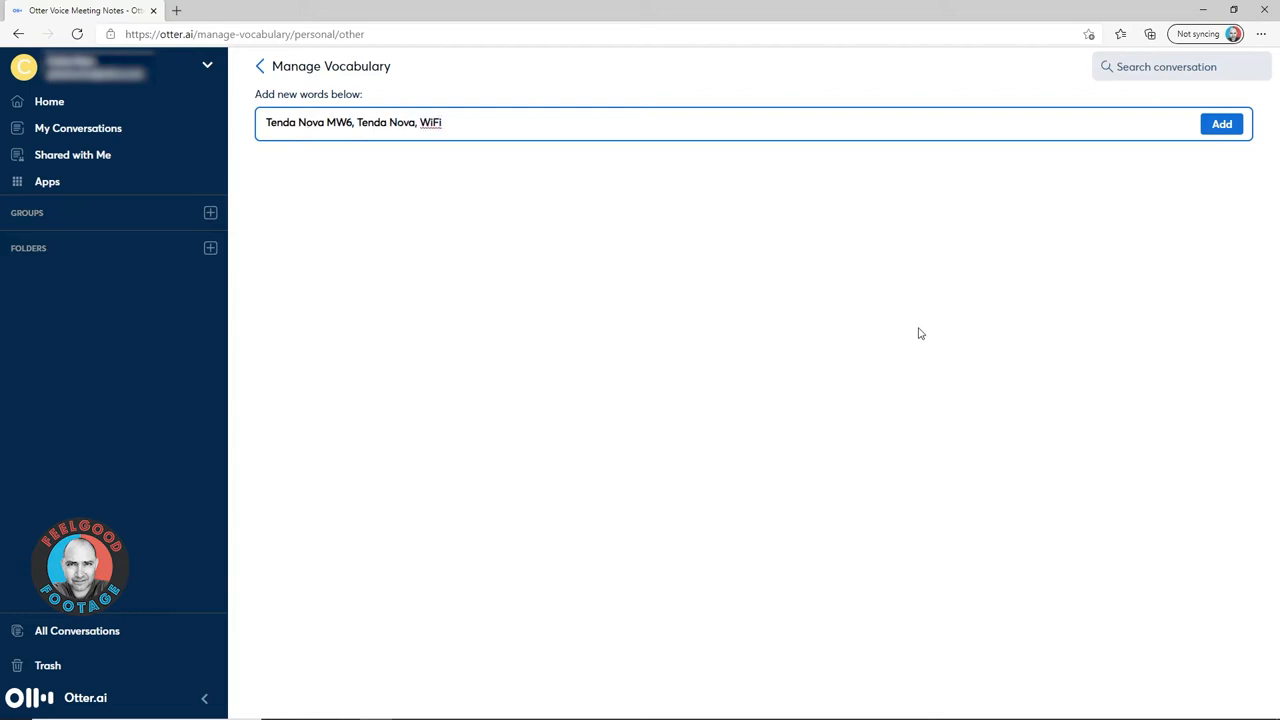
pyautogui.click(1221, 124)
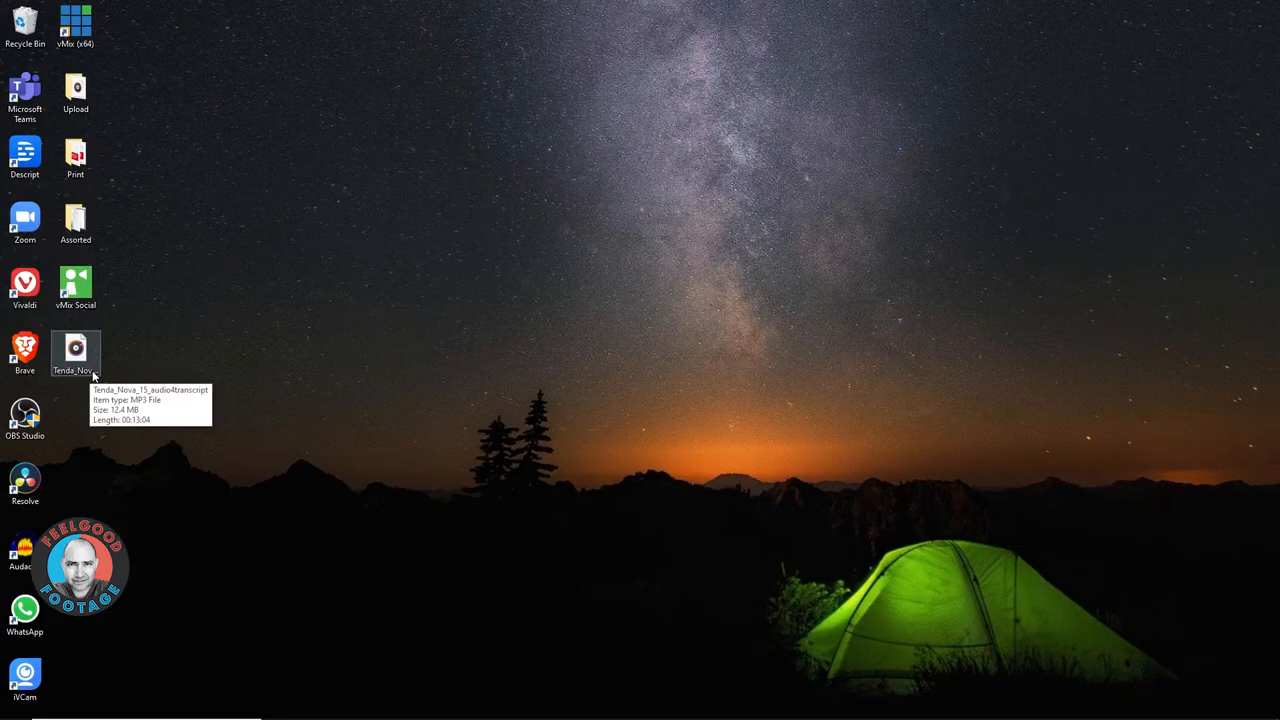
# - Select the Tenda_Nova_15_audio4transcript MP3 on the desktop and make its name editable
pyautogui.click(76, 353)
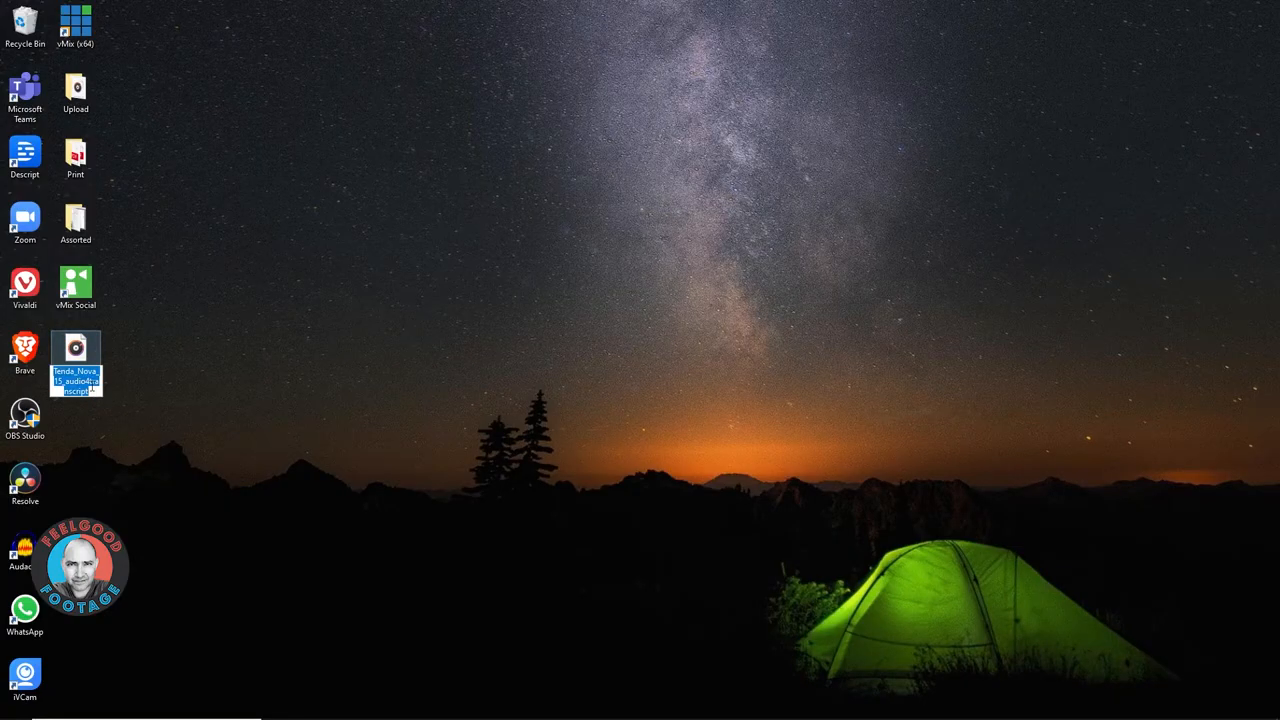
pyautogui.click(114, 407)
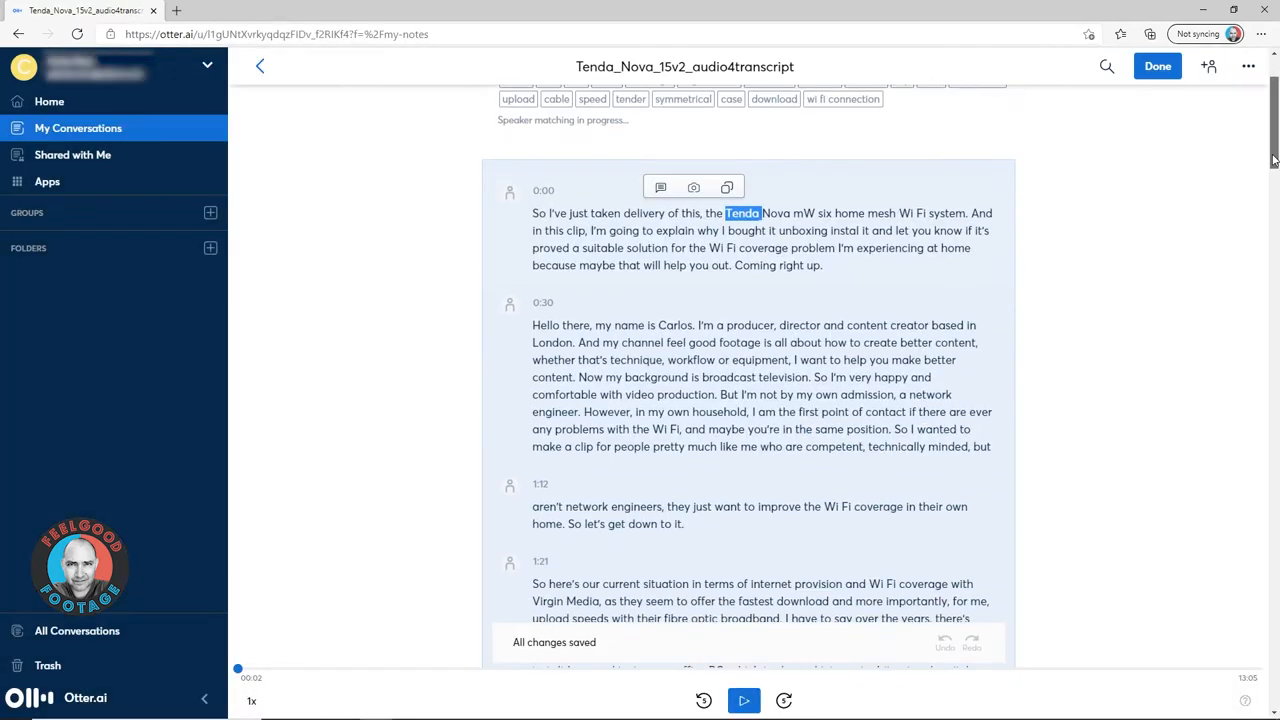
# - Scroll the v2 transcript and double-click a word in the 1:21 paragraph to check it
pyautogui.scroll(-3)
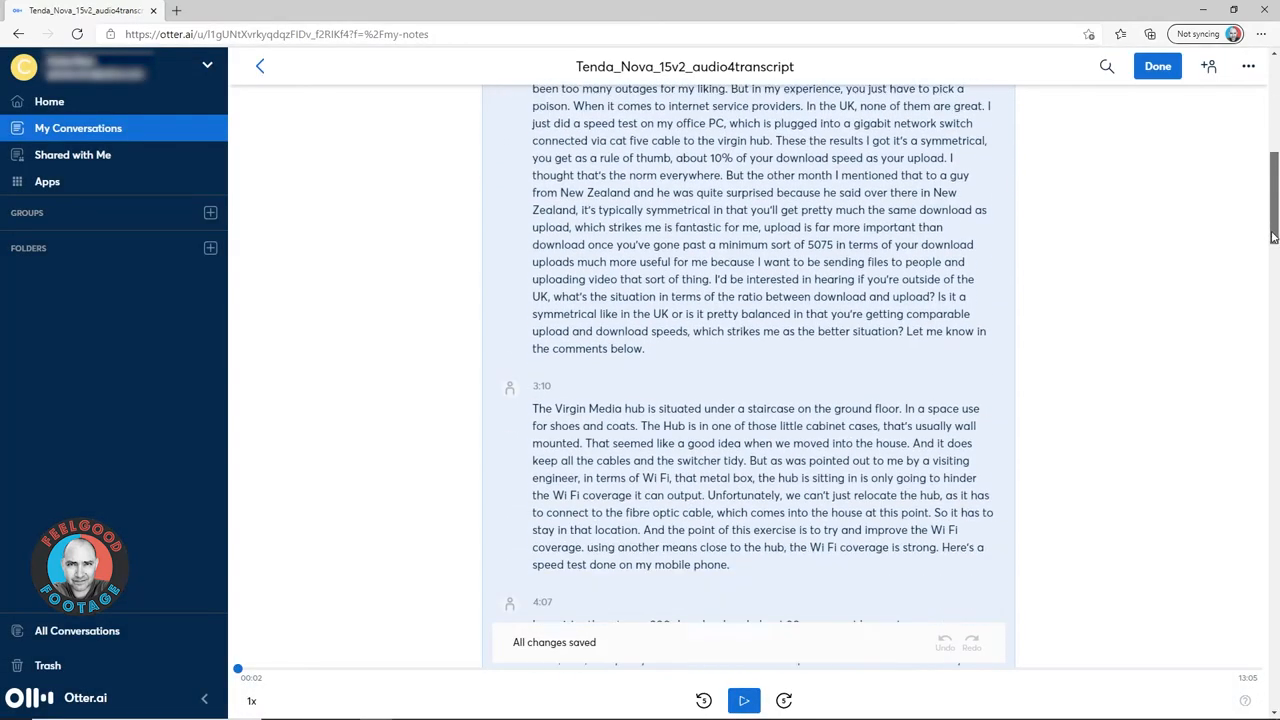
pyautogui.scroll(-3)
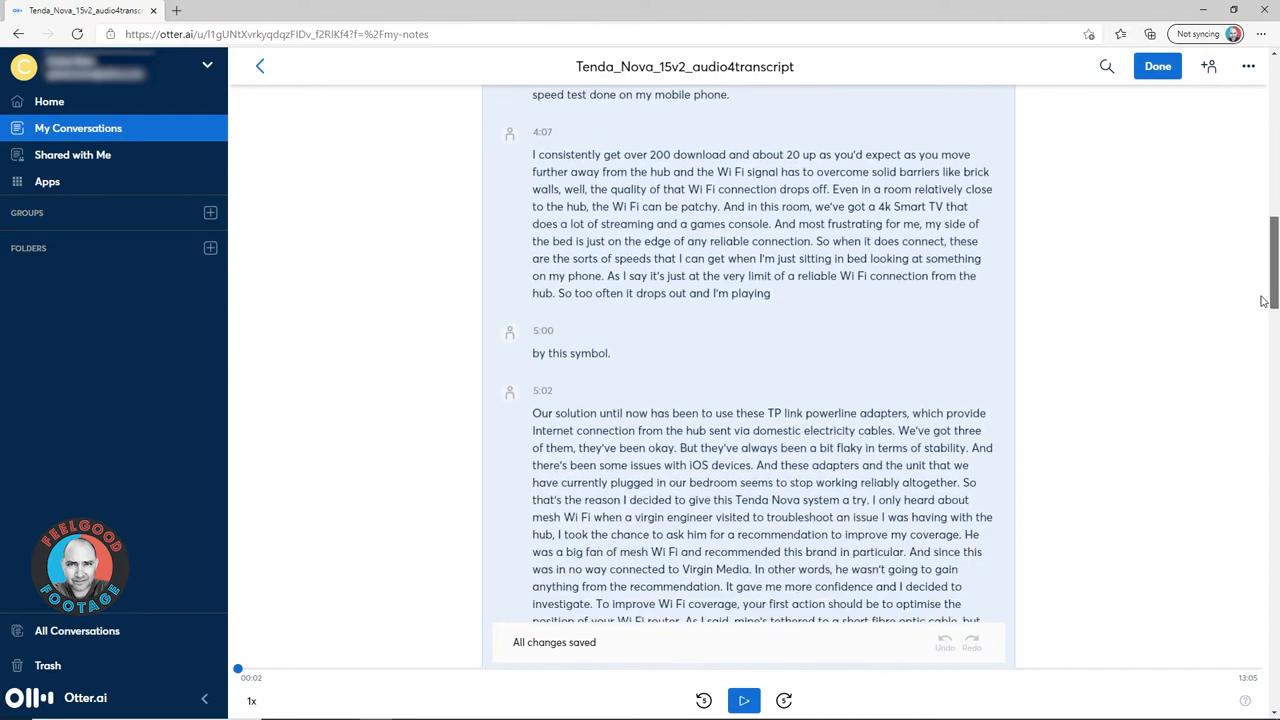
pyautogui.scroll(-3)
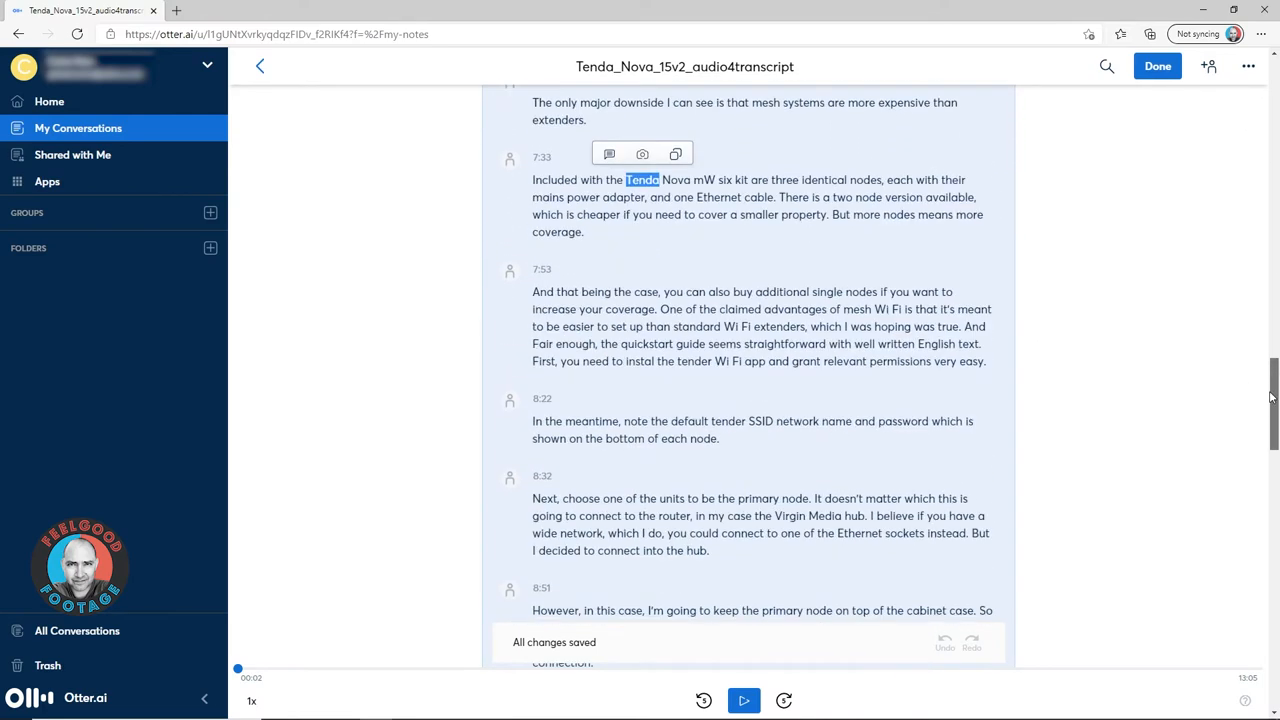
pyautogui.scroll(-3)
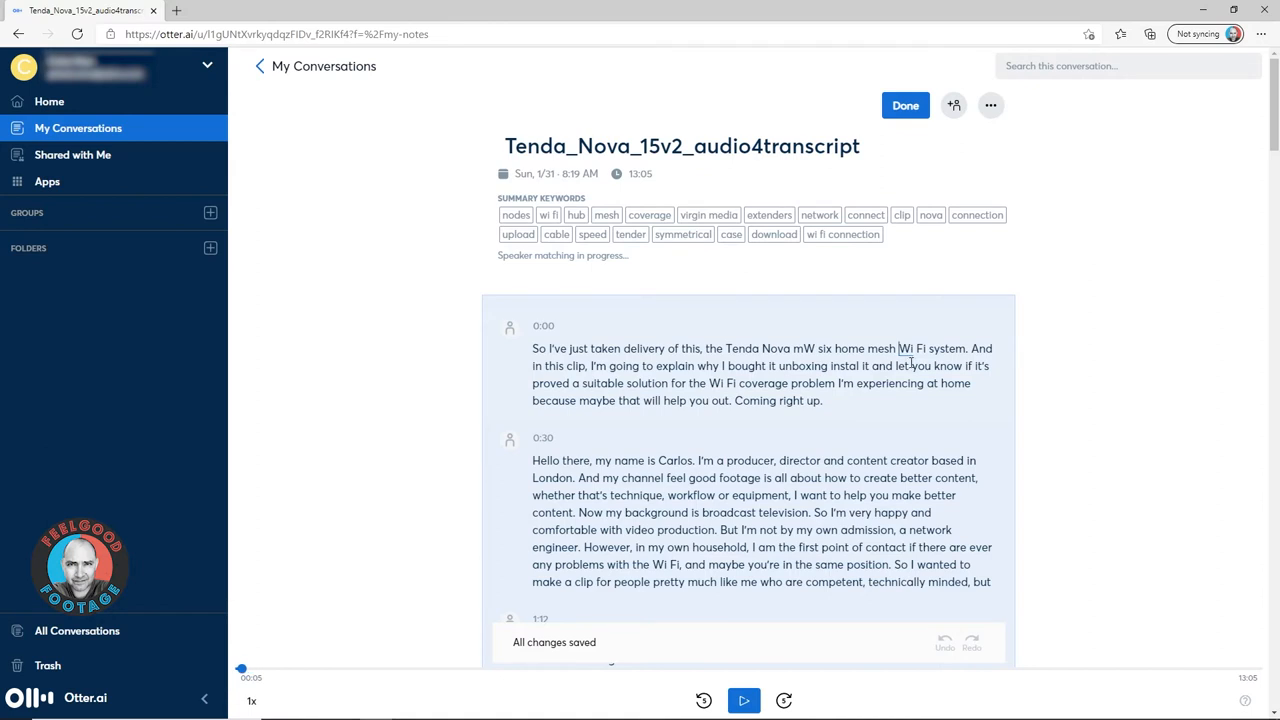
pyautogui.scroll(-3)
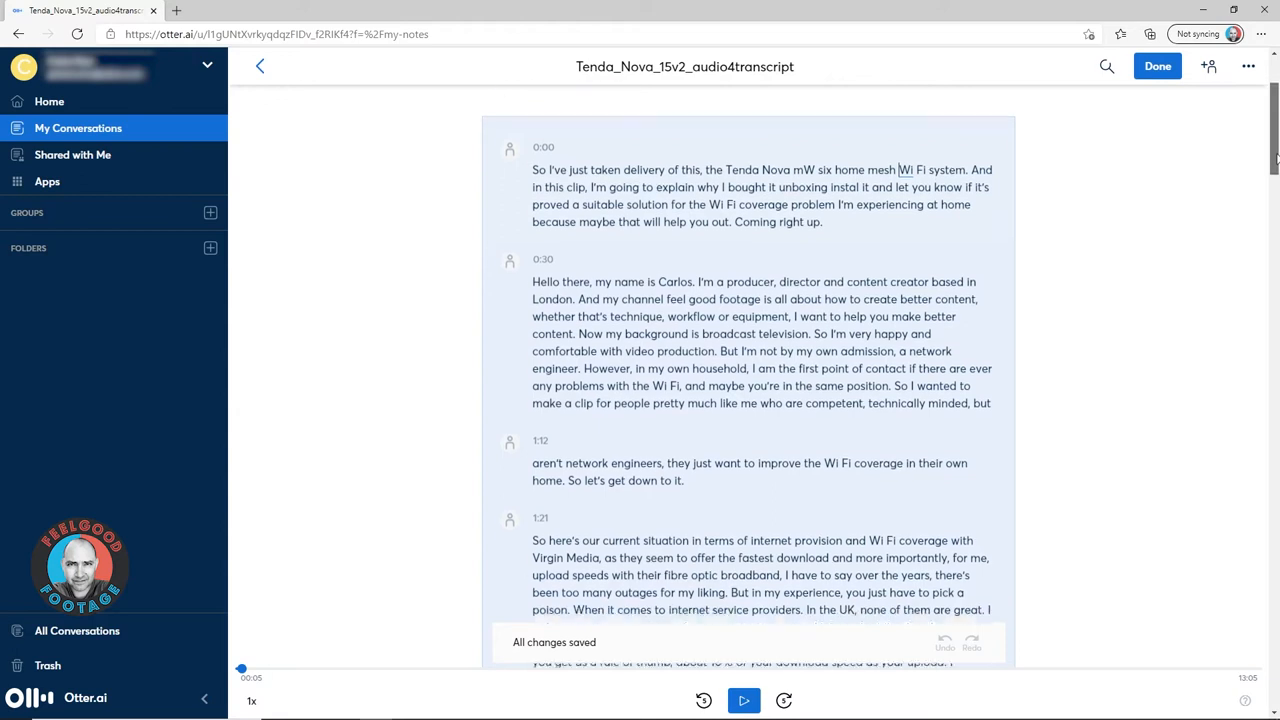
pyautogui.scroll(-3)
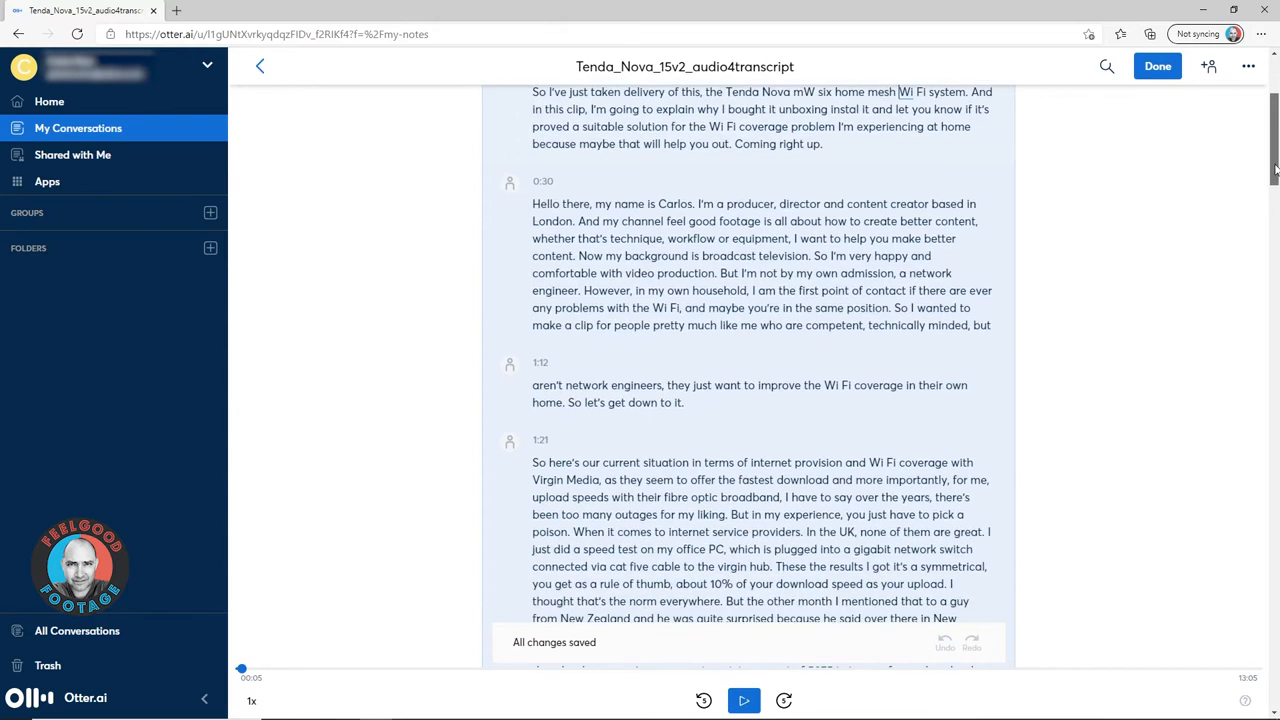
pyautogui.scroll(-3)
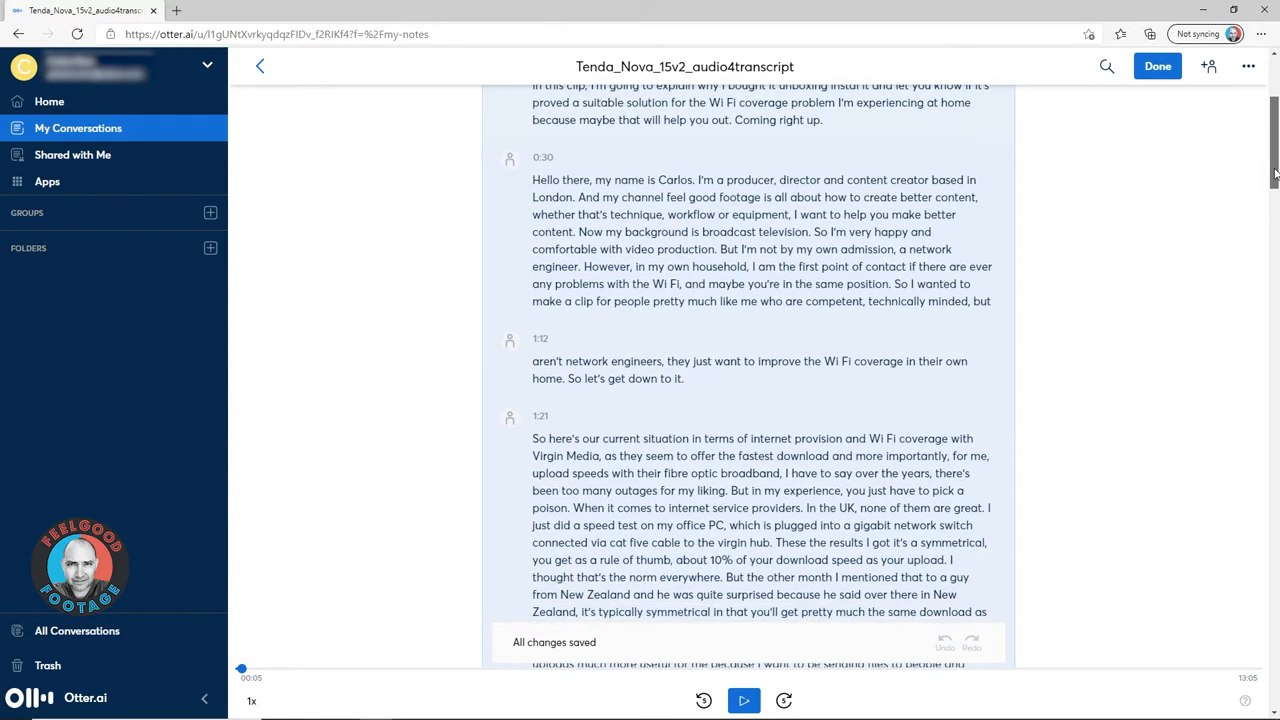
pyautogui.scroll(-3)
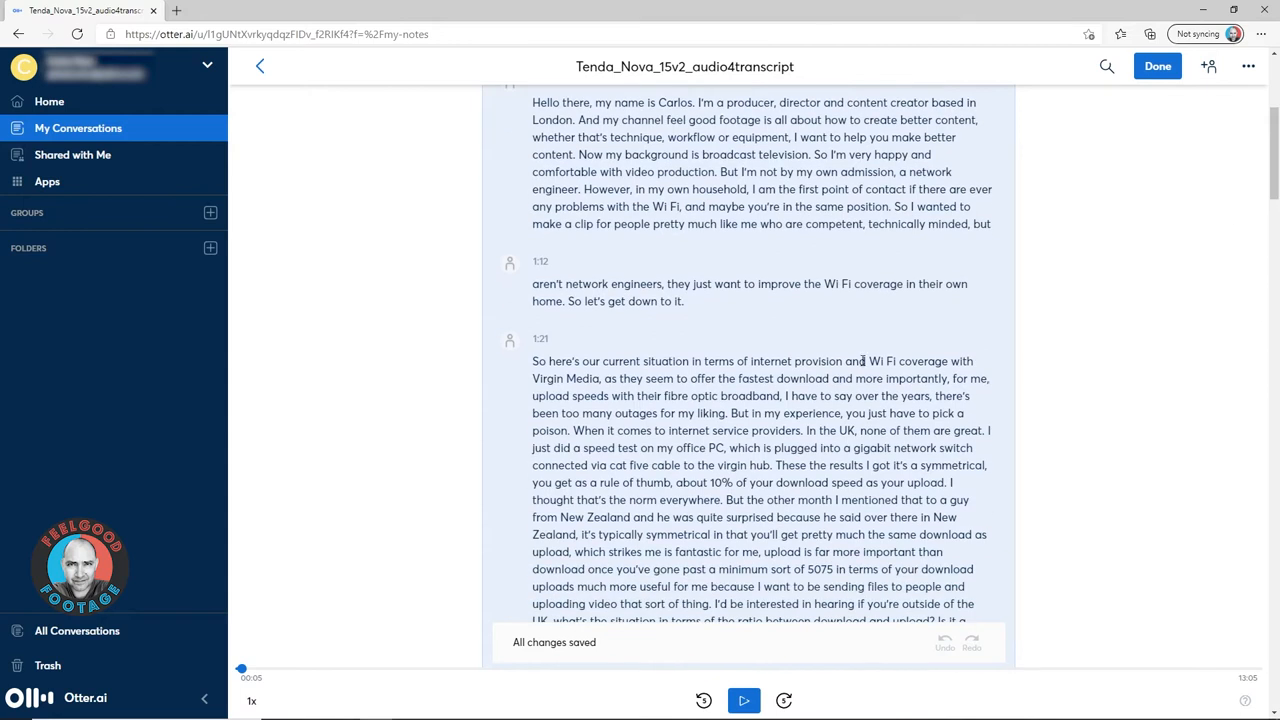
pyautogui.doubleClick(881, 361)
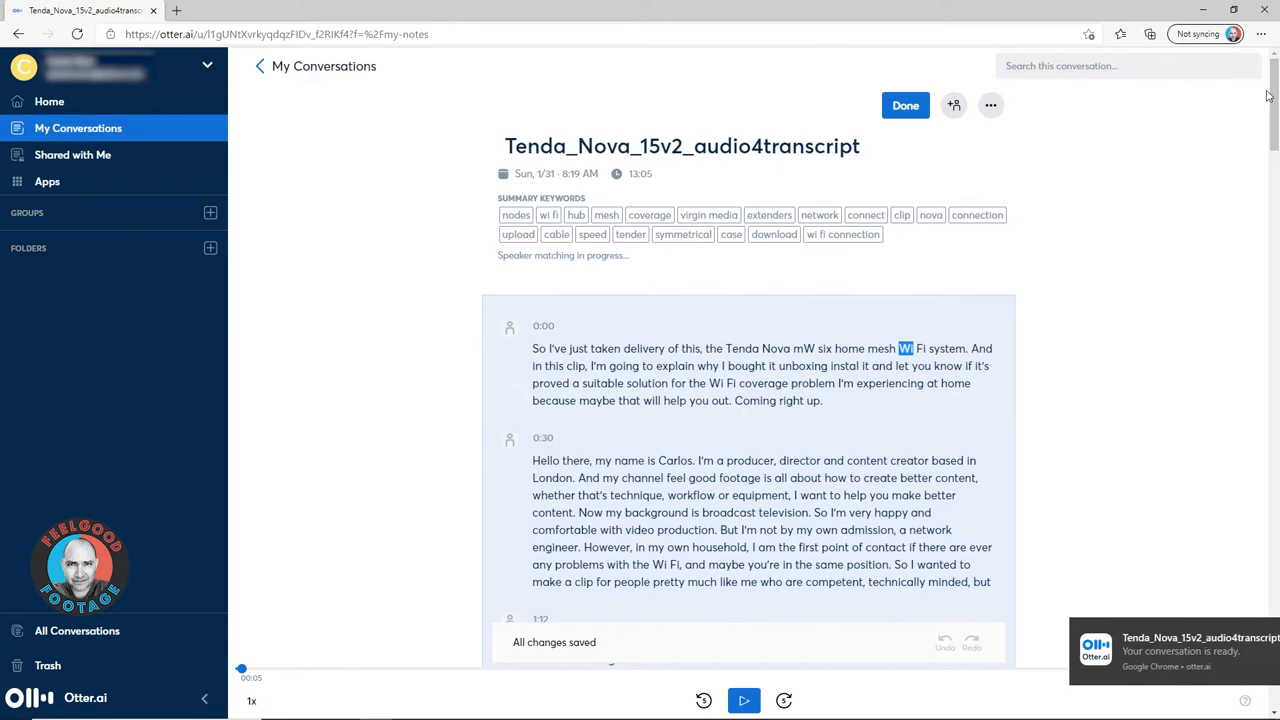
pyautogui.moveTo(1178, 264)
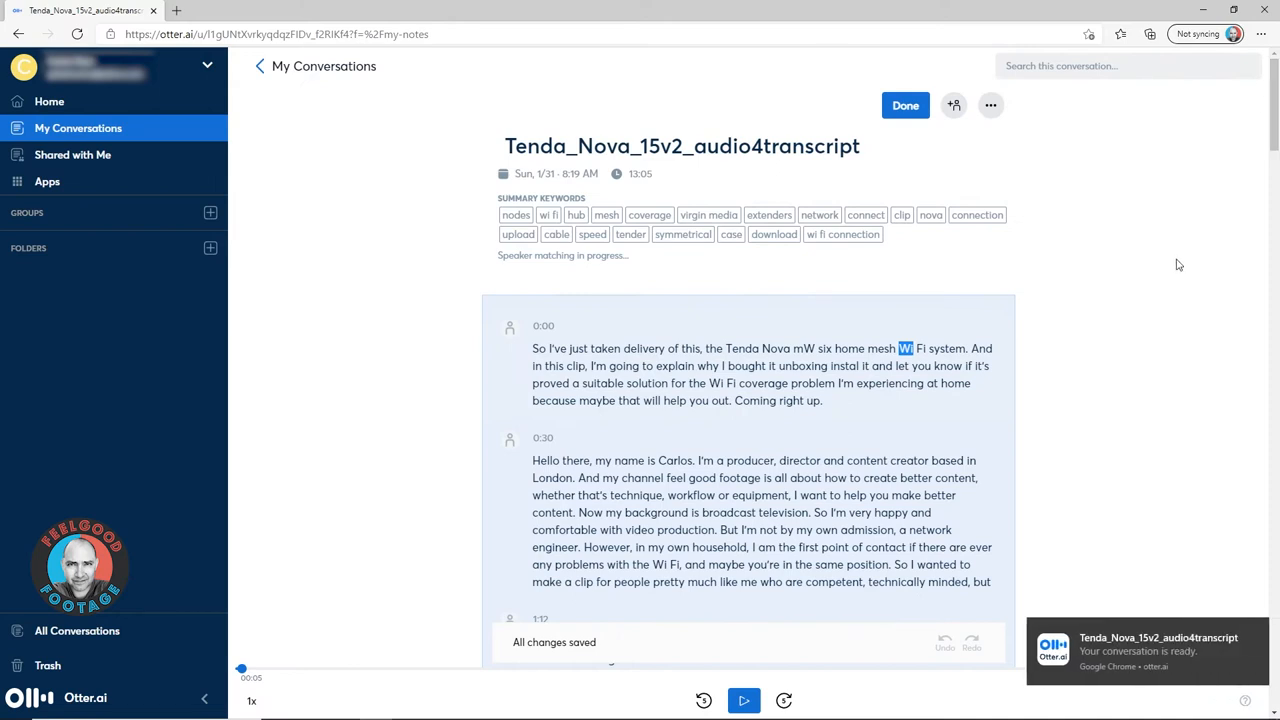
pyautogui.moveTo(1176, 267)
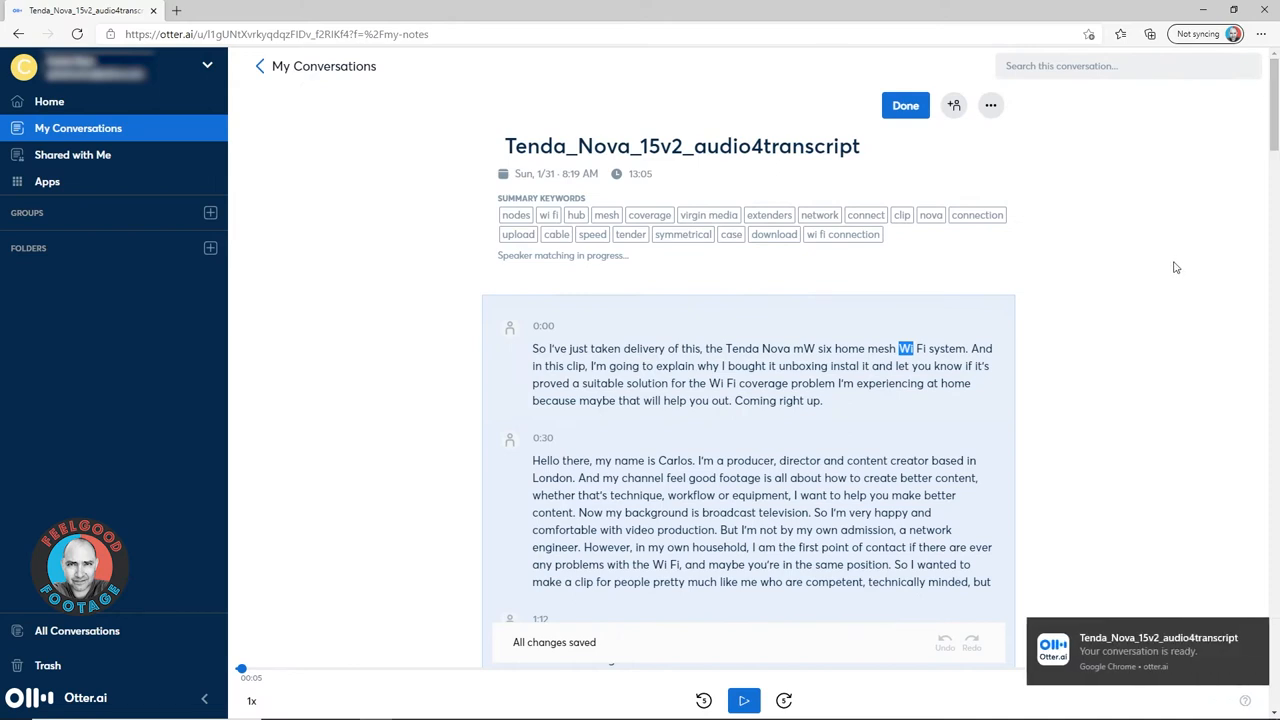
pyautogui.moveTo(910, 180)
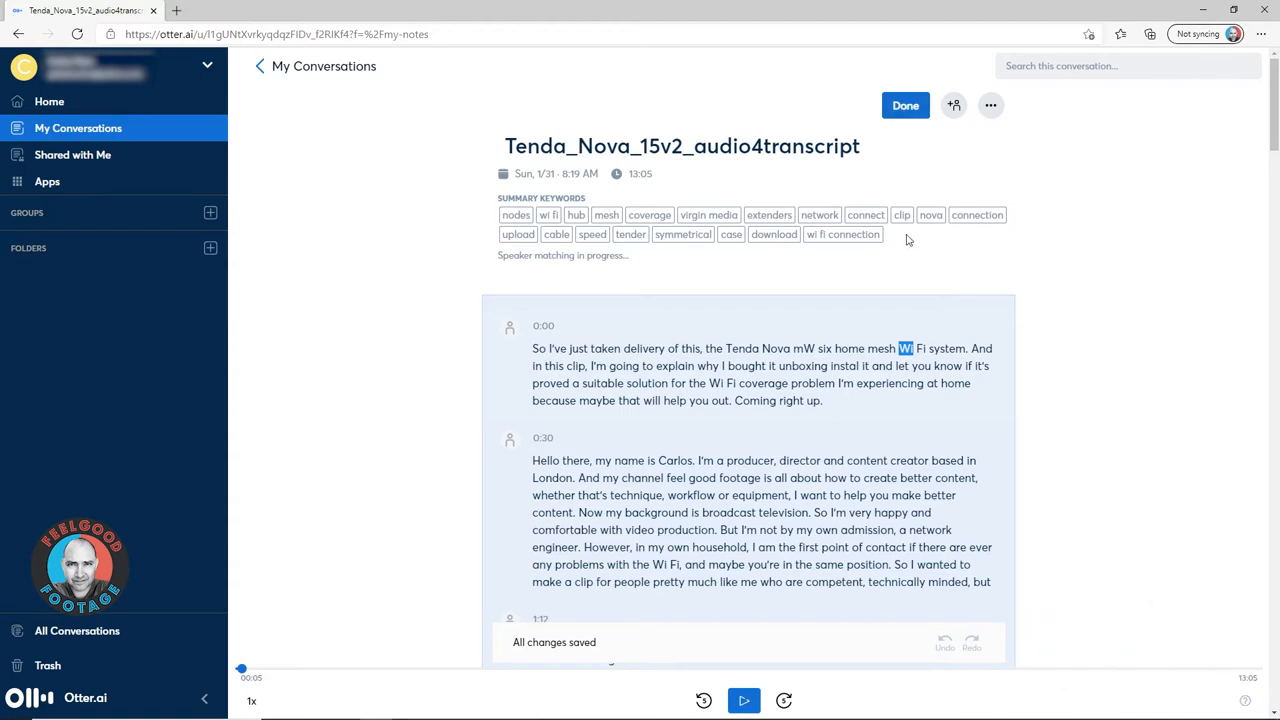
# - Leave edit mode on the v2 transcript once all changes are saved
pyautogui.click(904, 105)
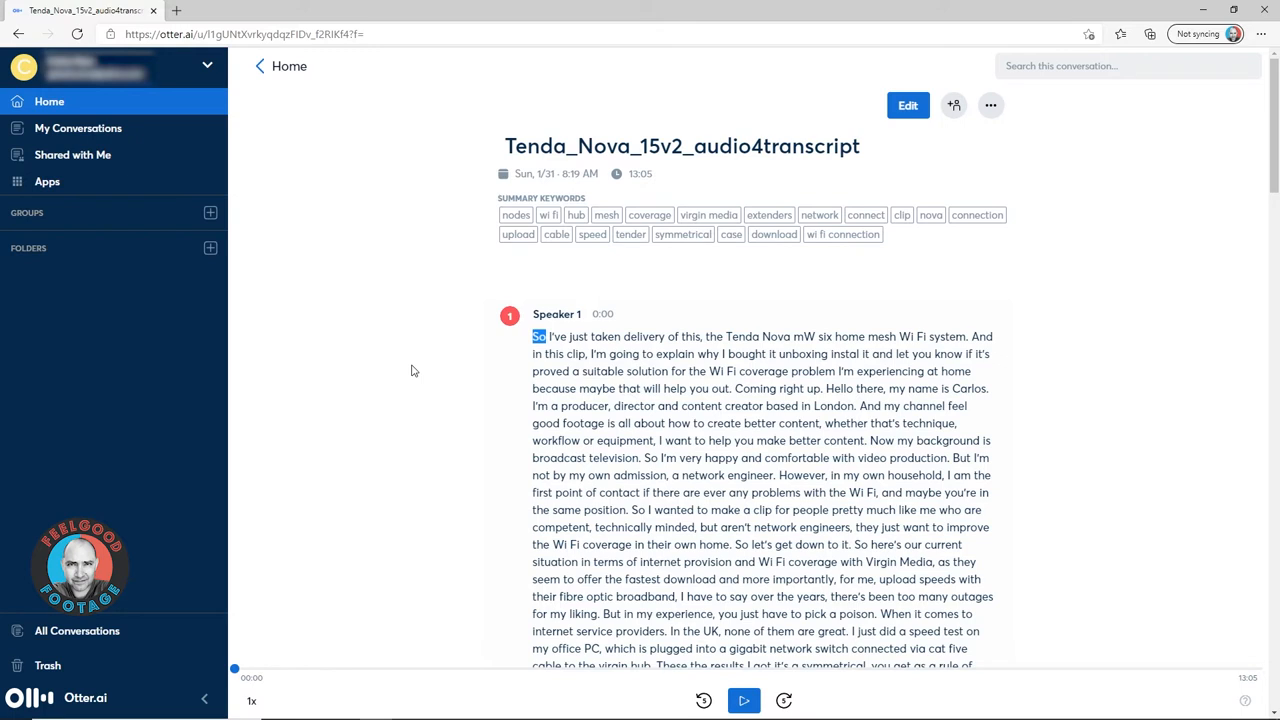
pyautogui.moveTo(984, 124)
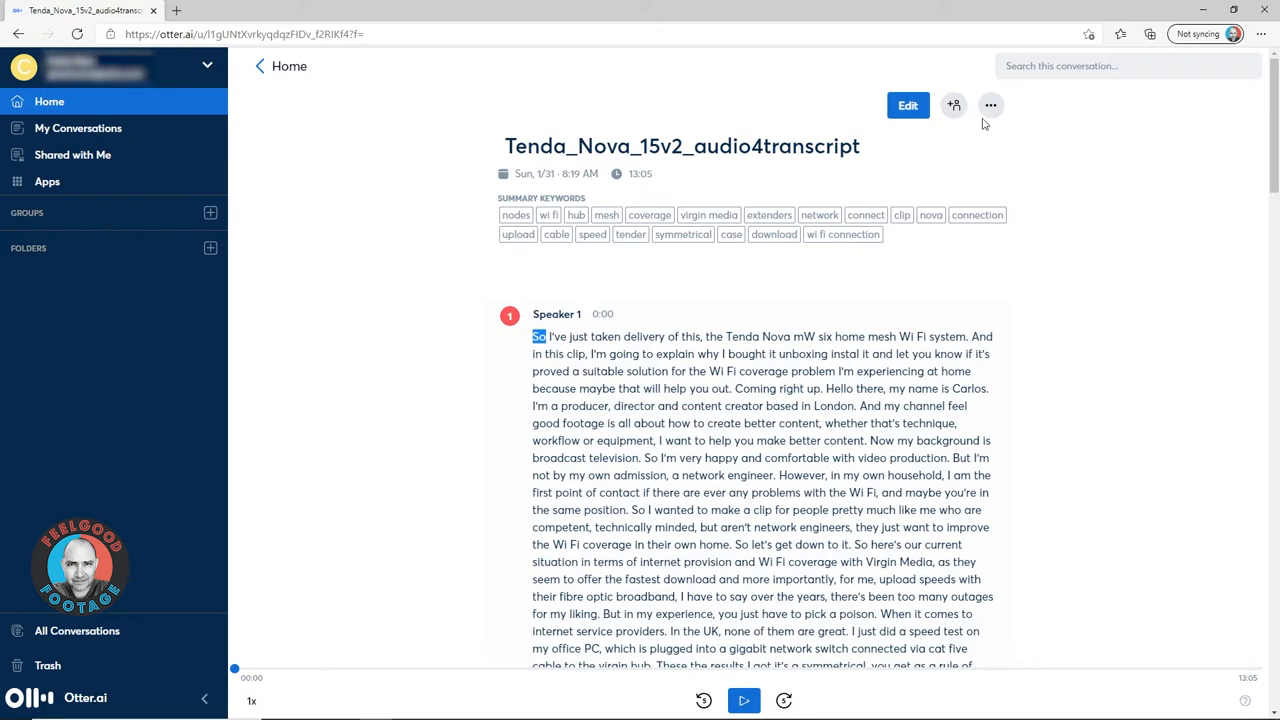
# - Export the transcript as SRT with max characters per line raised from 32 to 35
pyautogui.click(990, 105)
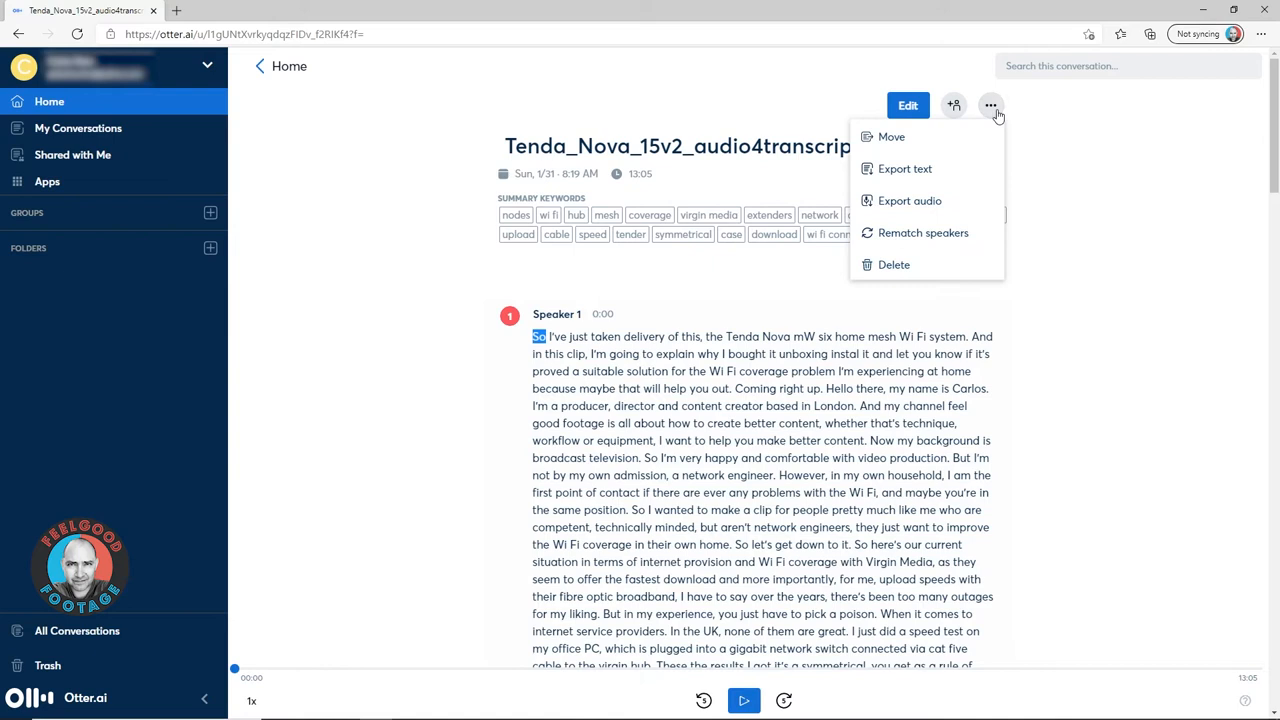
pyautogui.click(904, 168)
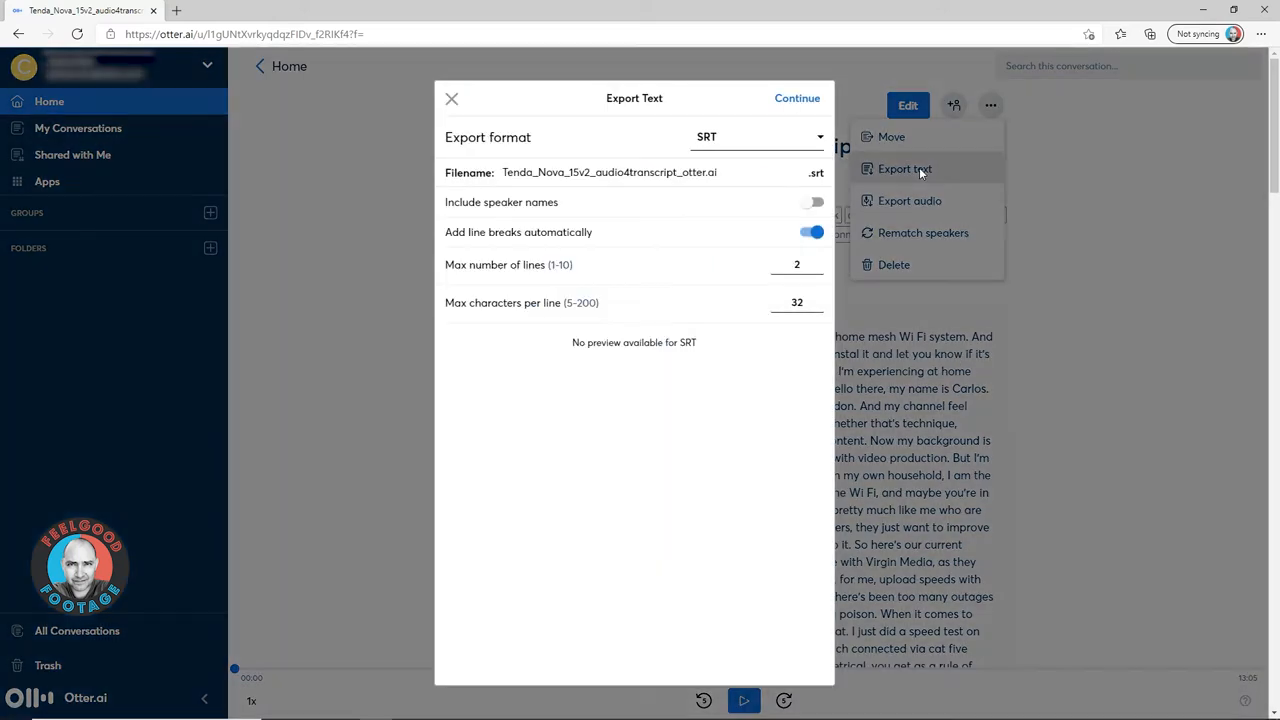
pyautogui.click(757, 137)
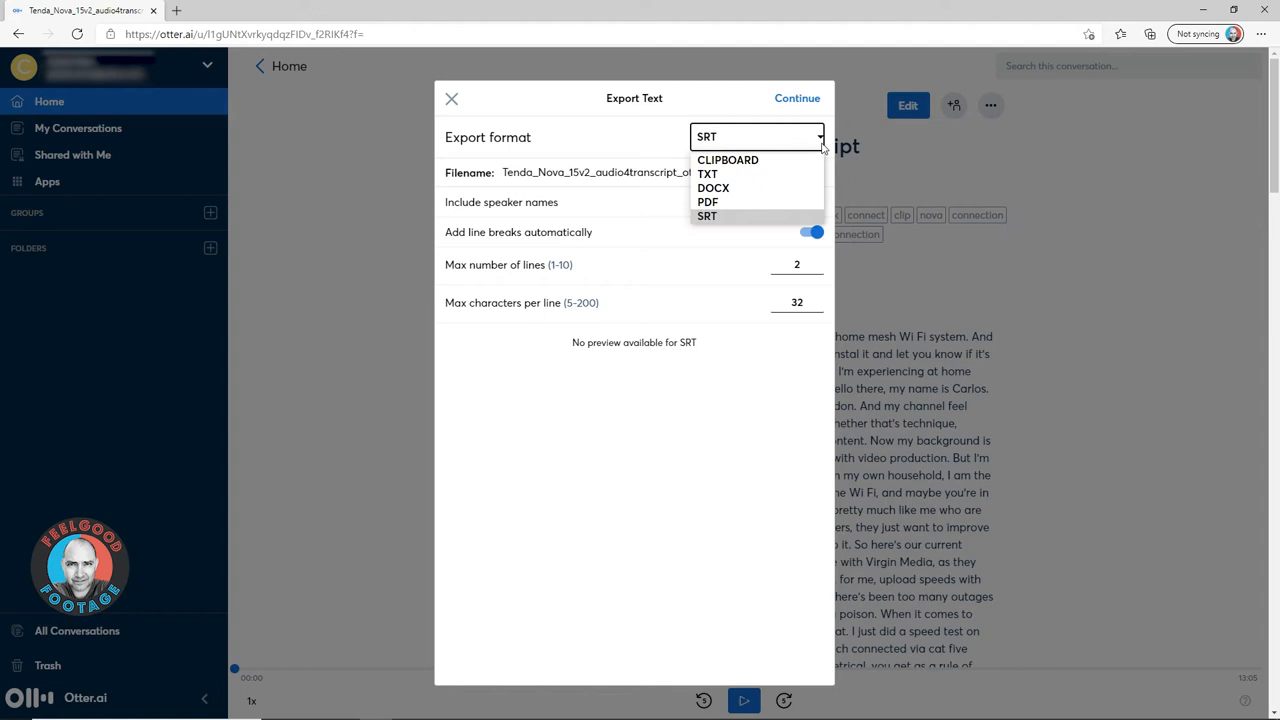
pyautogui.moveTo(772, 217)
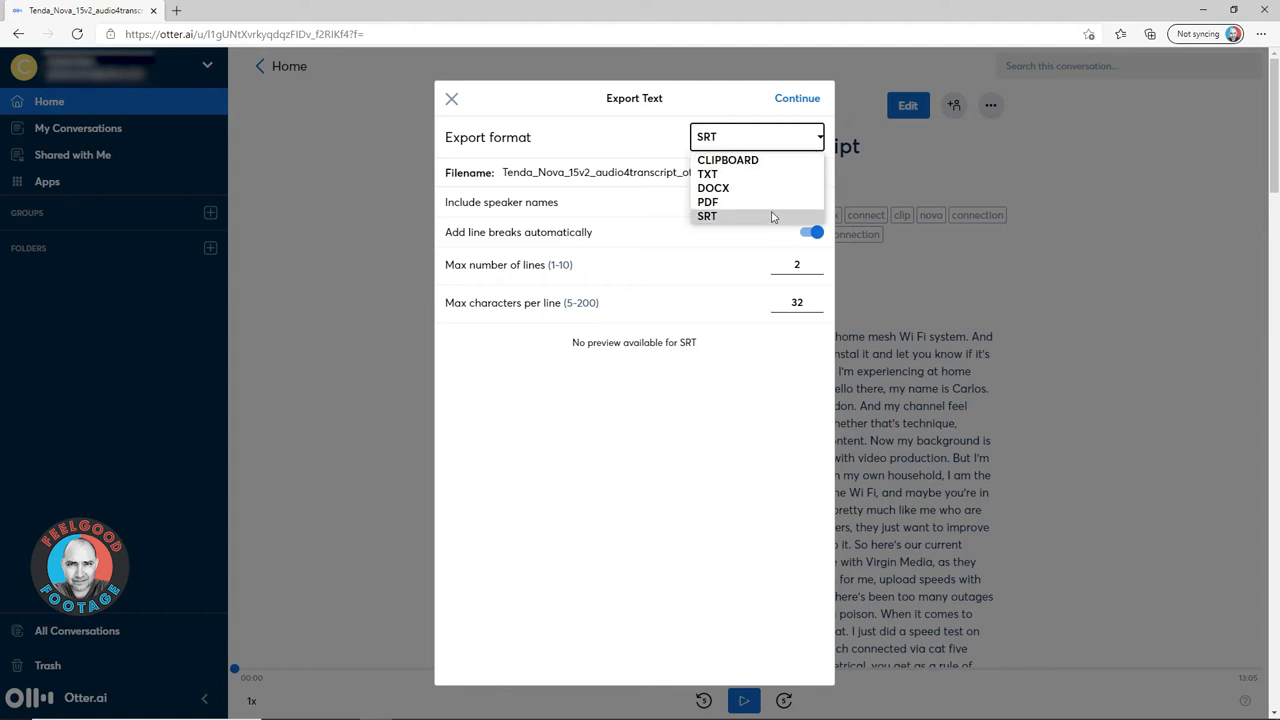
pyautogui.click(707, 216)
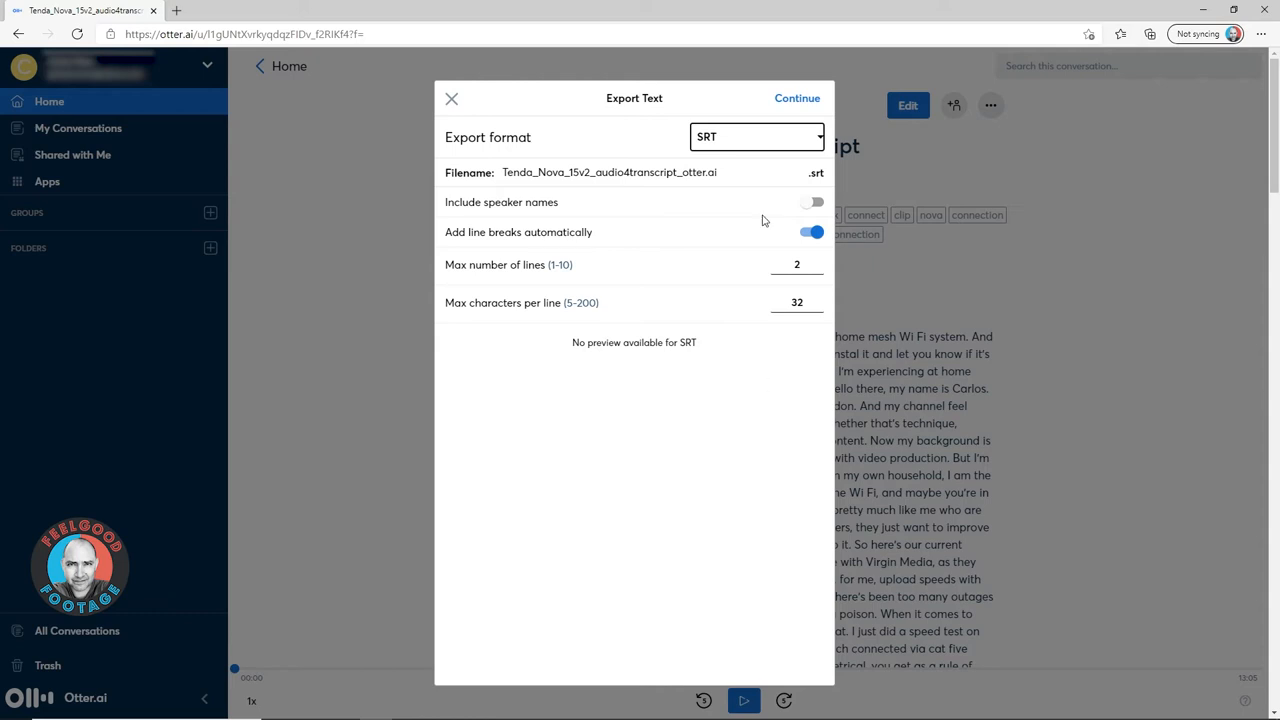
pyautogui.click(796, 302)
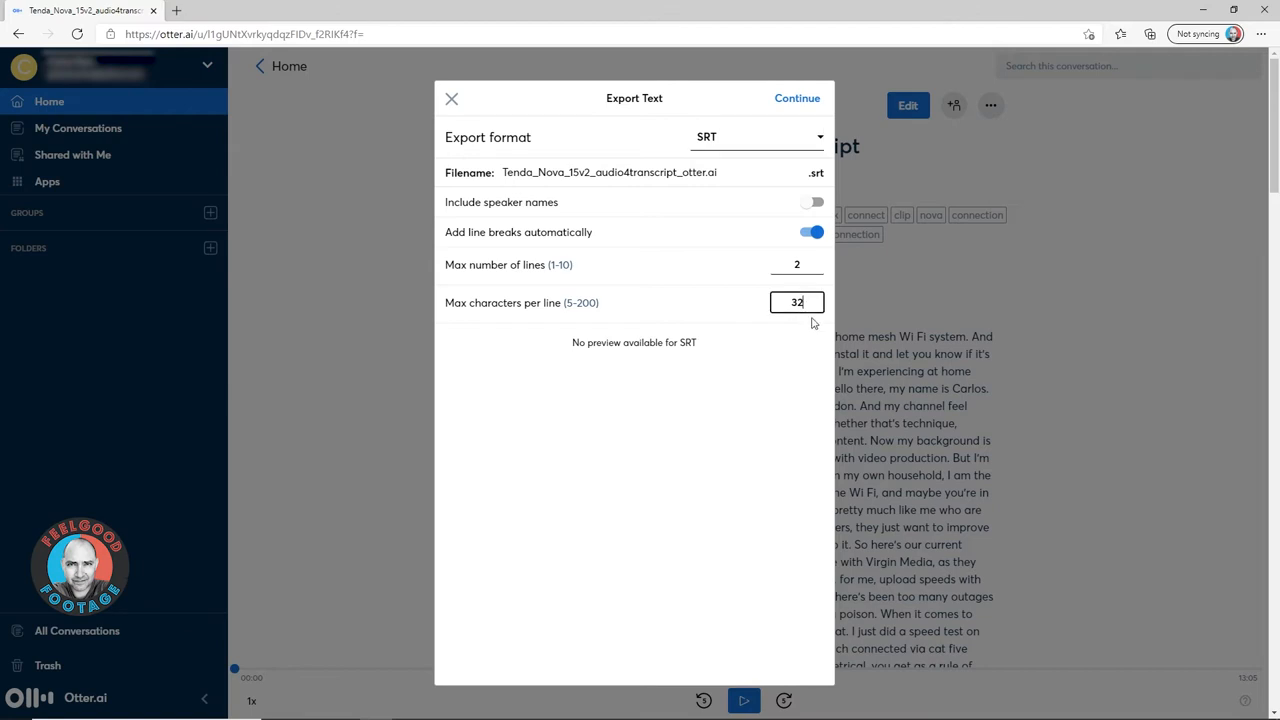
pyautogui.click(796, 302)
pyautogui.write('35')
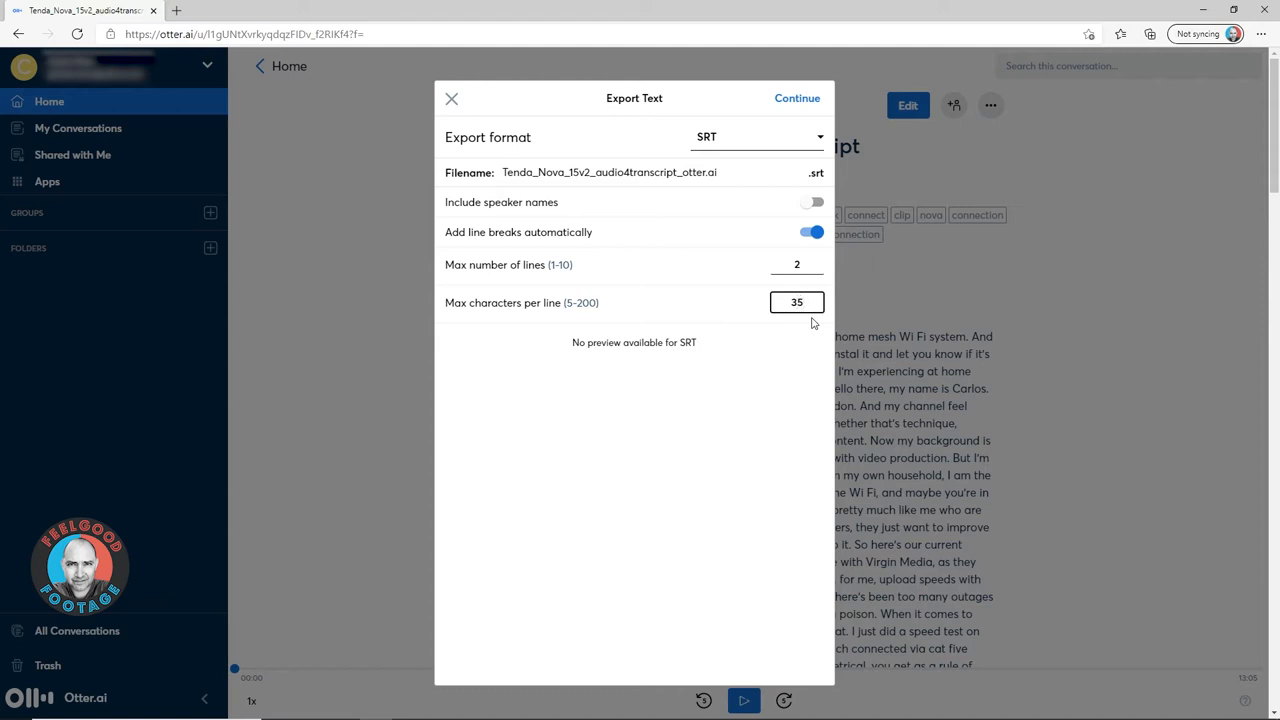
pyautogui.click(797, 302)
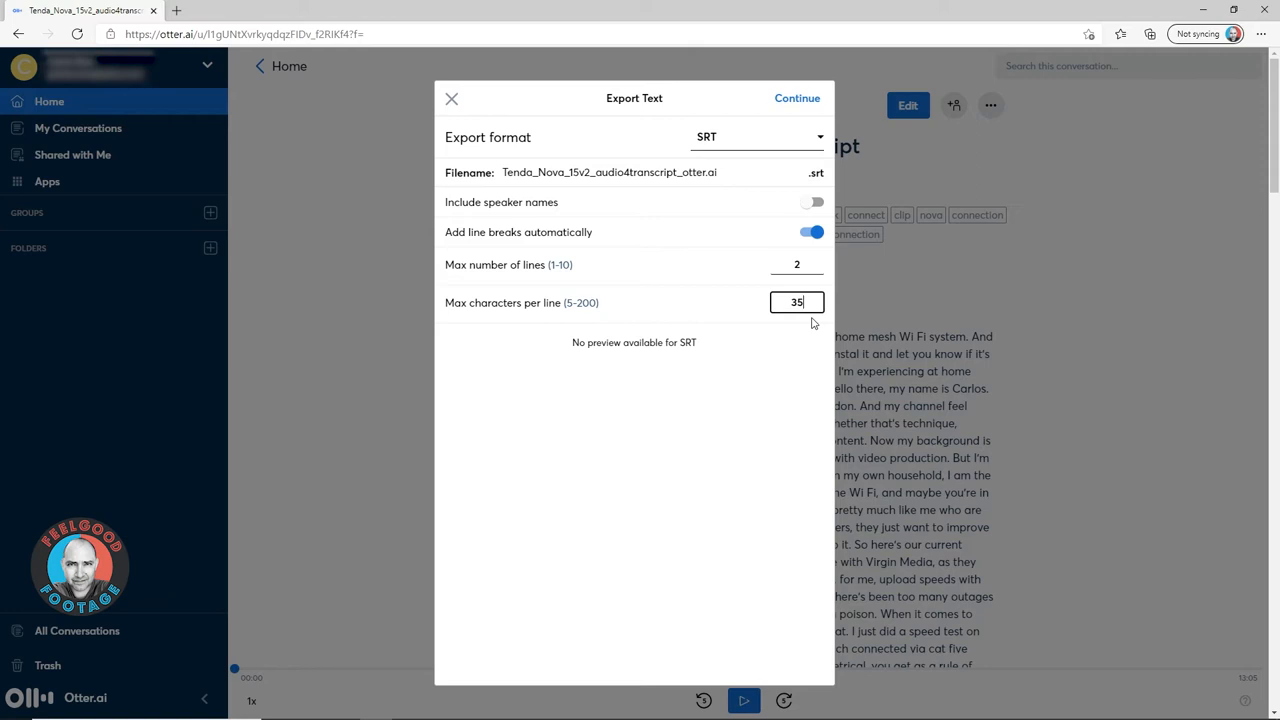
pyautogui.click(797, 98)
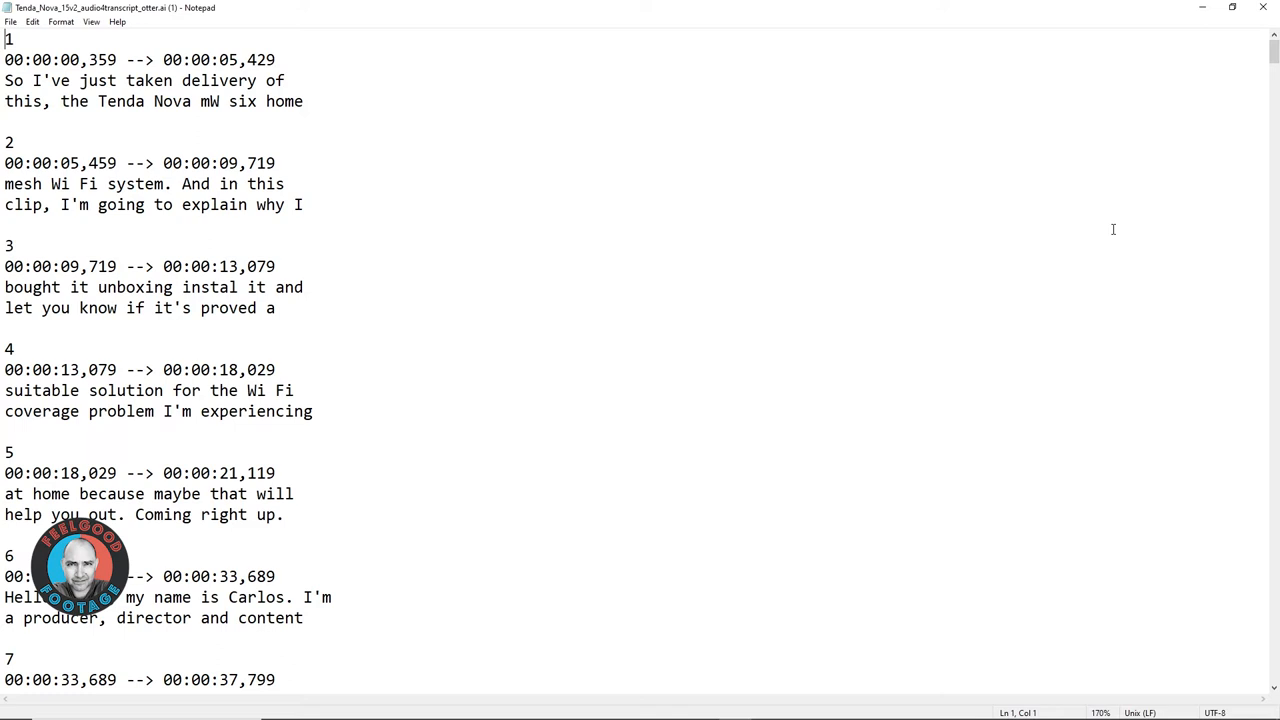
pyautogui.moveTo(1175, 167)
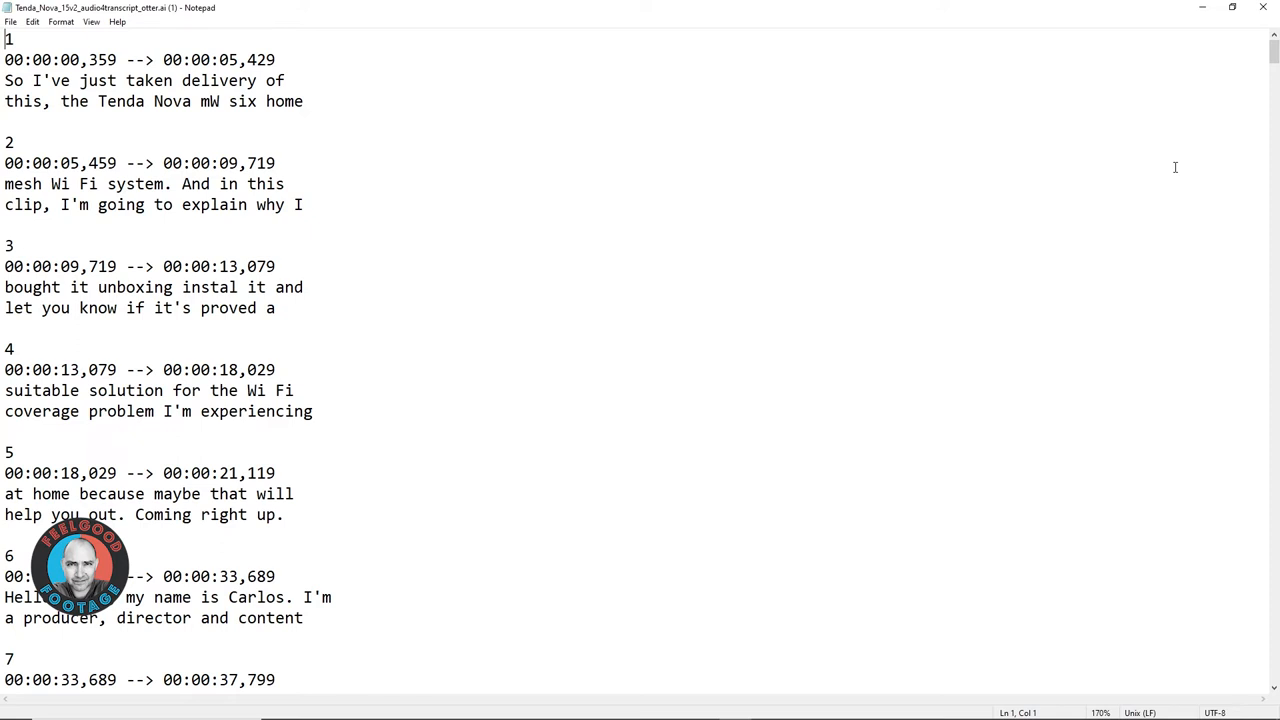
pyautogui.scroll(-3)
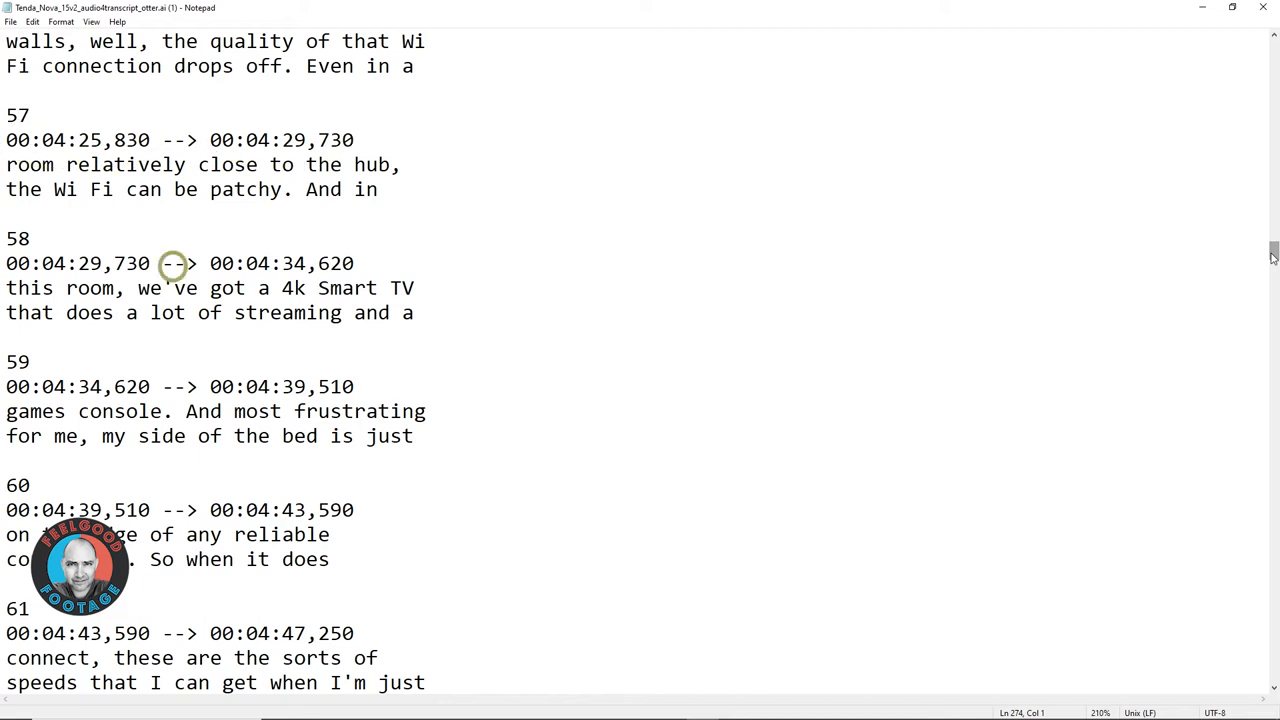
pyautogui.moveTo(194, 388)
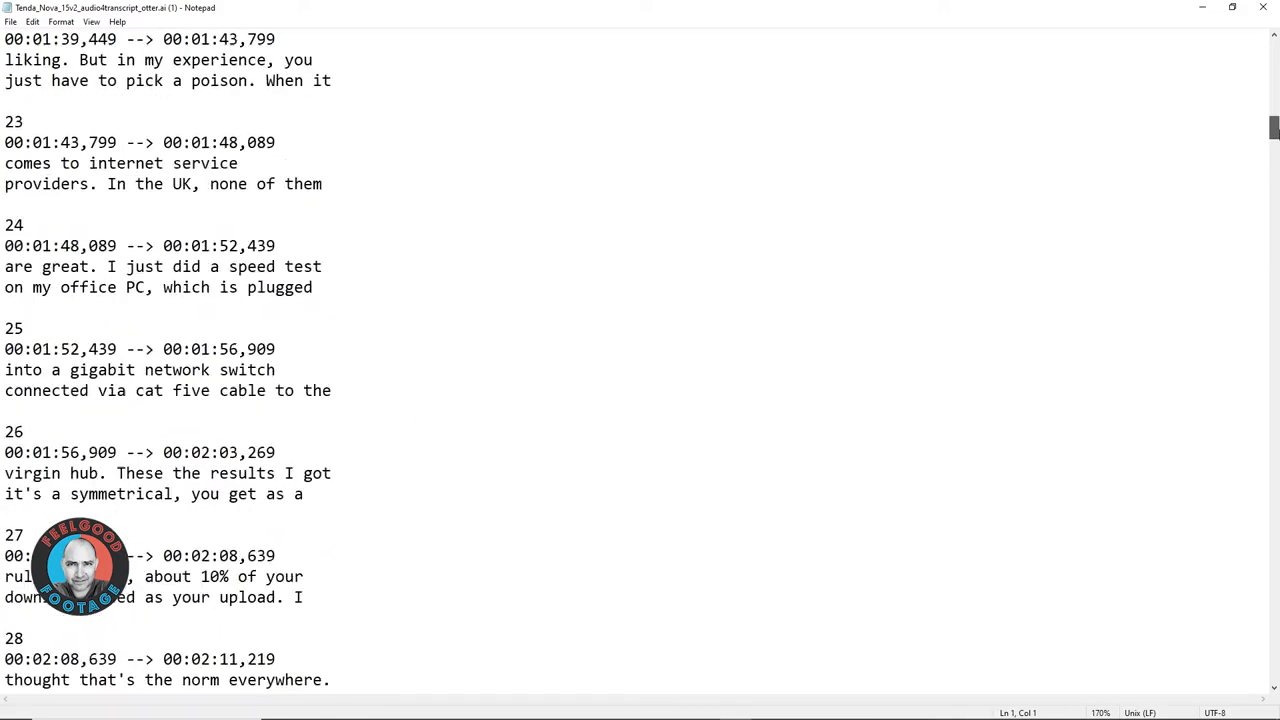
pyautogui.scroll(-3)
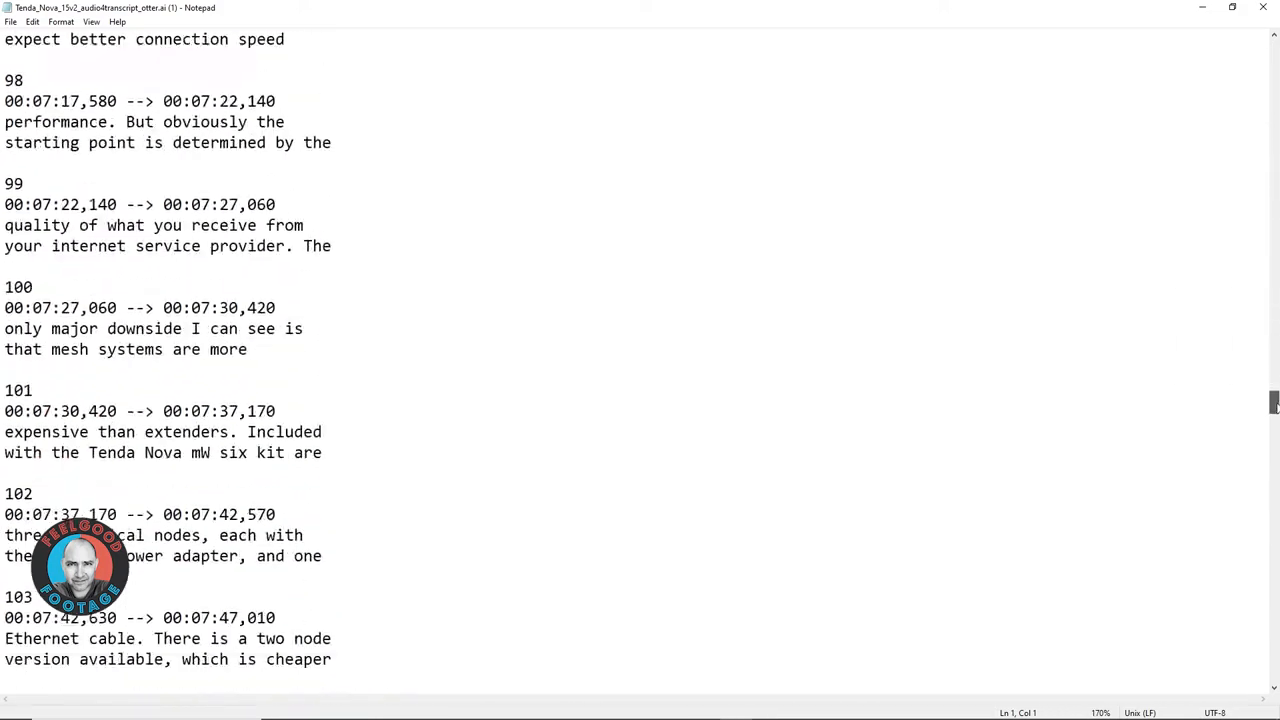
pyautogui.scroll(-3)
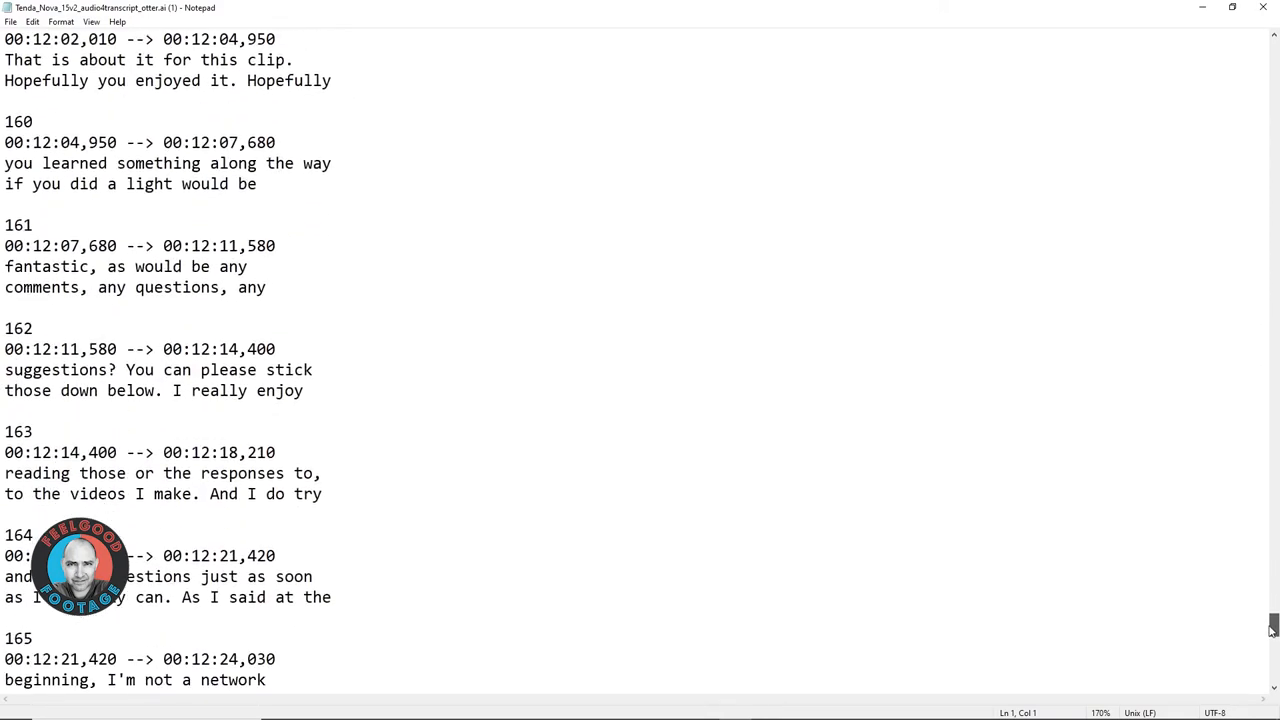
pyautogui.scroll(-3)
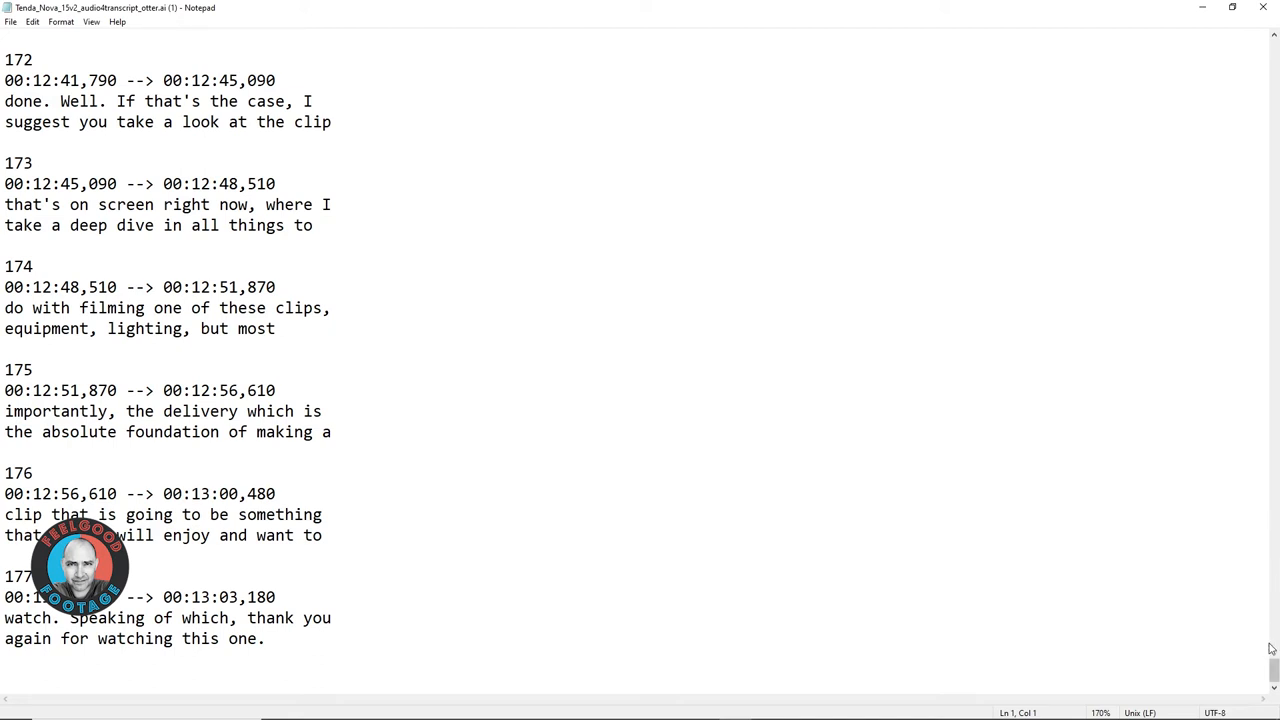
pyautogui.scroll(3)
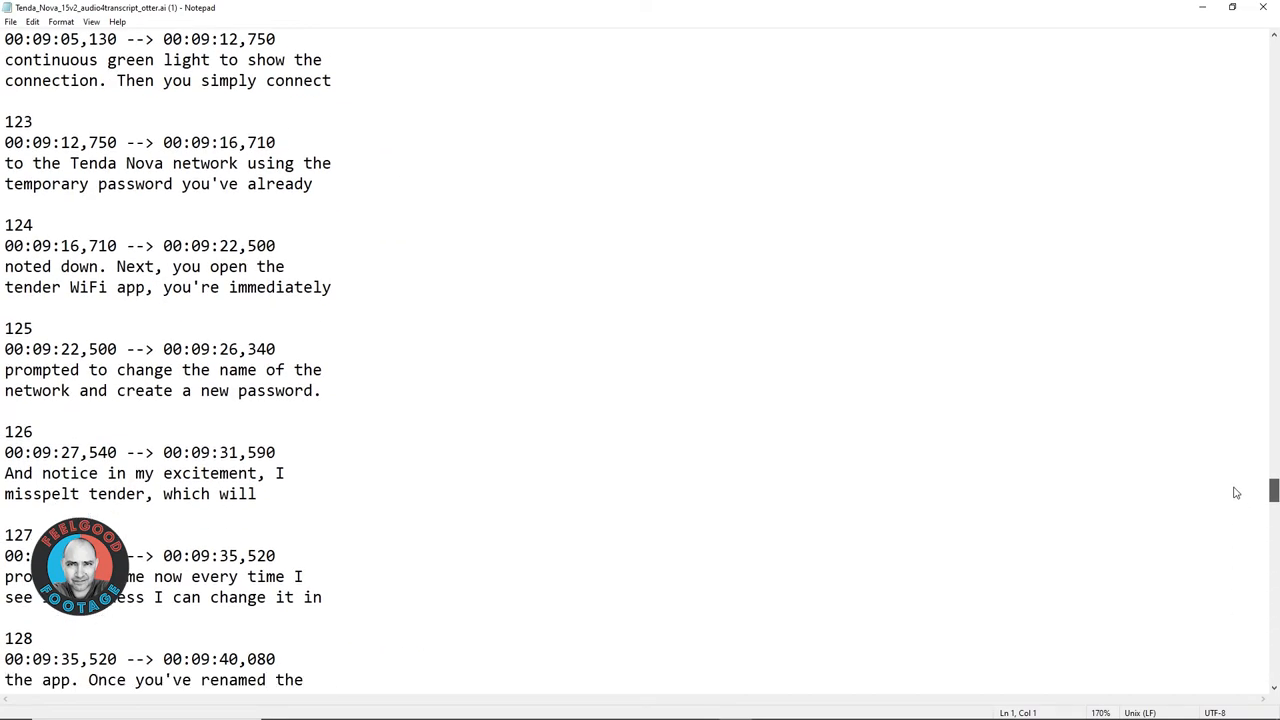
pyautogui.scroll(-3)
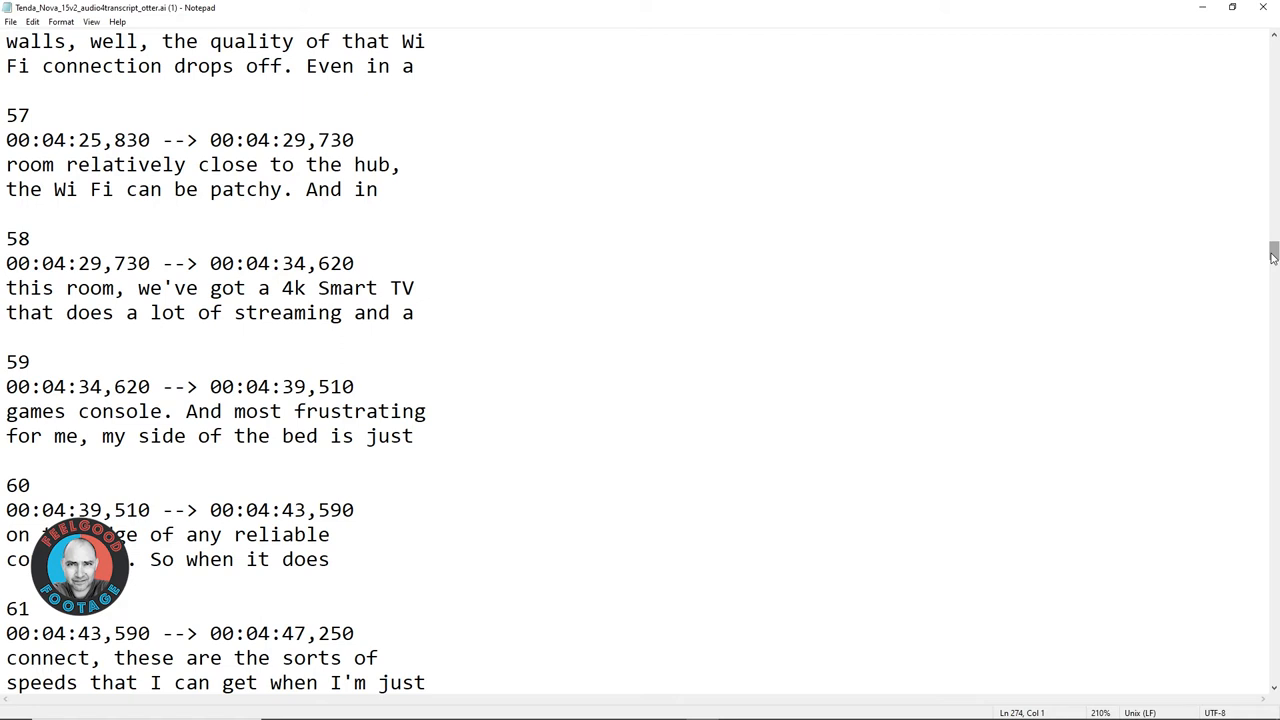
pyautogui.click(375, 707)
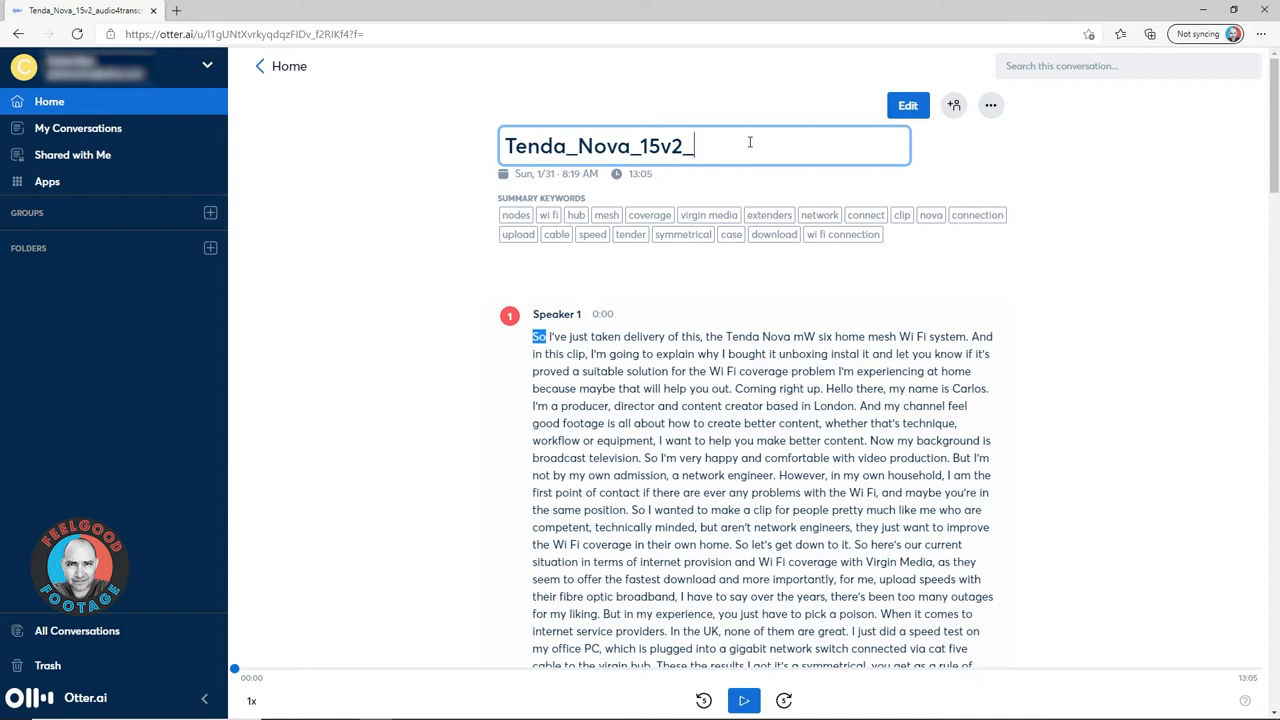
pyautogui.write('subs')
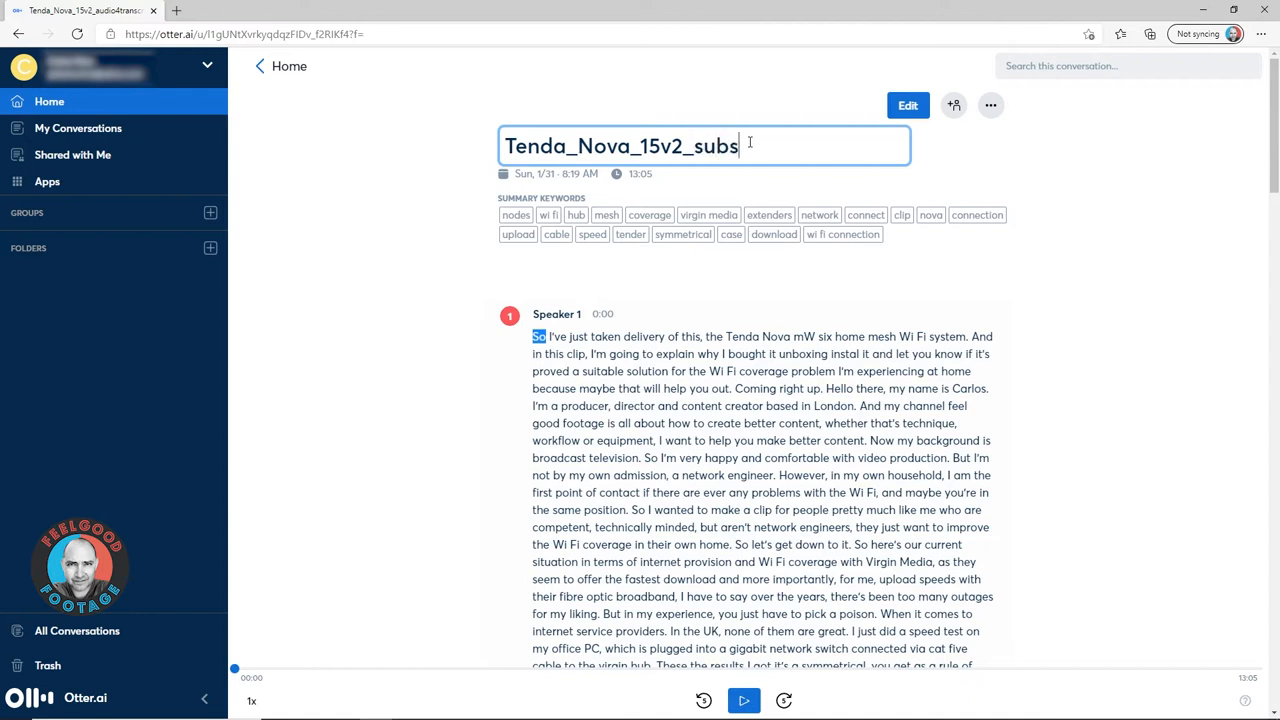
pyautogui.write('_1')
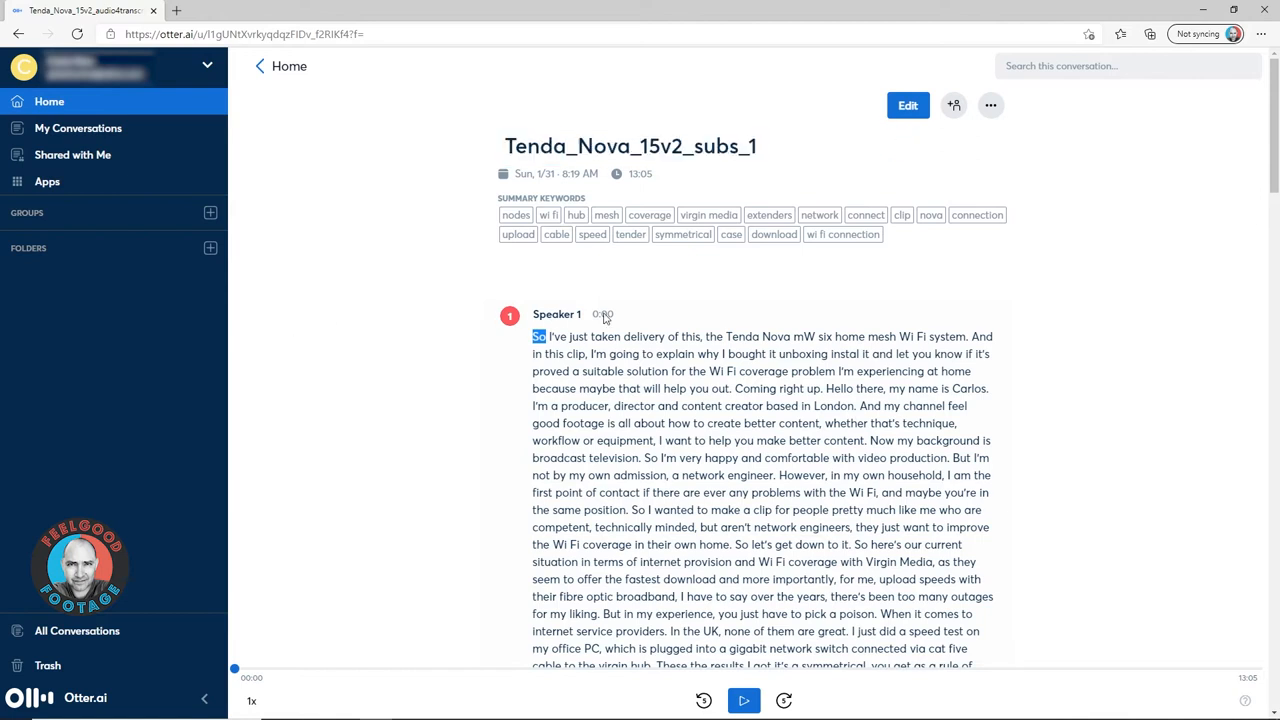
pyautogui.click(906, 105)
pyautogui.write('nova')
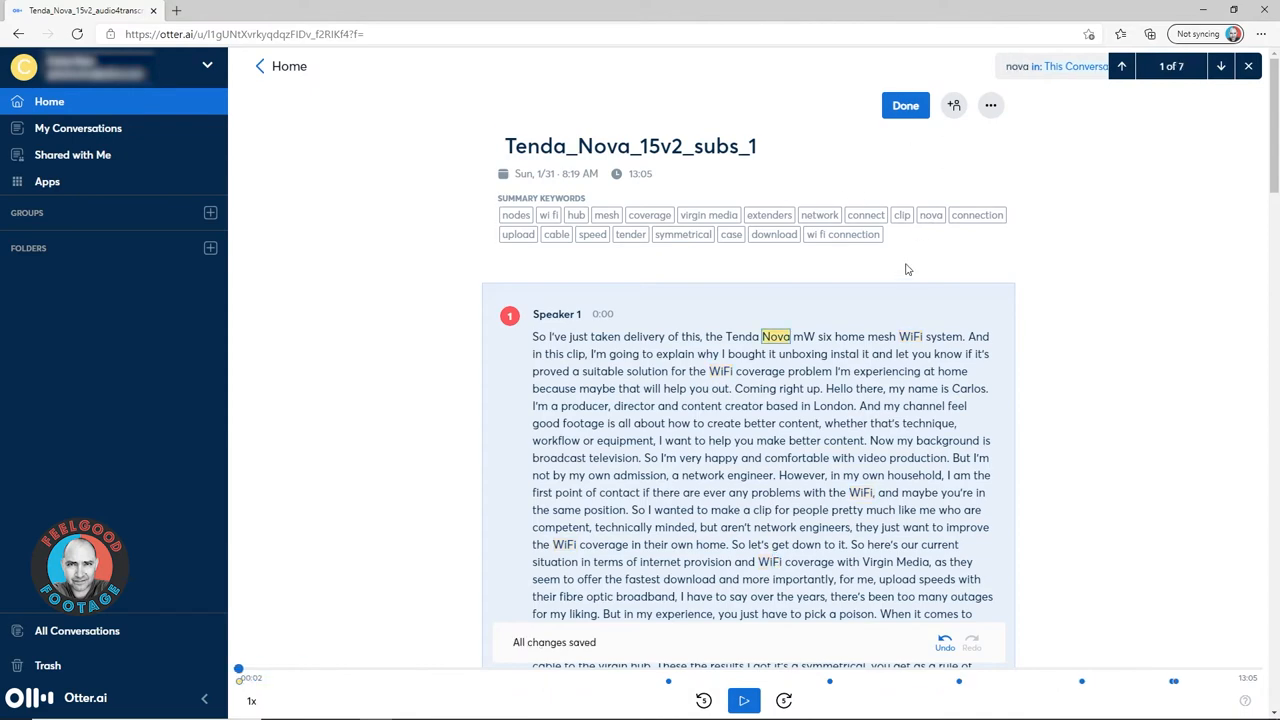
pyautogui.click(1221, 66)
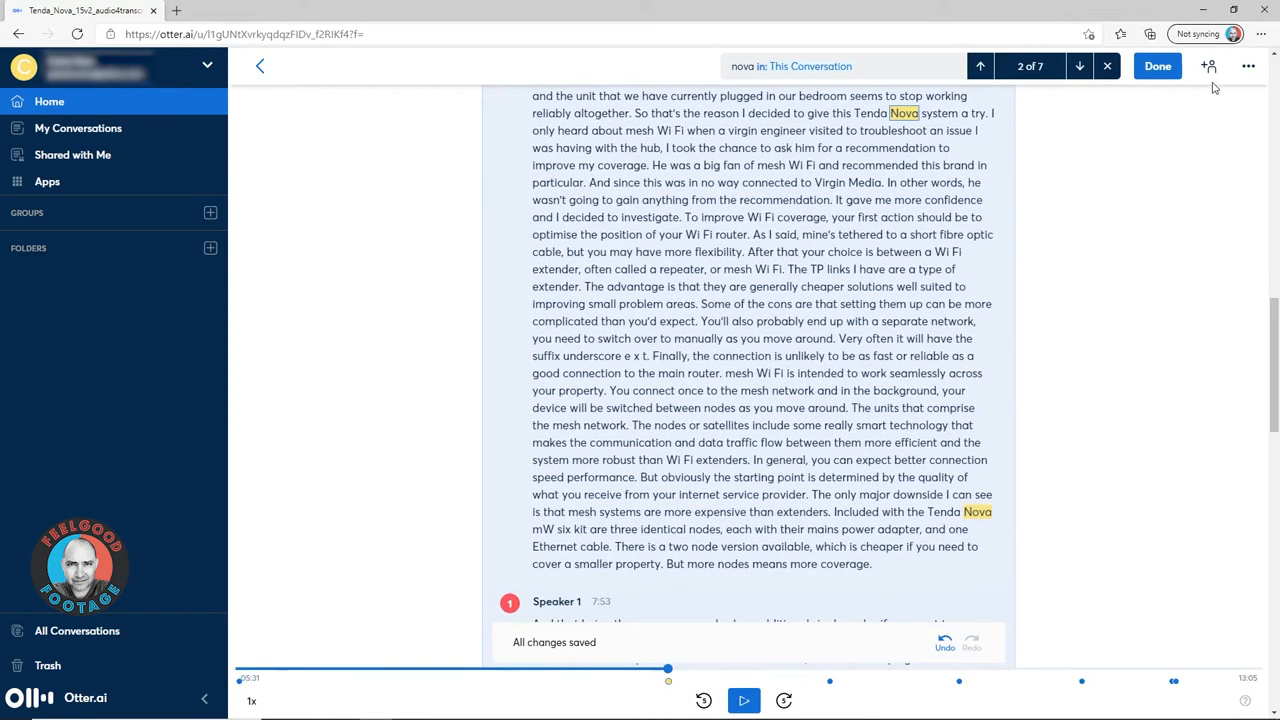
pyautogui.click(1079, 66)
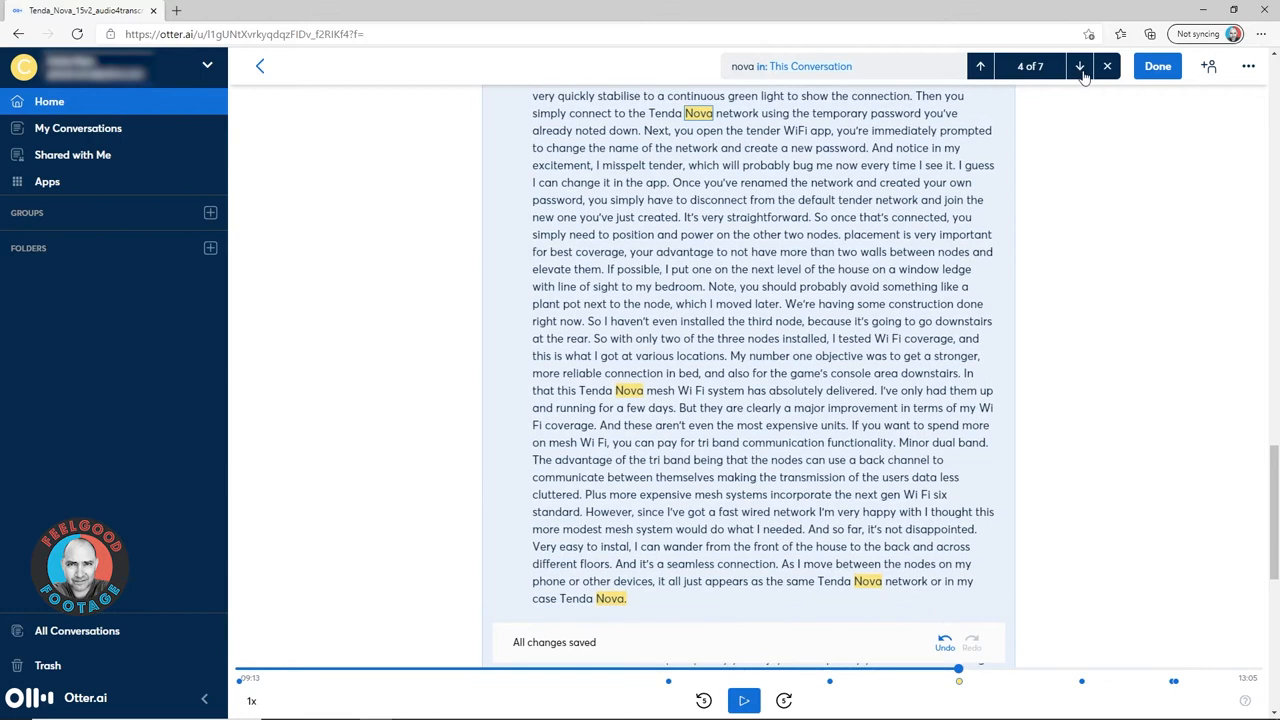
pyautogui.click(980, 66)
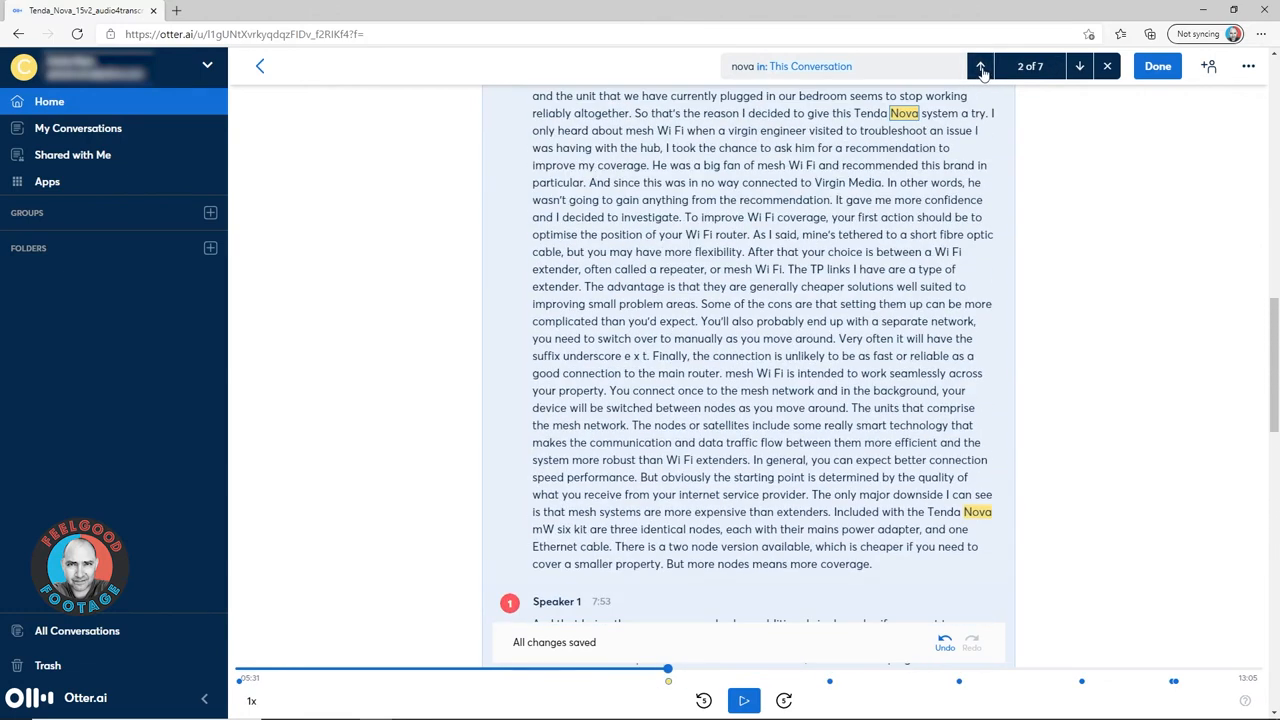
pyautogui.click(980, 66)
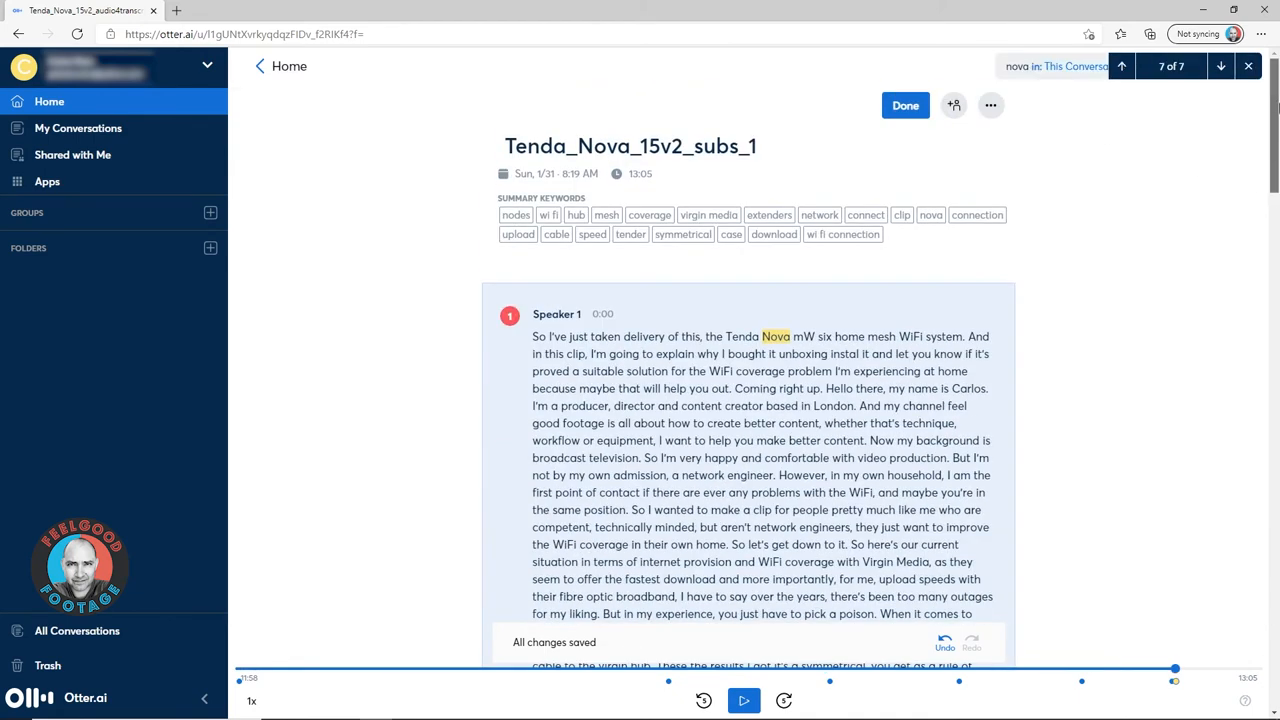
# - Search for 'wi fi', re-enter editing, and retype the model name as MW6
pyautogui.click(548, 214)
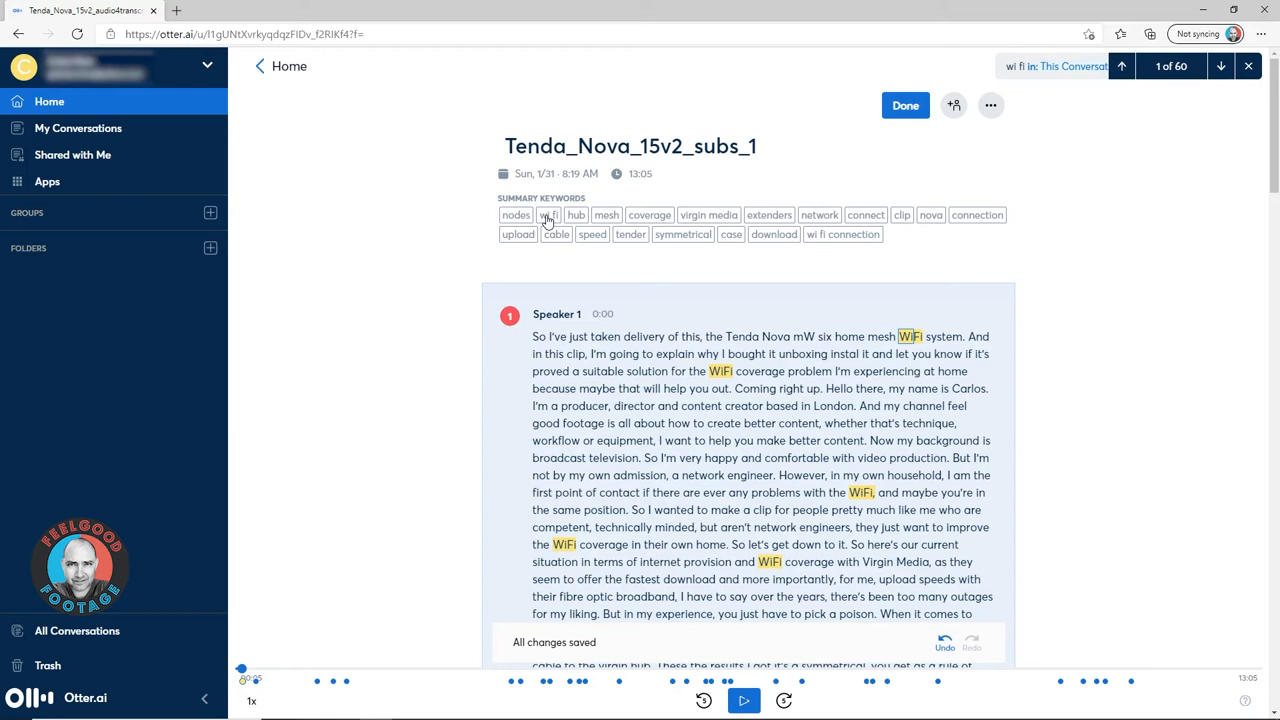
pyautogui.moveTo(780, 411)
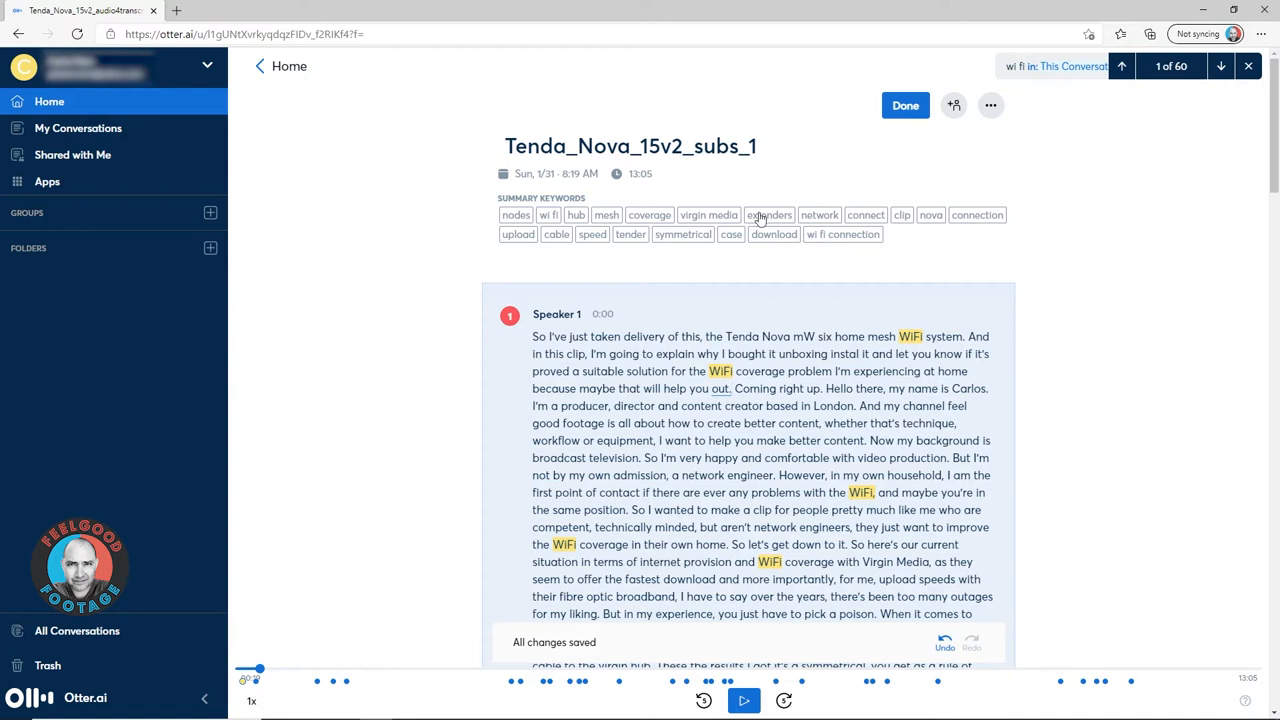
pyautogui.click(905, 105)
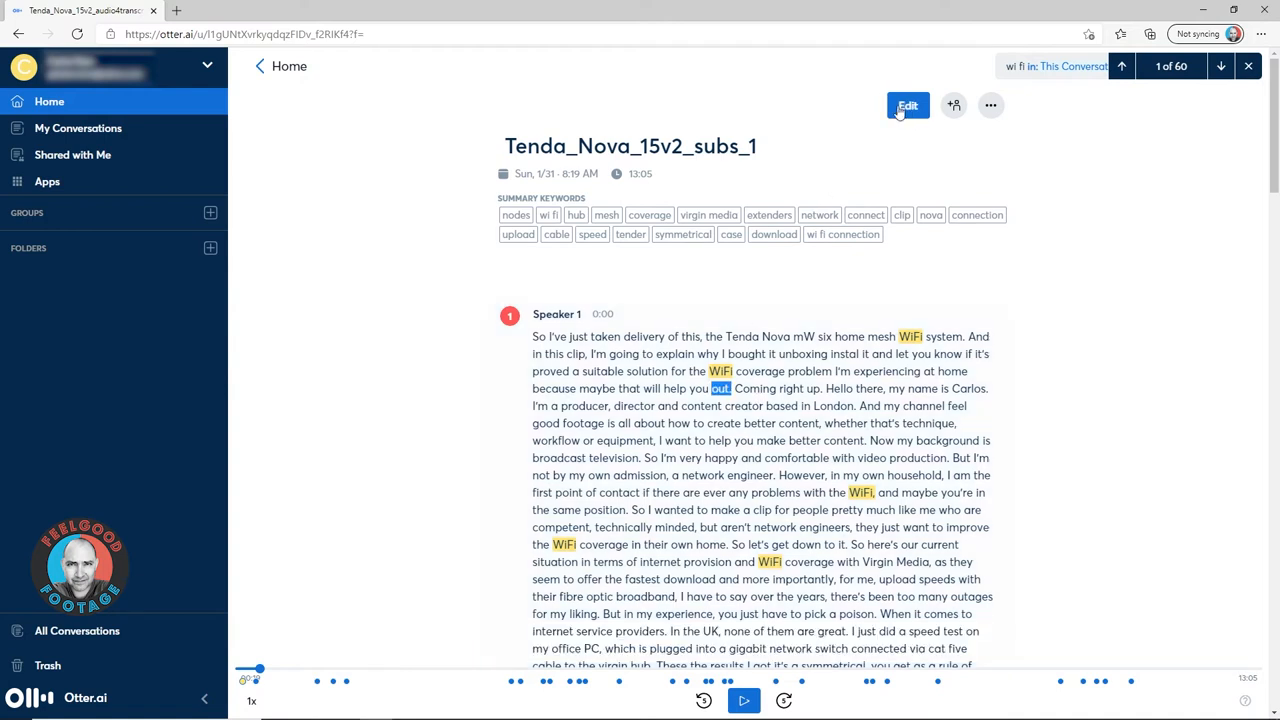
pyautogui.click(906, 105)
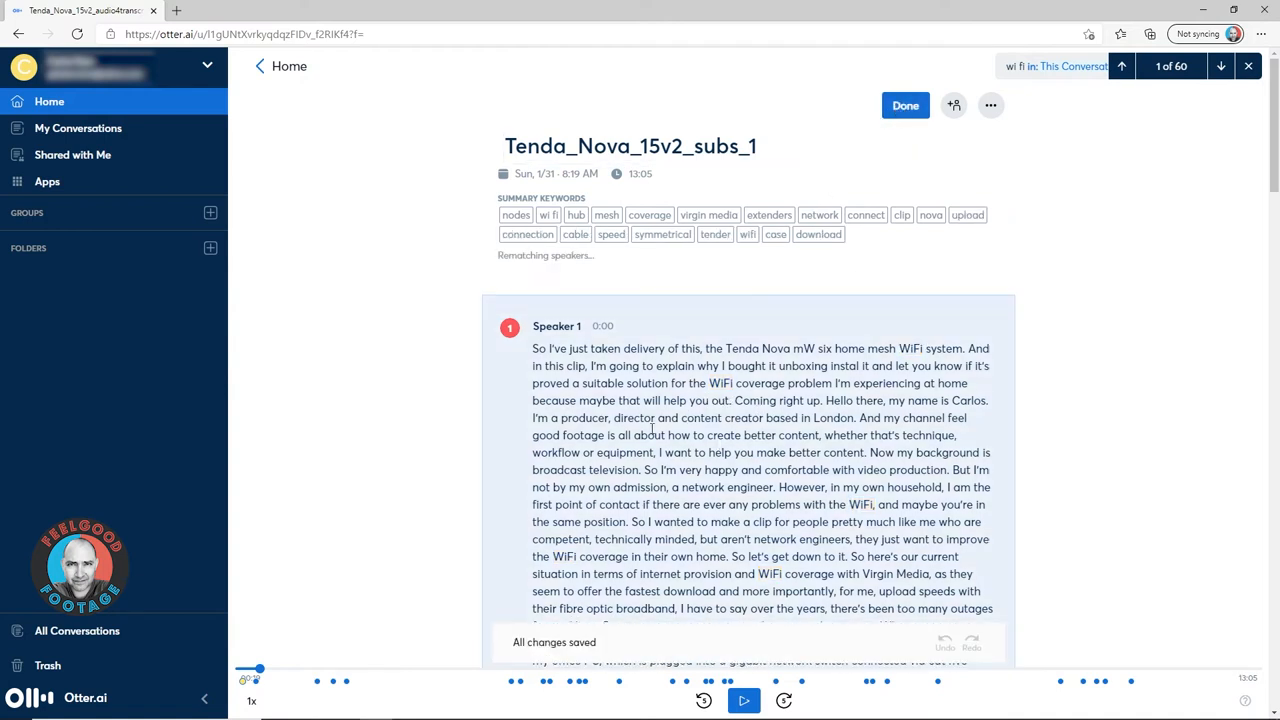
pyautogui.click(820, 348)
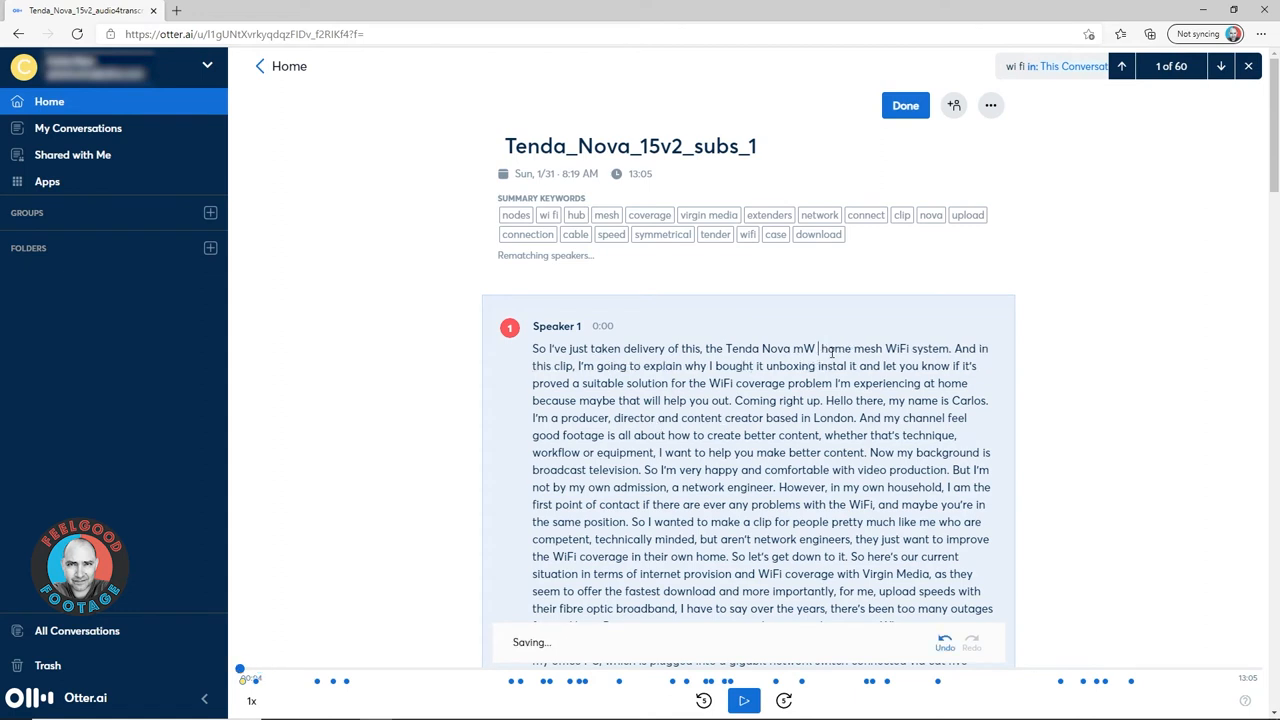
pyautogui.write('MW6')
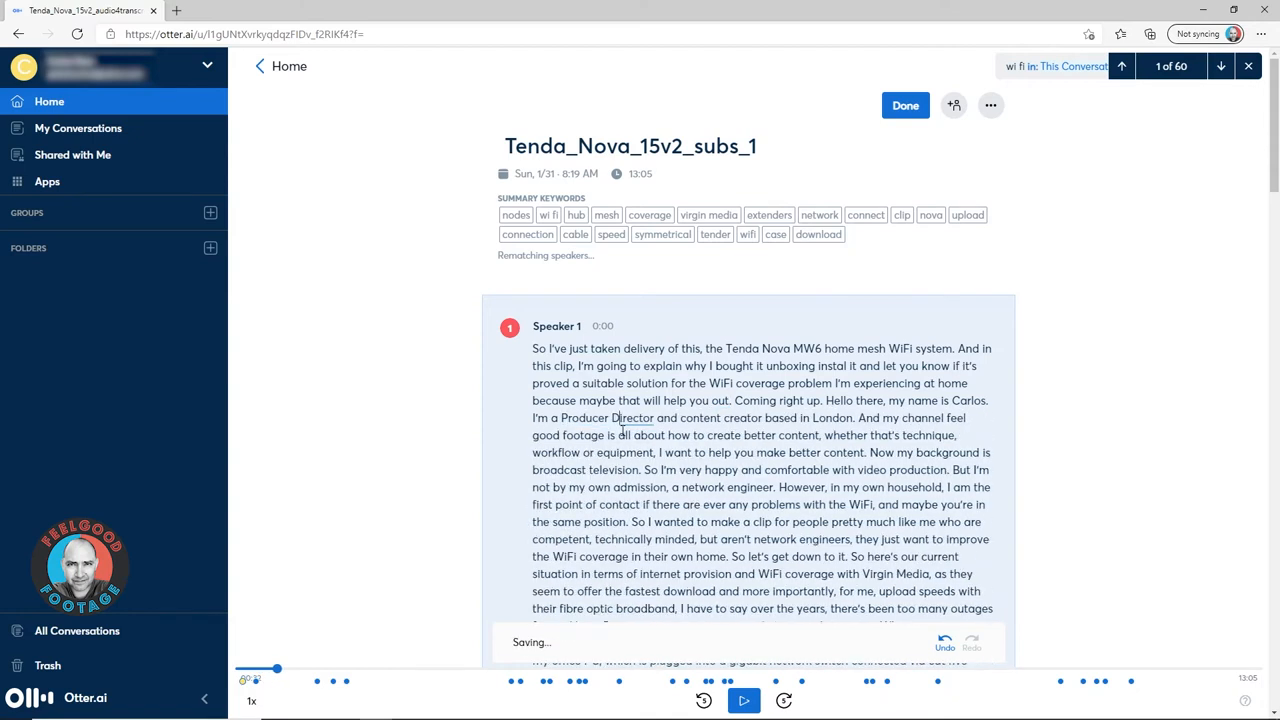
# - Recapitalise Producer Director, Content Creator, Feelgood Footage, Broadcast and fix the punctuation
pyautogui.doubleClick(701, 418)
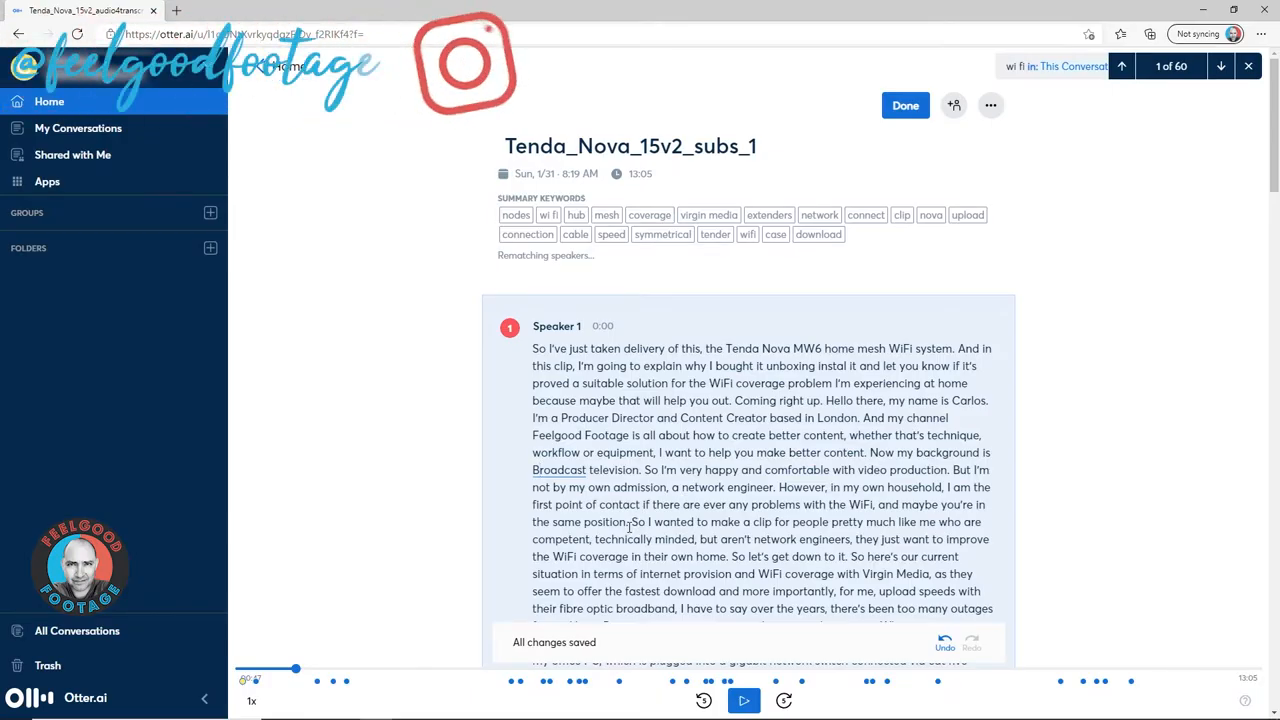
pyautogui.doubleClick(637, 521)
pyautogui.write('!')
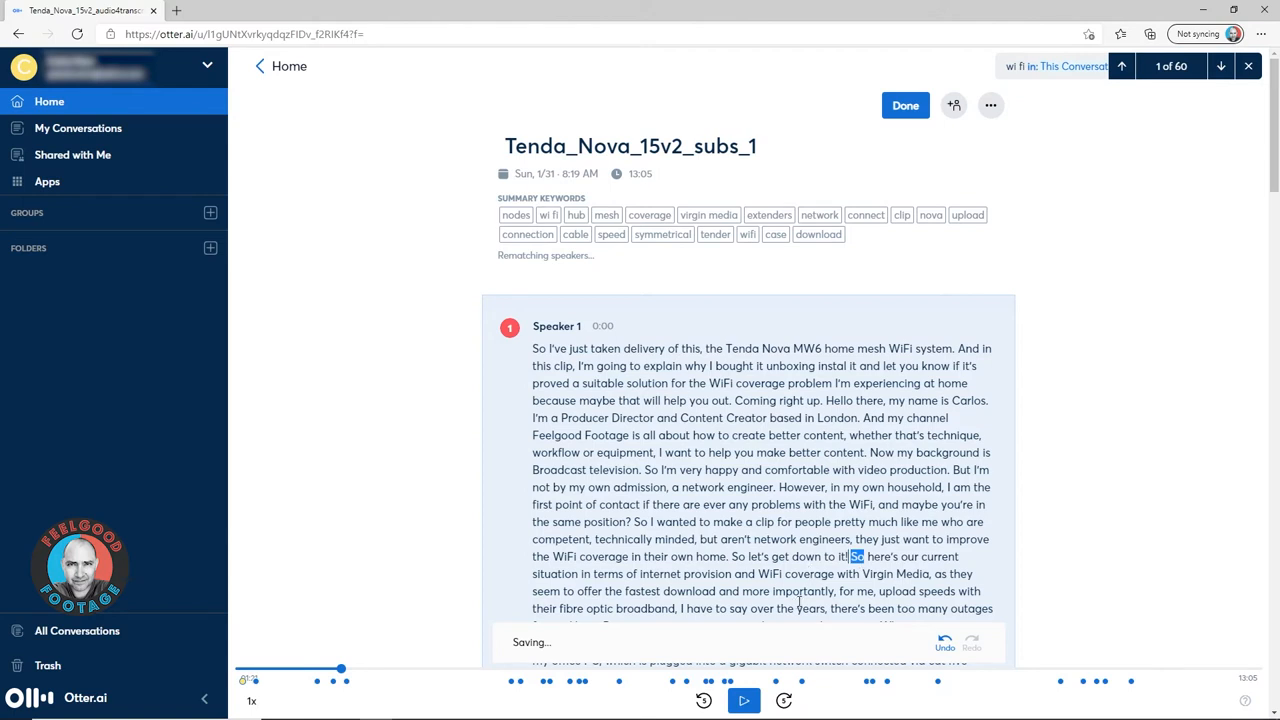
pyautogui.scroll(-3)
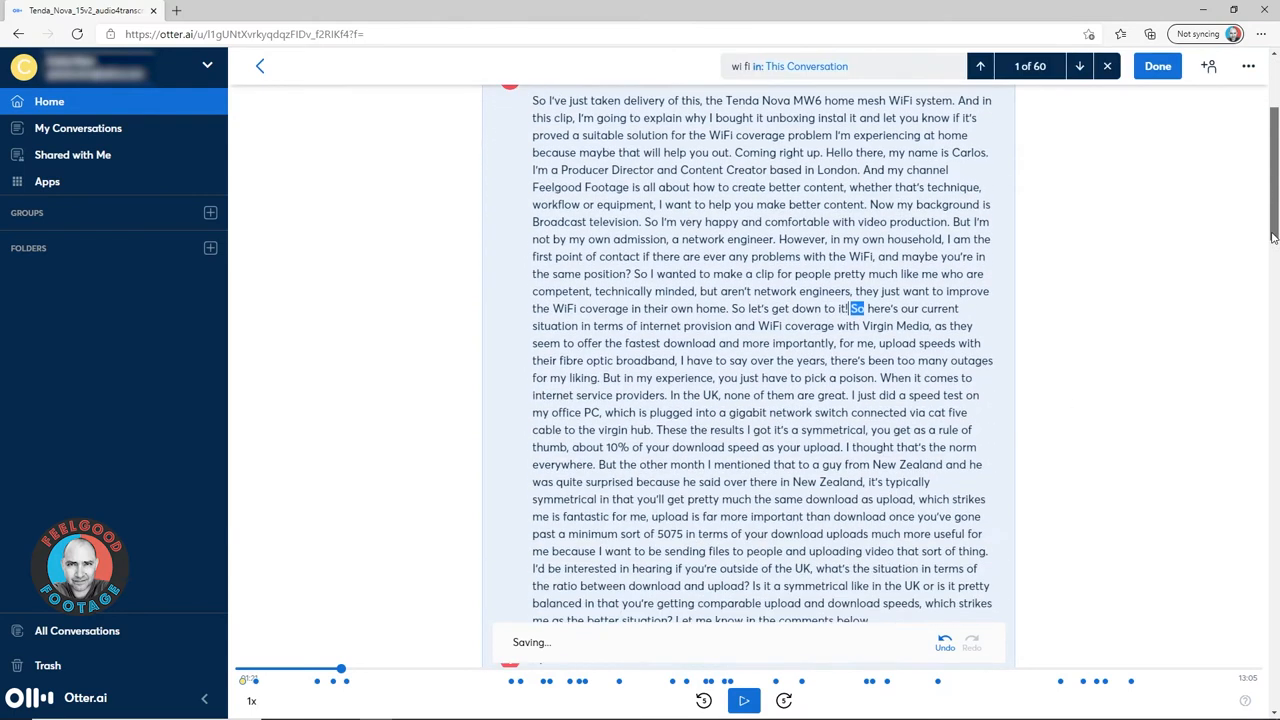
pyautogui.scroll(-3)
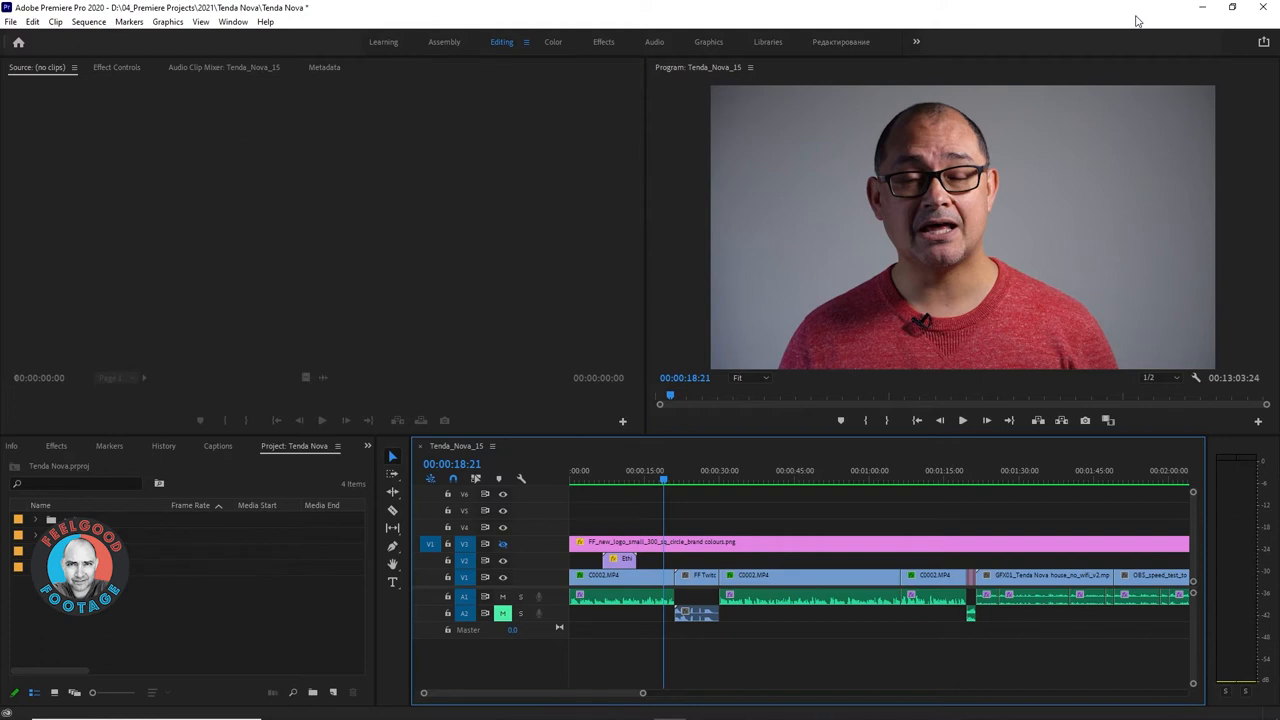
# - Import the Otter.ai SRT and place its captions above the Tenda_Nova_15 video tracks
pyautogui.click(962, 420)
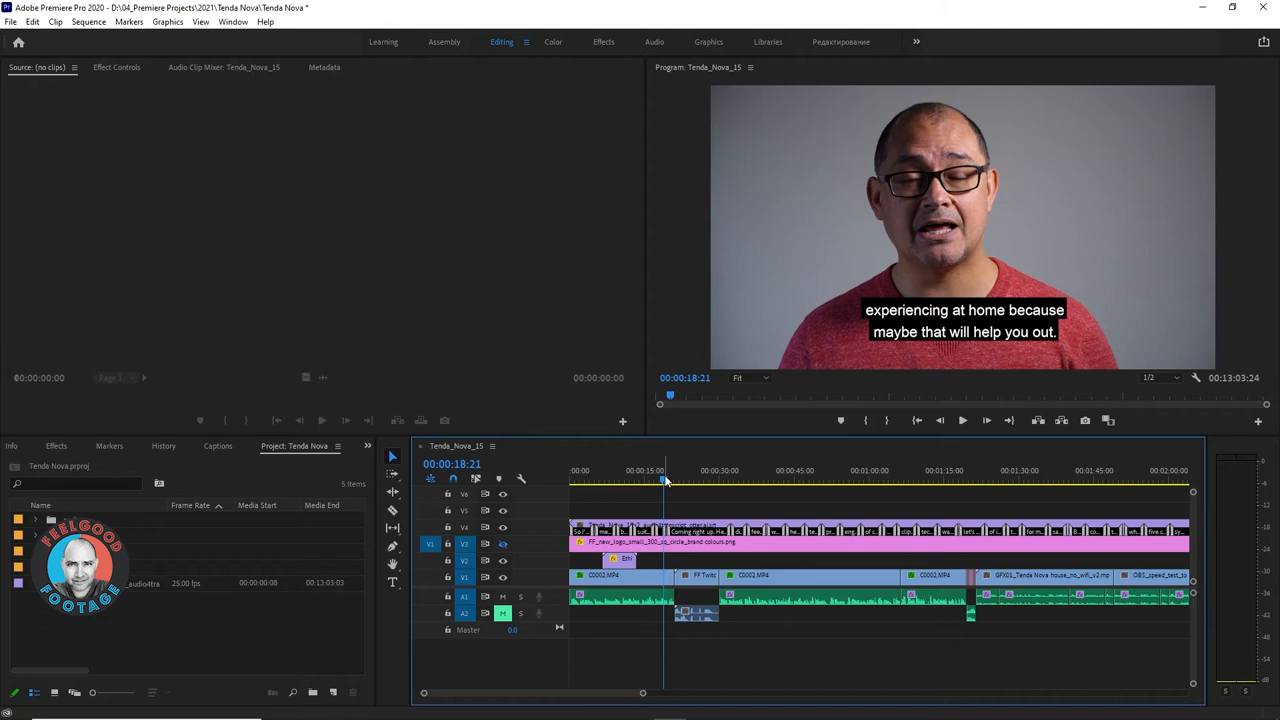
pyautogui.click(962, 420)
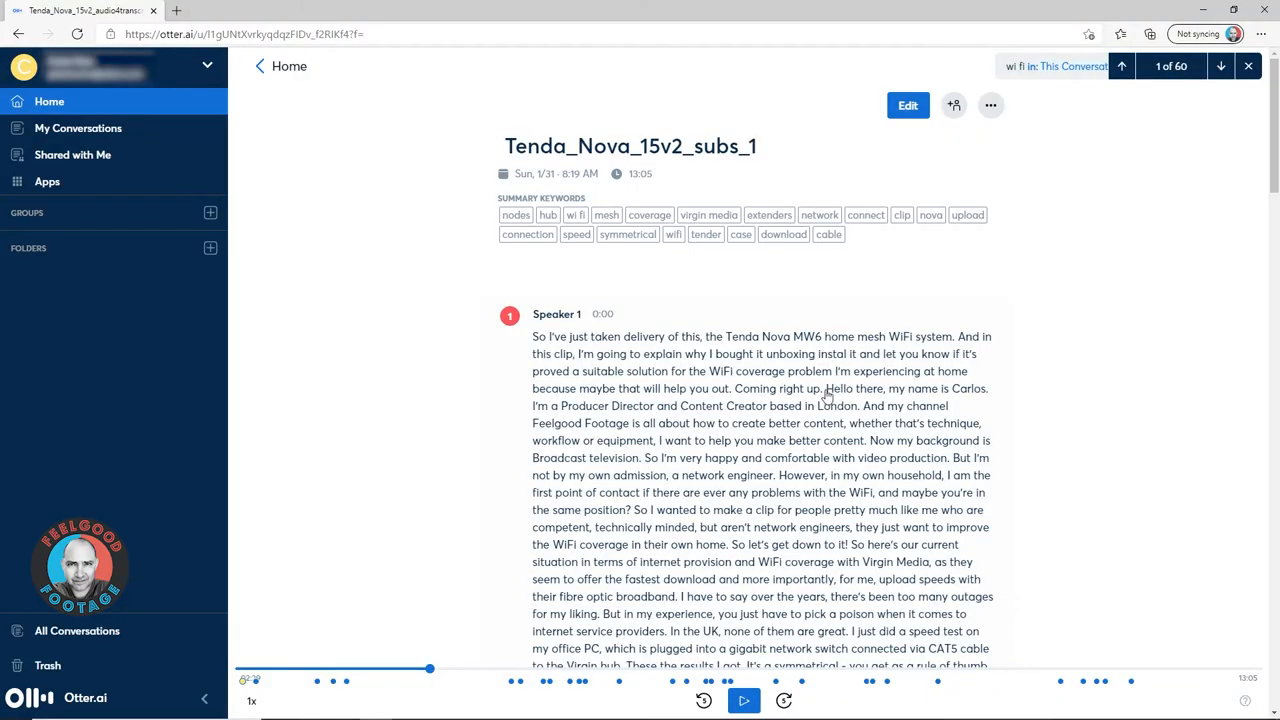
pyautogui.moveTo(907, 105)
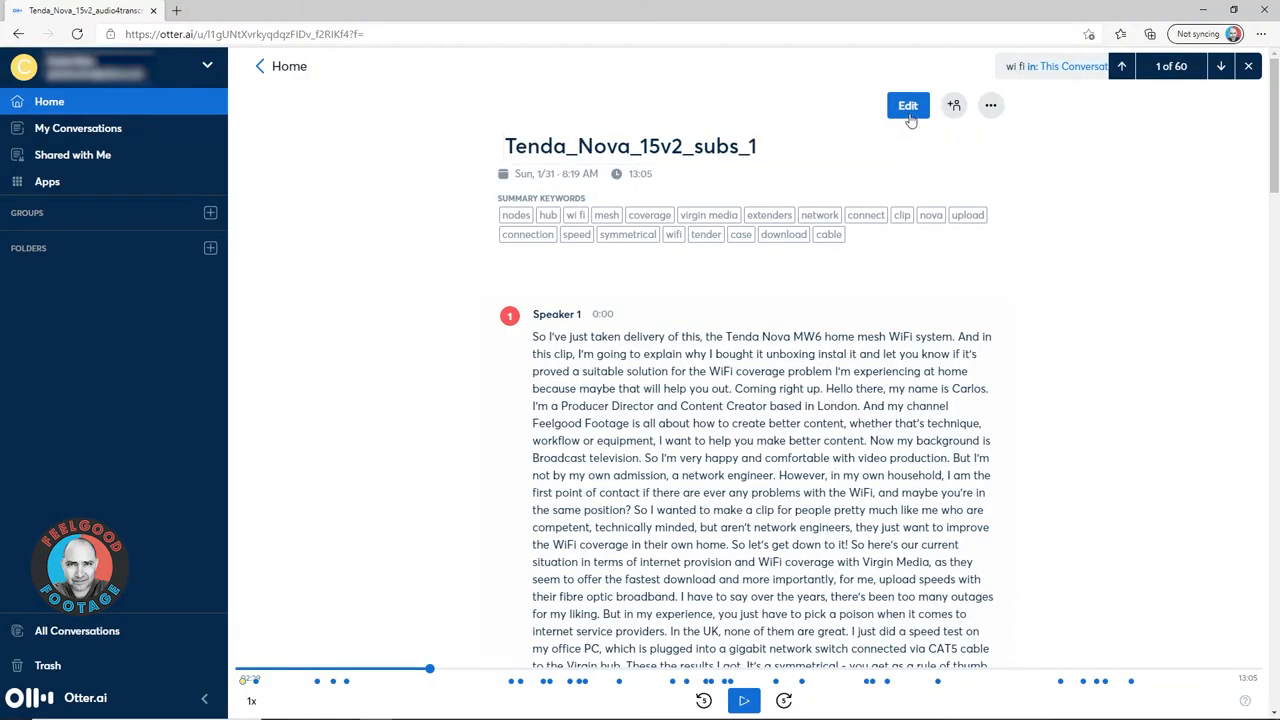
# - Rename the transcript Tenda_Nova_15v2_subs_2, break a paragraph at 'Hello there', and export it
pyautogui.click(907, 105)
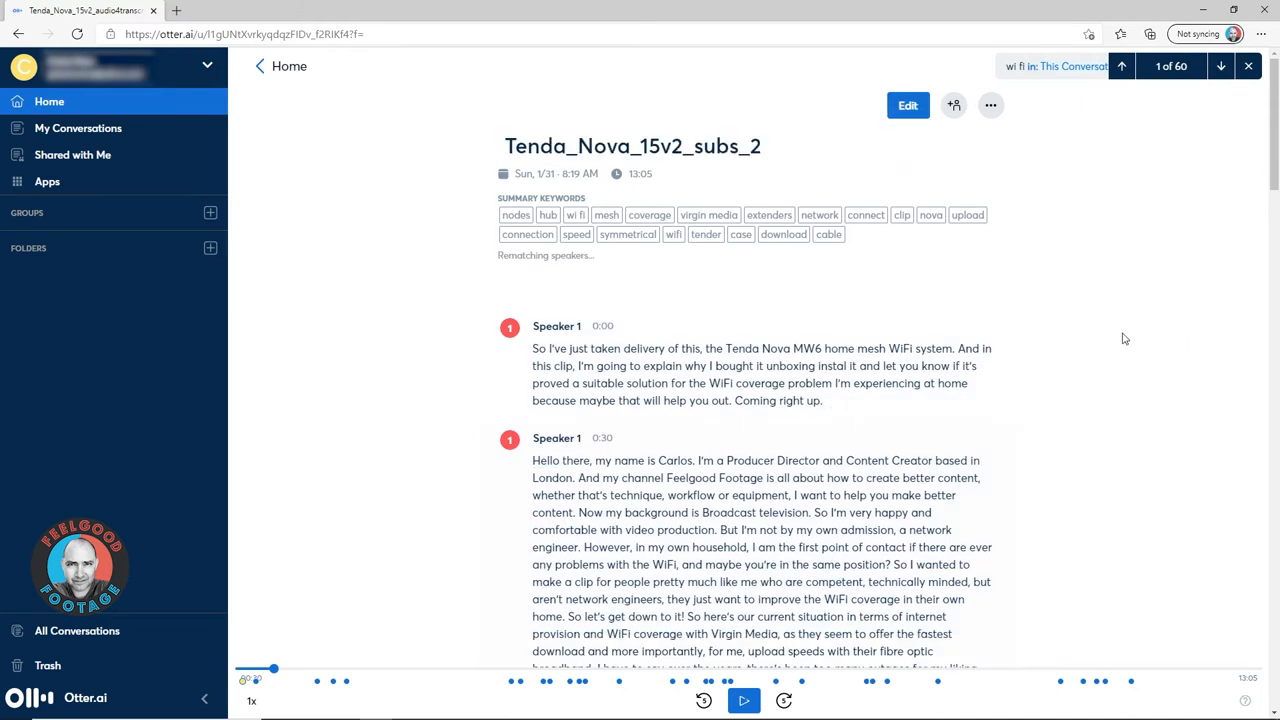
pyautogui.moveTo(983, 128)
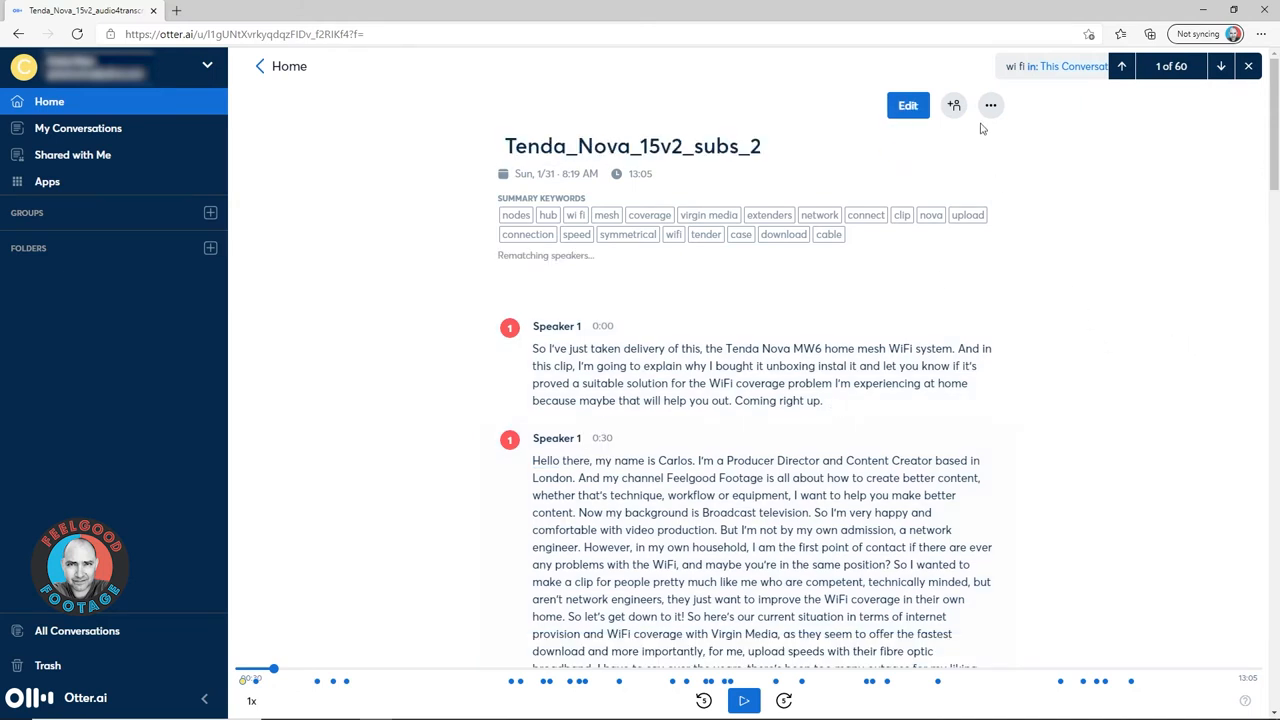
pyautogui.click(990, 105)
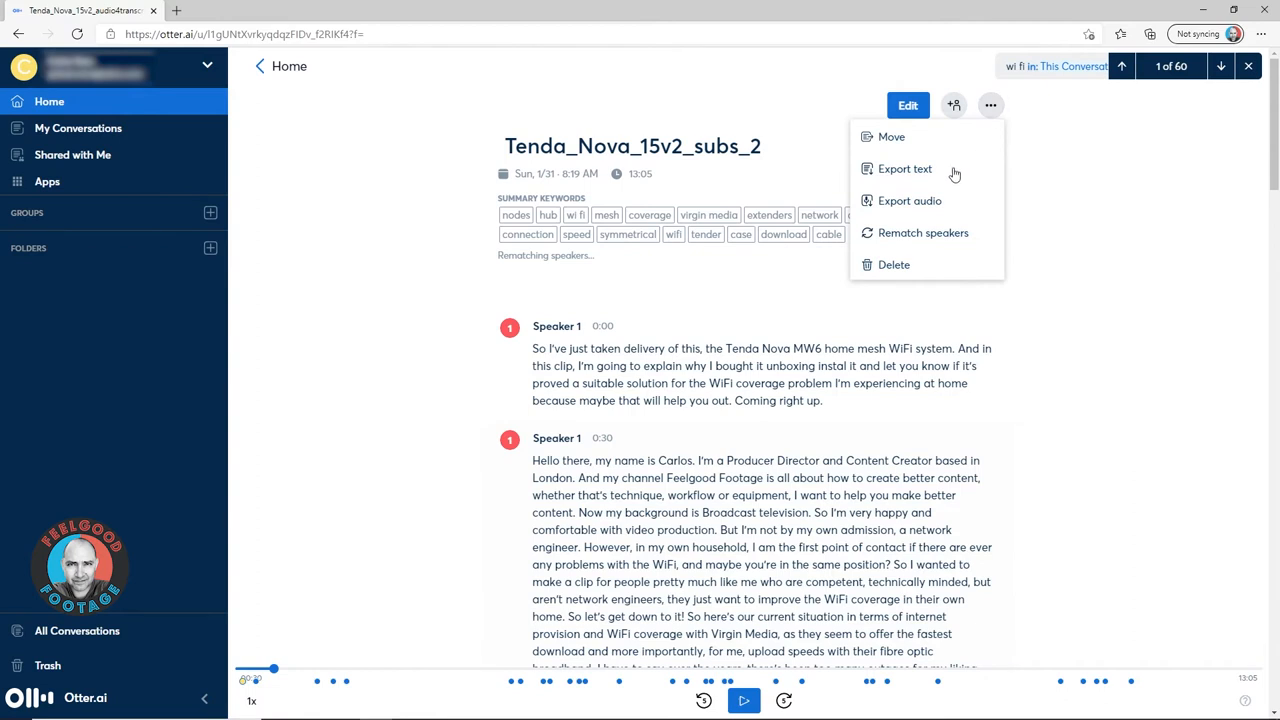
pyautogui.click(904, 168)
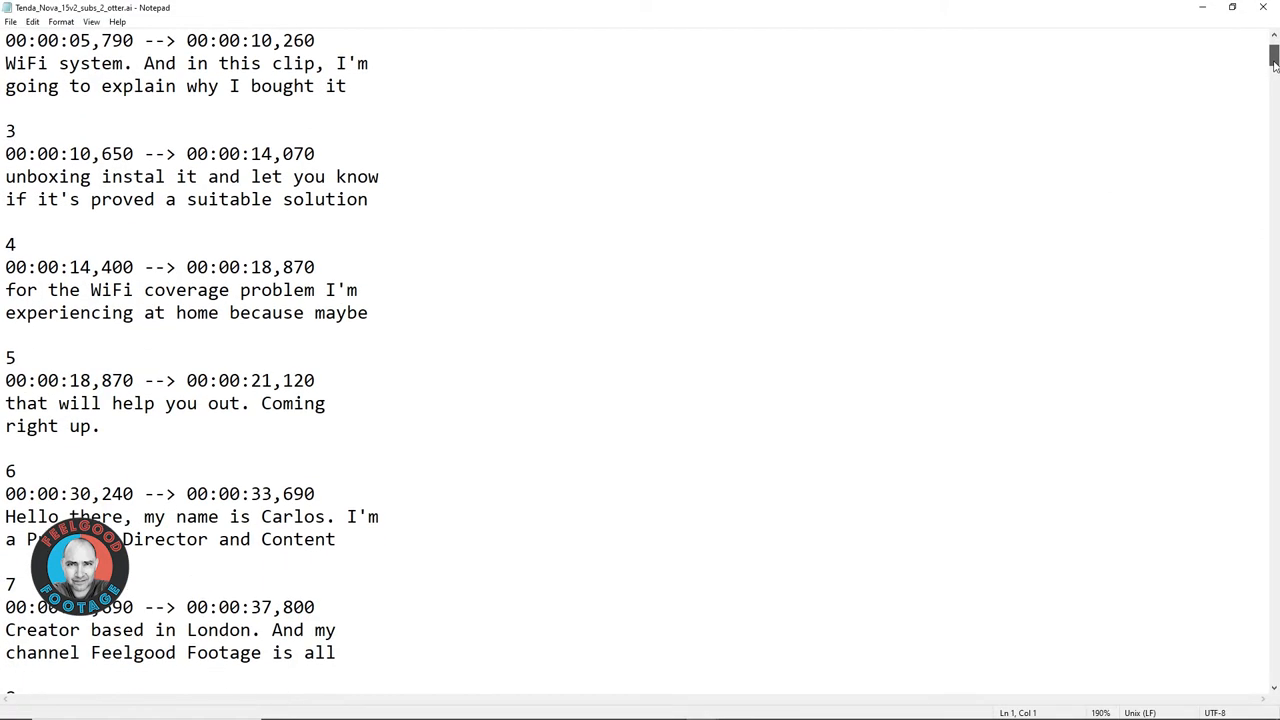
pyautogui.scroll(-3)
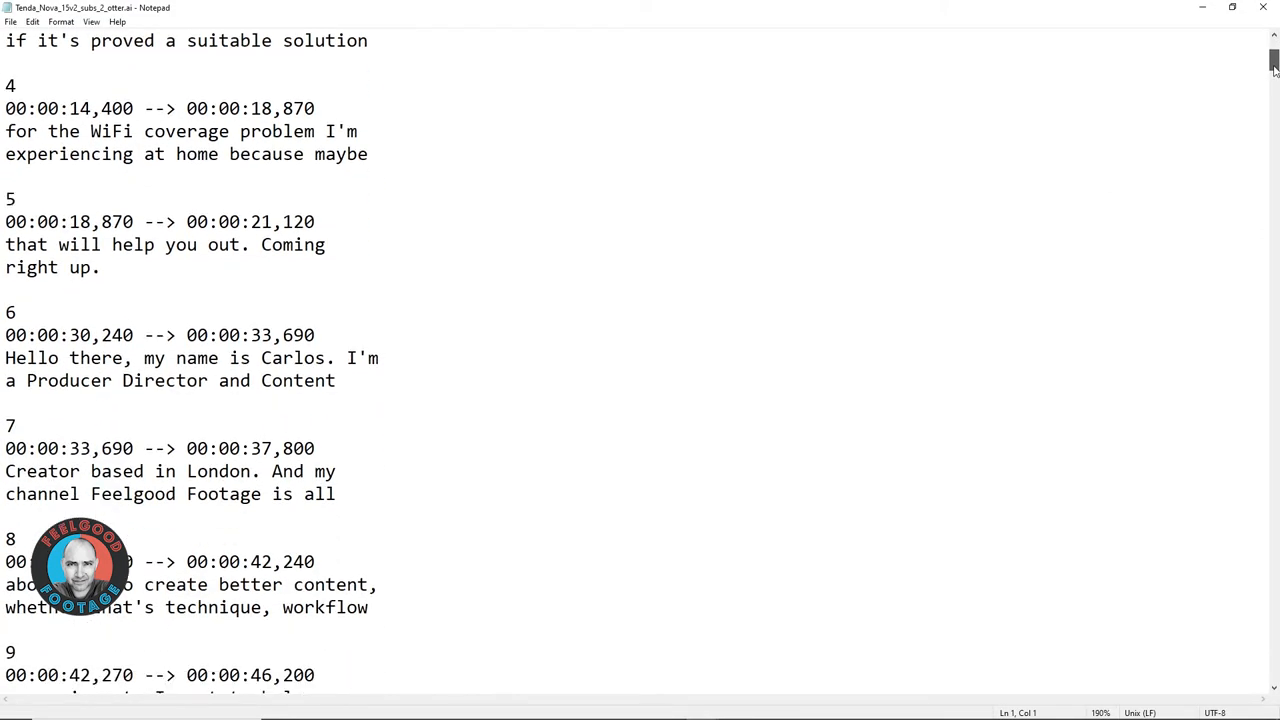
pyautogui.scroll(-3)
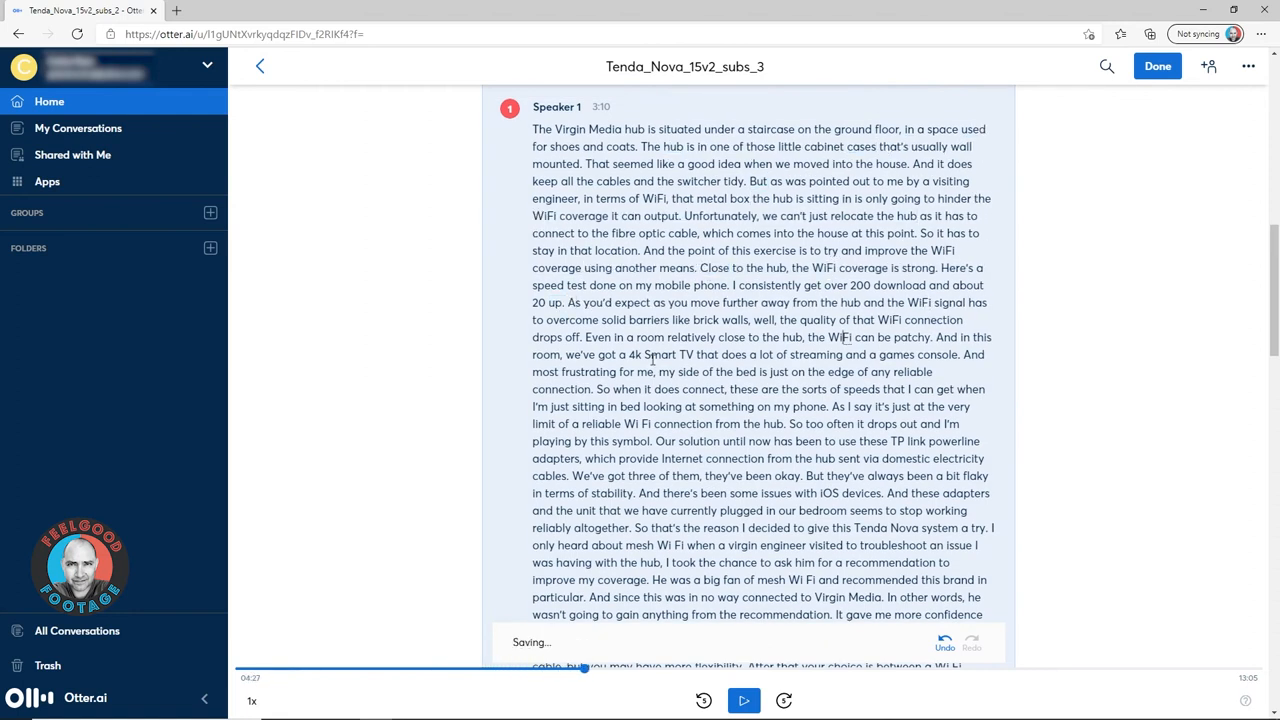
# - Work down the subs_3 transcript fixing wording like 'plagued by this symbol' and 'TP Link'
pyautogui.scroll(-3)
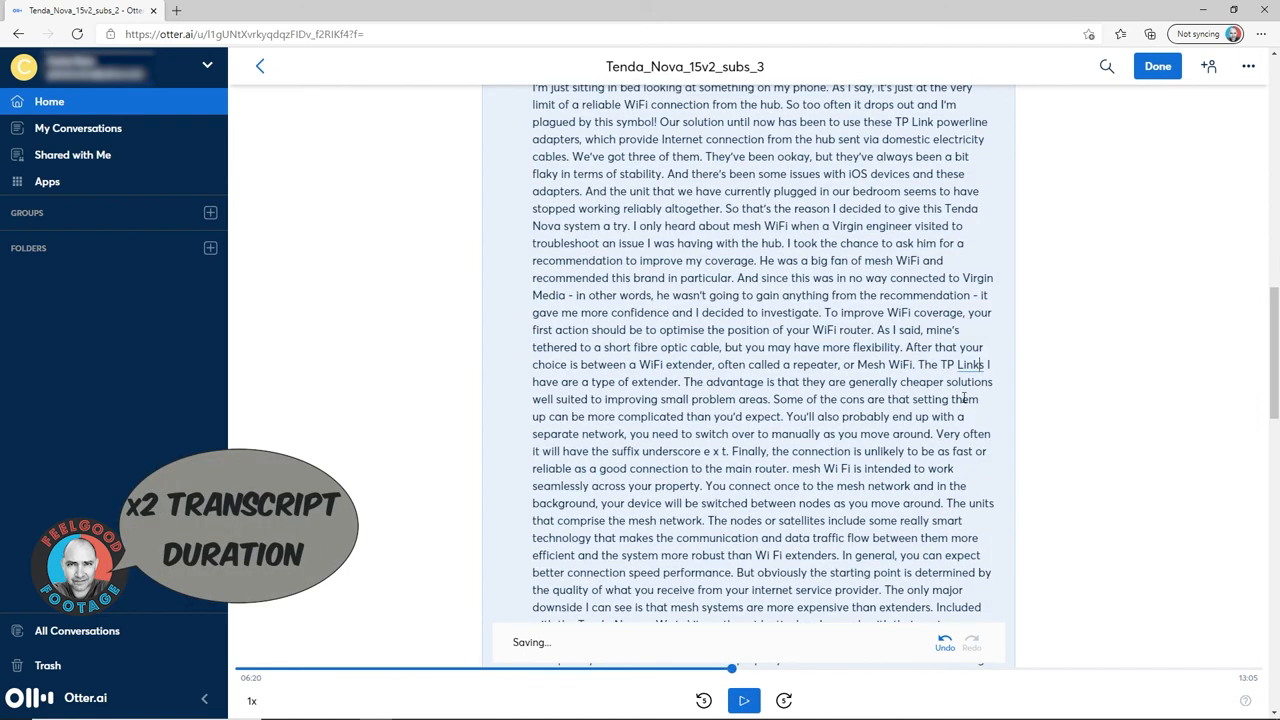
pyautogui.scroll(-3)
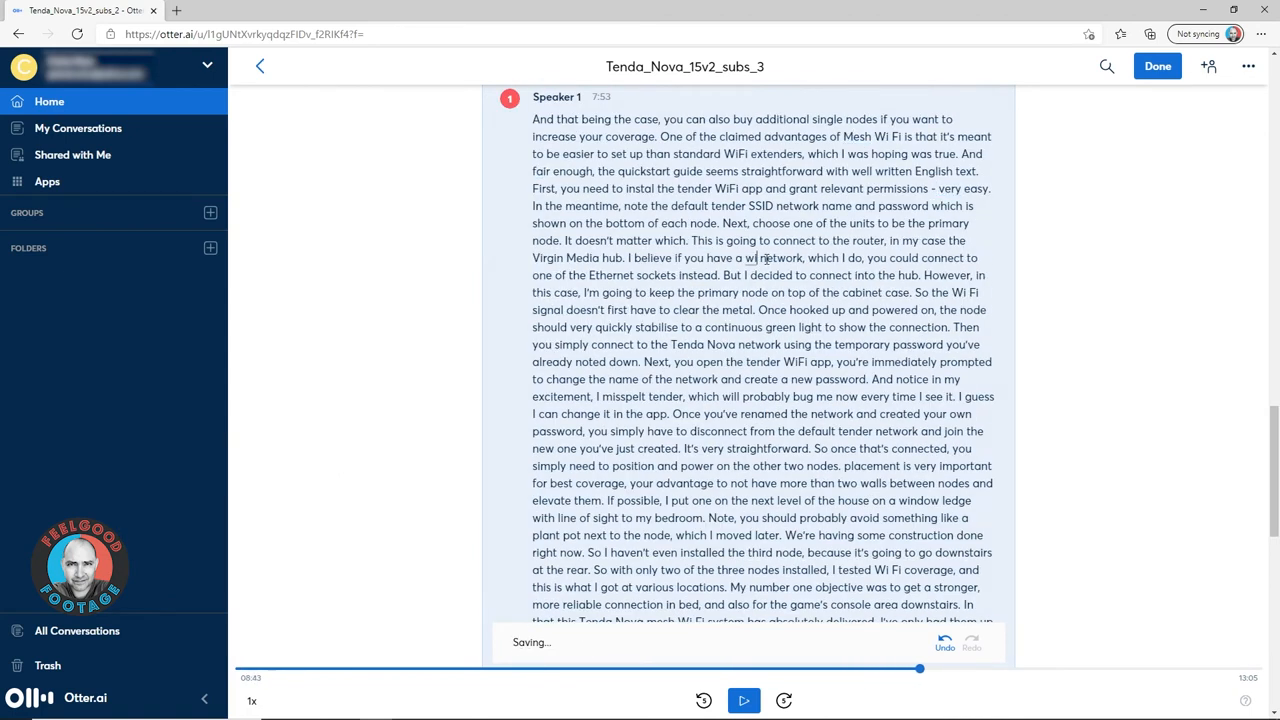
pyautogui.scroll(-3)
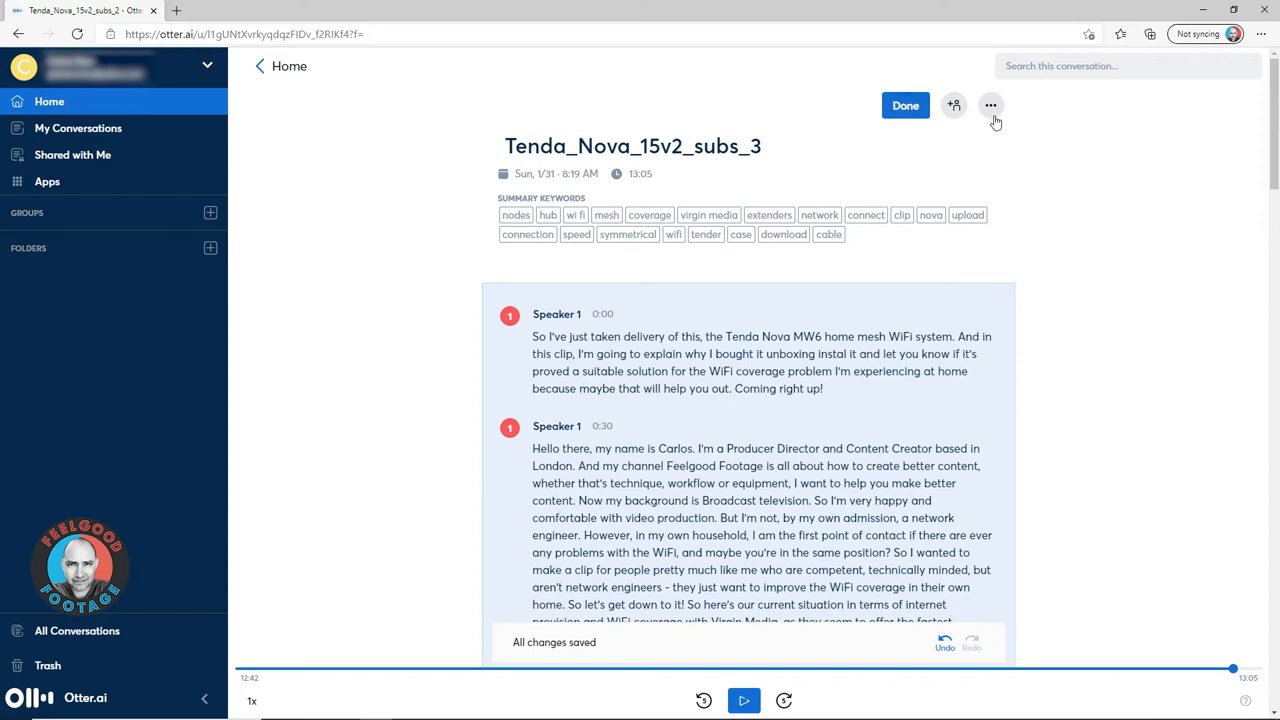
# - Export Tenda_Nova_15v2_subs_3 through Export text as a downloaded SRT caption file
pyautogui.click(990, 105)
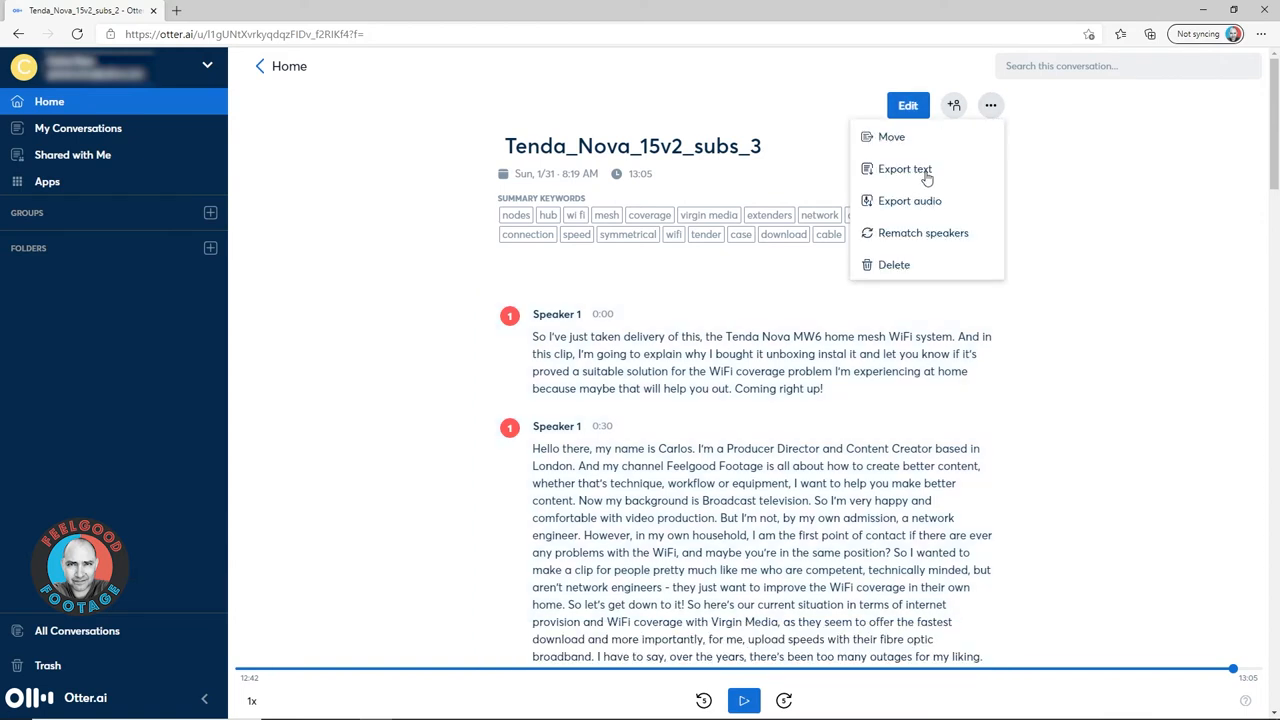
pyautogui.click(904, 168)
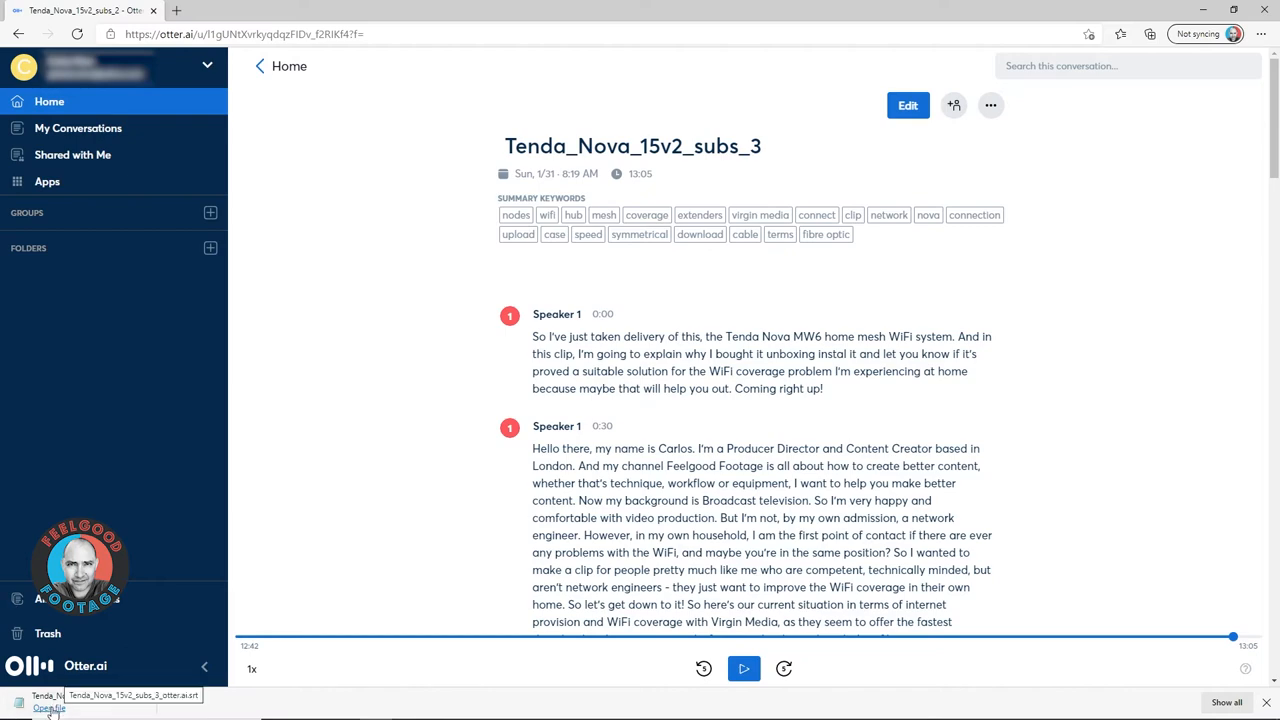
# - Open the downloaded subs_3 SRT in Notepad and scroll through its timecoded captions
pyautogui.click(49, 708)
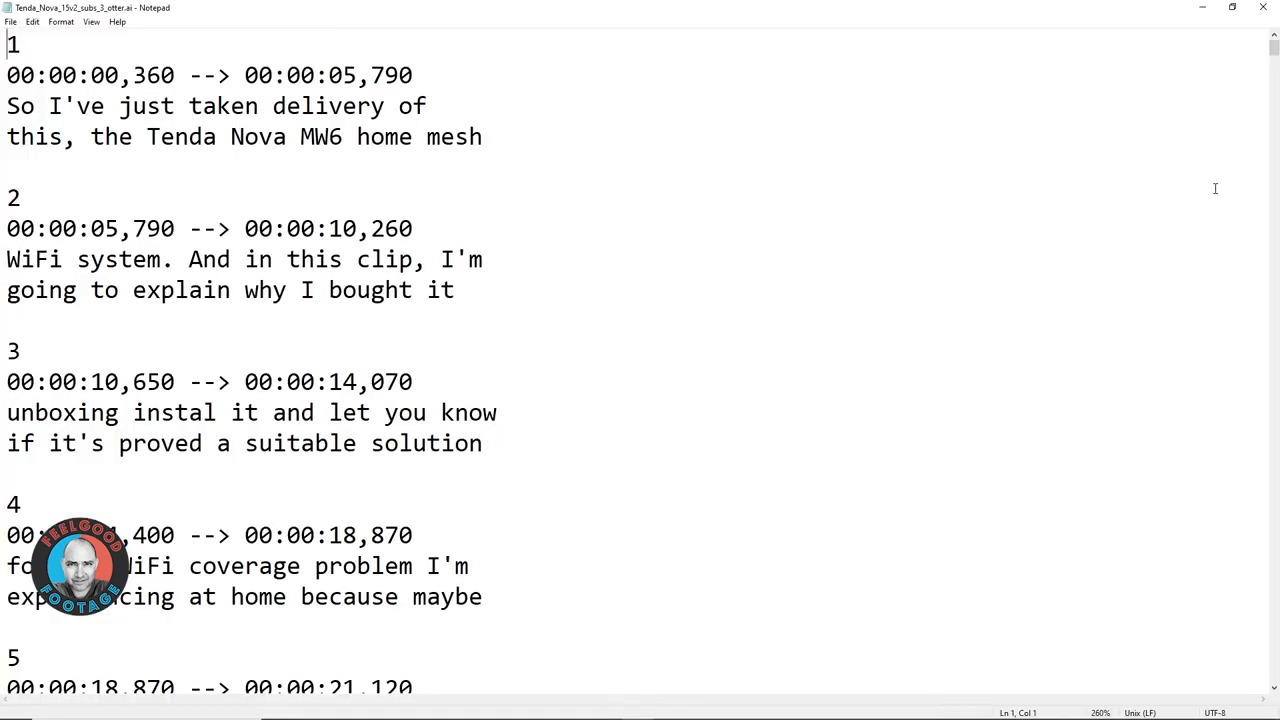
pyautogui.scroll(-3)
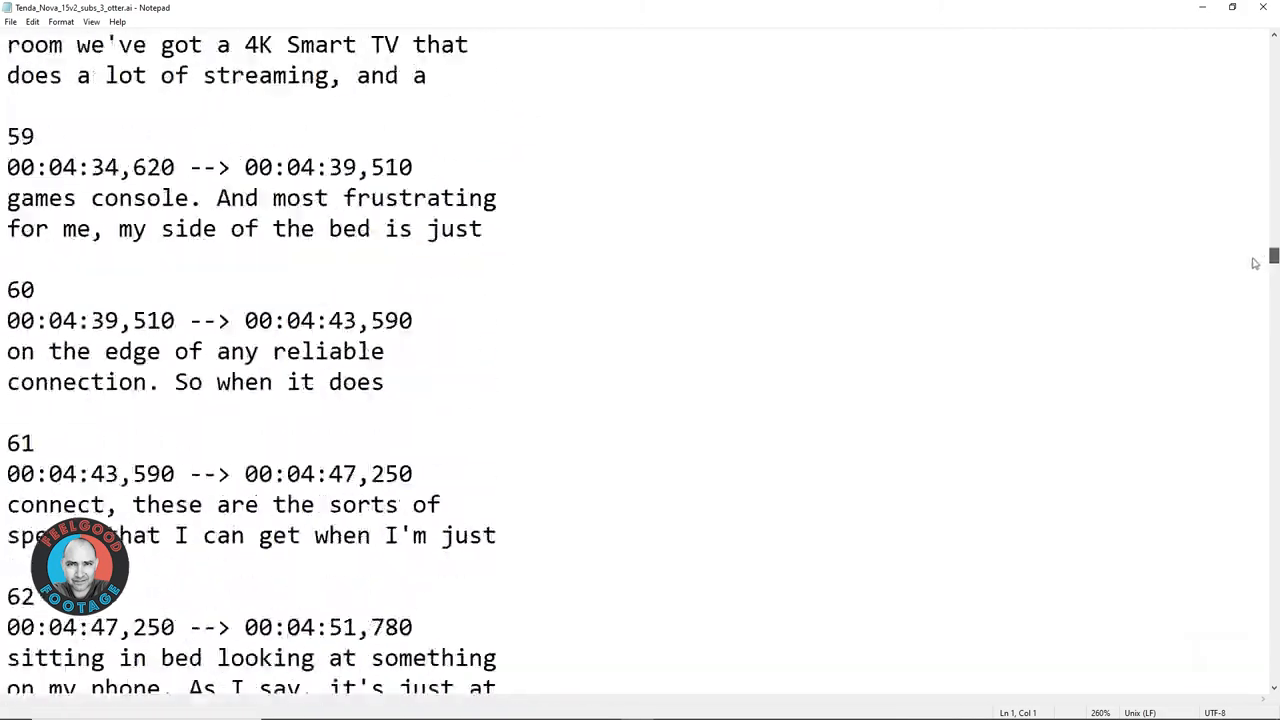
pyautogui.scroll(-3)
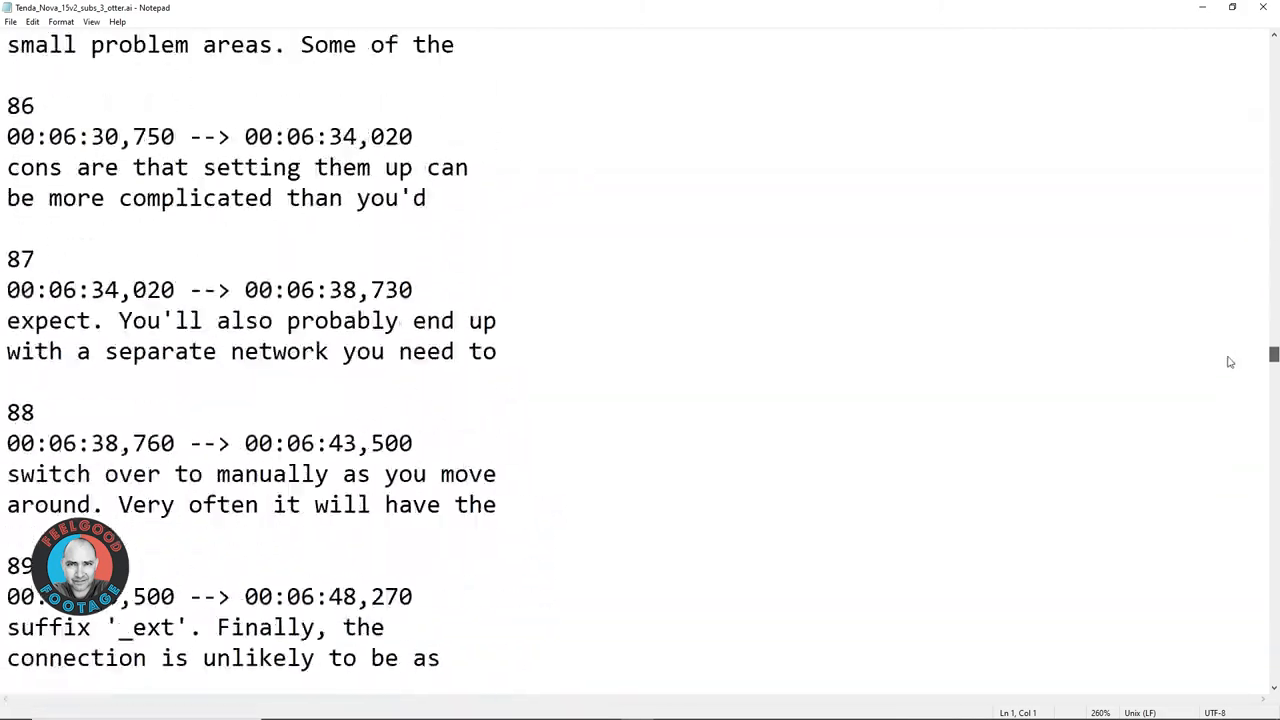
pyautogui.scroll(-3)
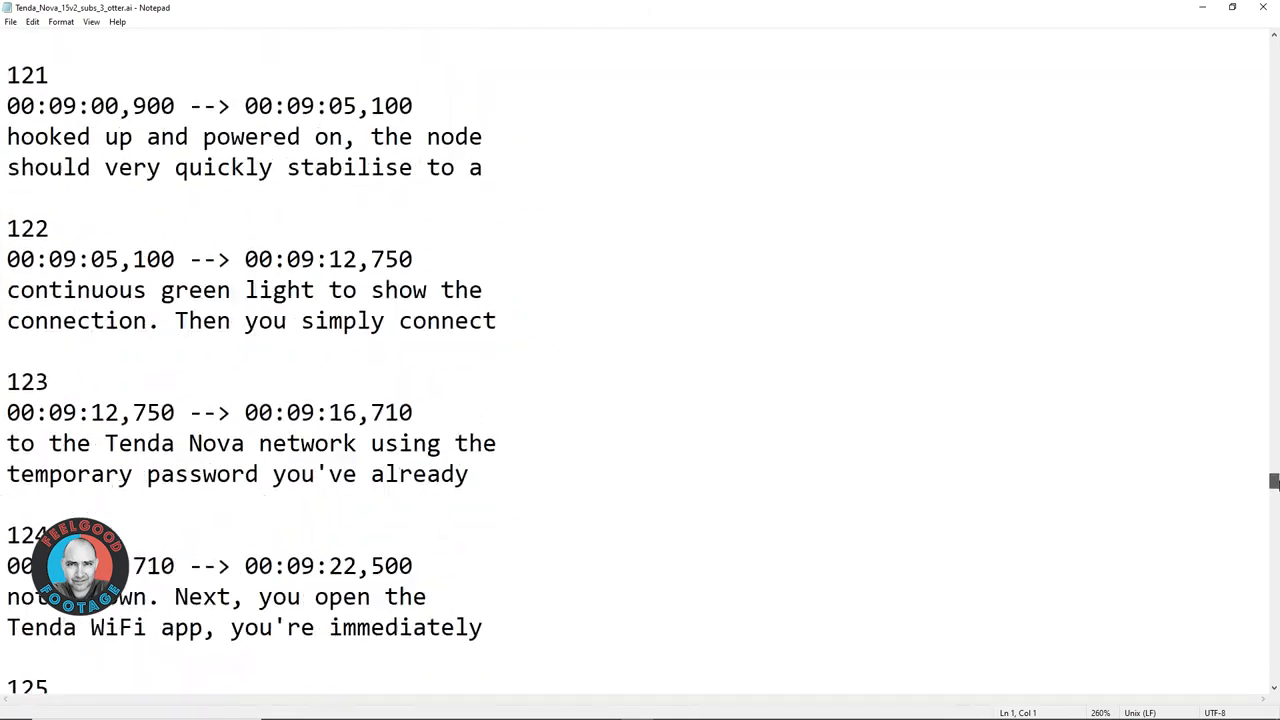
pyautogui.scroll(-3)
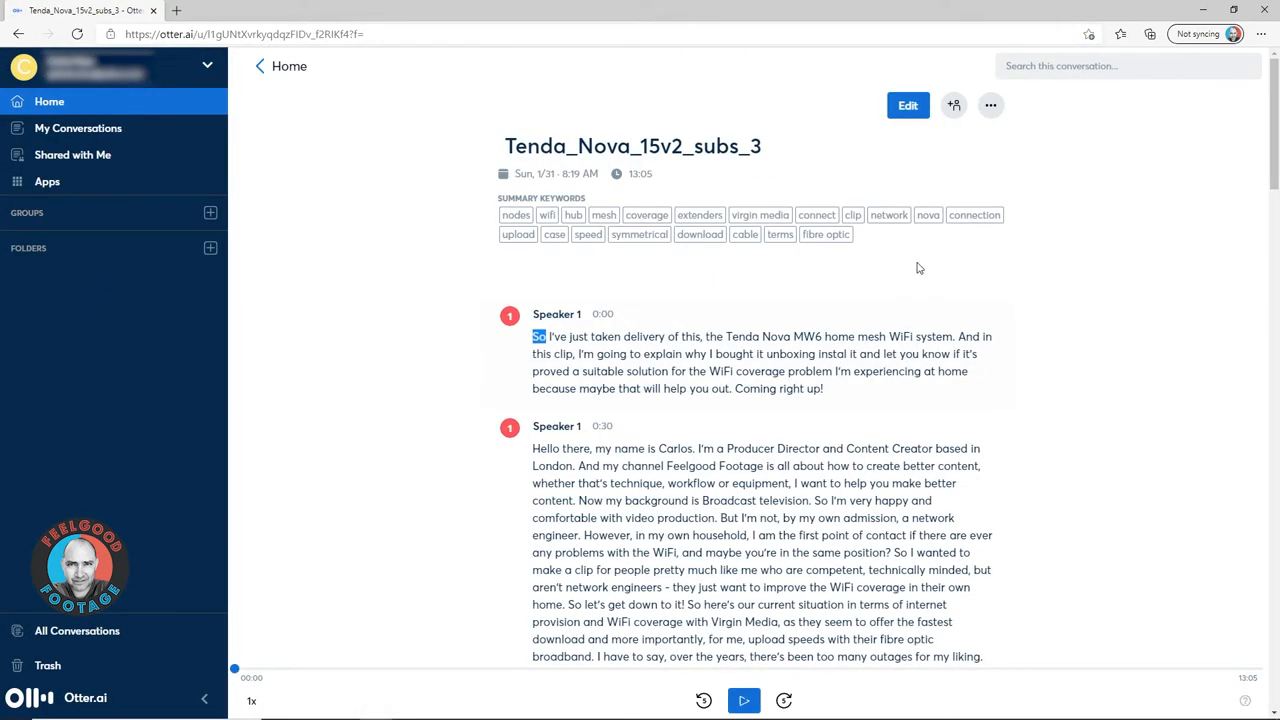
# - Re-export the transcript as SRT with a maximum of 2 lines and 35 characters per caption
pyautogui.click(990, 105)
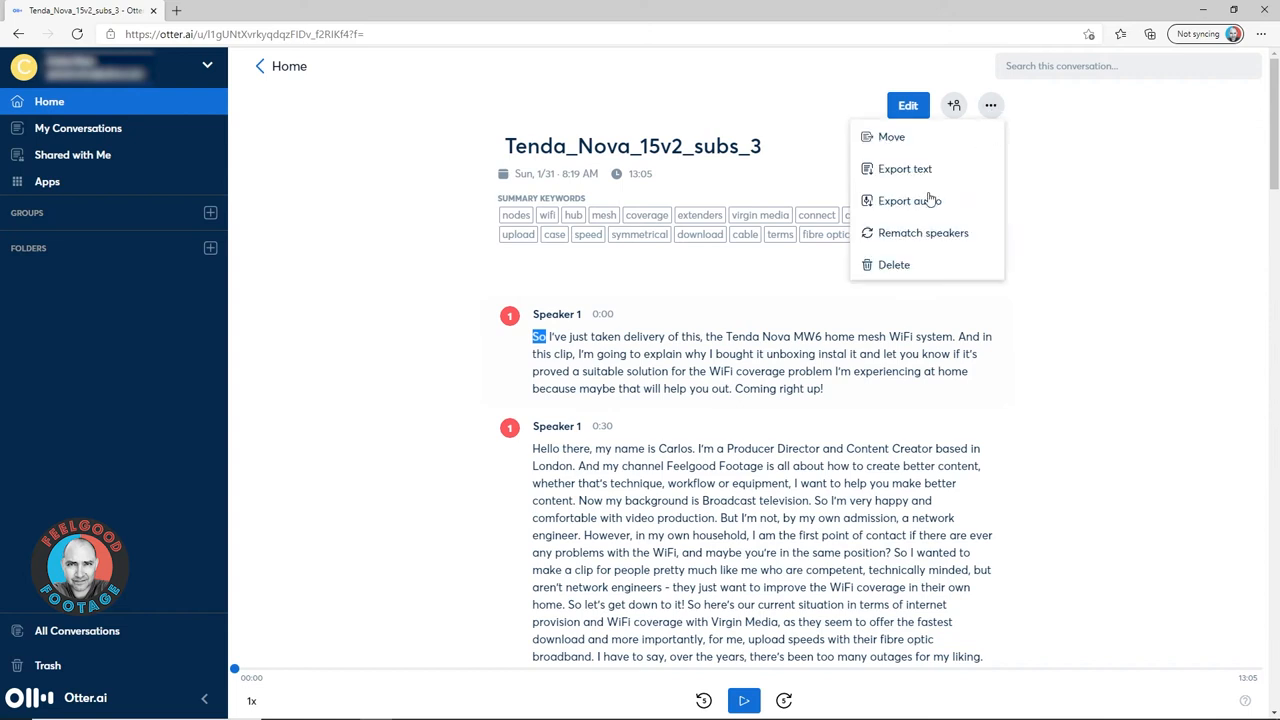
pyautogui.click(904, 168)
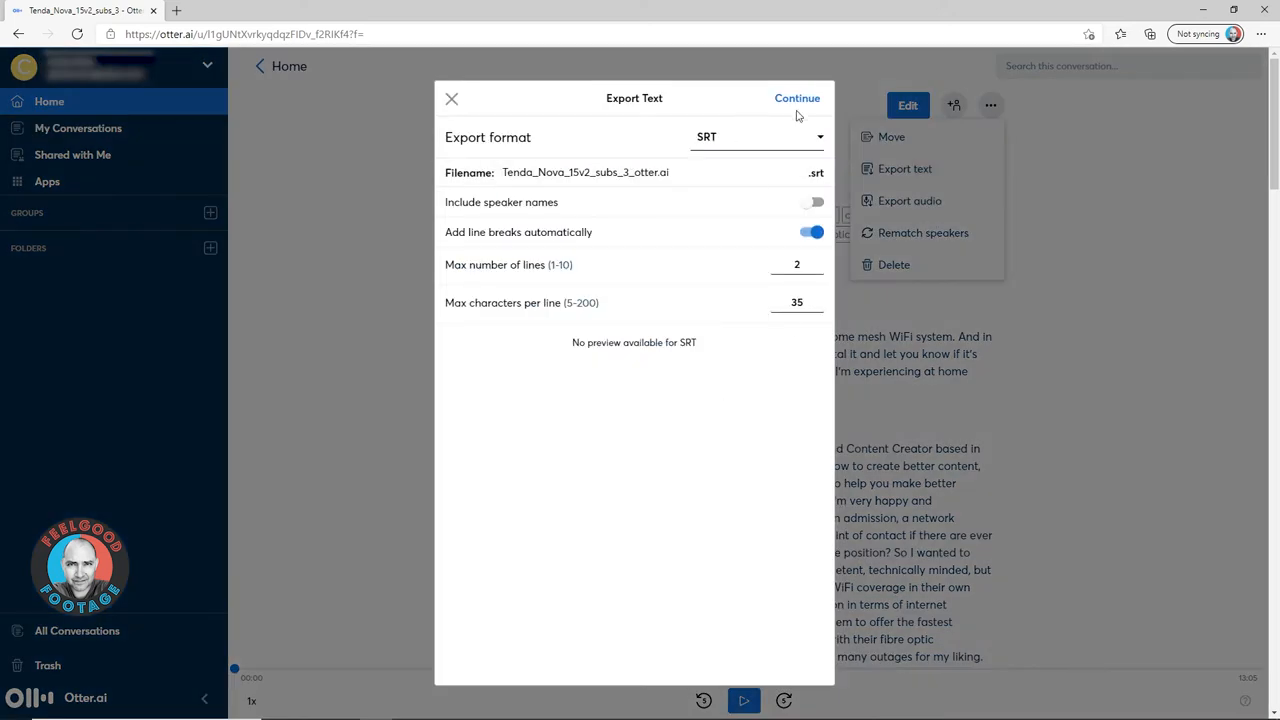
pyautogui.click(797, 98)
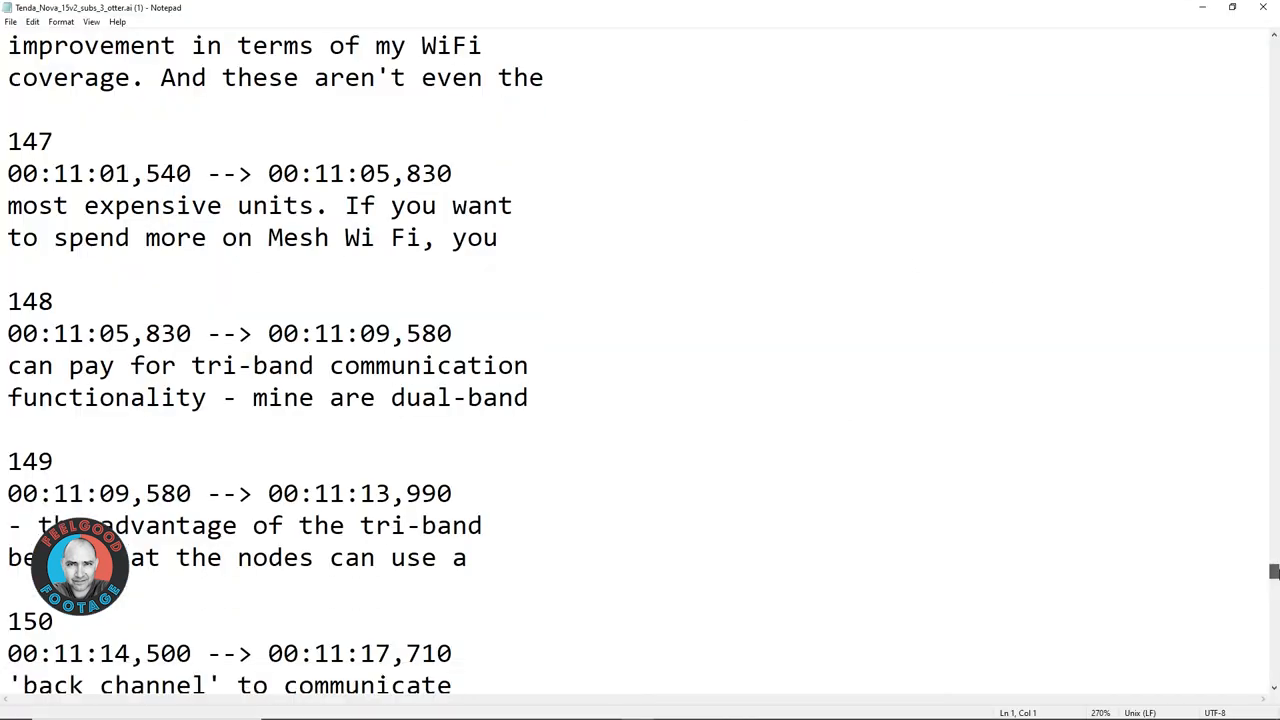
# - Scroll the (1) SRT file in Notepad down to its final caption near 13:03
pyautogui.scroll(-3)
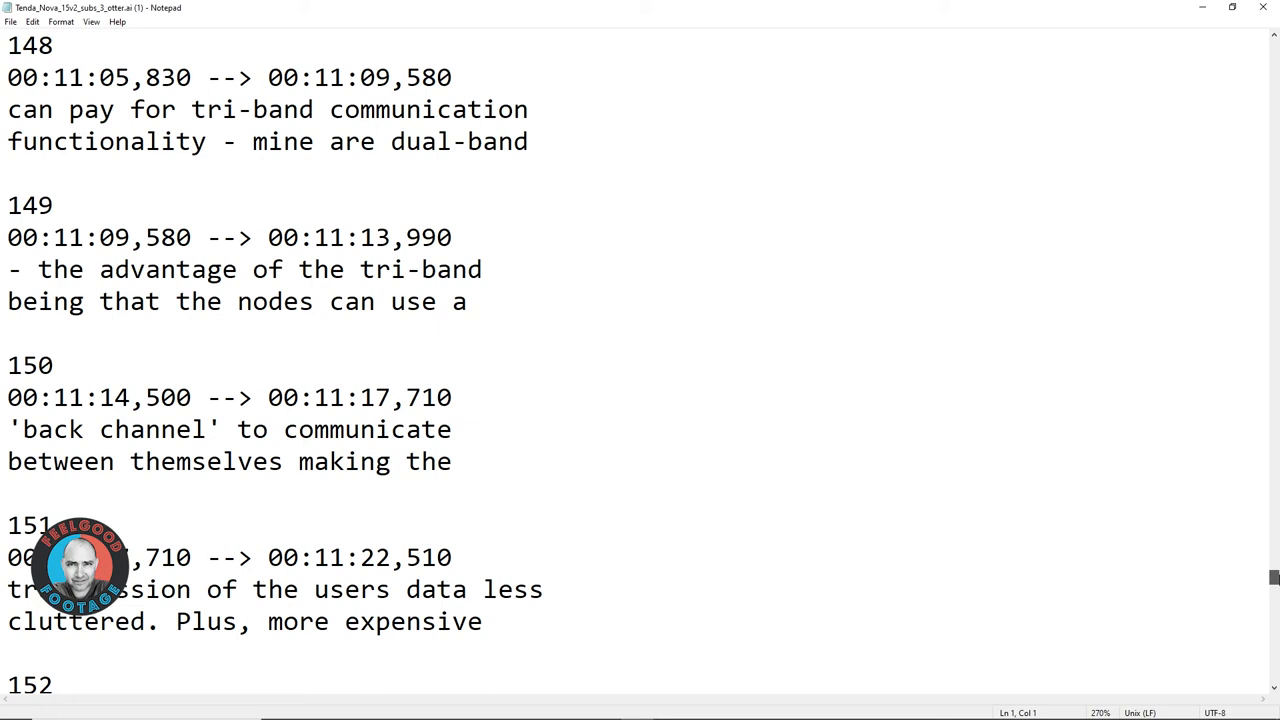
pyautogui.scroll(-3)
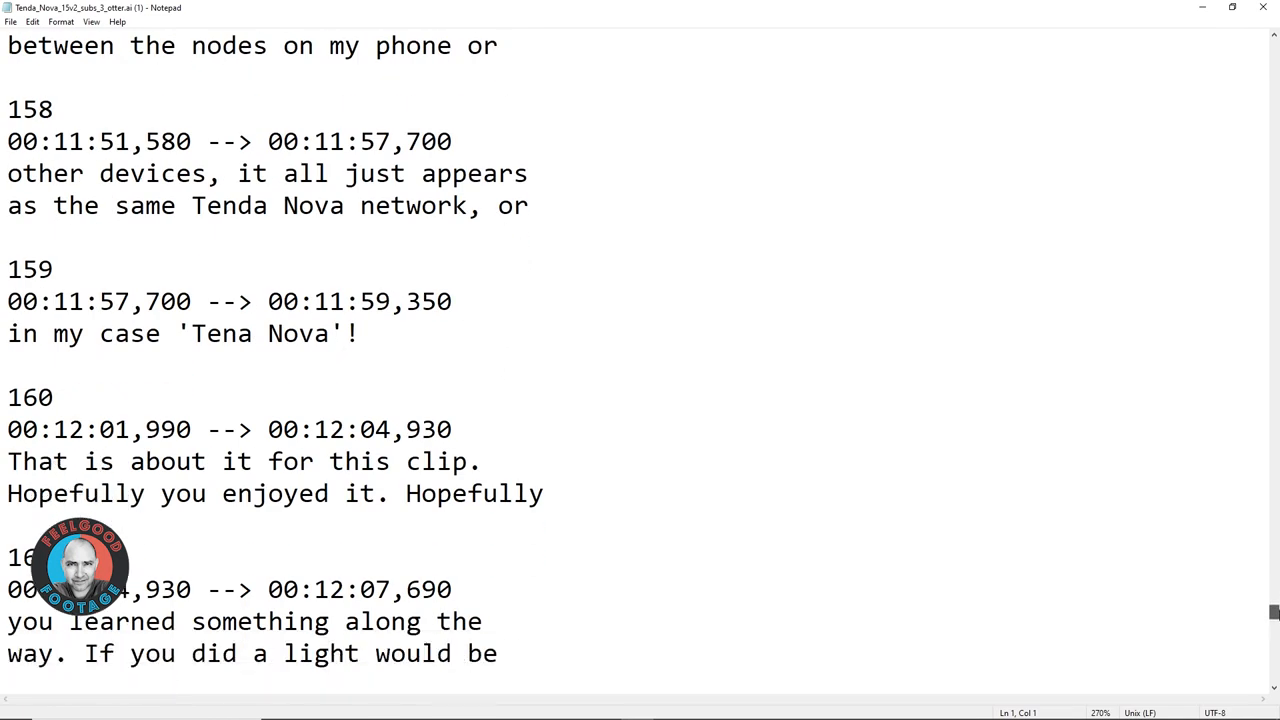
pyautogui.scroll(-3)
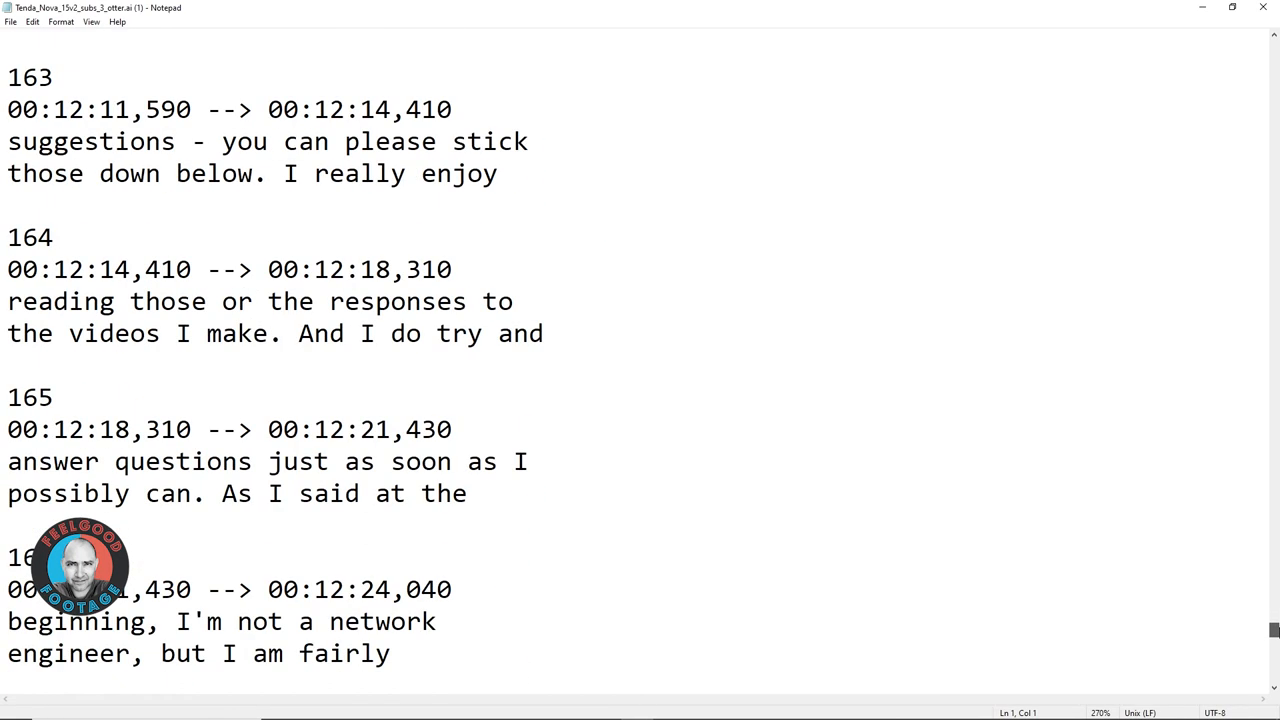
pyautogui.scroll(-3)
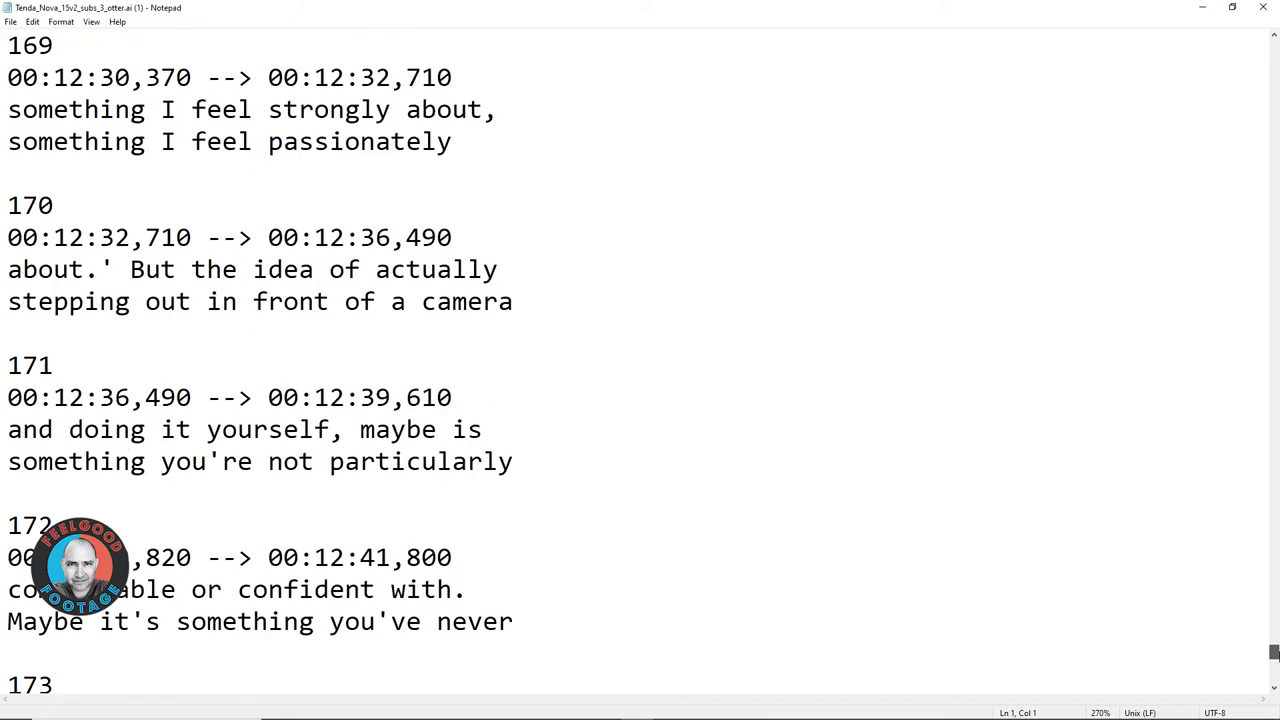
pyautogui.scroll(-3)
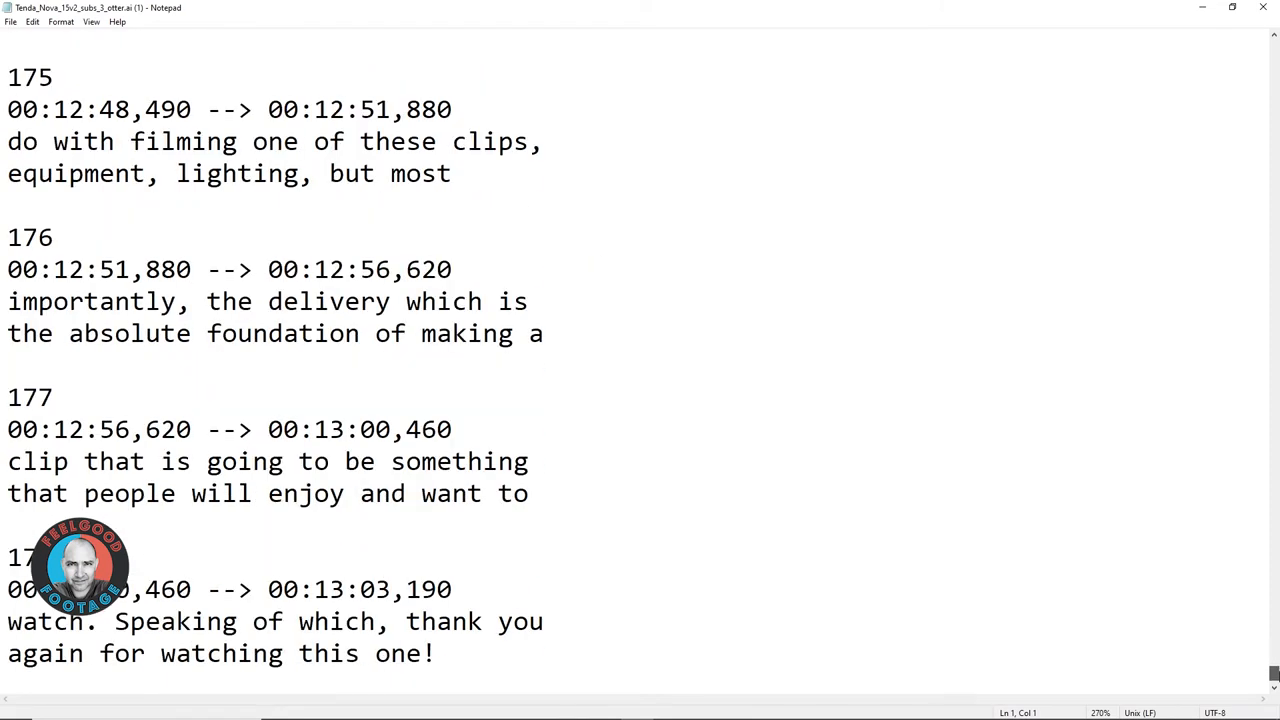
pyautogui.scroll(-3)
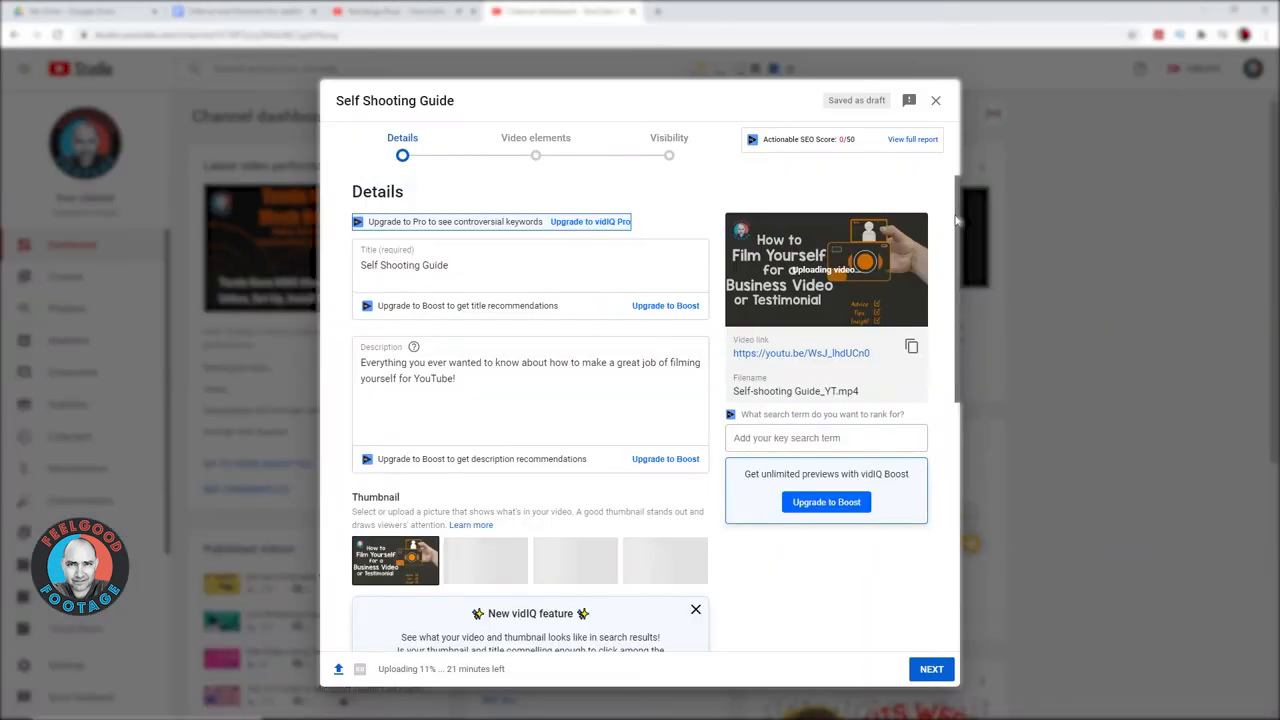
# - Mark Self Shooting Guide as not made for kids, then reach Upload Subtitles/CC under More Options
pyautogui.scroll(-3)
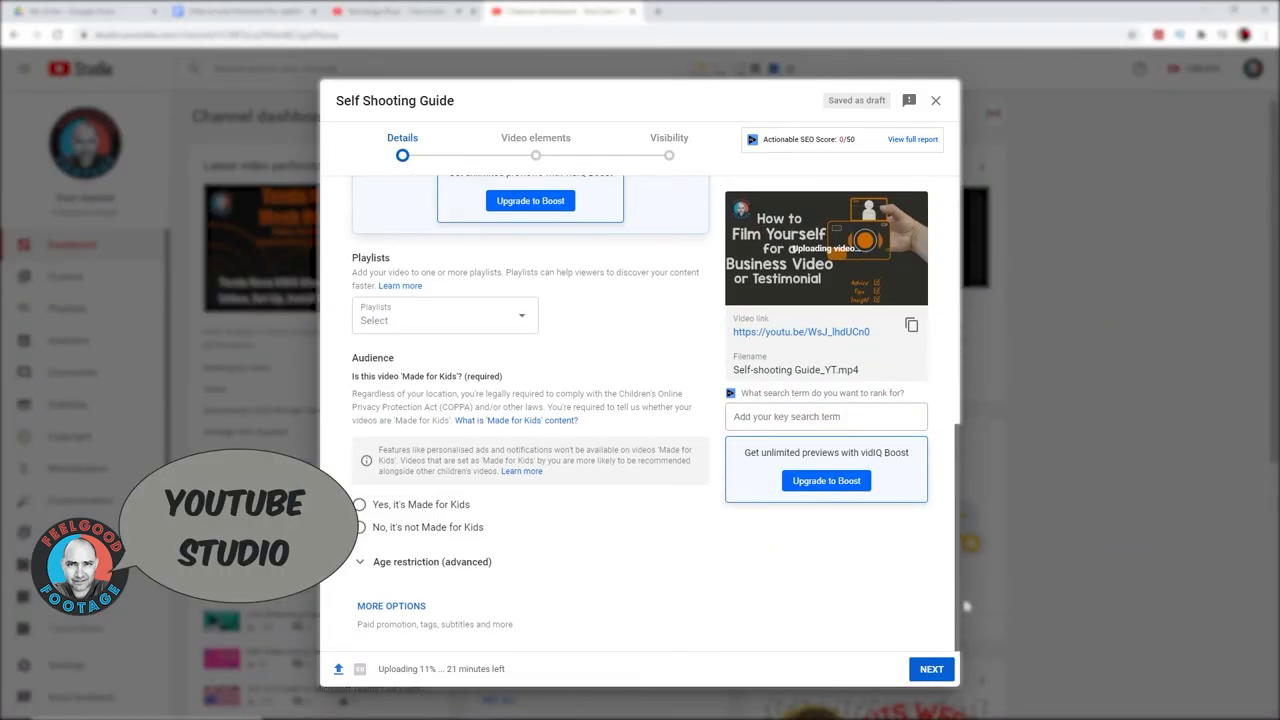
pyautogui.click(359, 527)
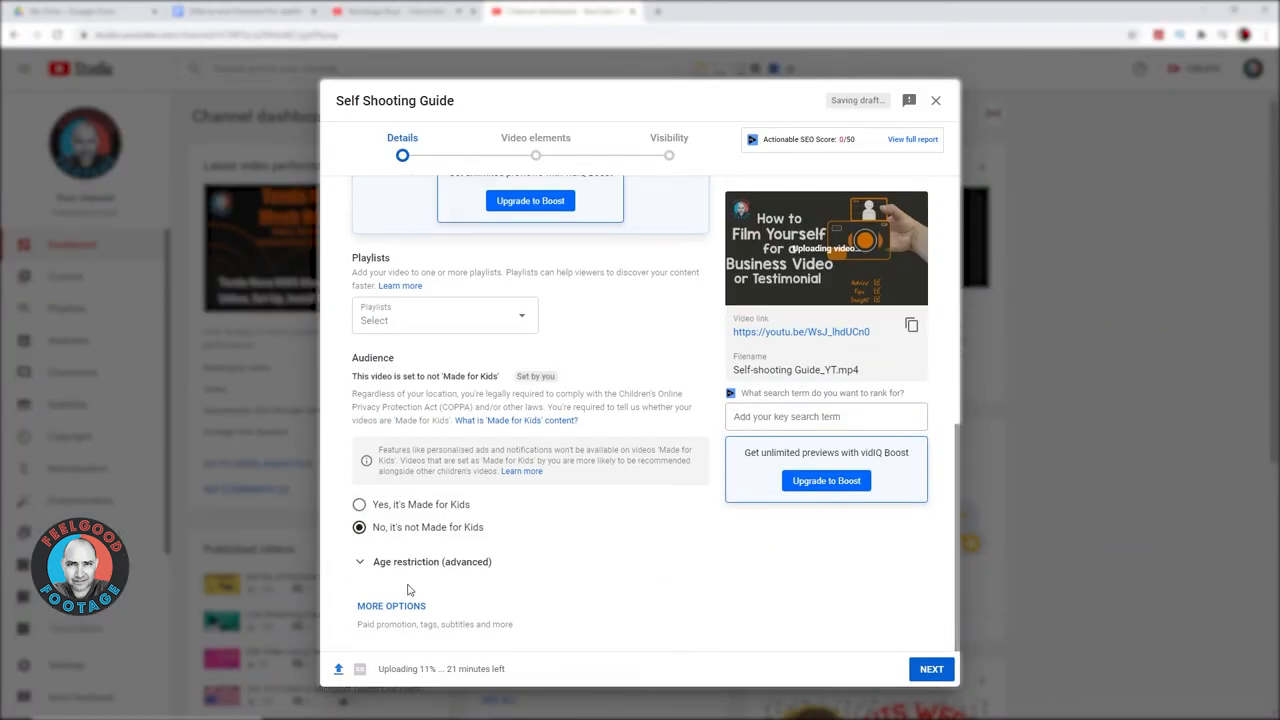
pyautogui.click(391, 605)
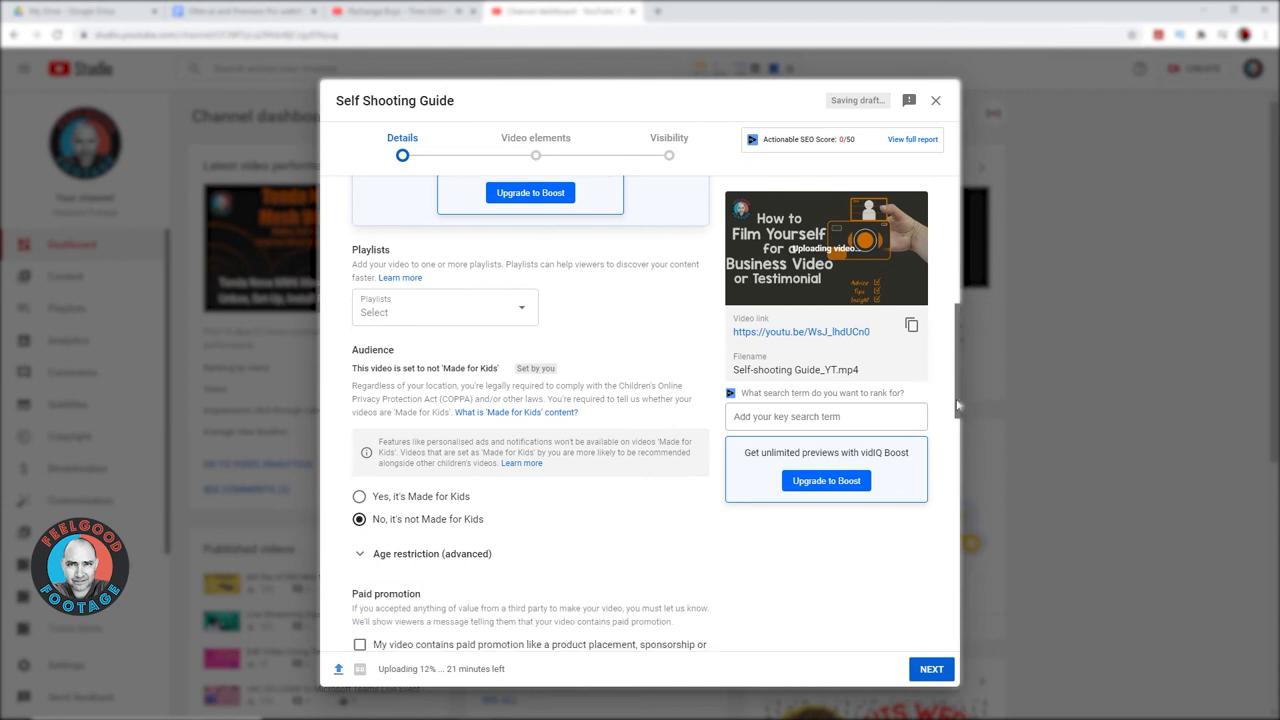
pyautogui.scroll(-3)
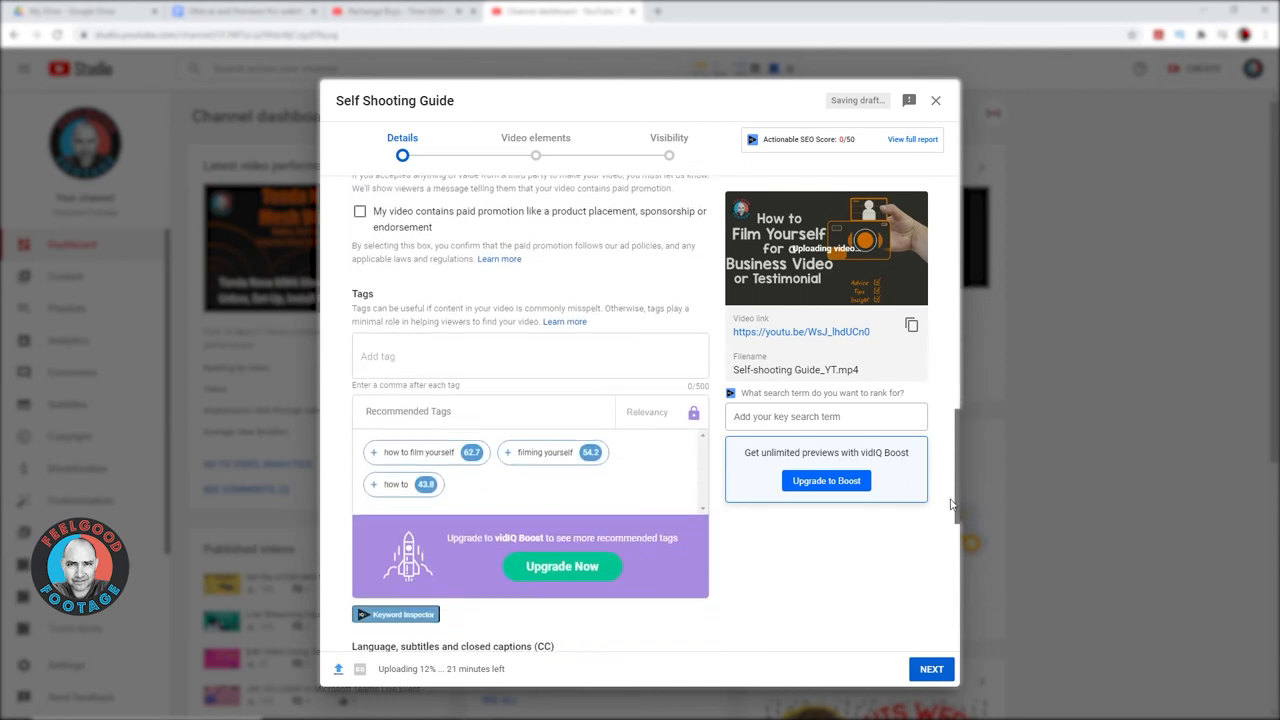
pyautogui.scroll(-3)
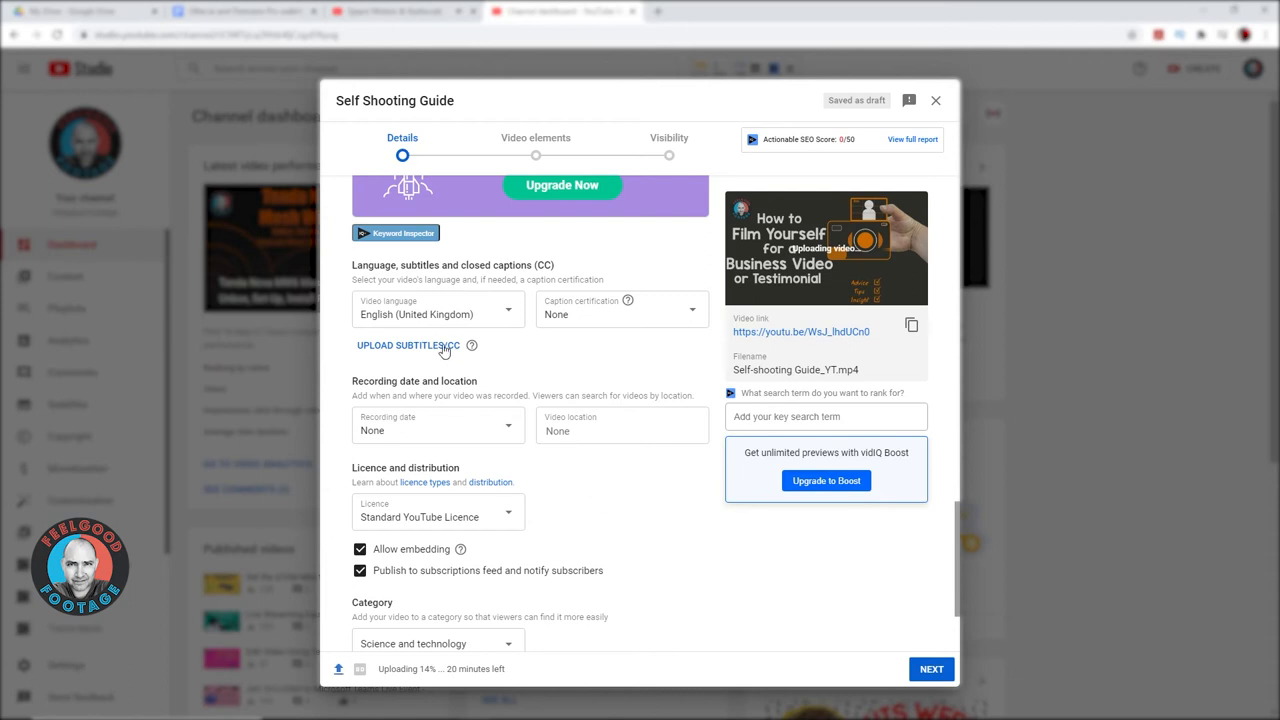
pyautogui.click(407, 345)
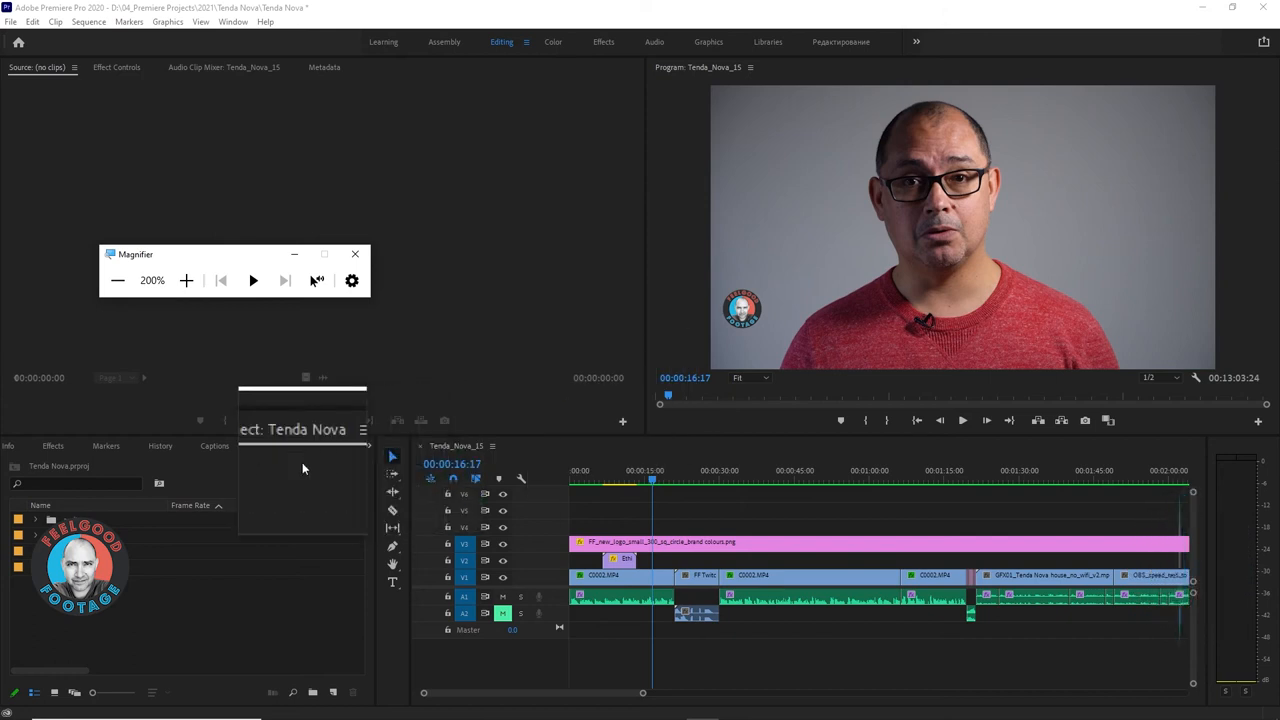
# - Dock the floating Project panel into the lower-left group and bring up the Captions tab
pyautogui.click(355, 254)
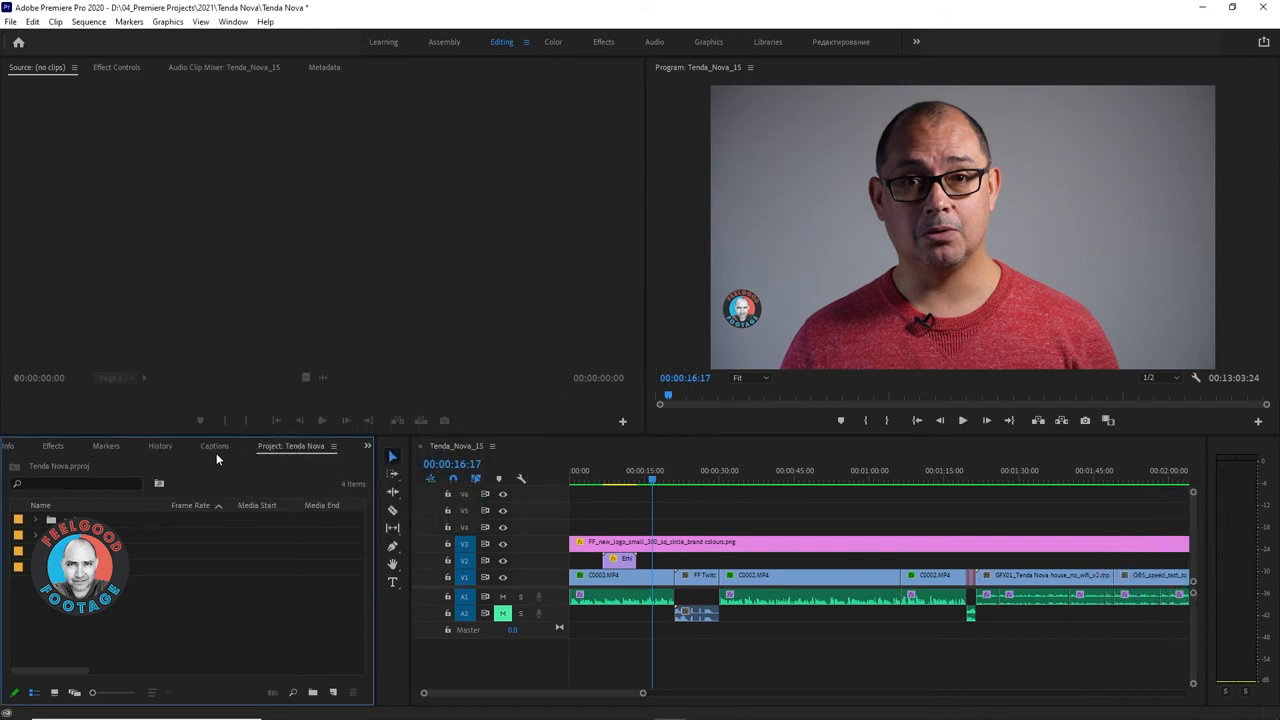
pyautogui.click(214, 445)
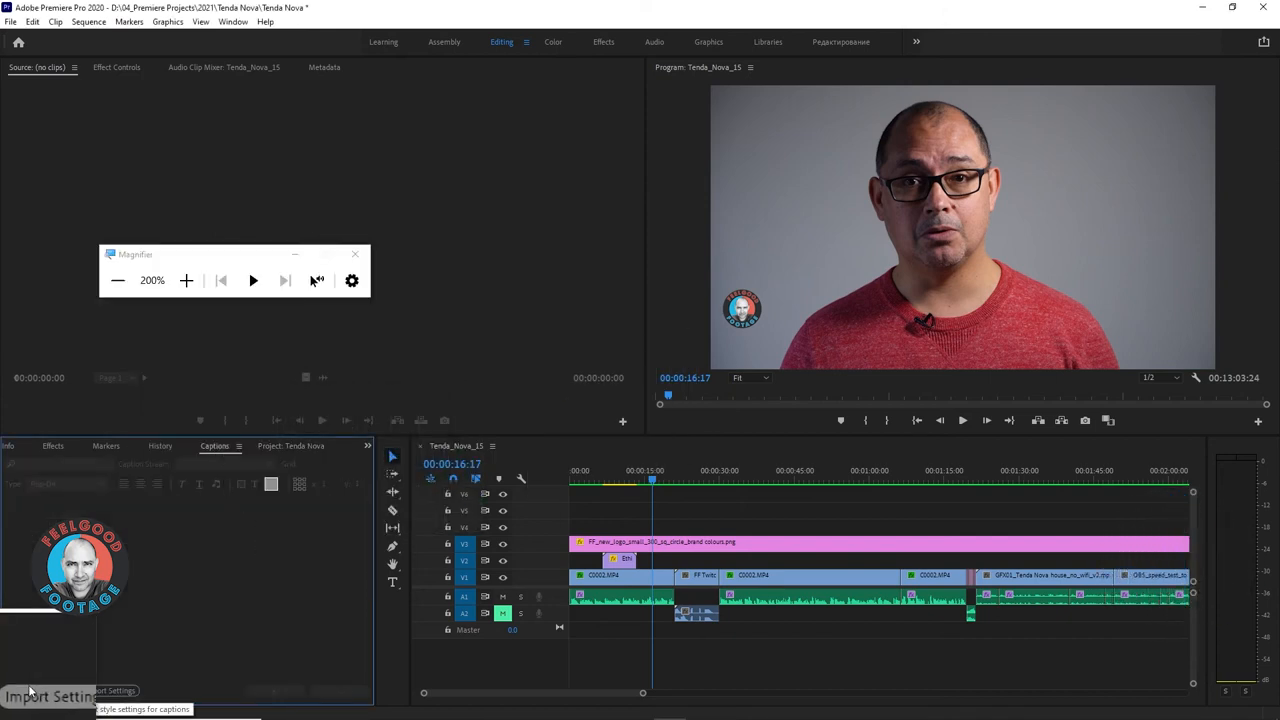
pyautogui.click(356, 254)
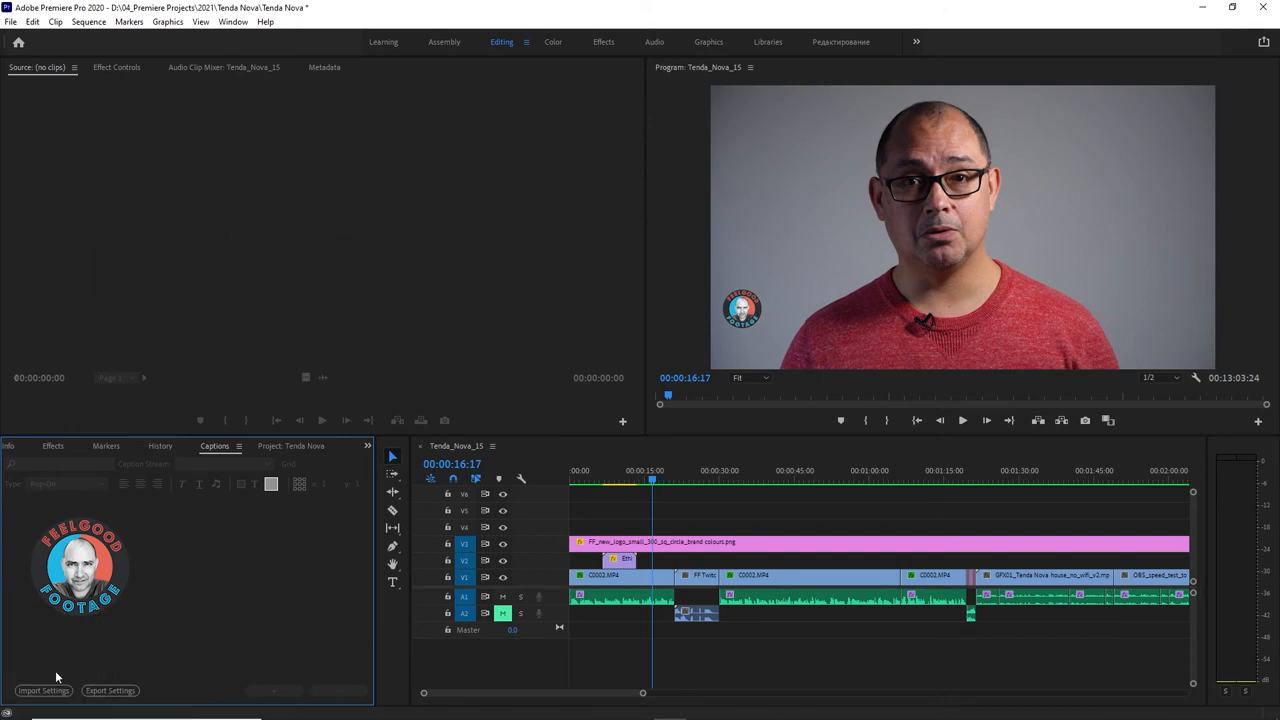
pyautogui.click(43, 690)
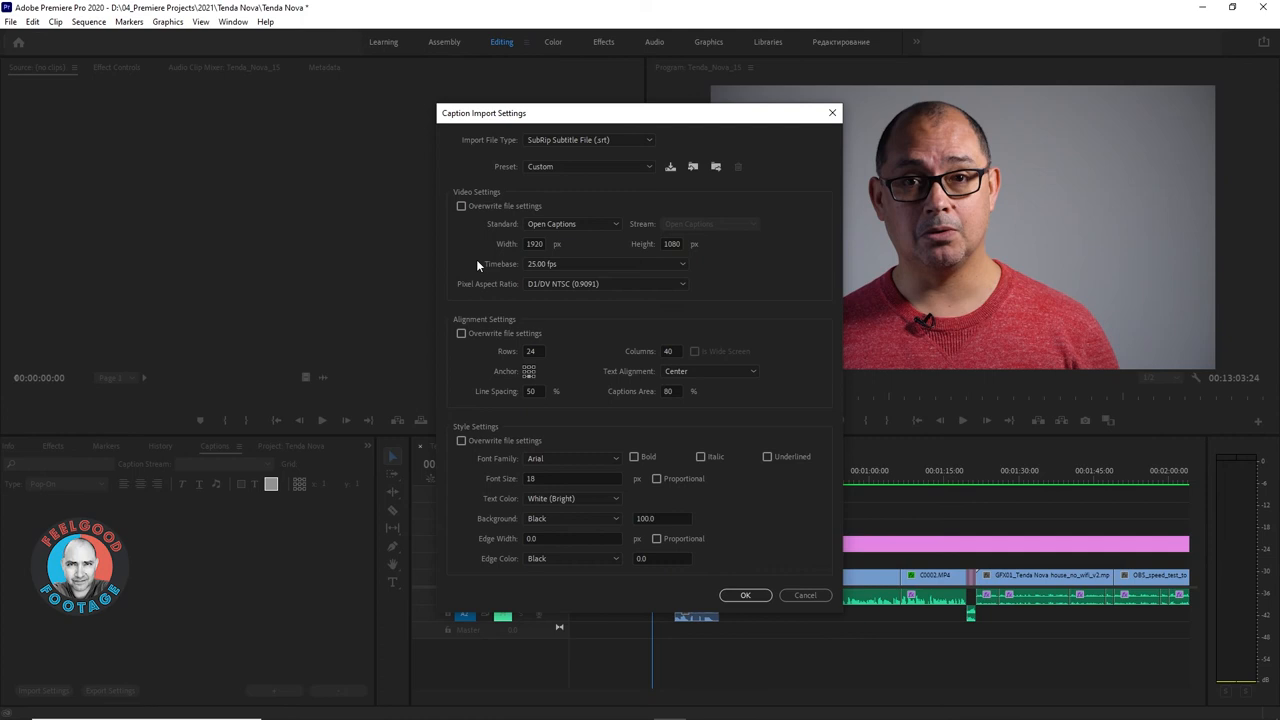
# - Set caption import to Square Pixels (1.0) with font size 48, and confirm
pyautogui.click(605, 283)
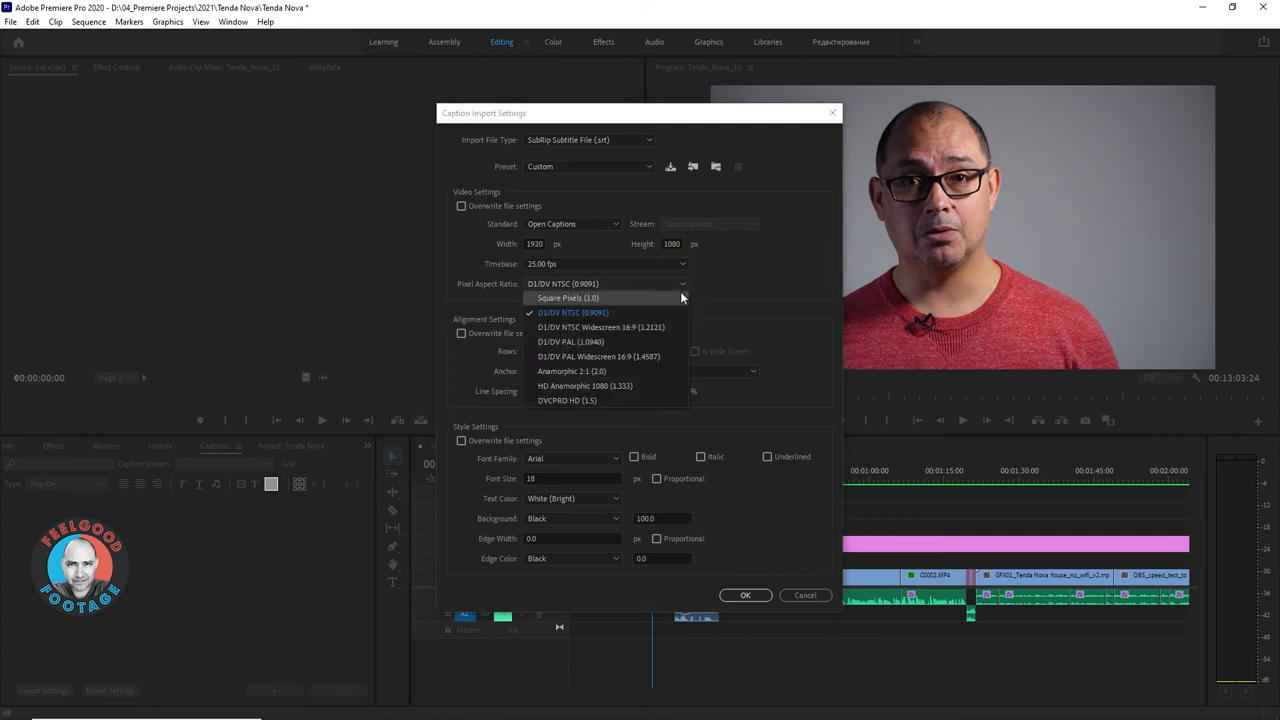
pyautogui.click(568, 298)
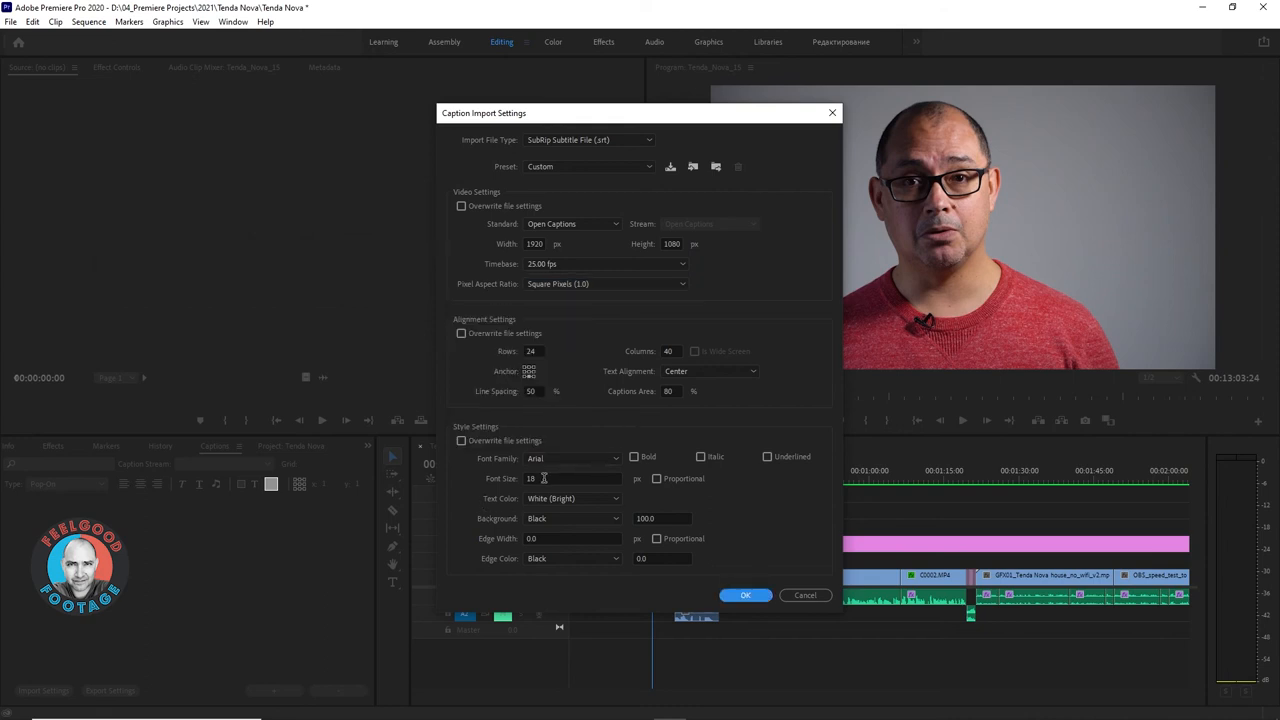
pyautogui.write('48')
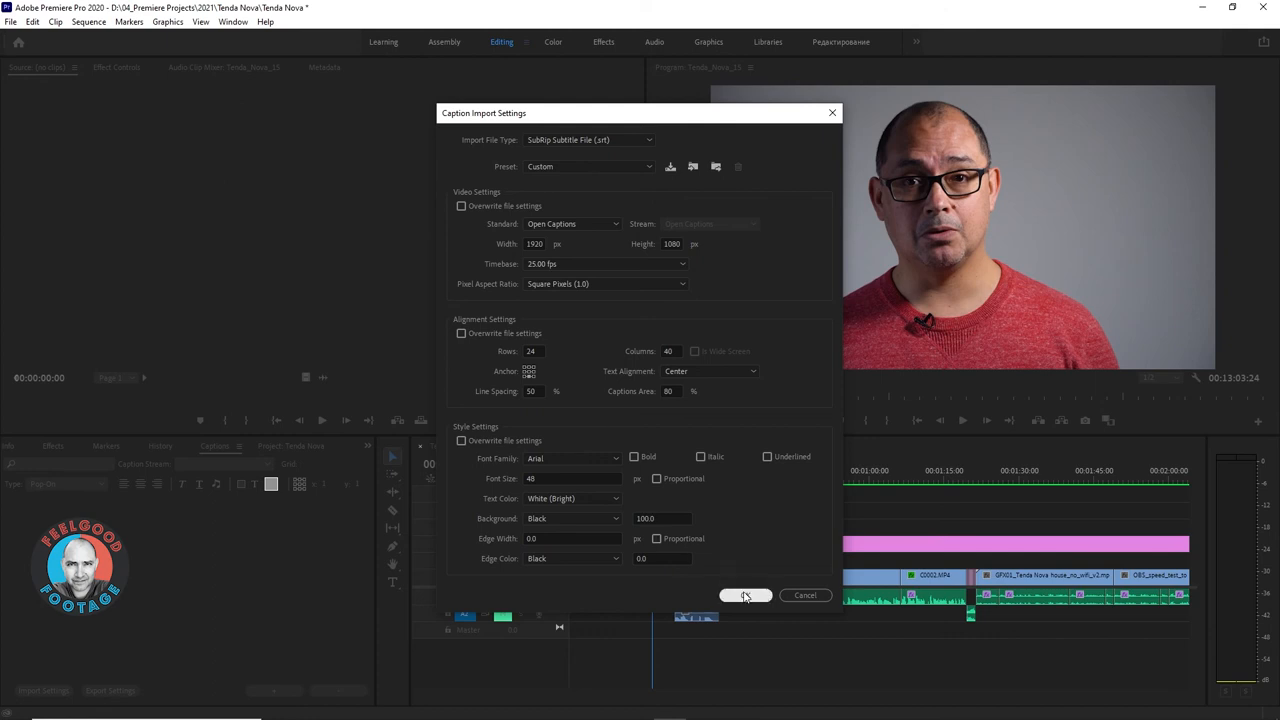
pyautogui.click(745, 595)
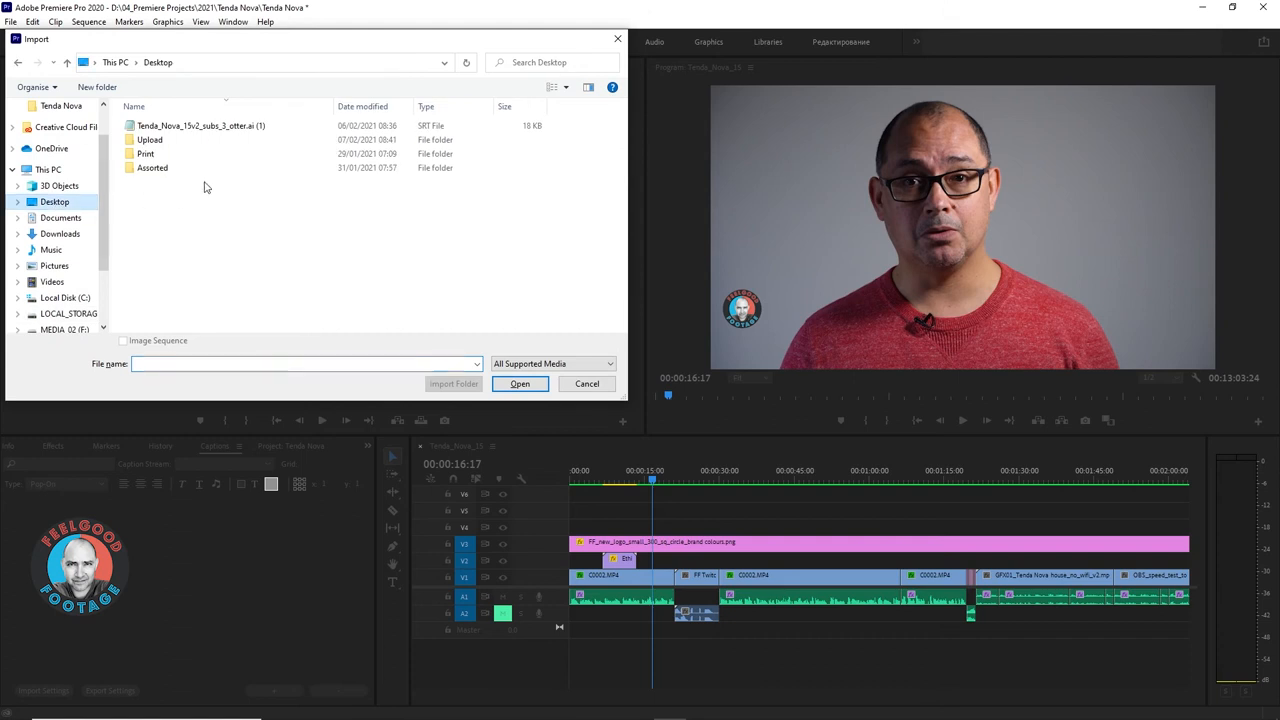
# - Import the Otter.ai SRT file from the Desktop into the Tenda Nova project
pyautogui.click(200, 125)
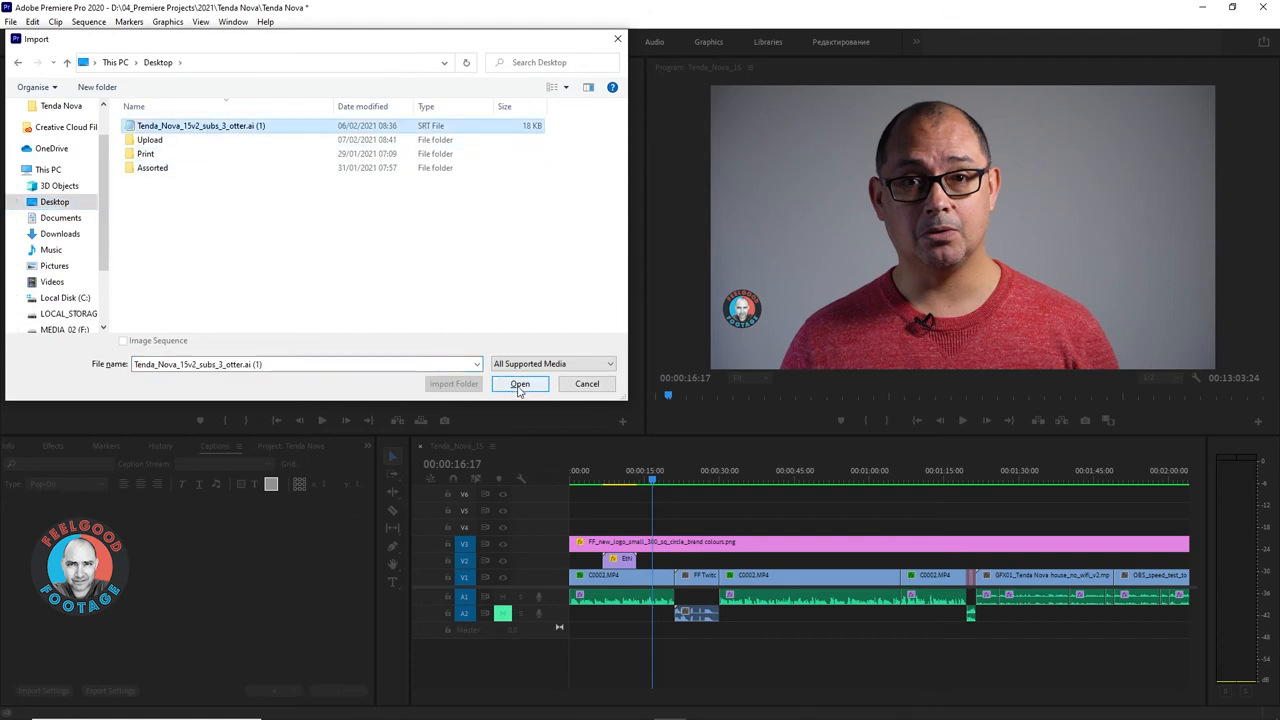
pyautogui.click(519, 384)
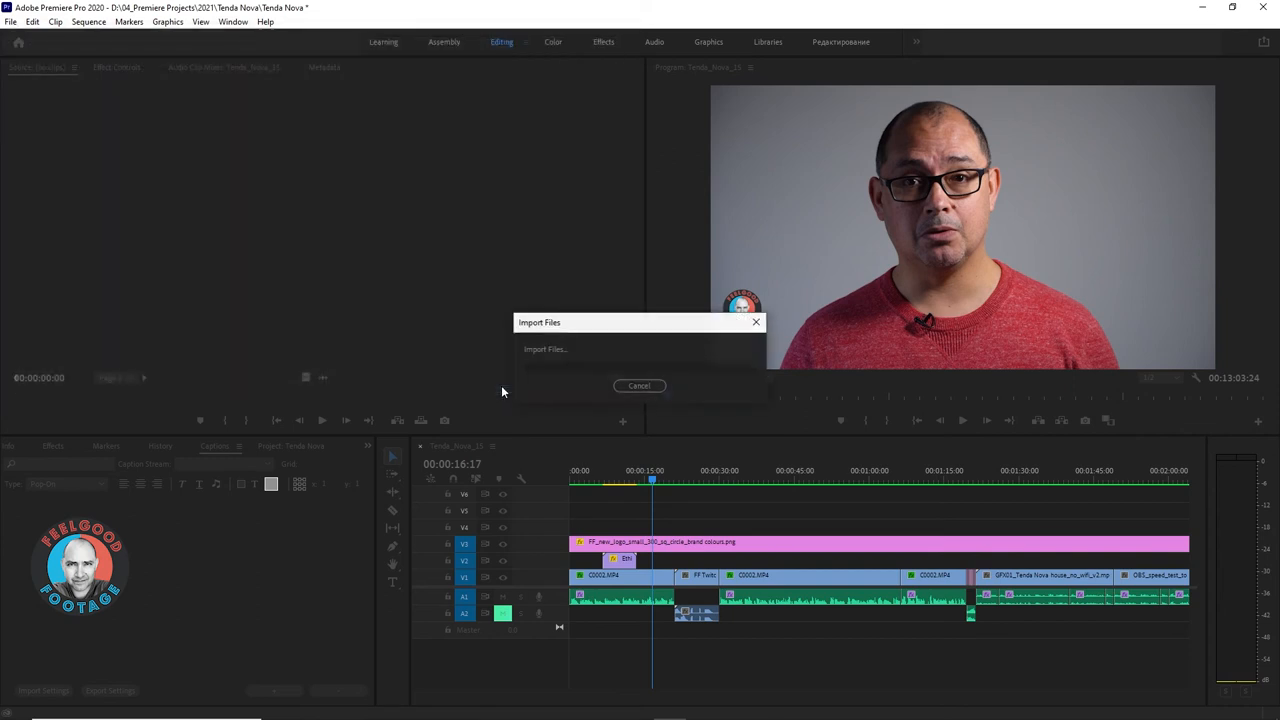
pyautogui.click(639, 385)
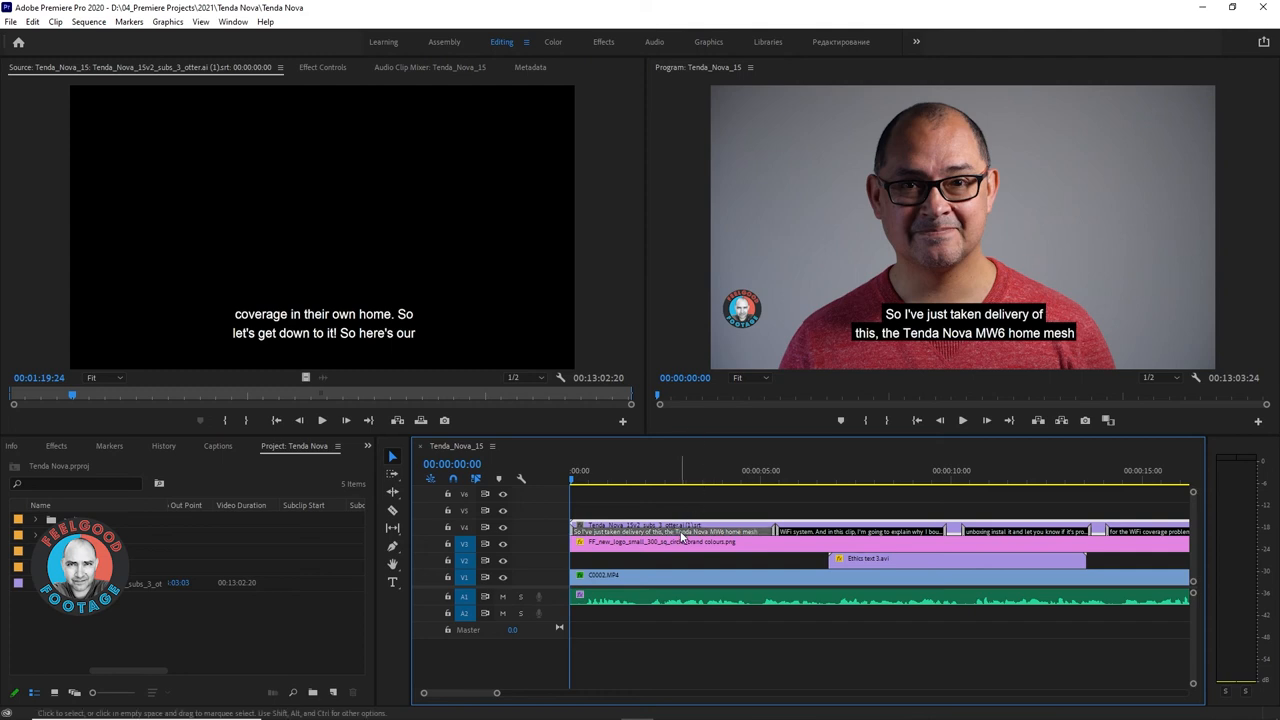
# - Change 'mesh' to 'Mesh' in the first caption, ending 'MW6 home Mesh'
pyautogui.click(217, 445)
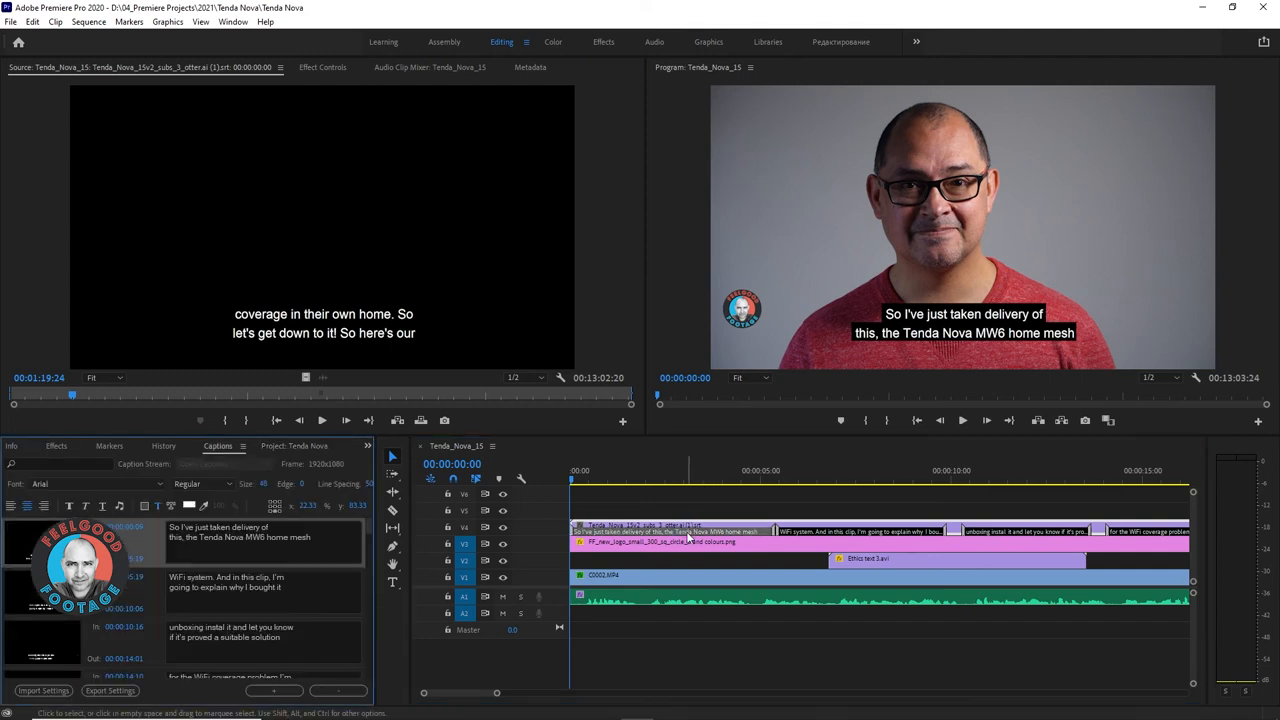
pyautogui.moveTo(685, 535)
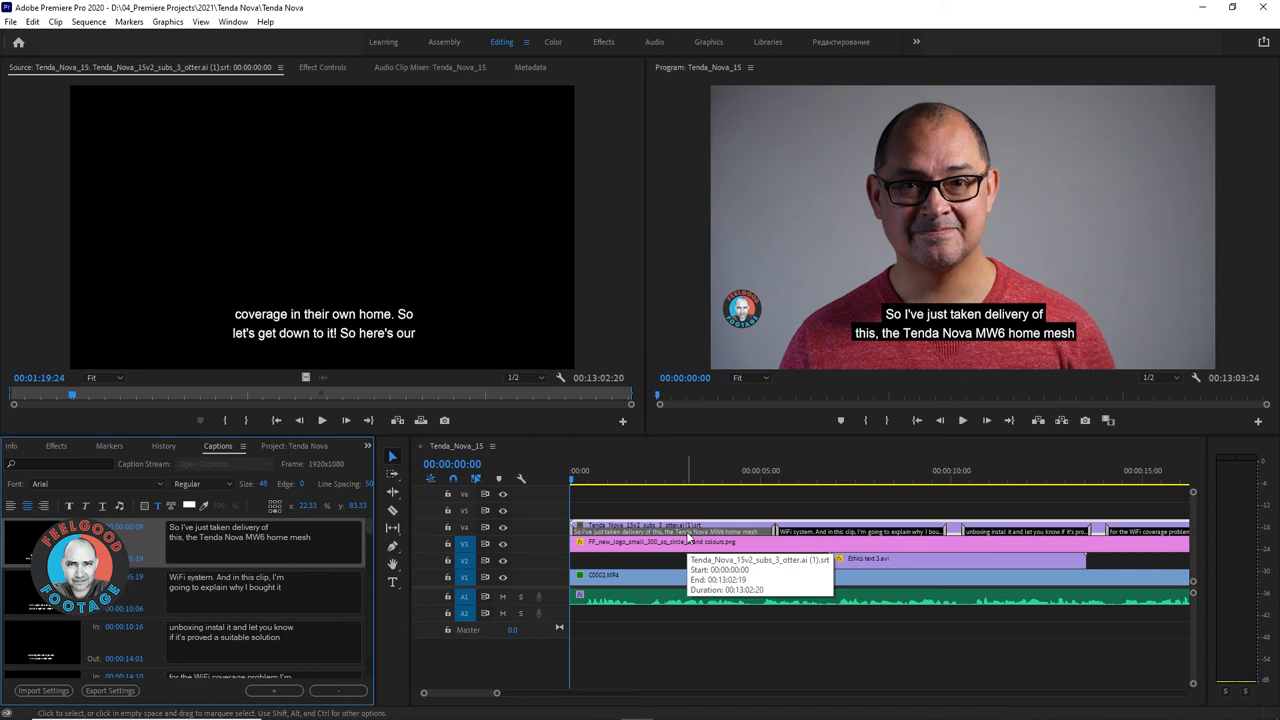
pyautogui.moveTo(688, 667)
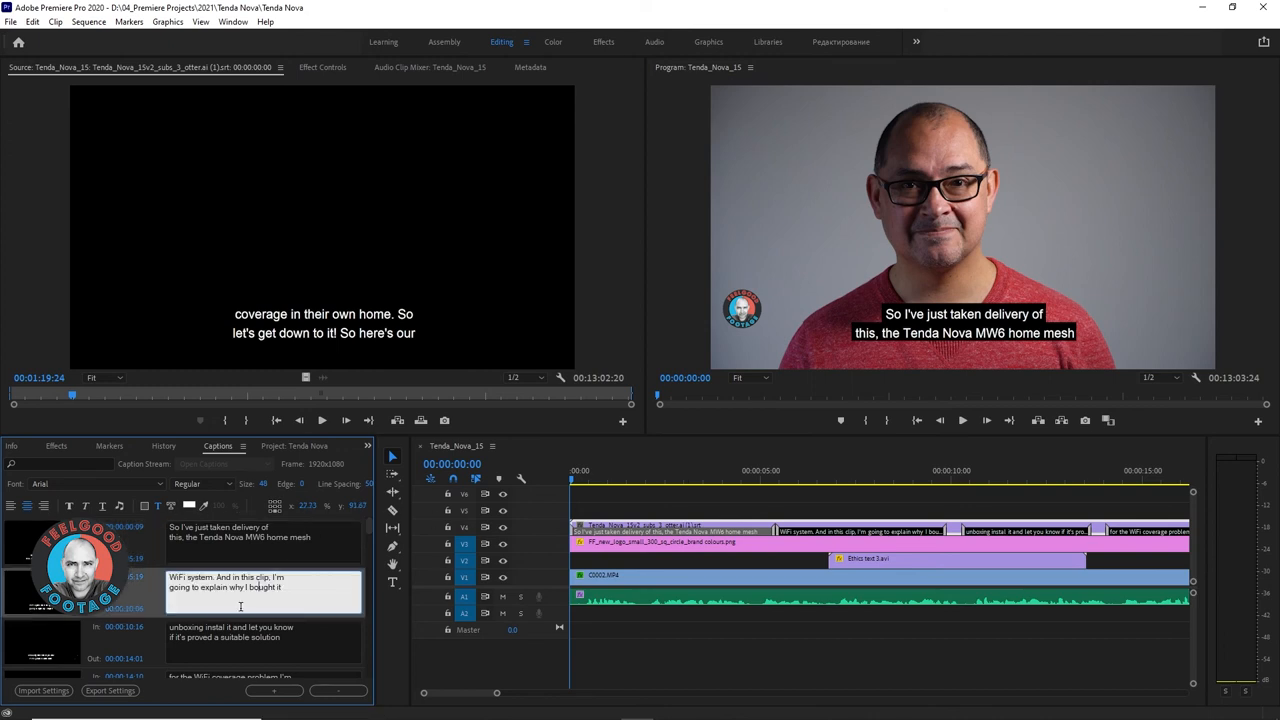
pyautogui.click(265, 537)
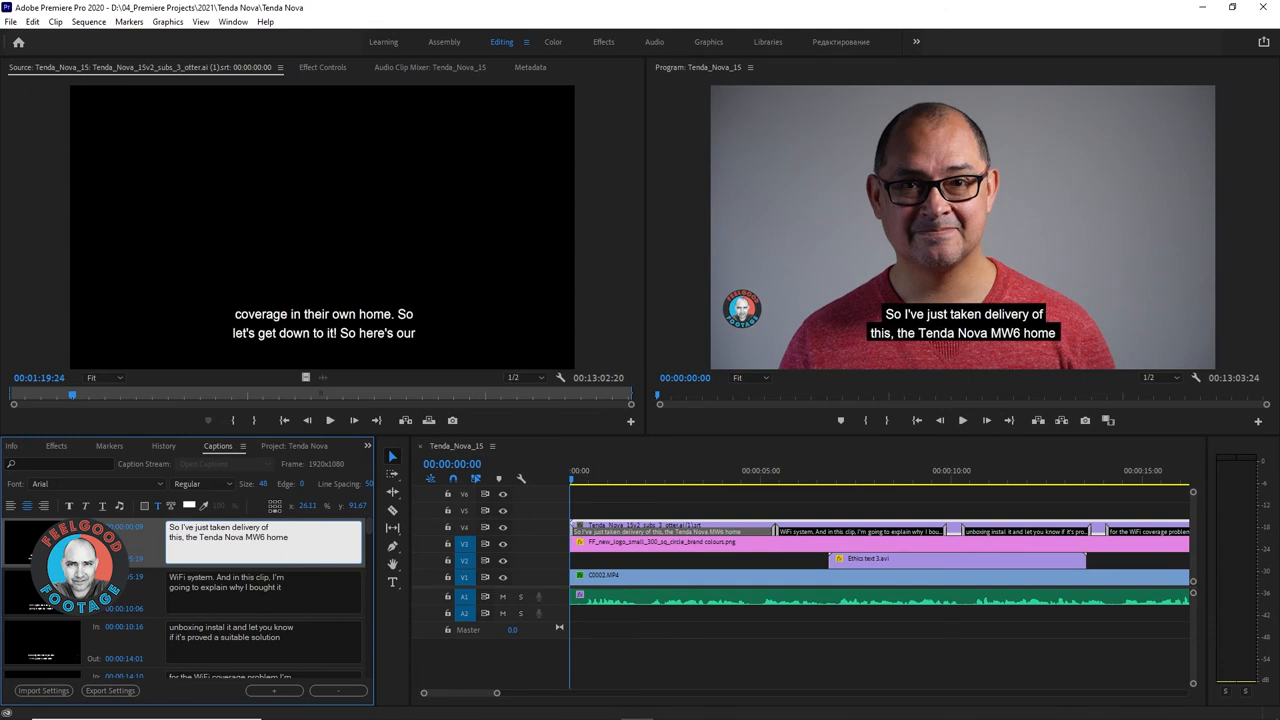
pyautogui.write('Mesh')
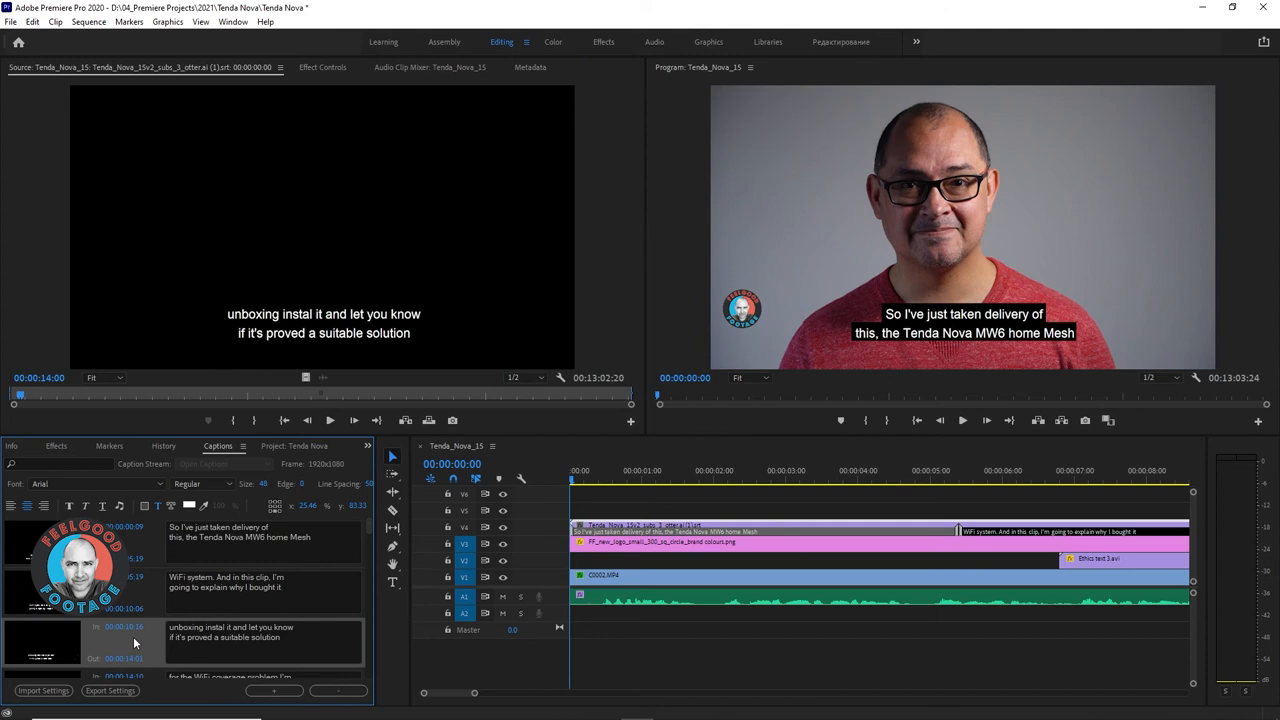
pyautogui.rightClick(135, 642)
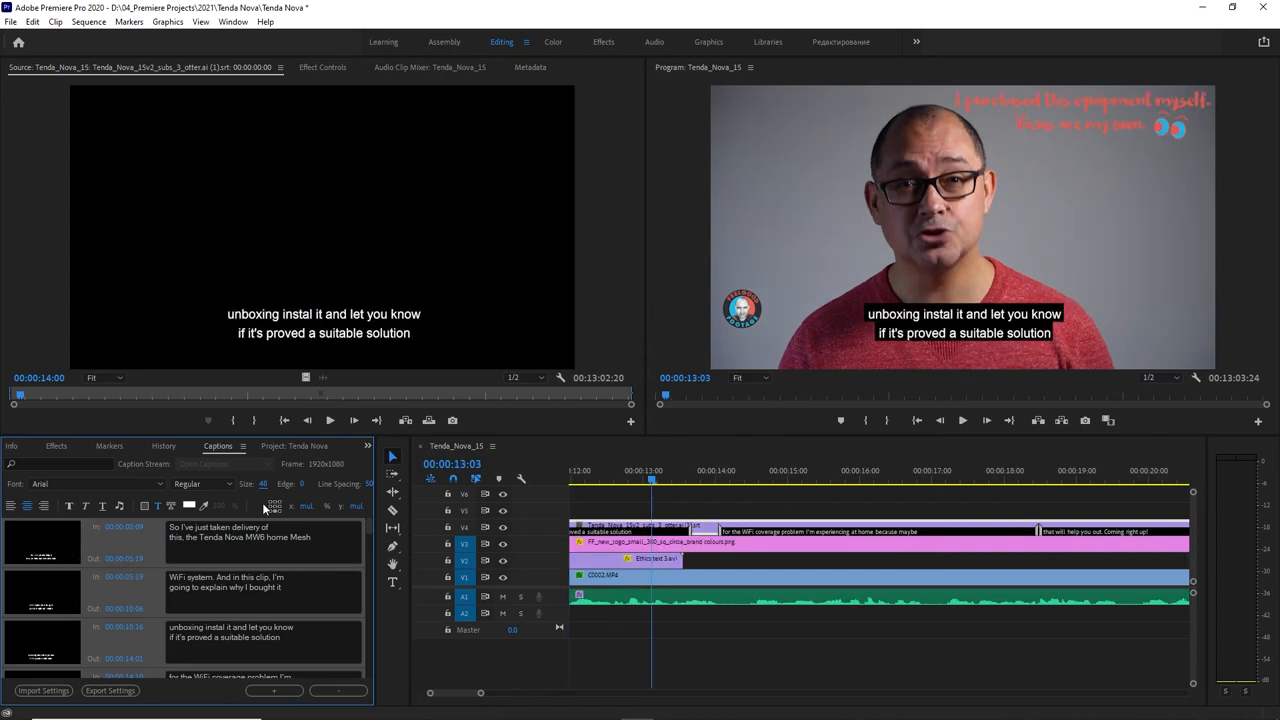
# - Open Modify > Captions for the imported SRT clip in the Project panel
pyautogui.click(307, 445)
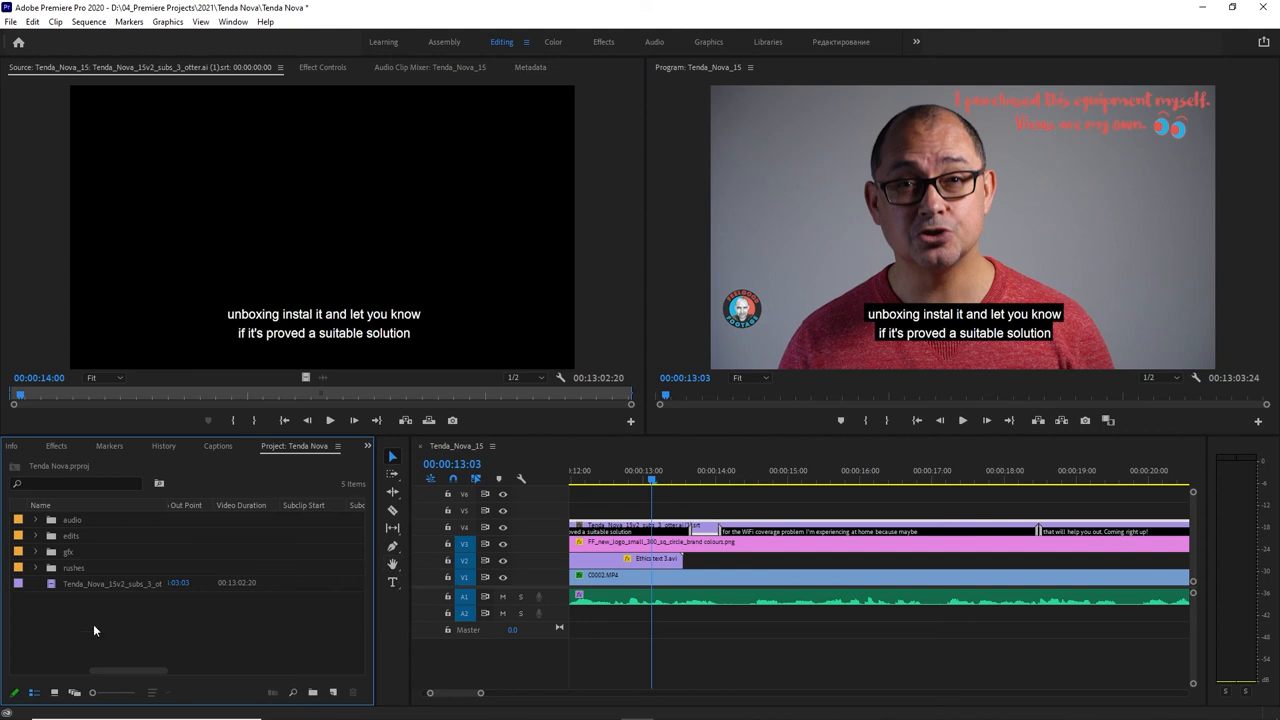
pyautogui.rightClick(112, 583)
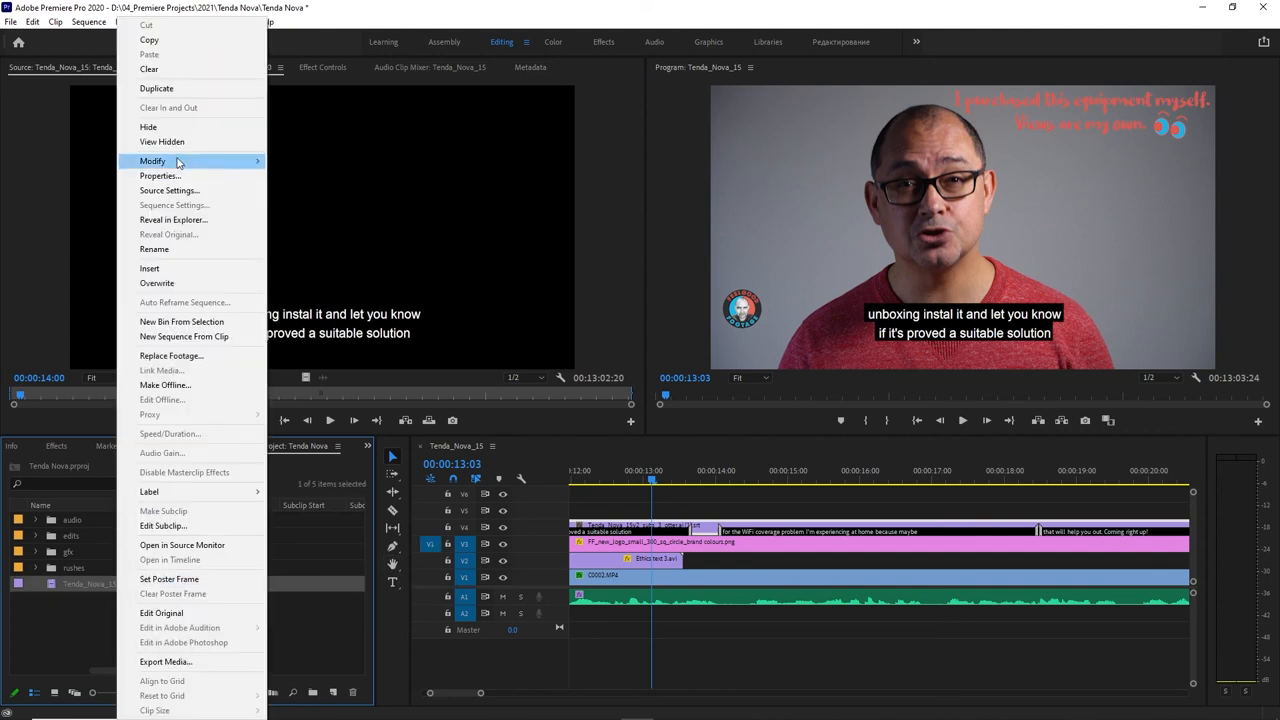
pyautogui.moveTo(152, 161)
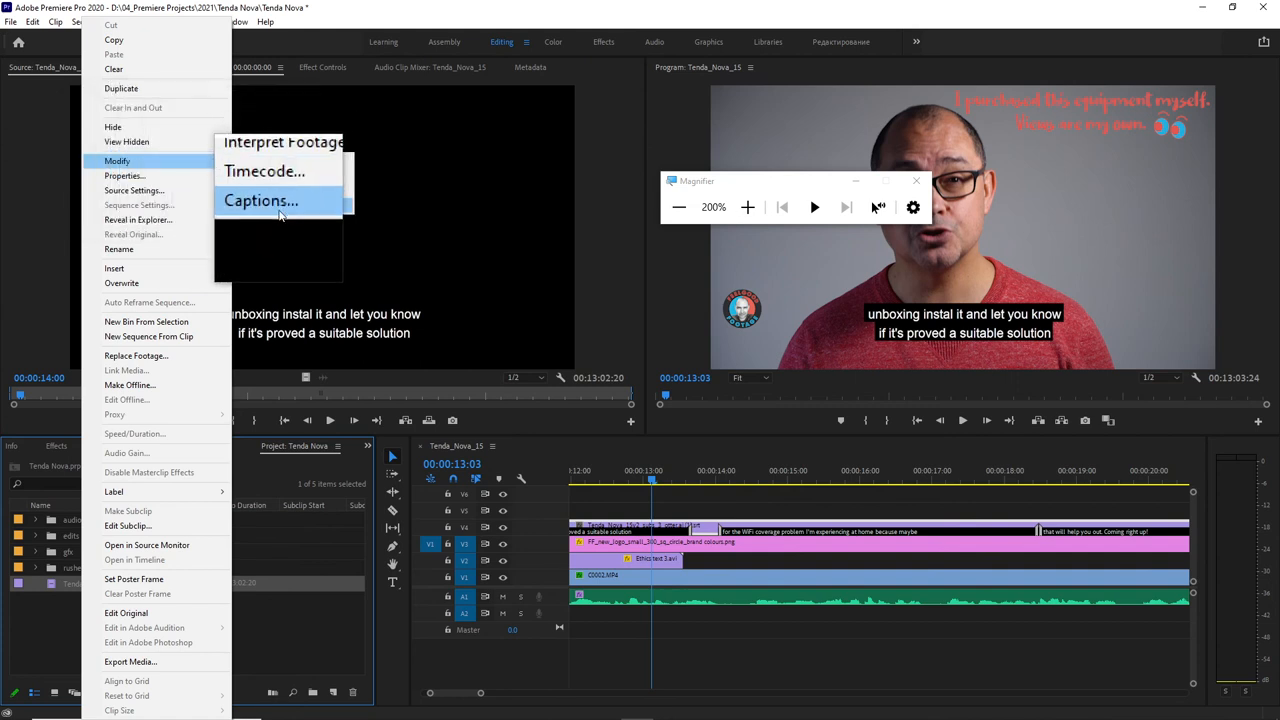
pyautogui.click(260, 200)
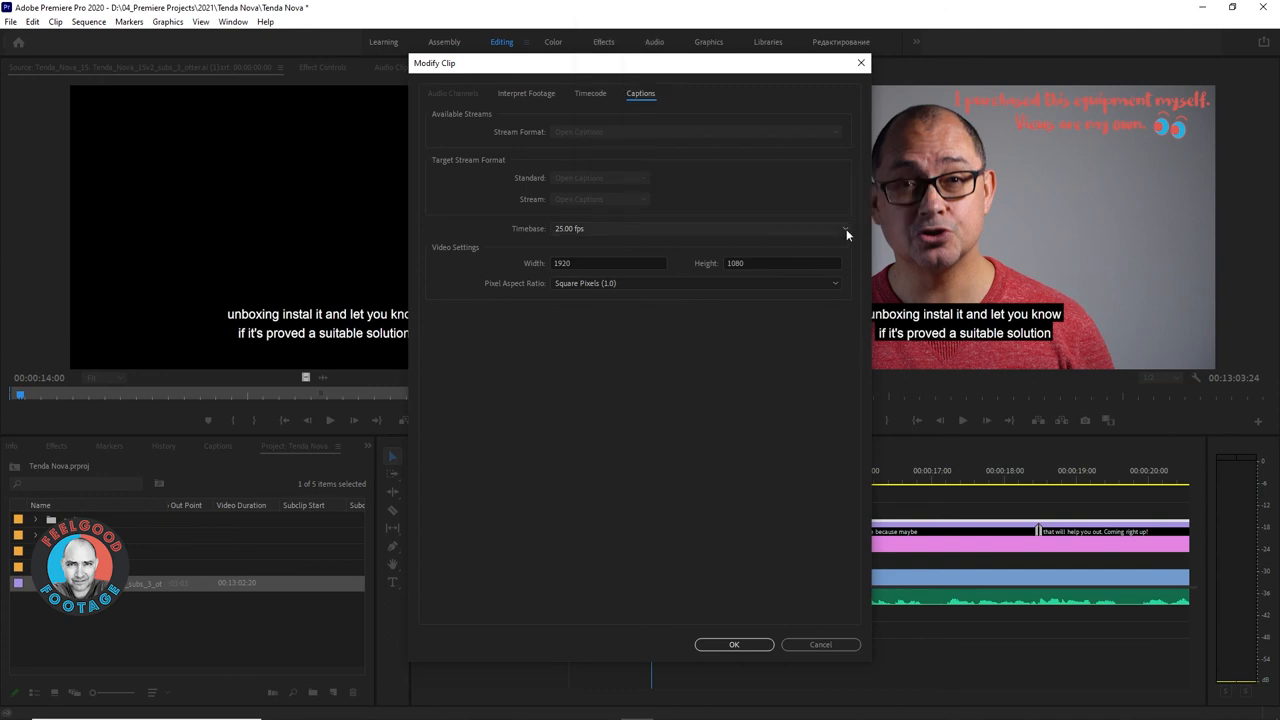
# - Set the caption clip timebase to 25.00 fps and confirm with OK
pyautogui.click(845, 228)
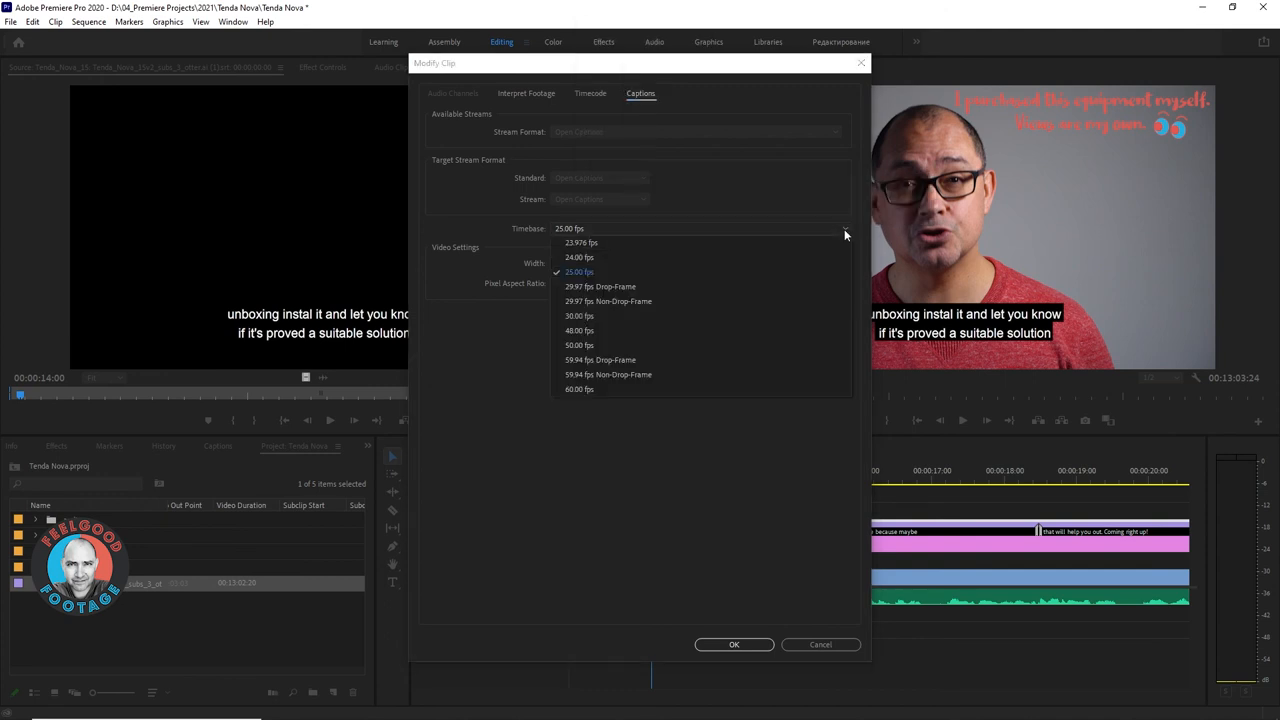
pyautogui.moveTo(580, 272)
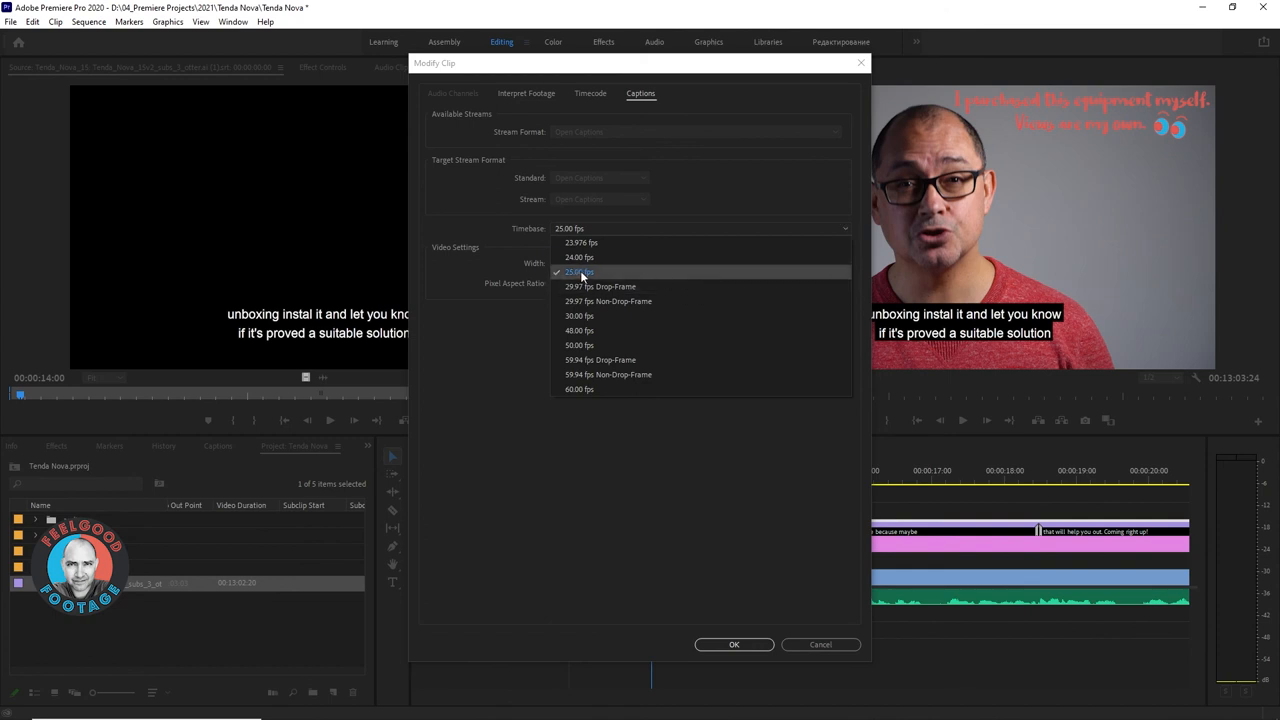
pyautogui.click(579, 271)
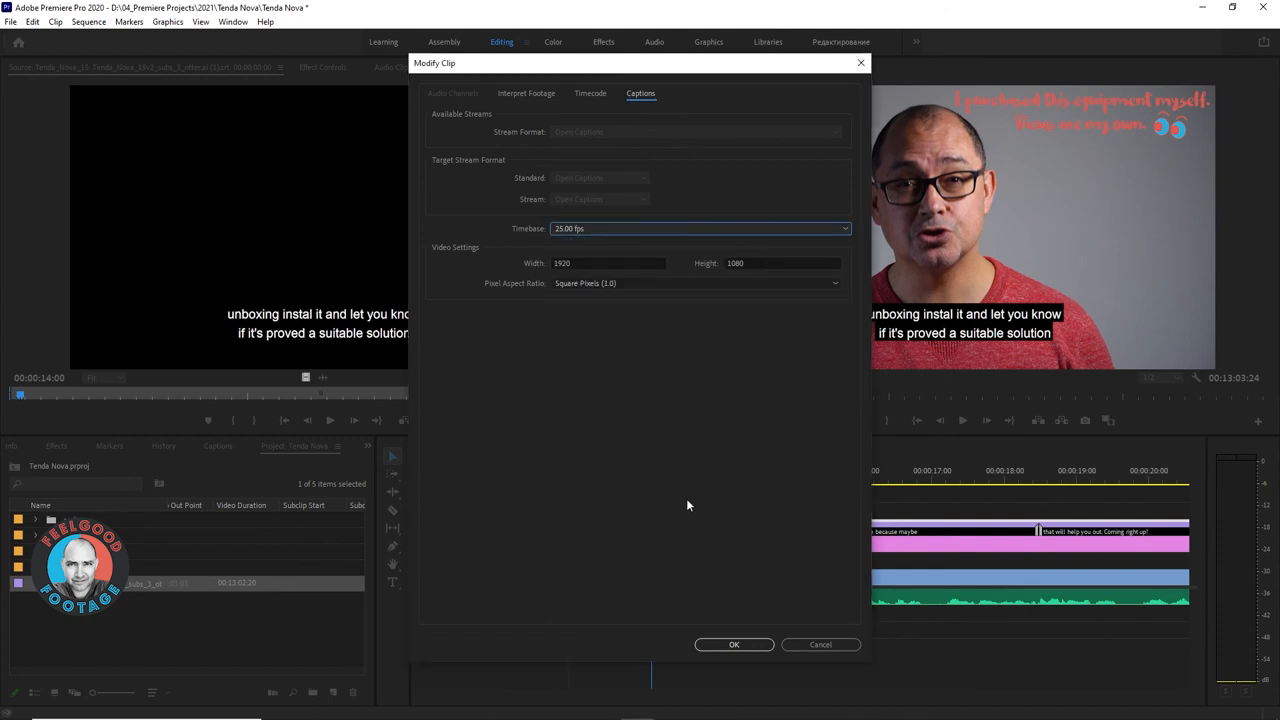
pyautogui.moveTo(734, 644)
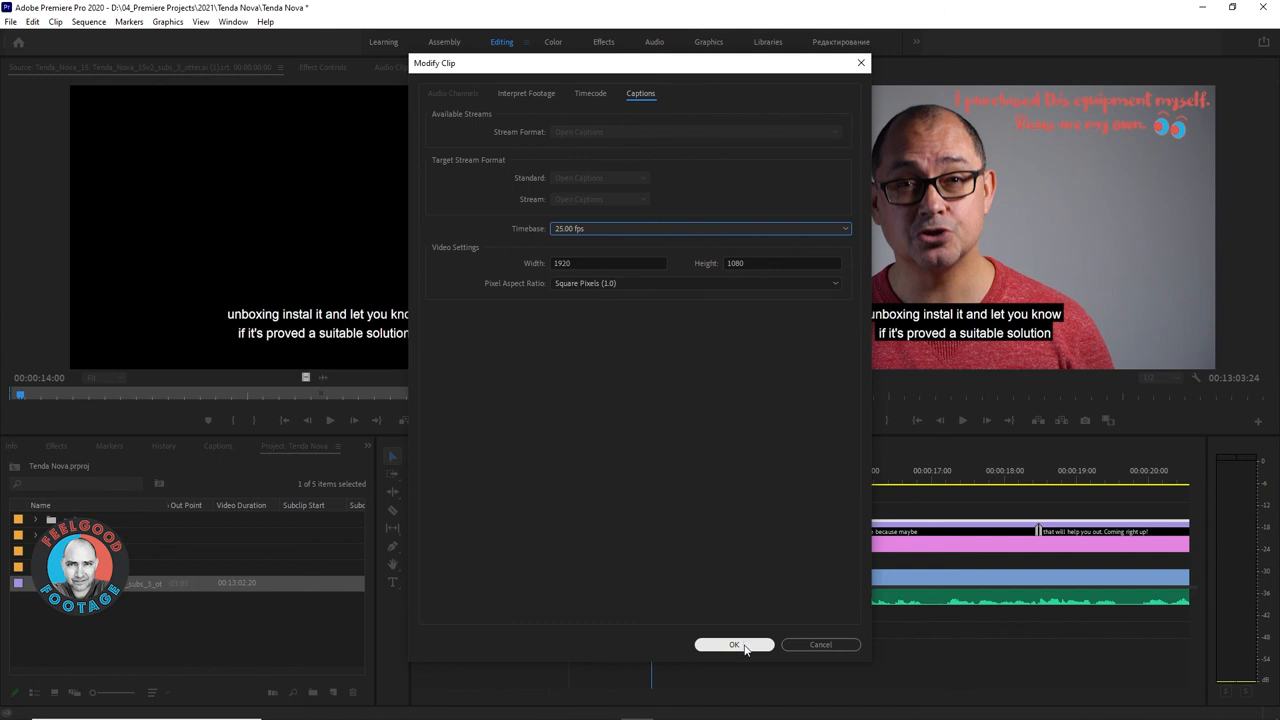
pyautogui.click(734, 644)
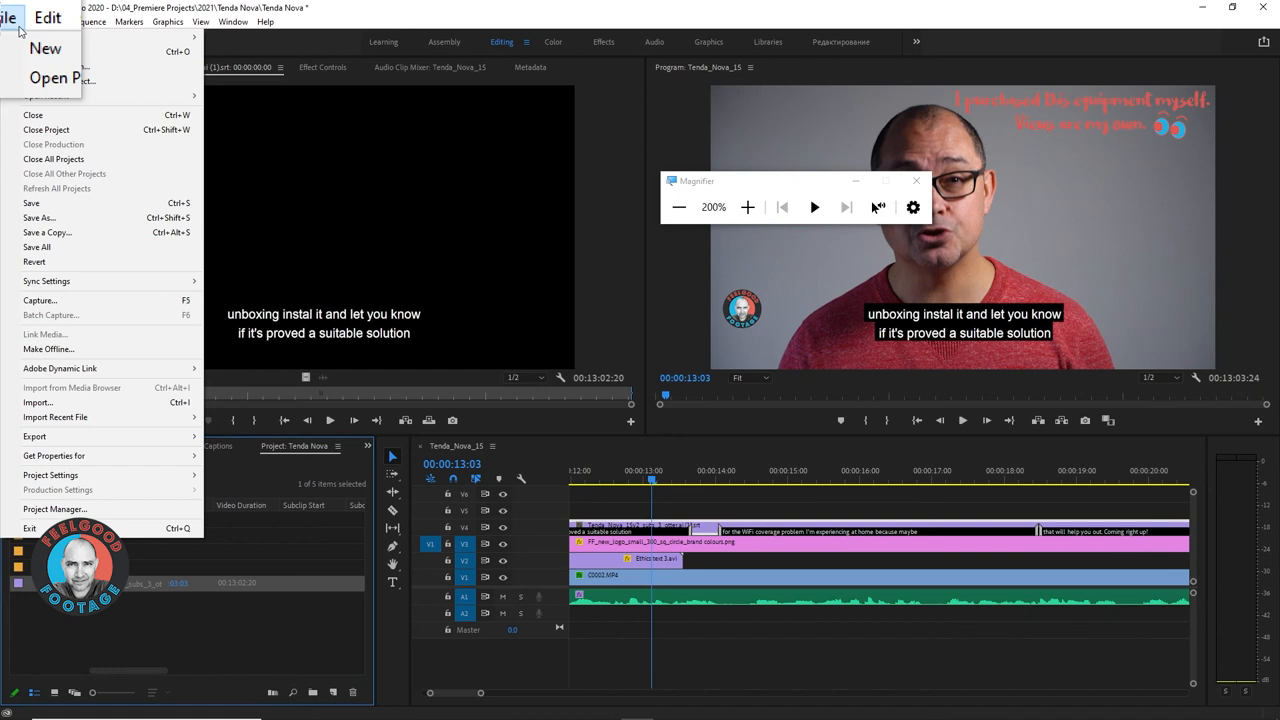
# - Go to Edit > Preferences > Media Cache
pyautogui.click(33, 21)
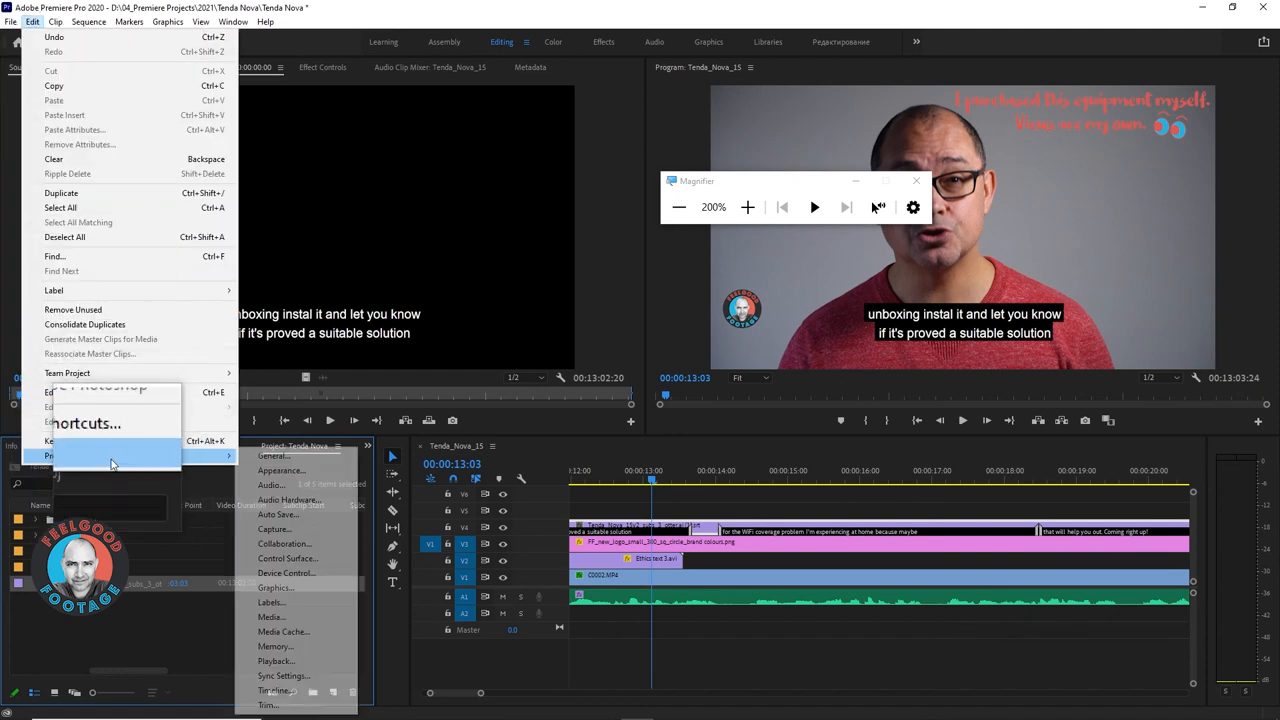
pyautogui.moveTo(54, 456)
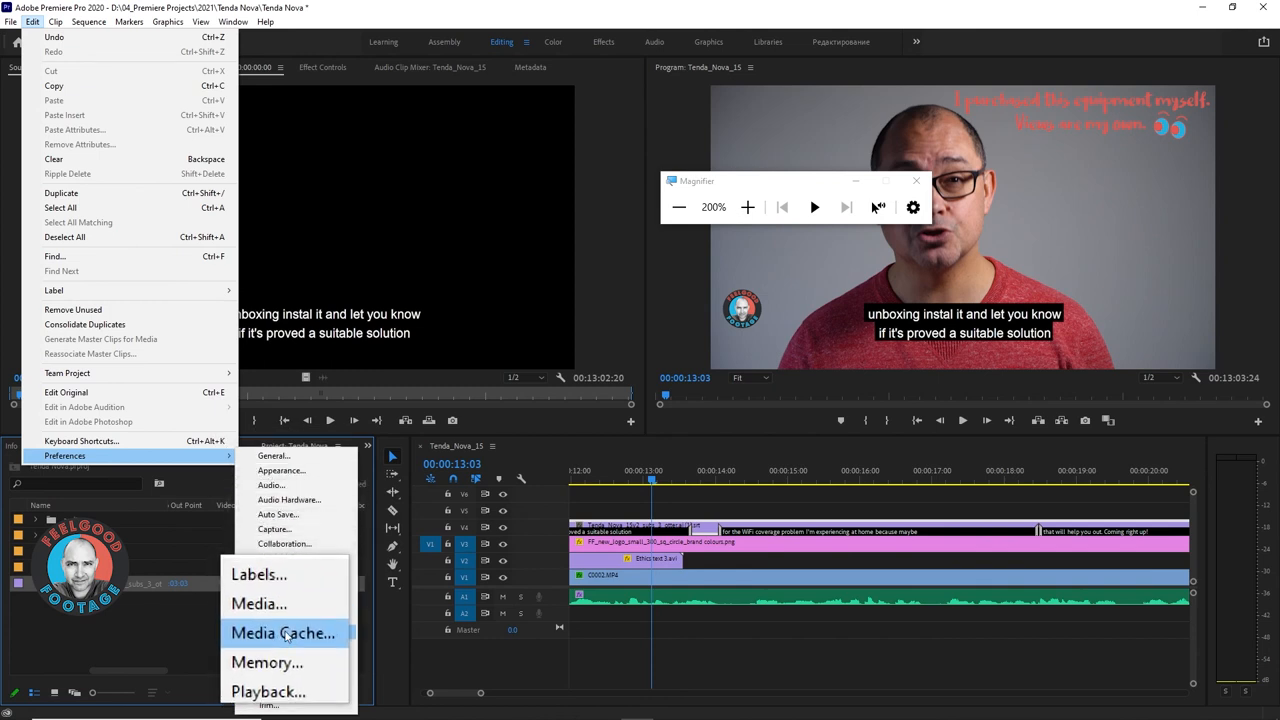
pyautogui.click(283, 633)
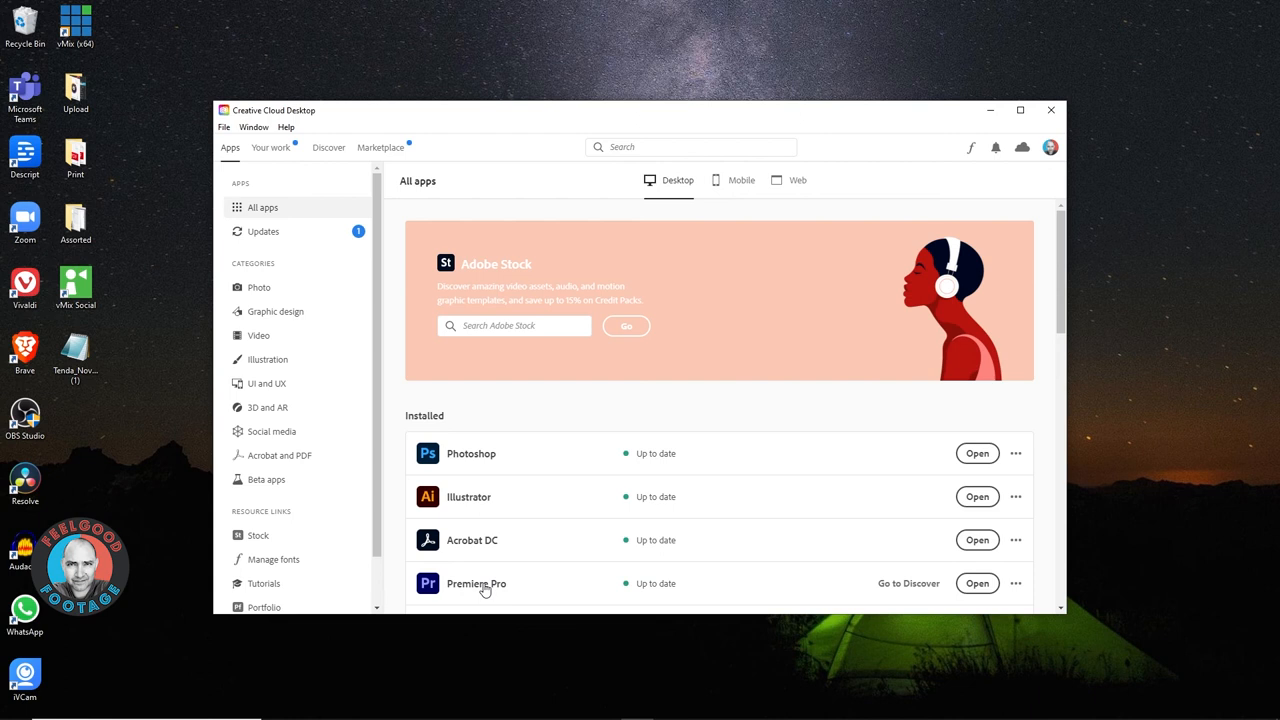
# - Confirm resetting plugin caches and preferences while Premiere Pro launches
pyautogui.click(976, 583)
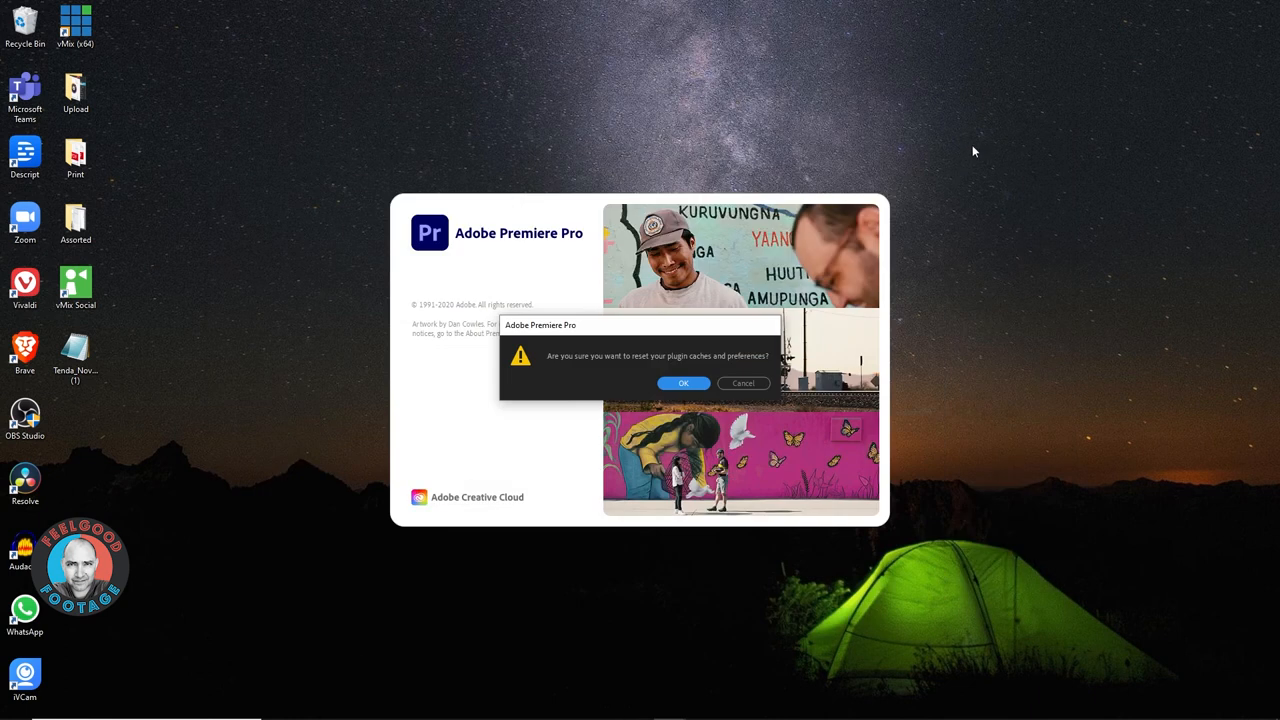
pyautogui.moveTo(965, 205)
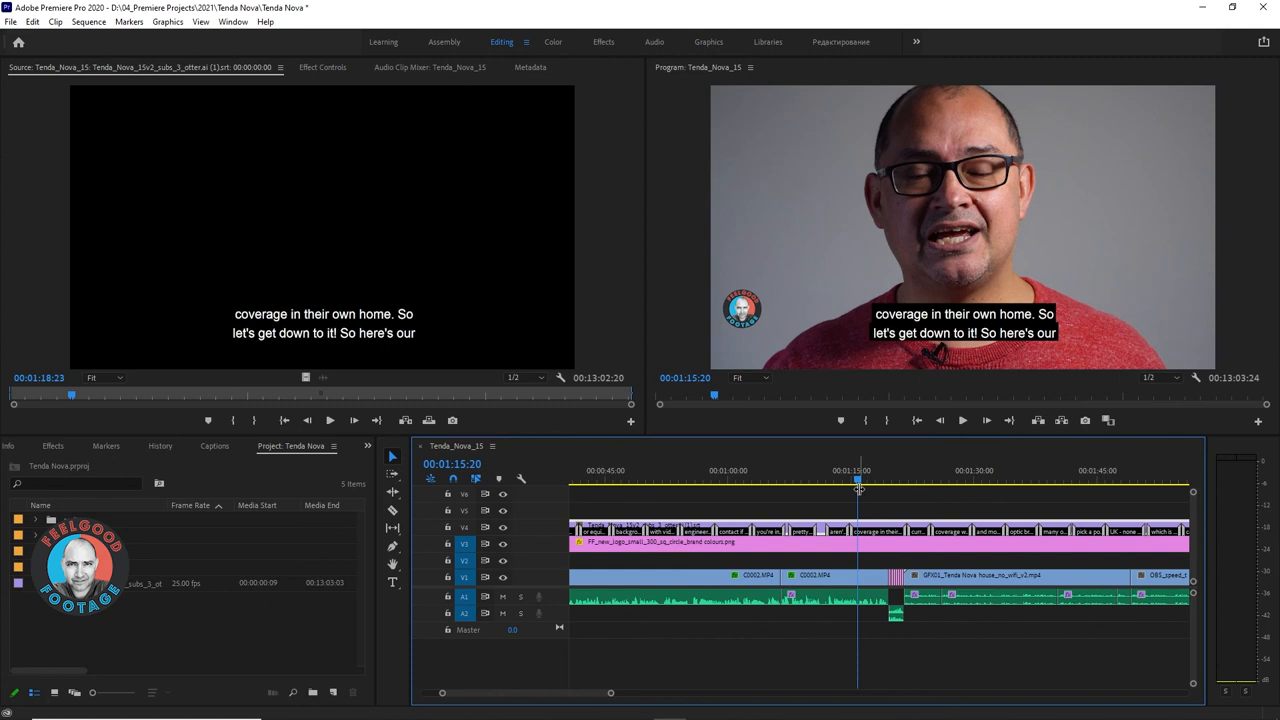
# - Play the Tenda_Nova_15 sequence to watch caption sync with the speech
pyautogui.click(962, 420)
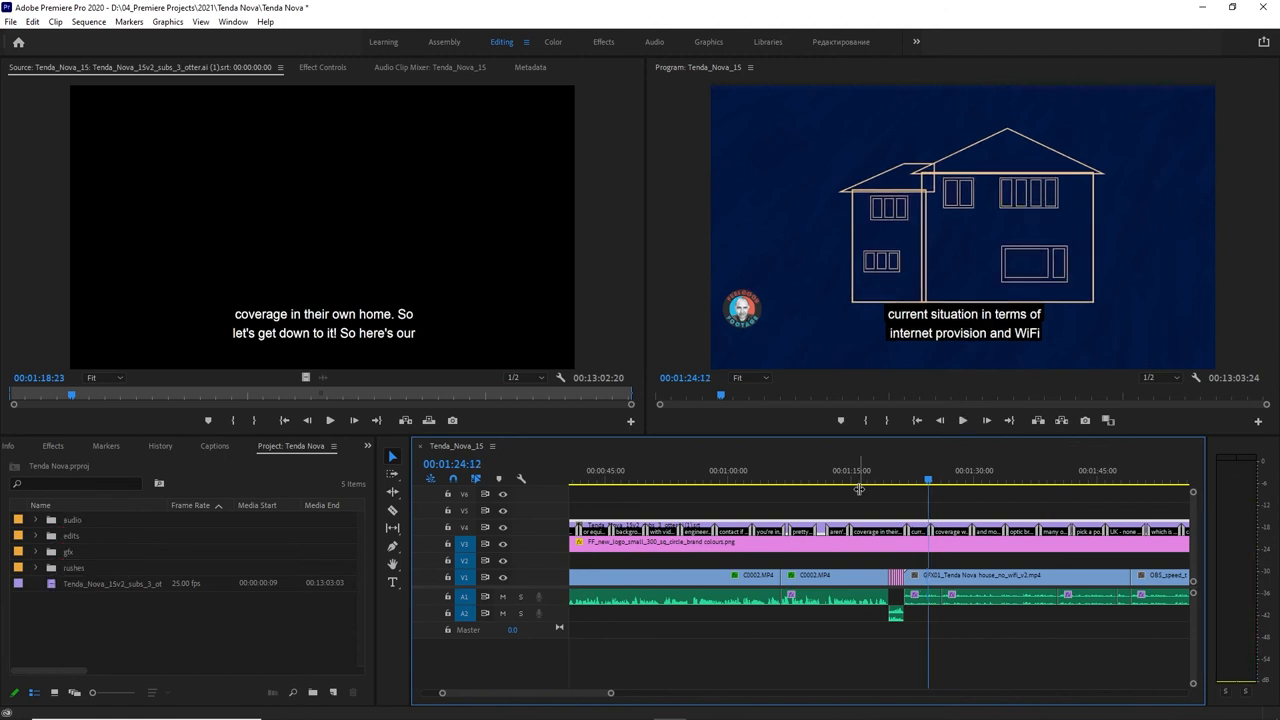
# - Select the 'coverage in their own home' caption in the Captions panel
pyautogui.click(214, 445)
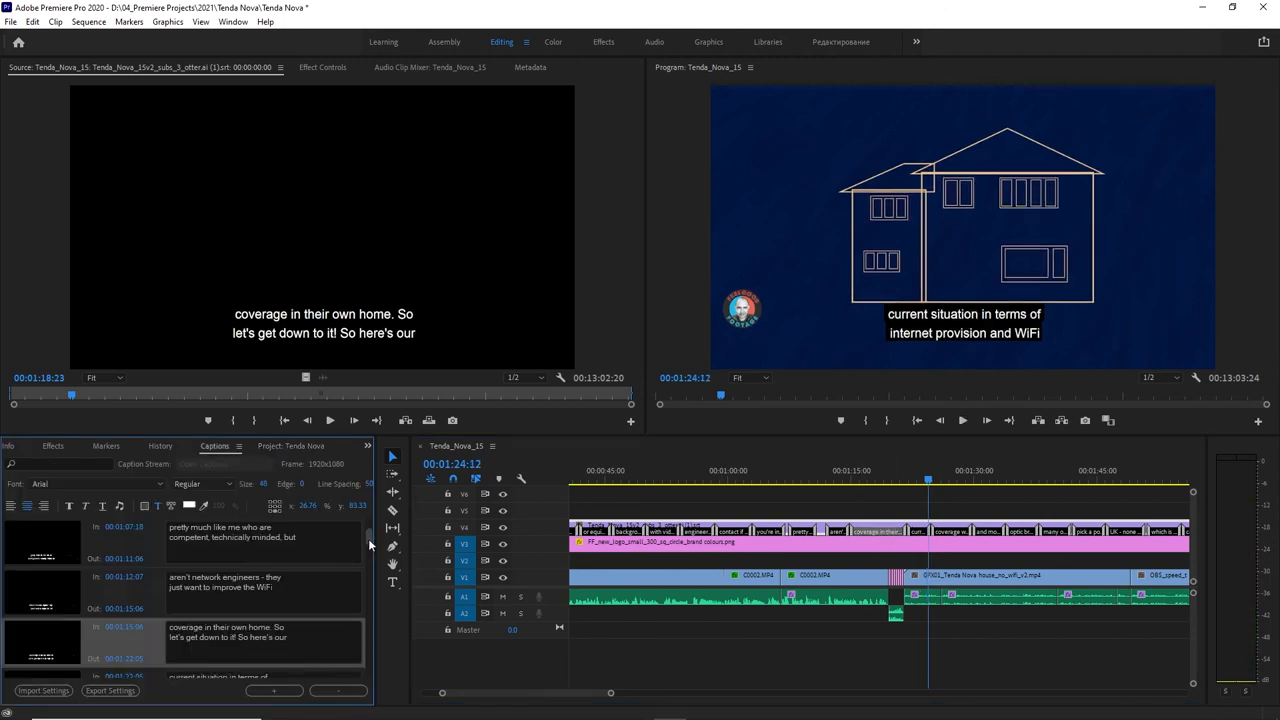
pyautogui.click(880, 491)
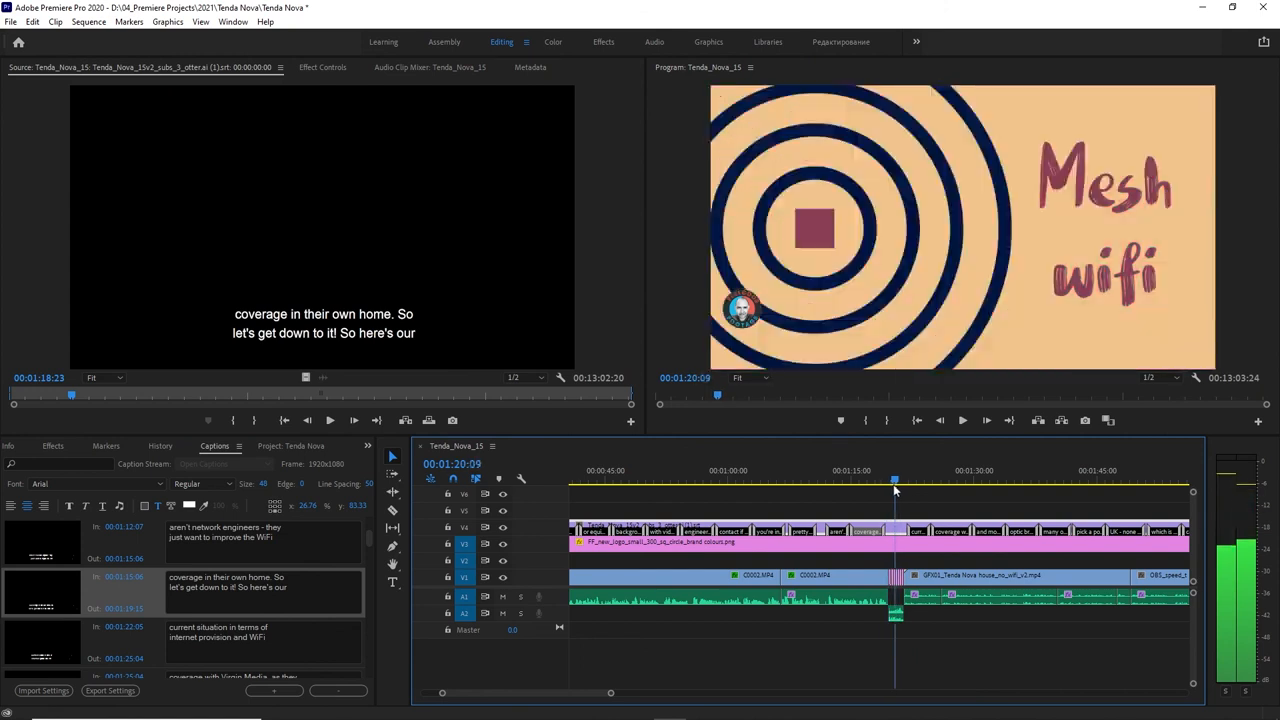
# - Scrub to the following captions' speech and replay it to check timing
pyautogui.click(858, 484)
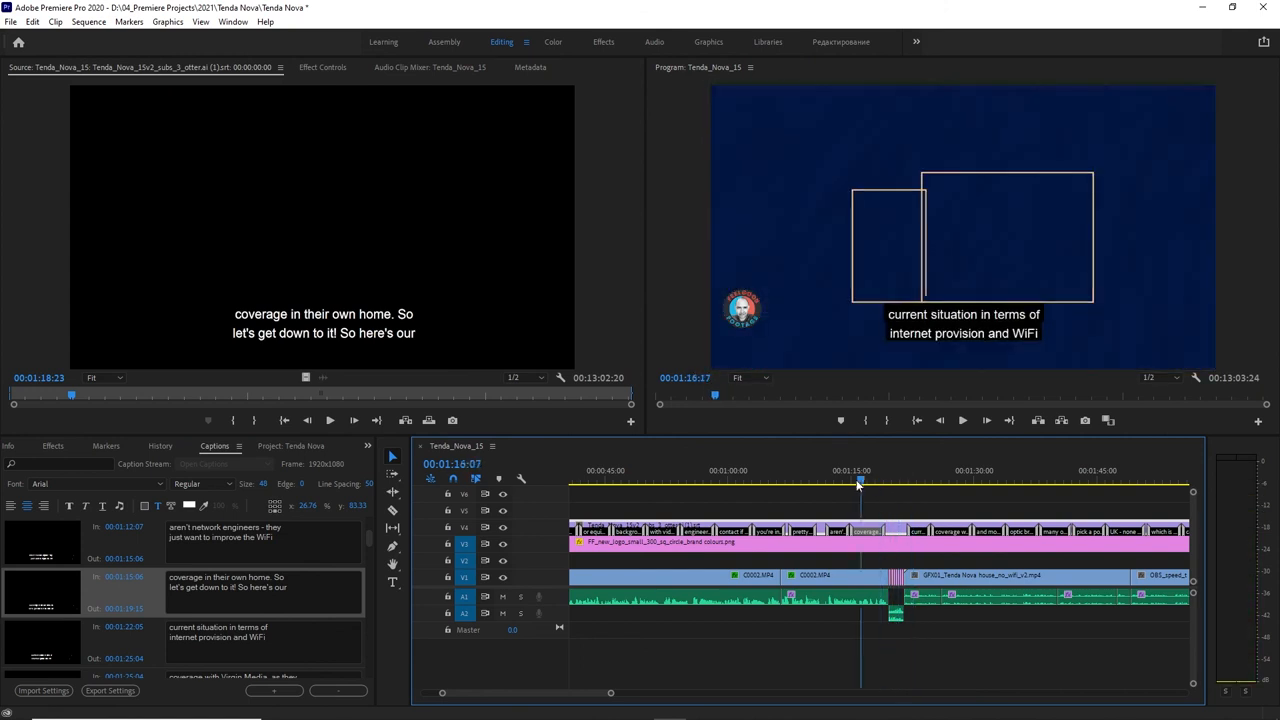
pyautogui.click(892, 470)
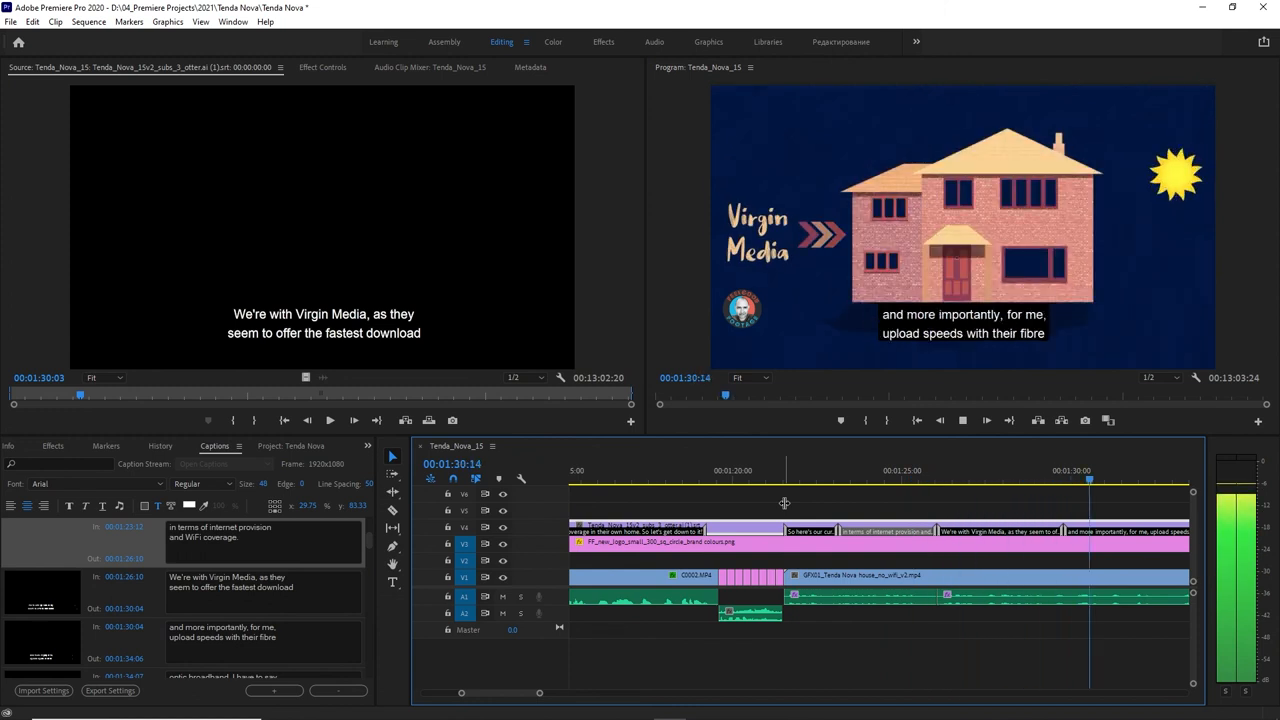
# - Scrub back through the retimed captions and save the Tenda Nova project
pyautogui.click(636, 470)
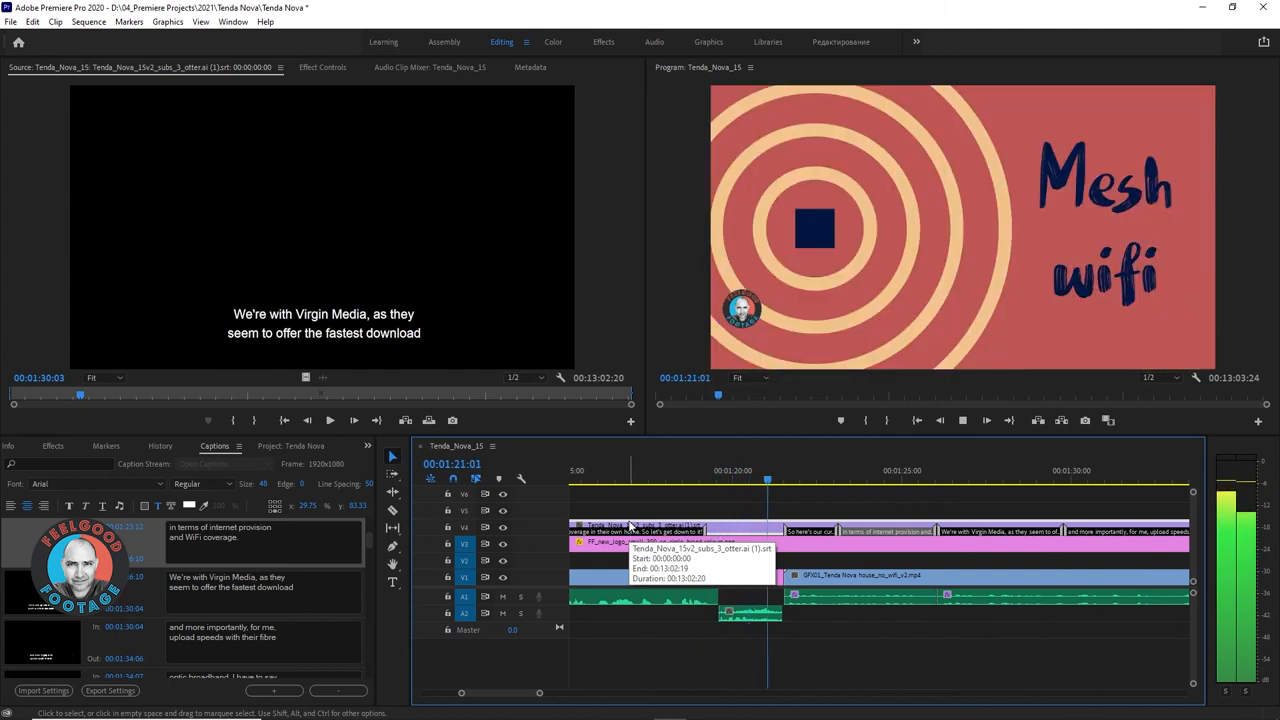
pyautogui.click(835, 480)
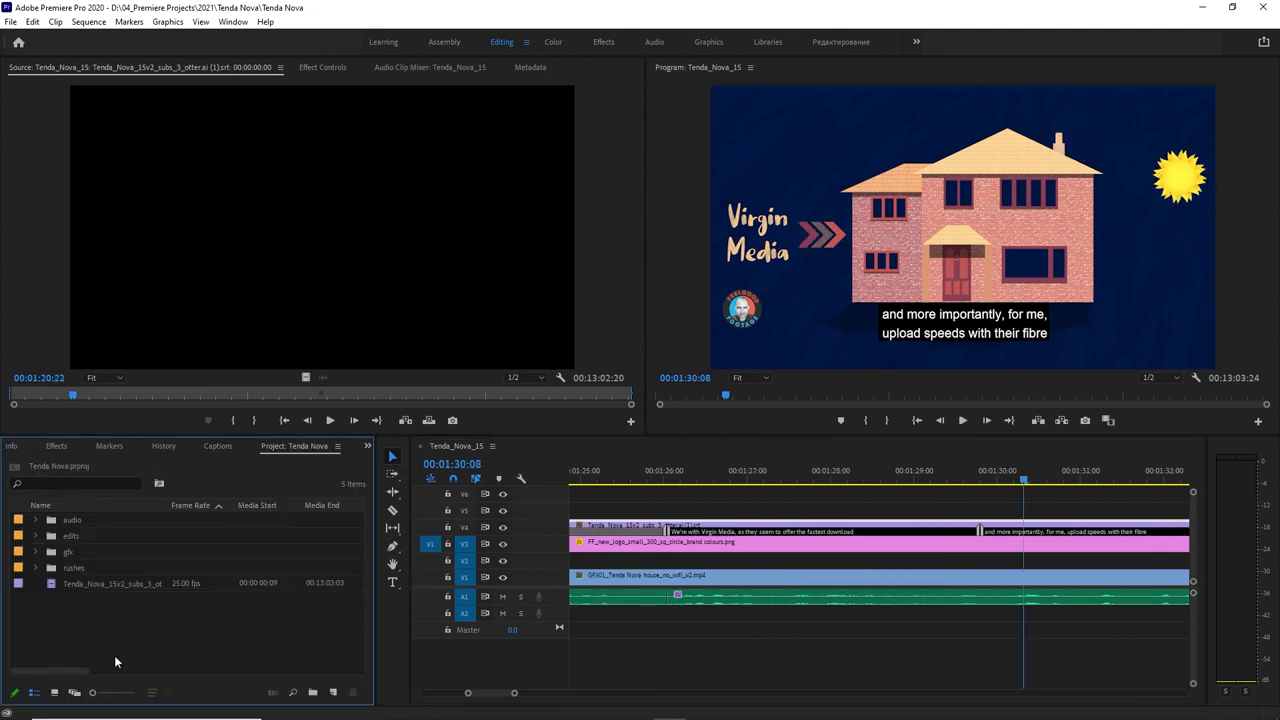
# - Open Export Media for the Tenda_Nova_15 sequence, setting format to H.264 and choosing a preset
pyautogui.click(35, 535)
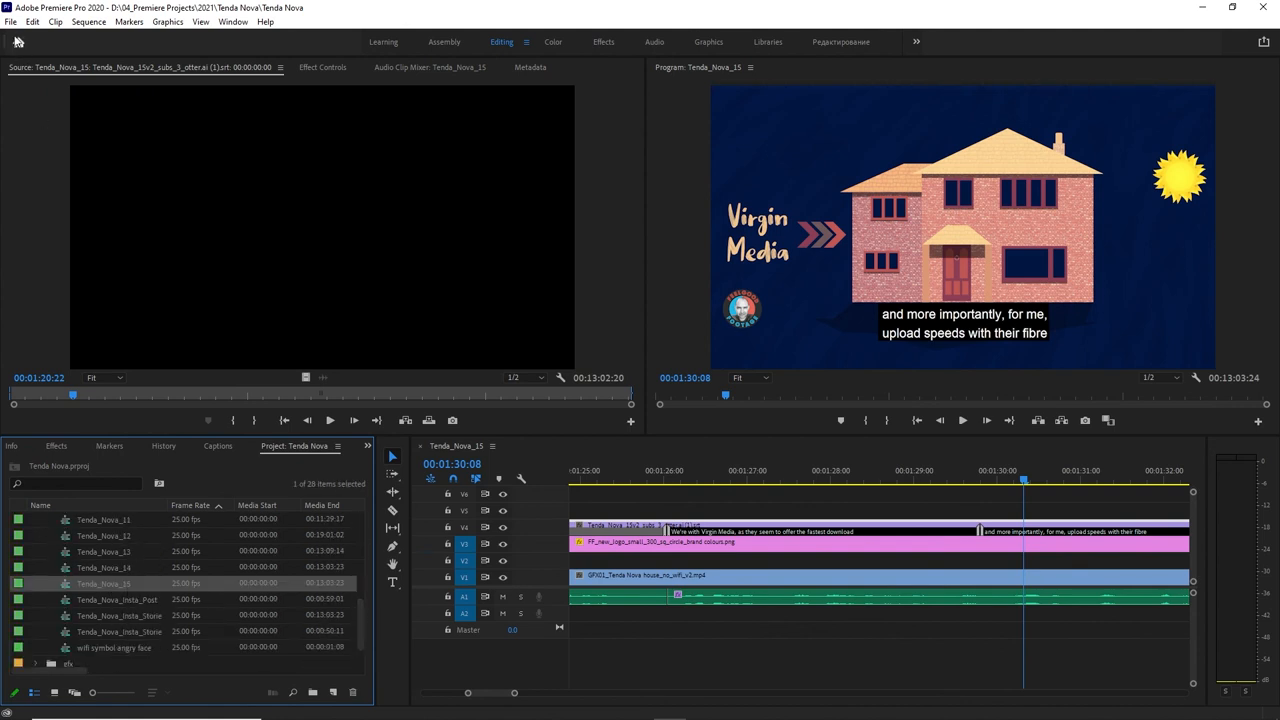
pyautogui.click(10, 21)
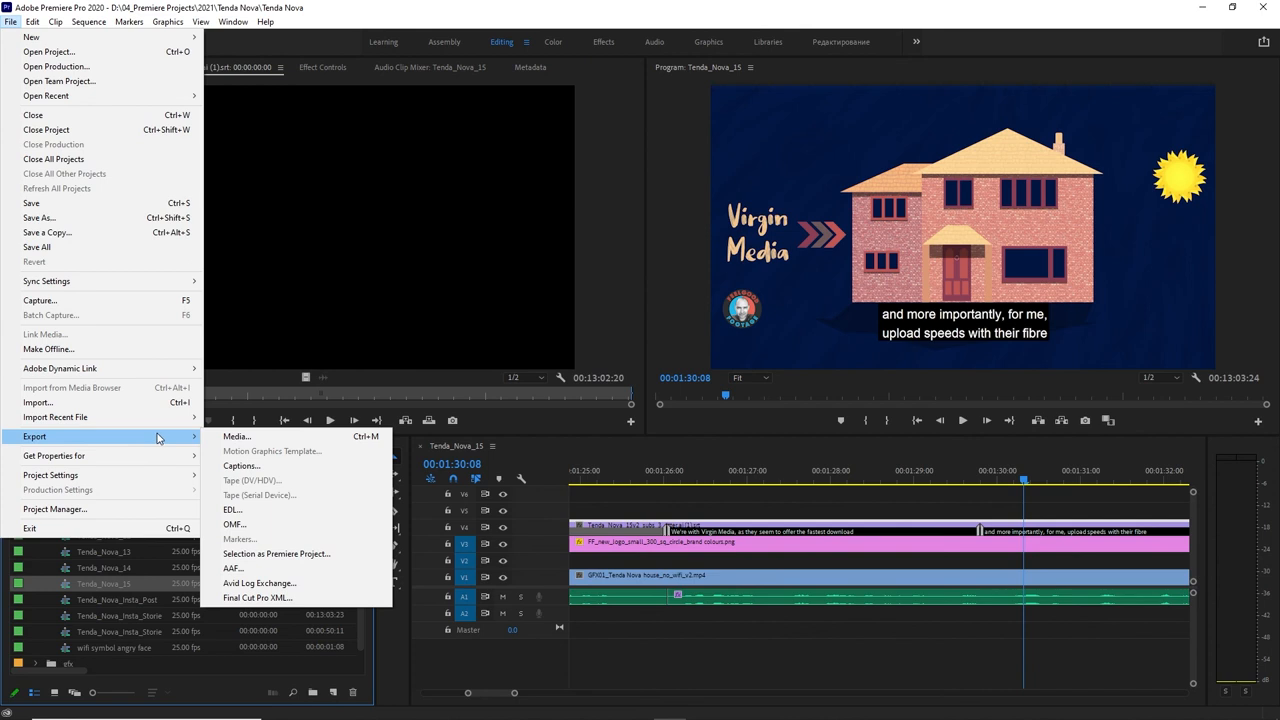
pyautogui.click(237, 436)
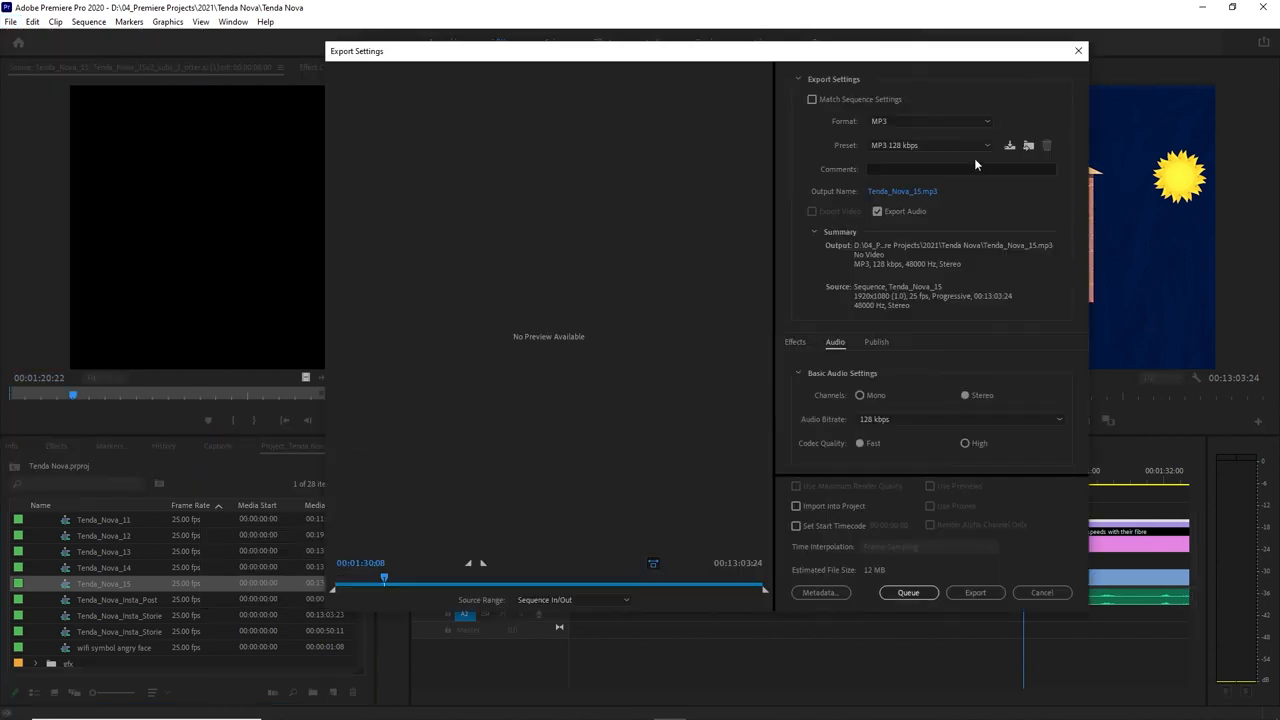
pyautogui.click(930, 121)
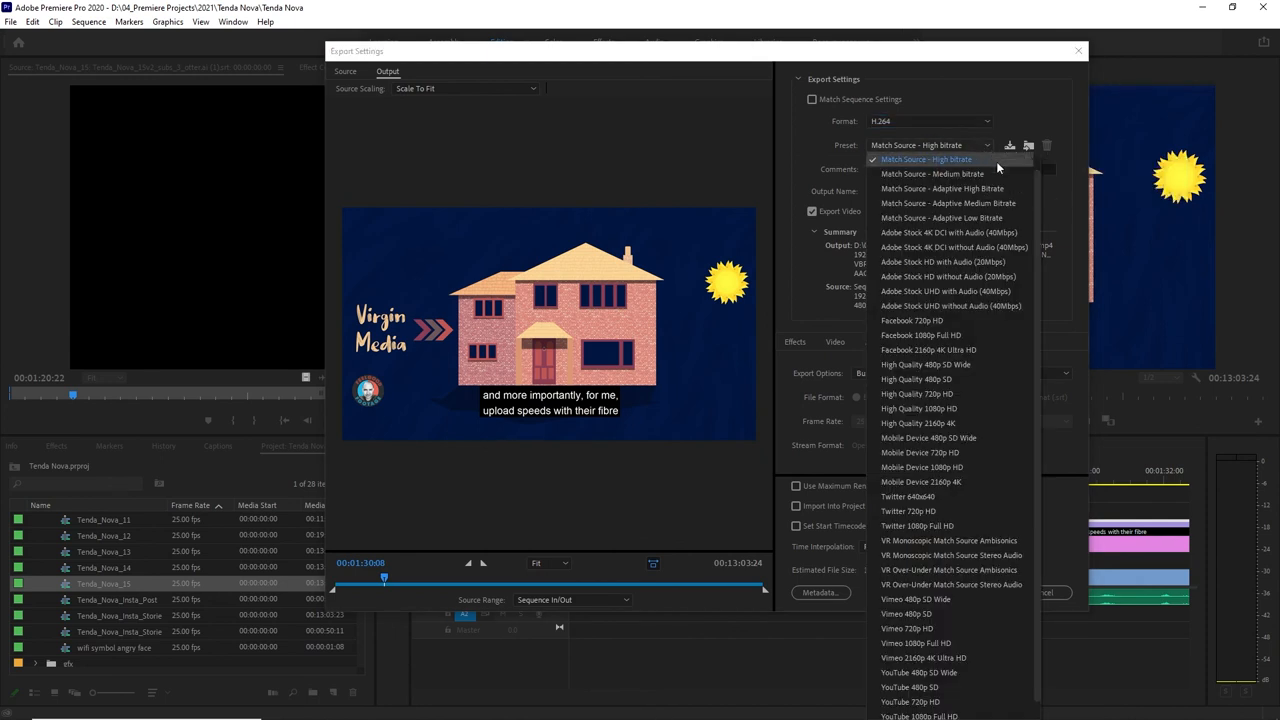
pyautogui.click(920, 715)
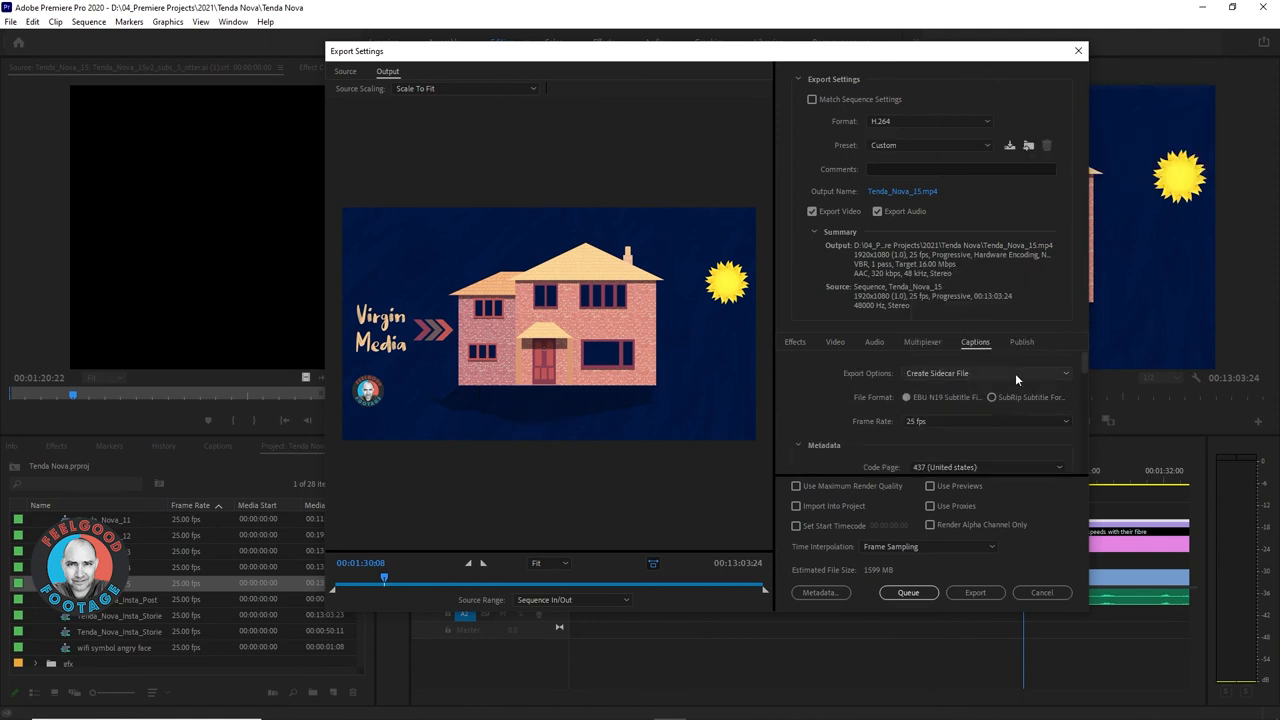
# - Set caption Export Options to Create Sidecar File (SubRip)
pyautogui.click(960, 373)
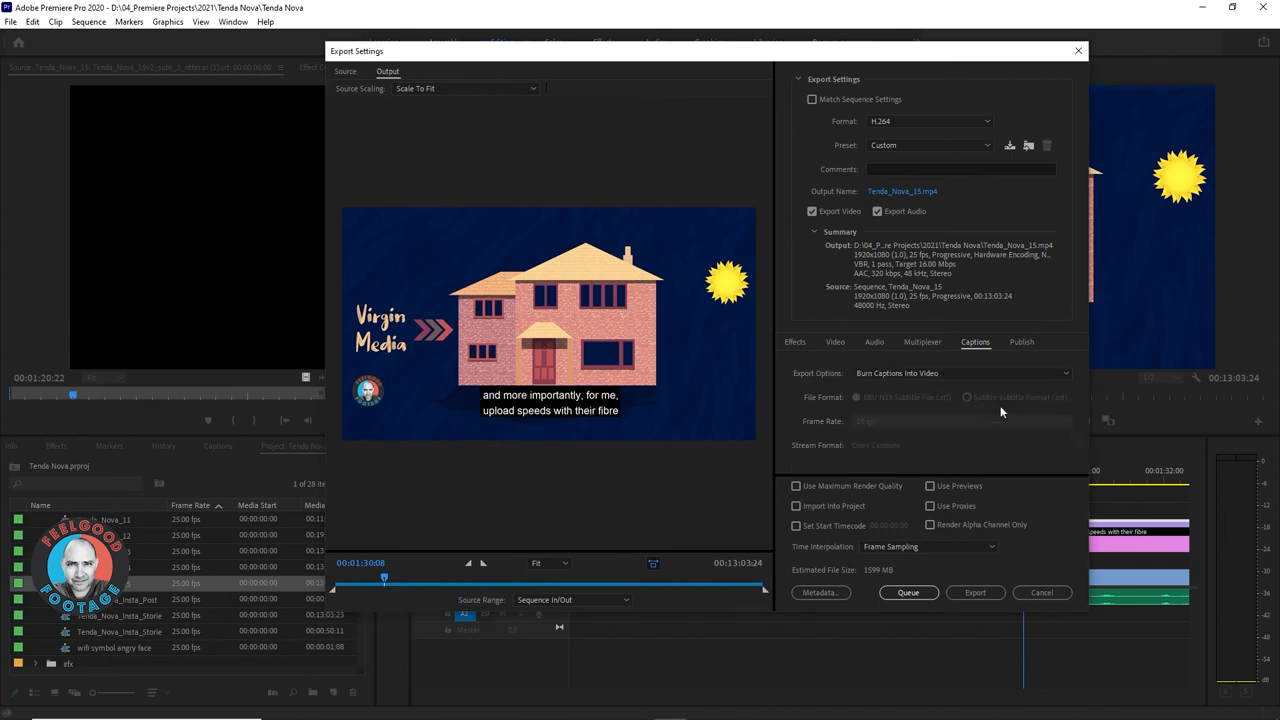
pyautogui.moveTo(1005, 397)
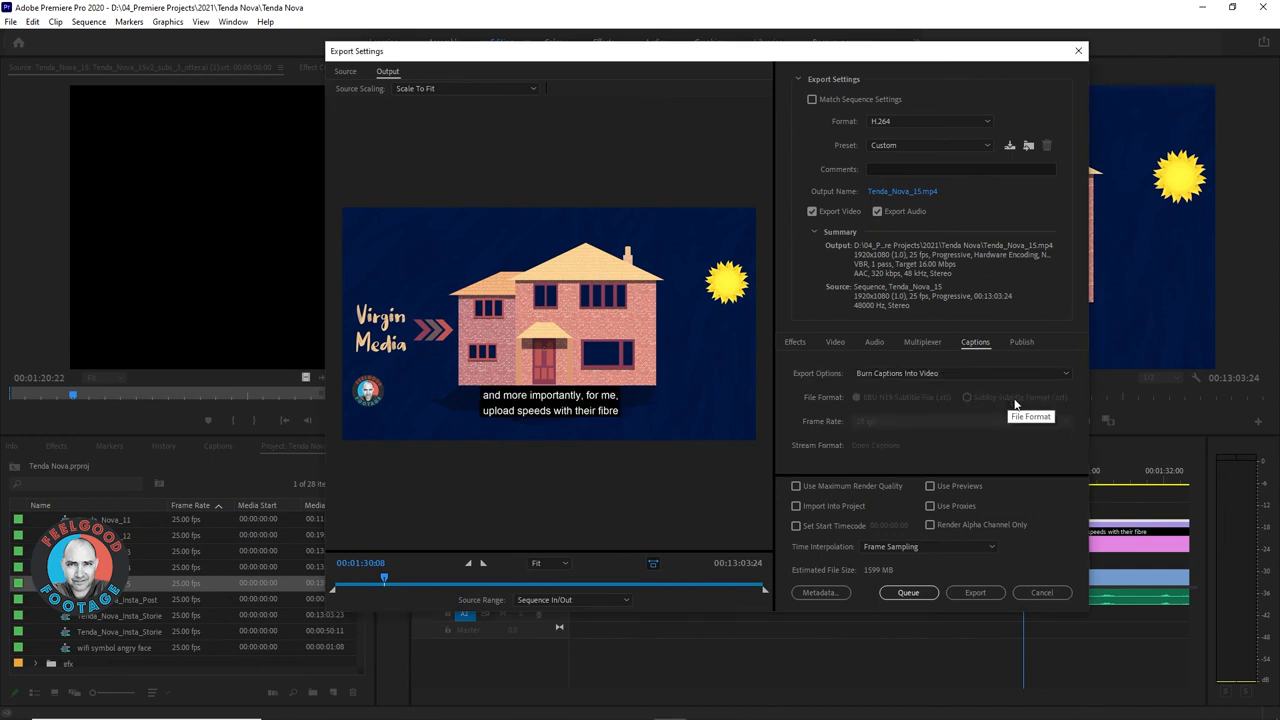
pyautogui.moveTo(1025, 390)
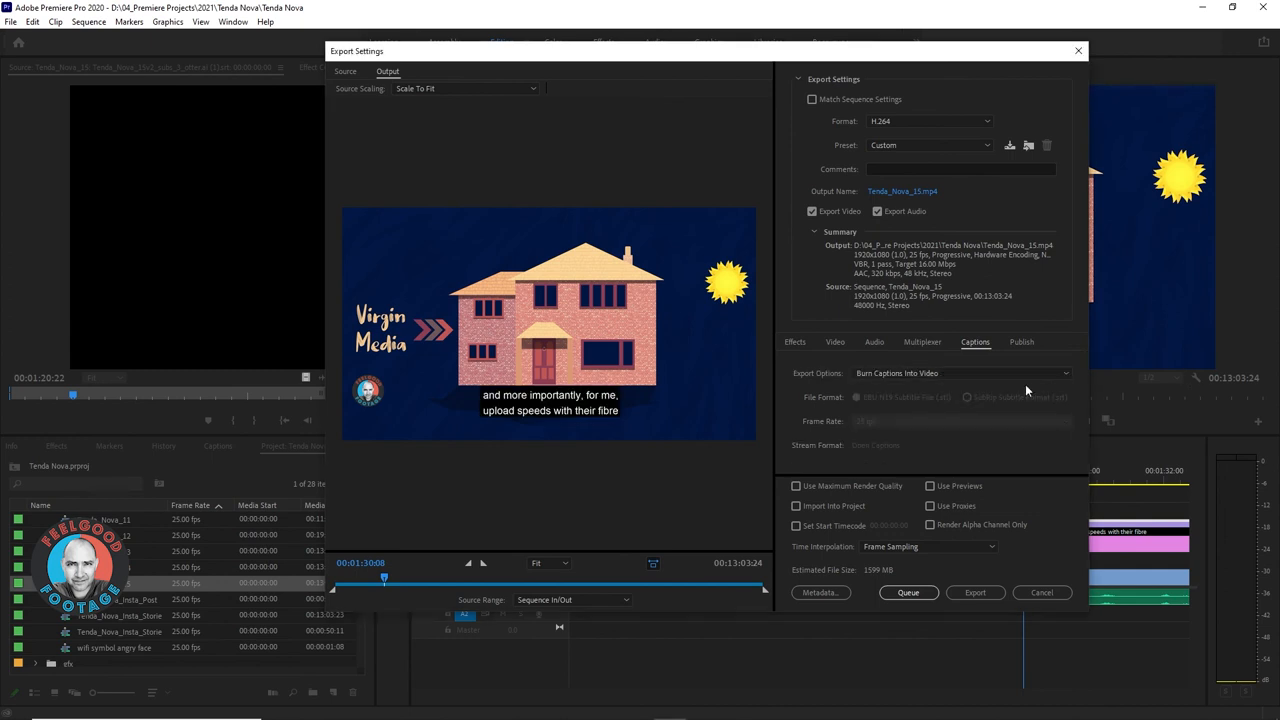
pyautogui.click(960, 373)
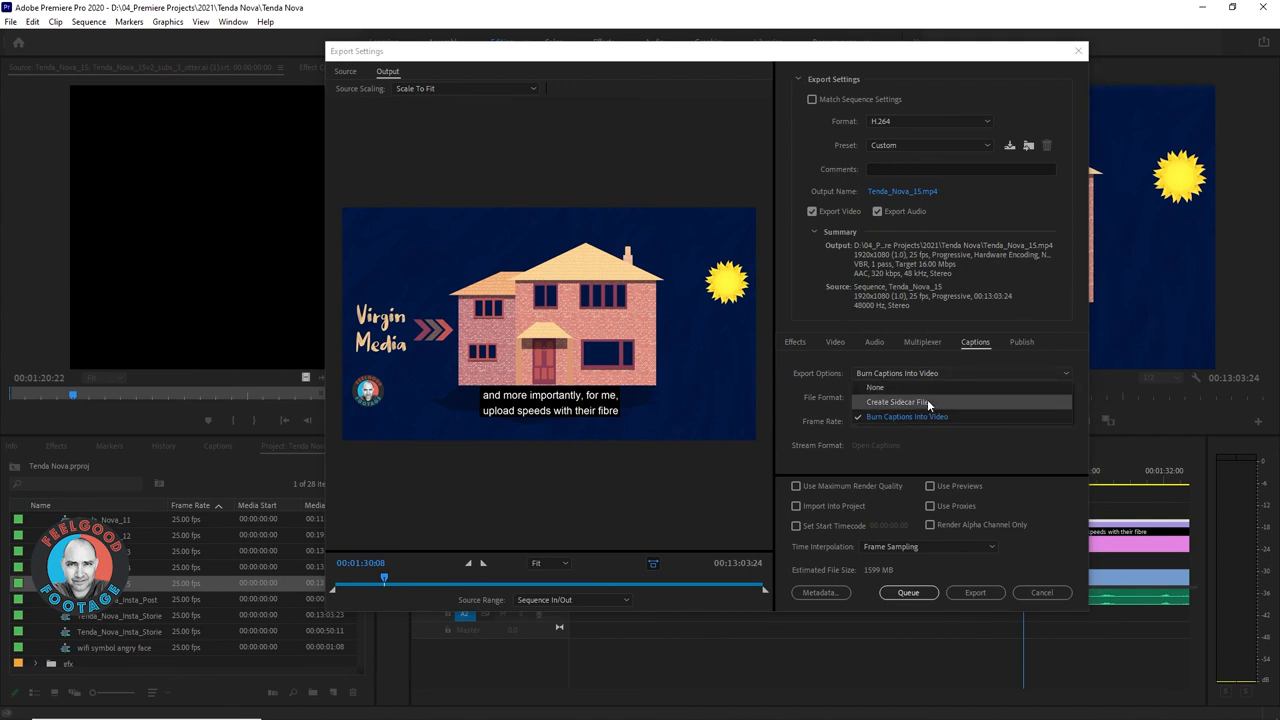
pyautogui.click(897, 401)
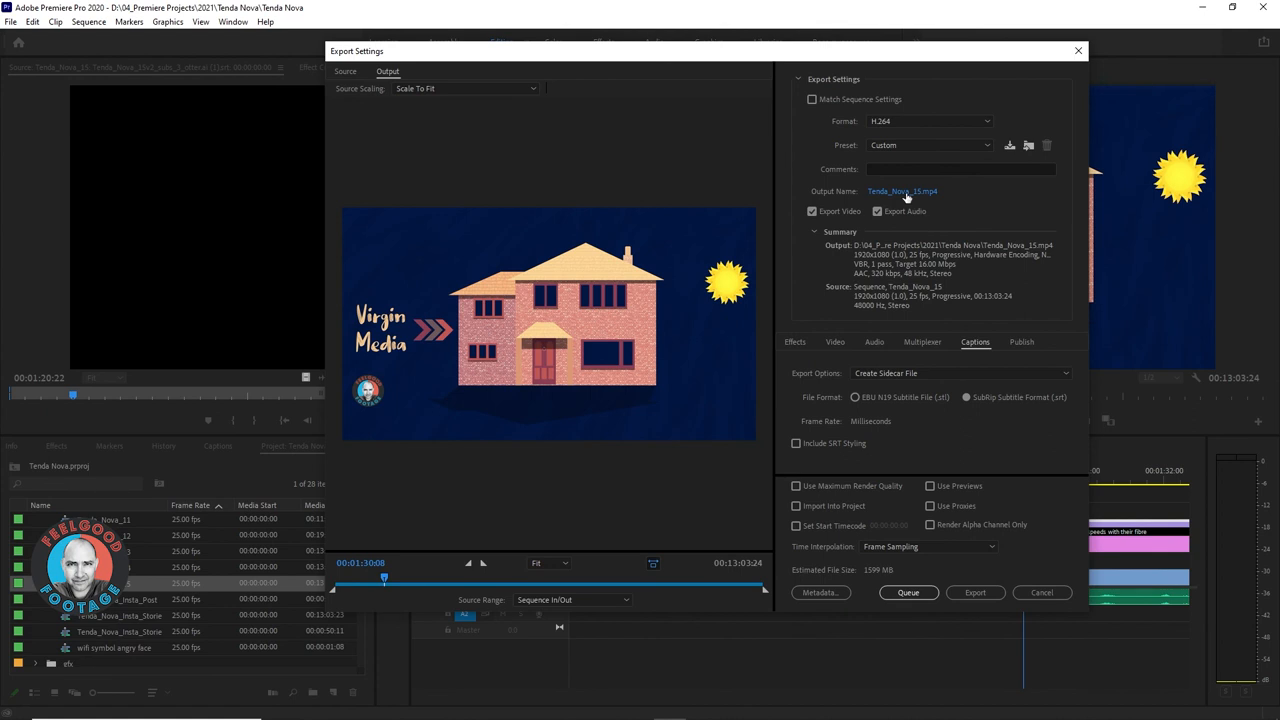
# - Rename the output to Tenda_Nova_15_final.mp4 and start the export
pyautogui.click(901, 191)
pyautogui.write('Tenda_Nova_15_fin')
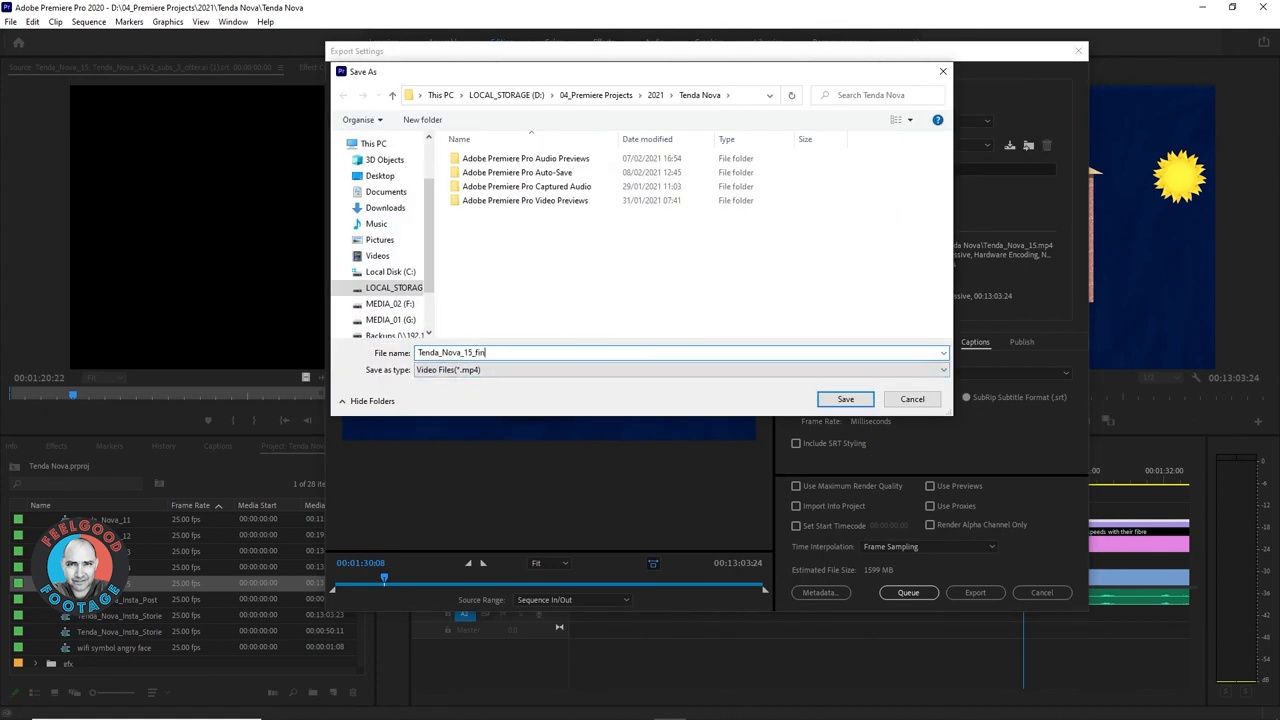
pyautogui.click(845, 399)
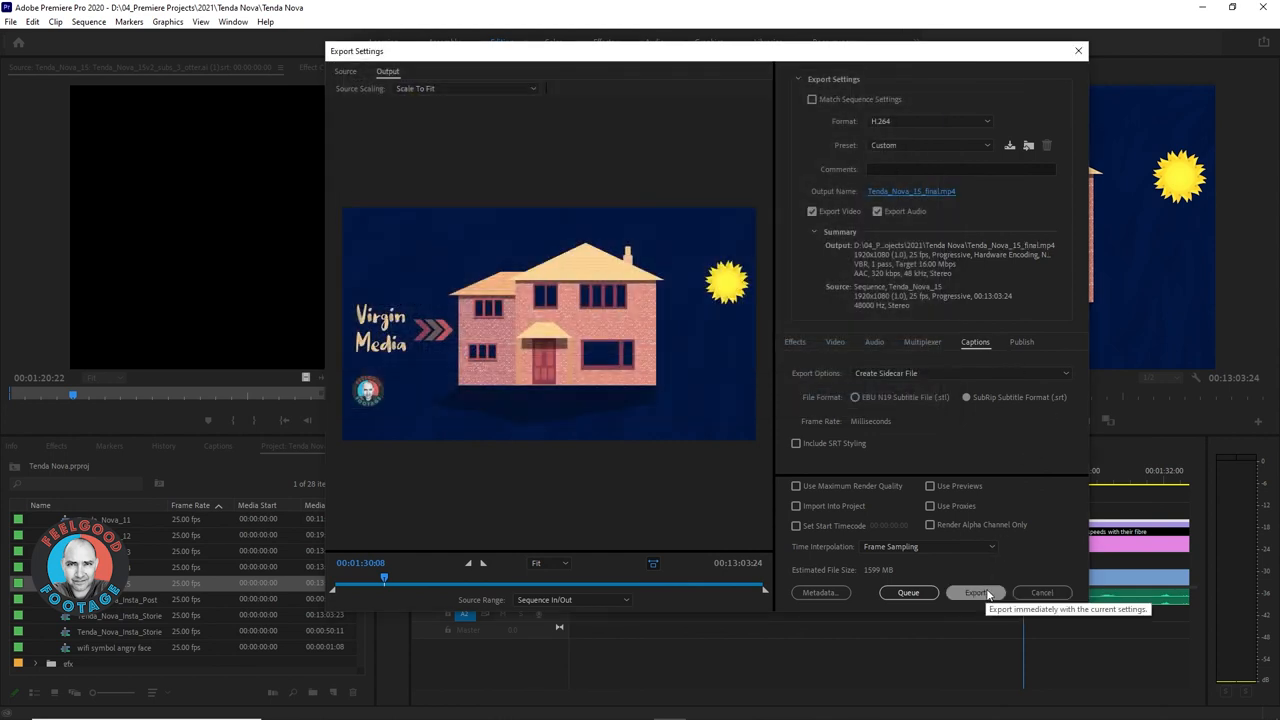
pyautogui.click(975, 592)
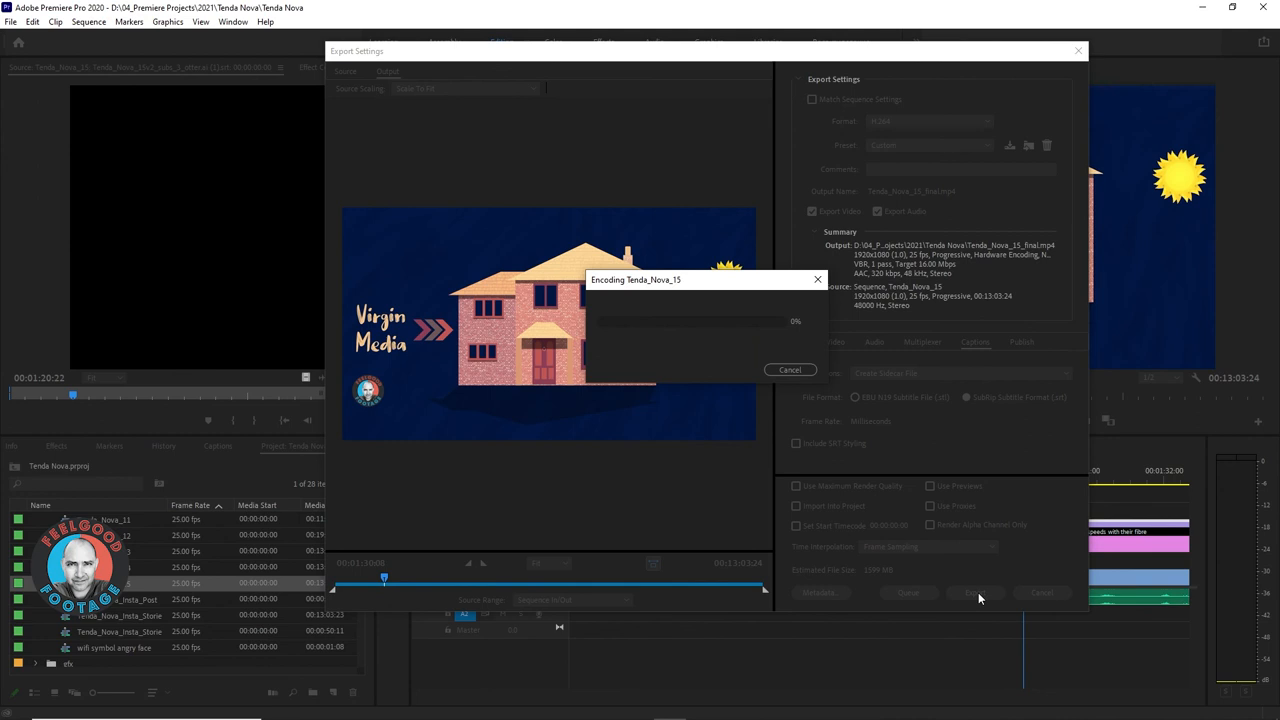